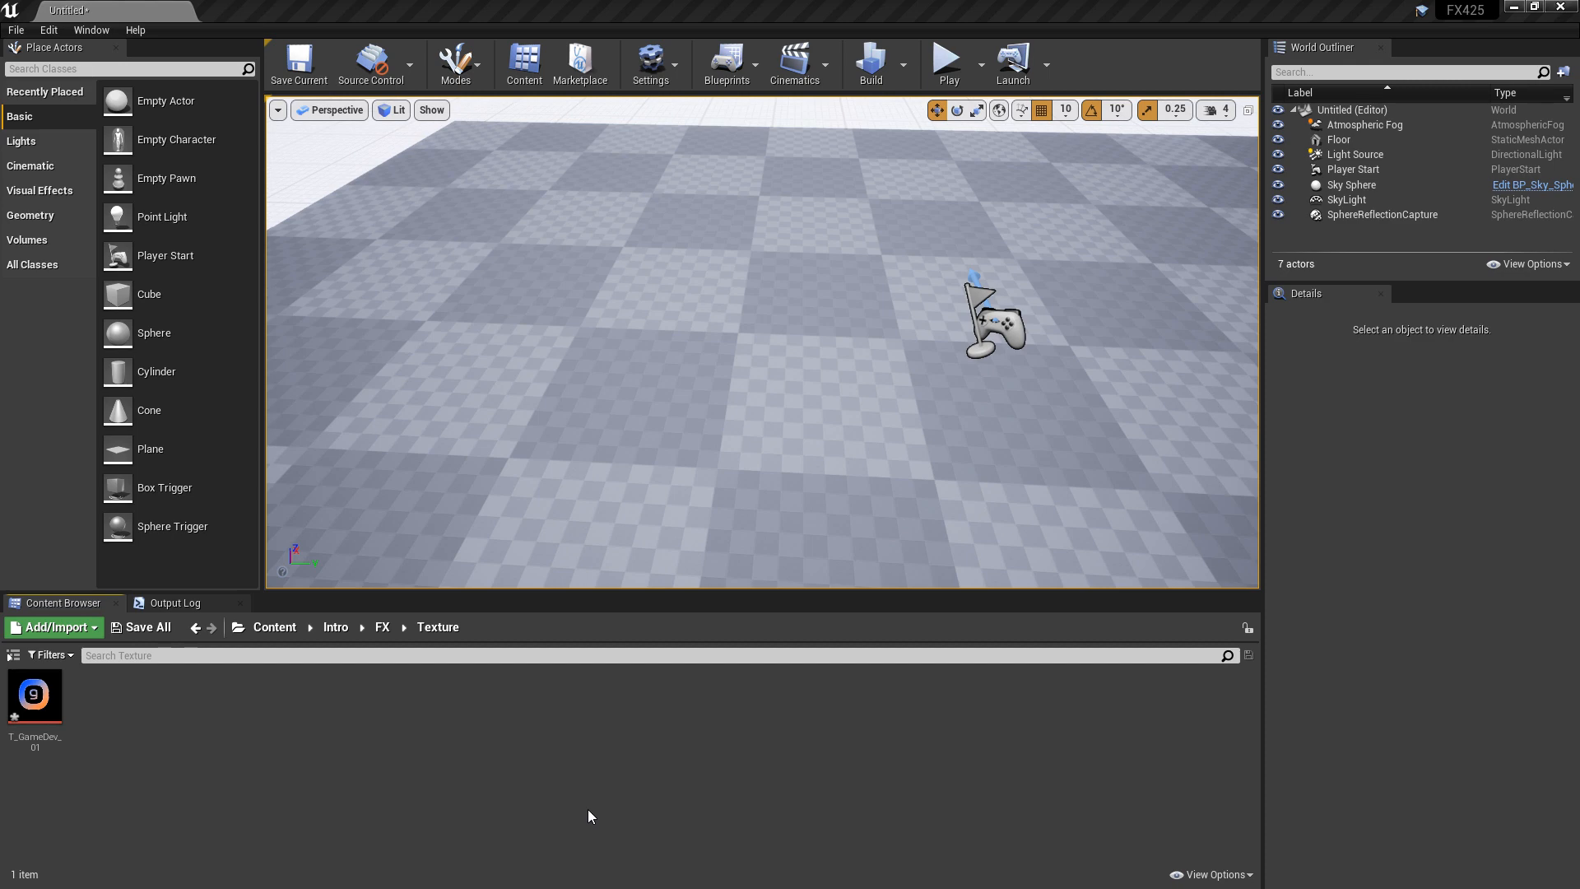
mouse_move(284, 765)
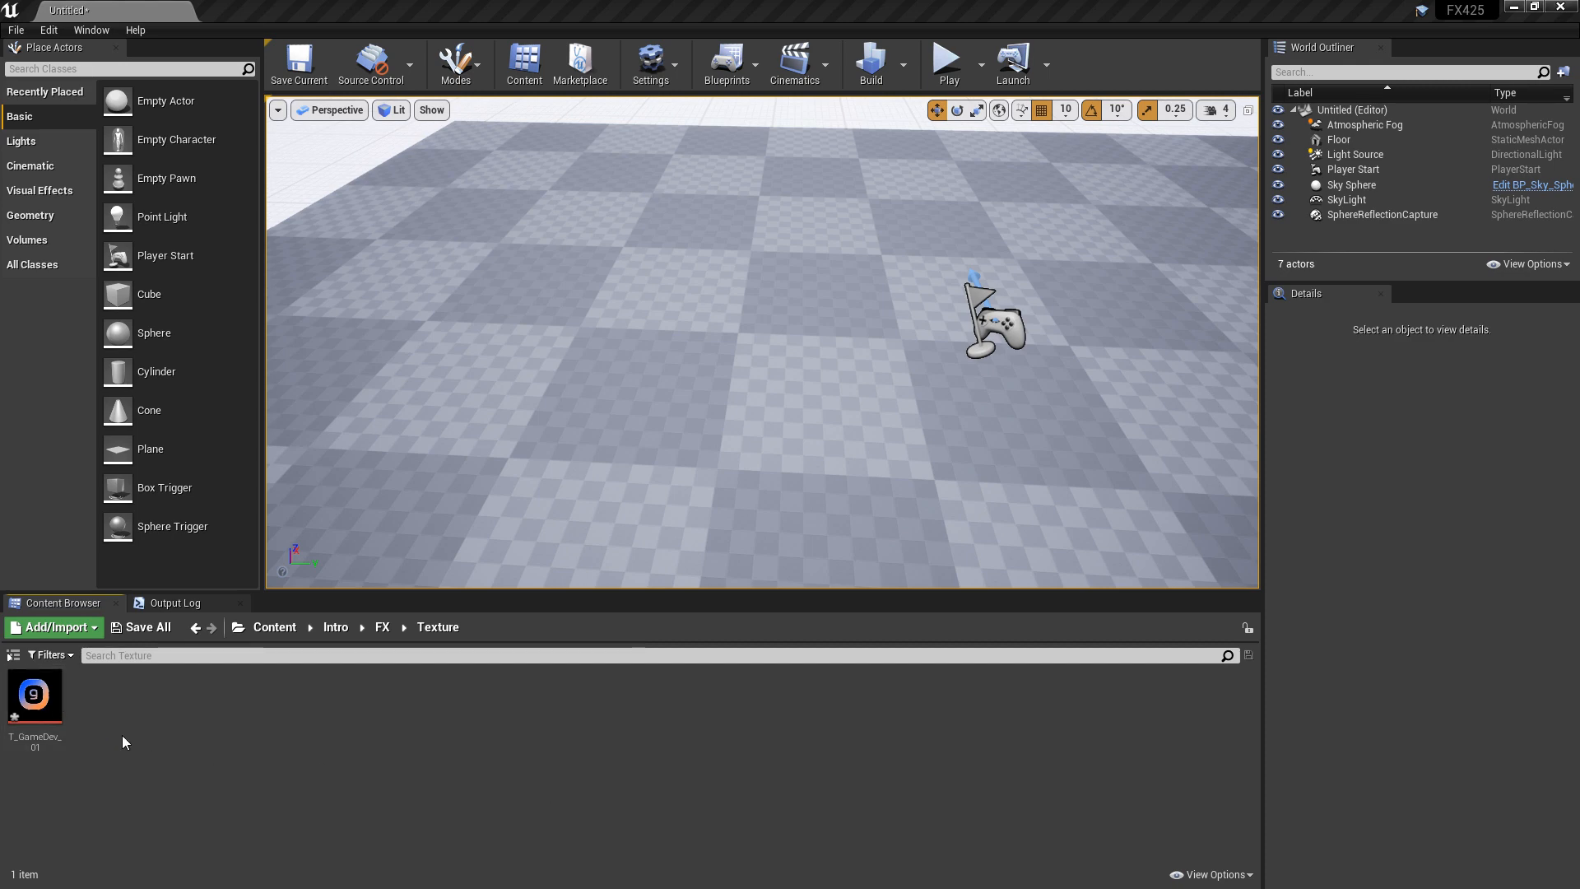
mouse_move(132, 752)
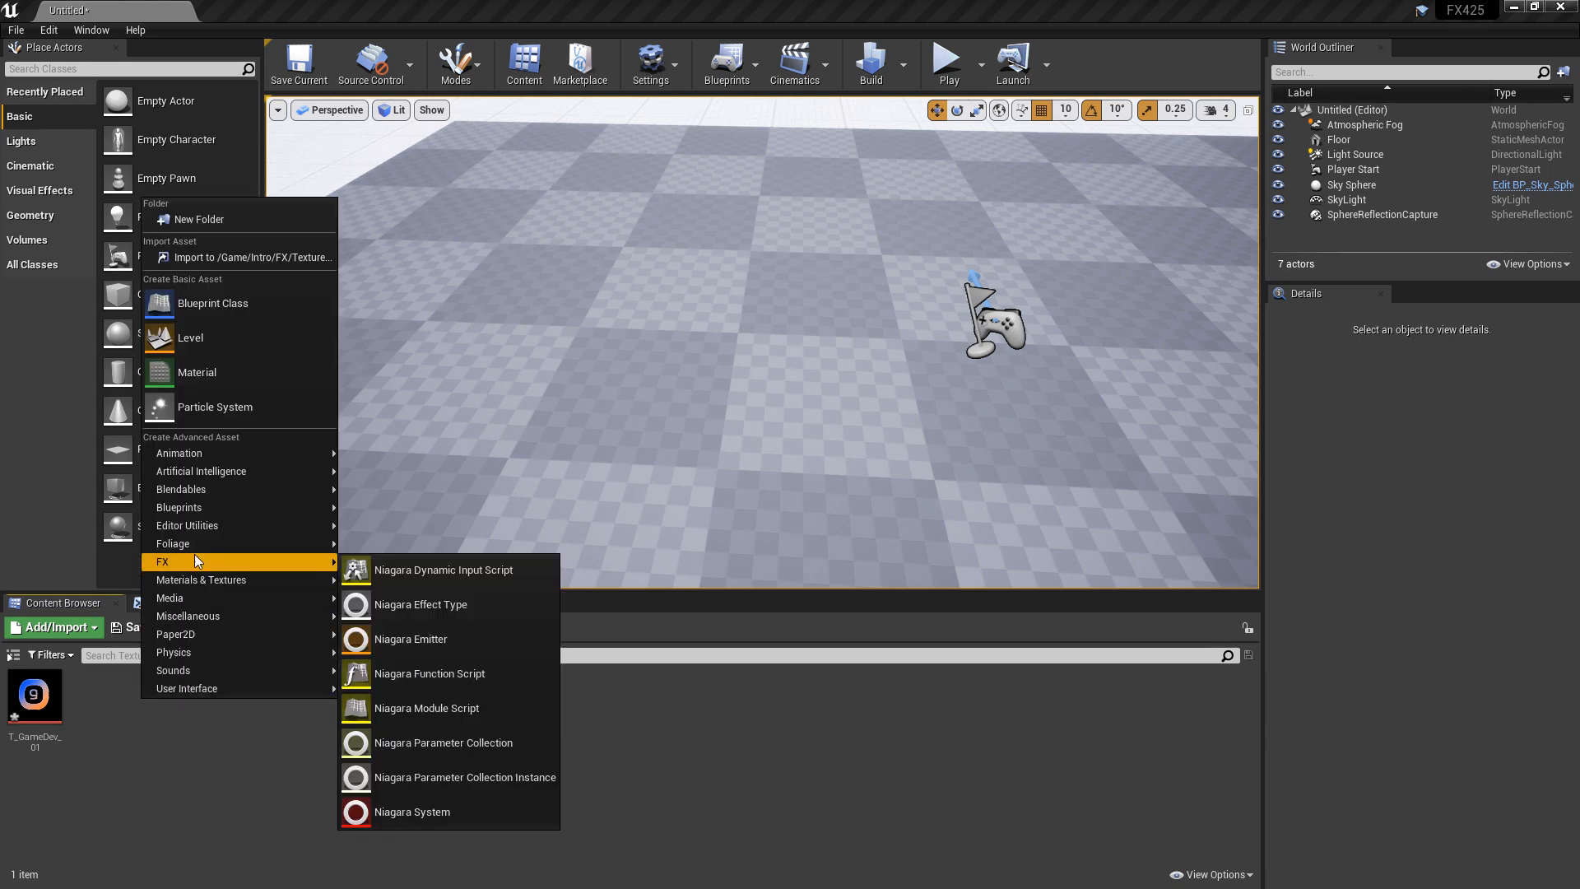
Step: Create a Niagara emitter from the Empty template in the Content Browser's Texture folder
left_click(412, 638)
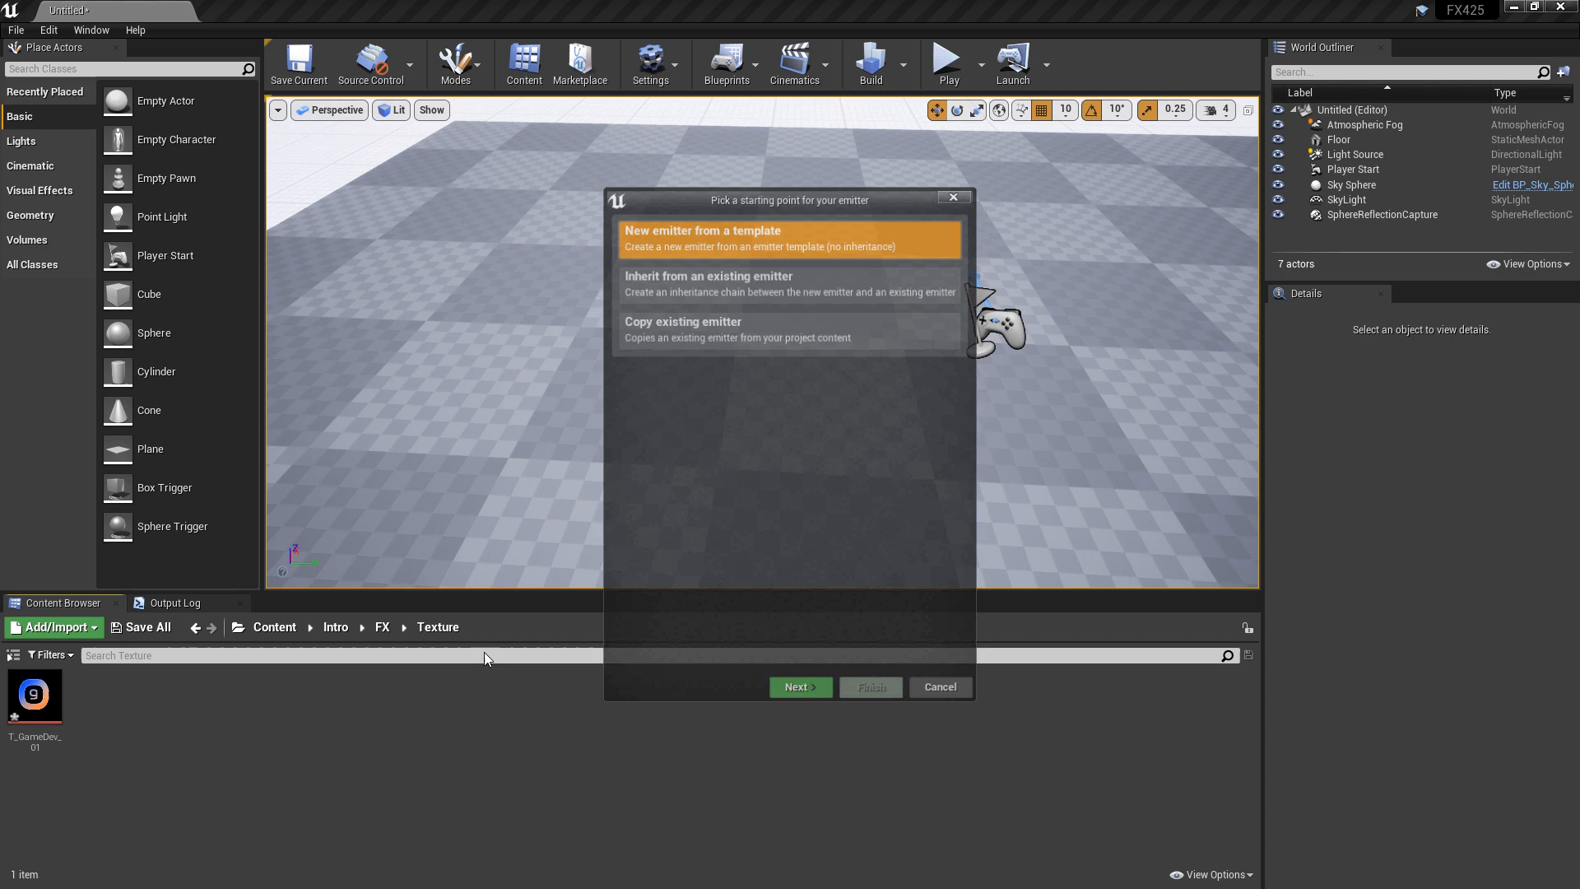
left_click(800, 686)
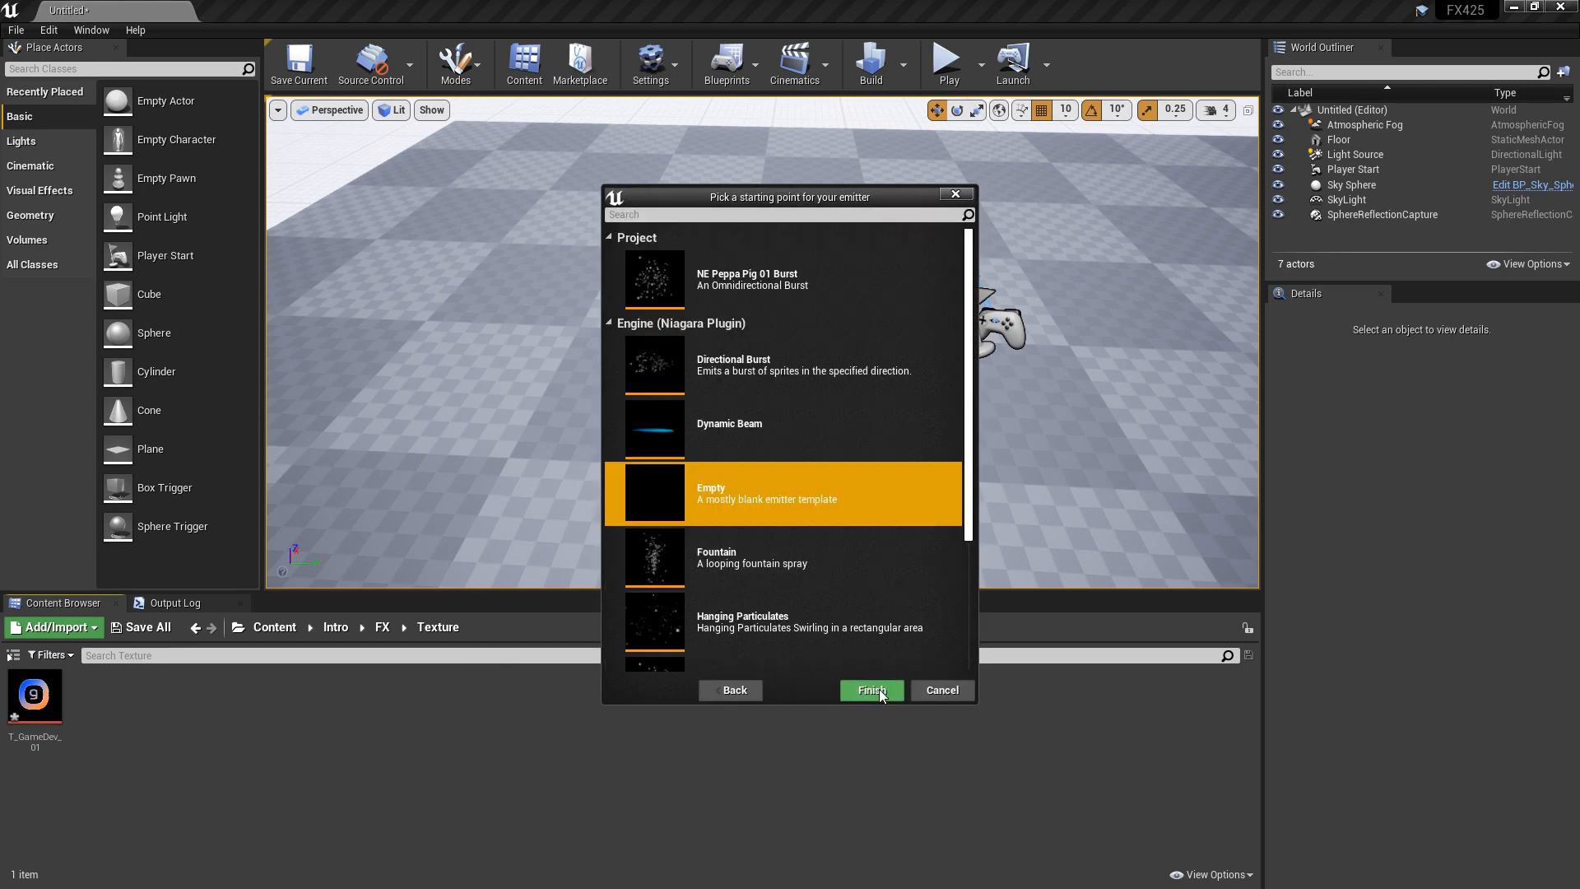
left_click(869, 689)
type("NE_Texty_01")
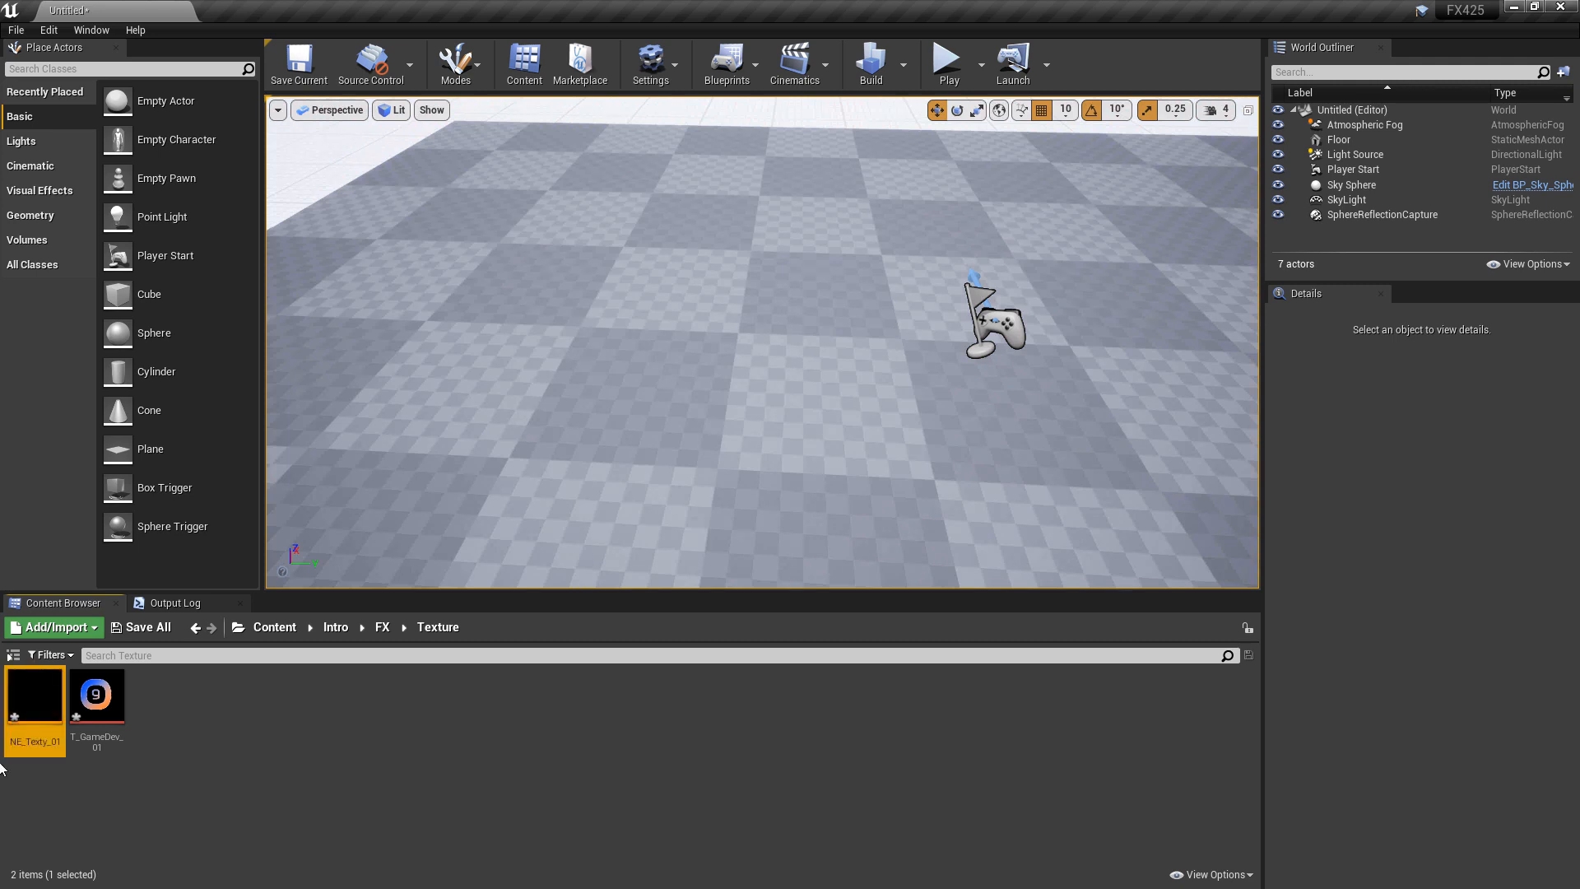
Step: Set Emitter Properties Sim Target to GPUCompute Sim with fixed bounds -300 to 300
double_click(33, 698)
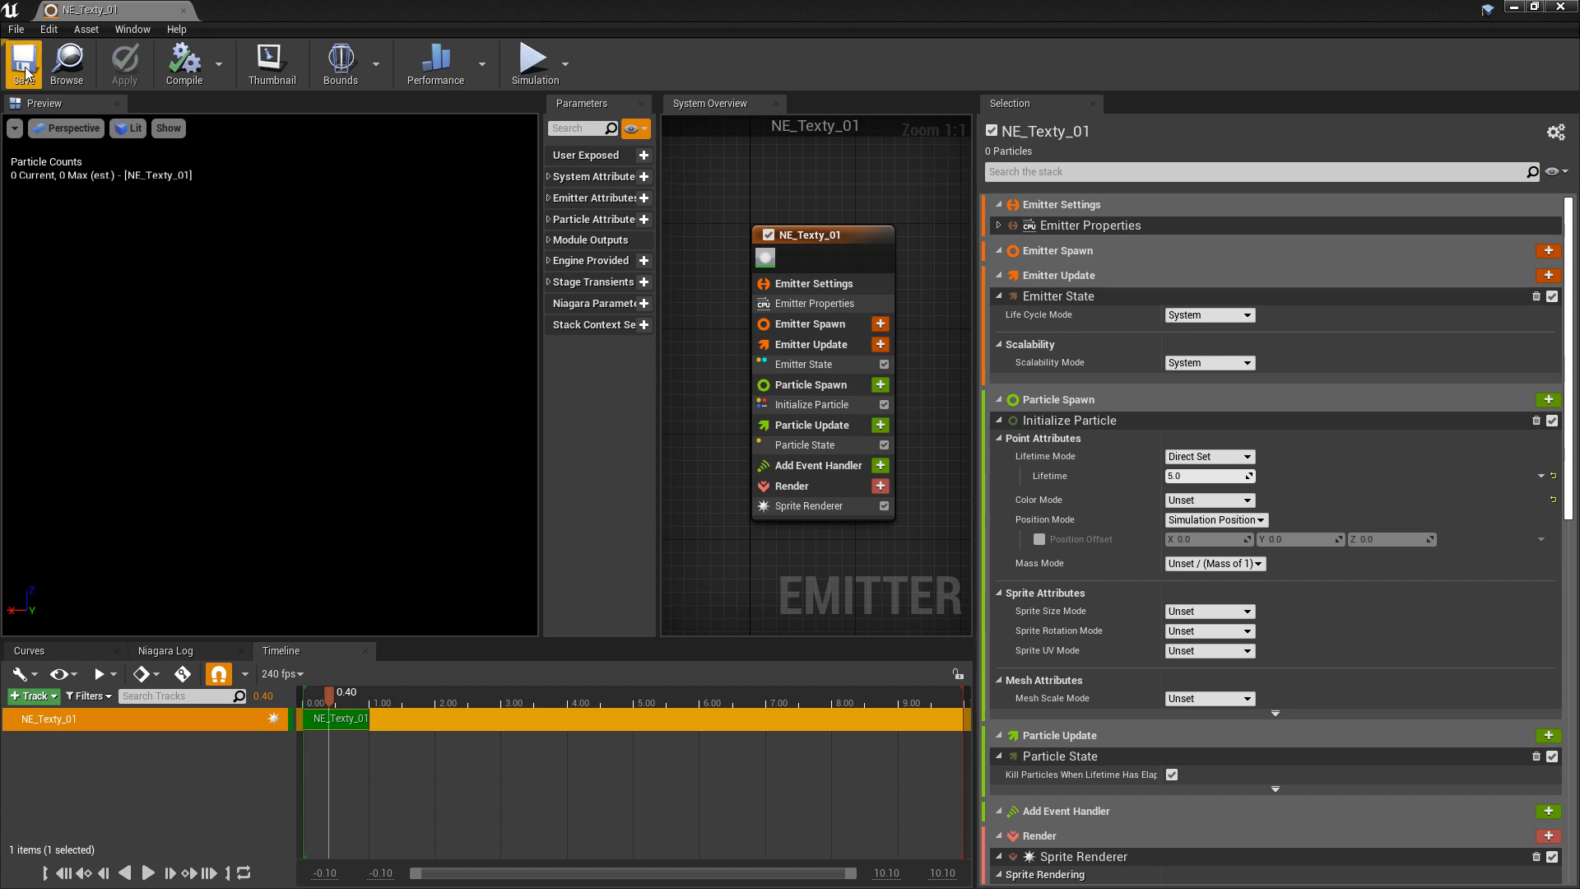
mouse_move(824, 316)
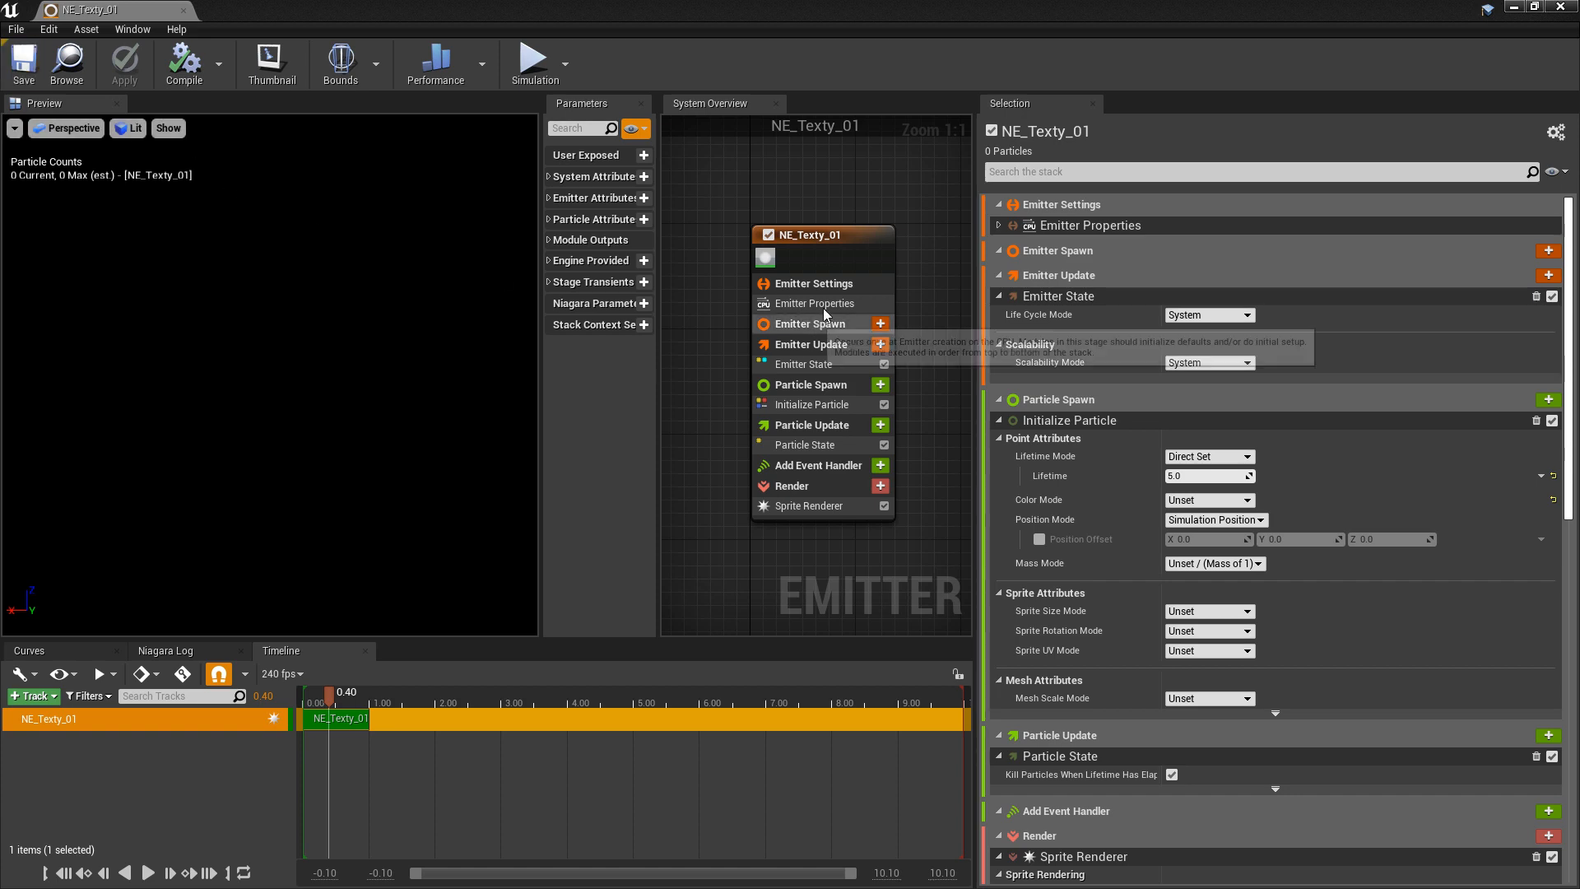
left_click(814, 303)
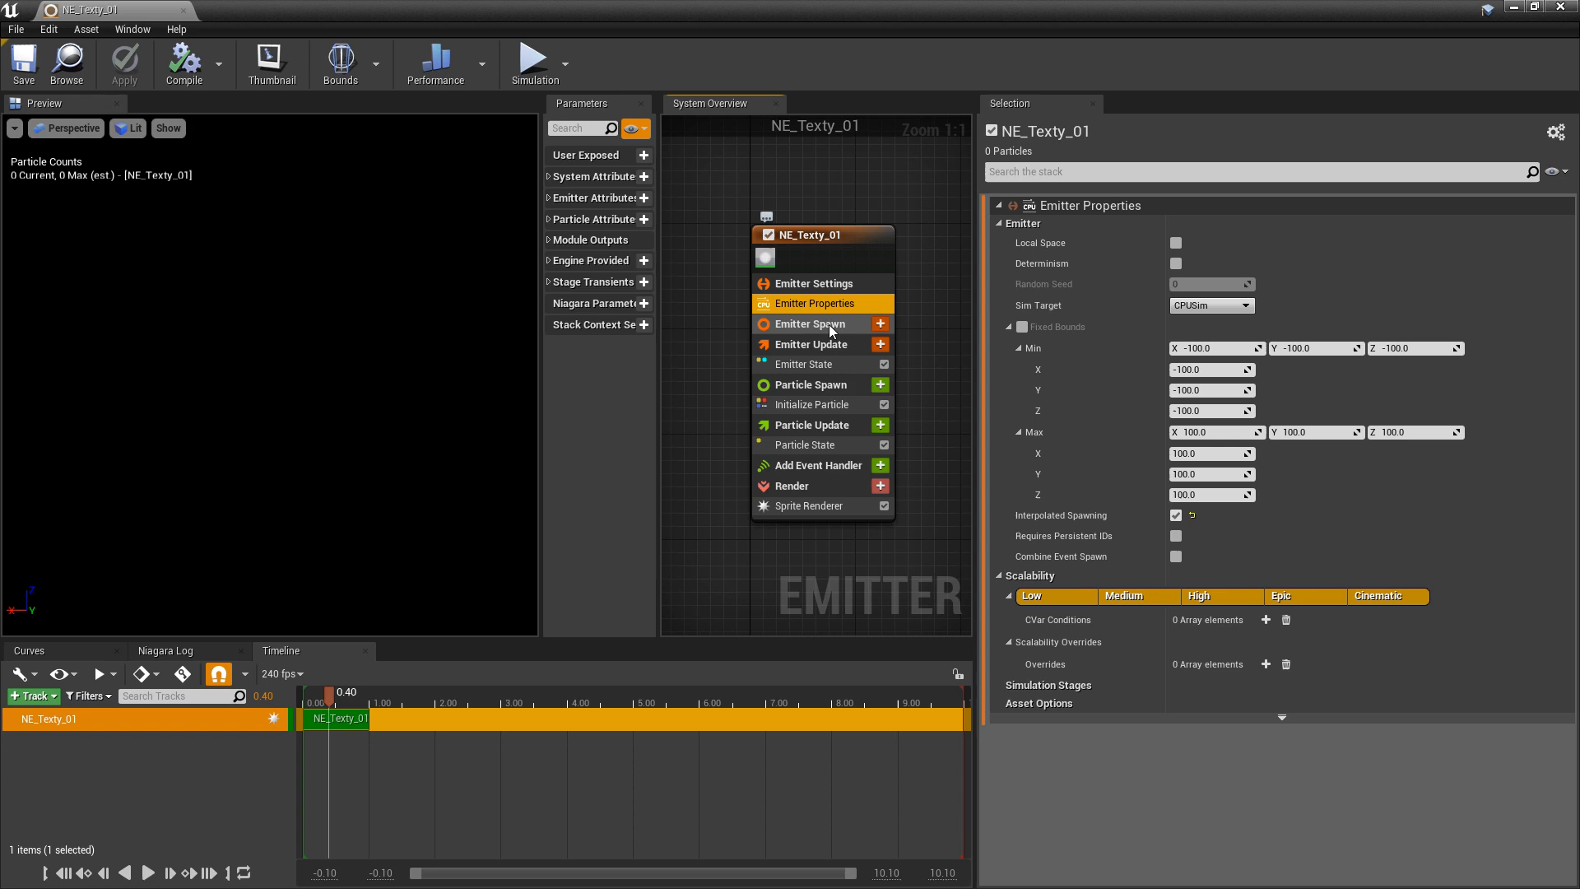
mouse_move(999, 315)
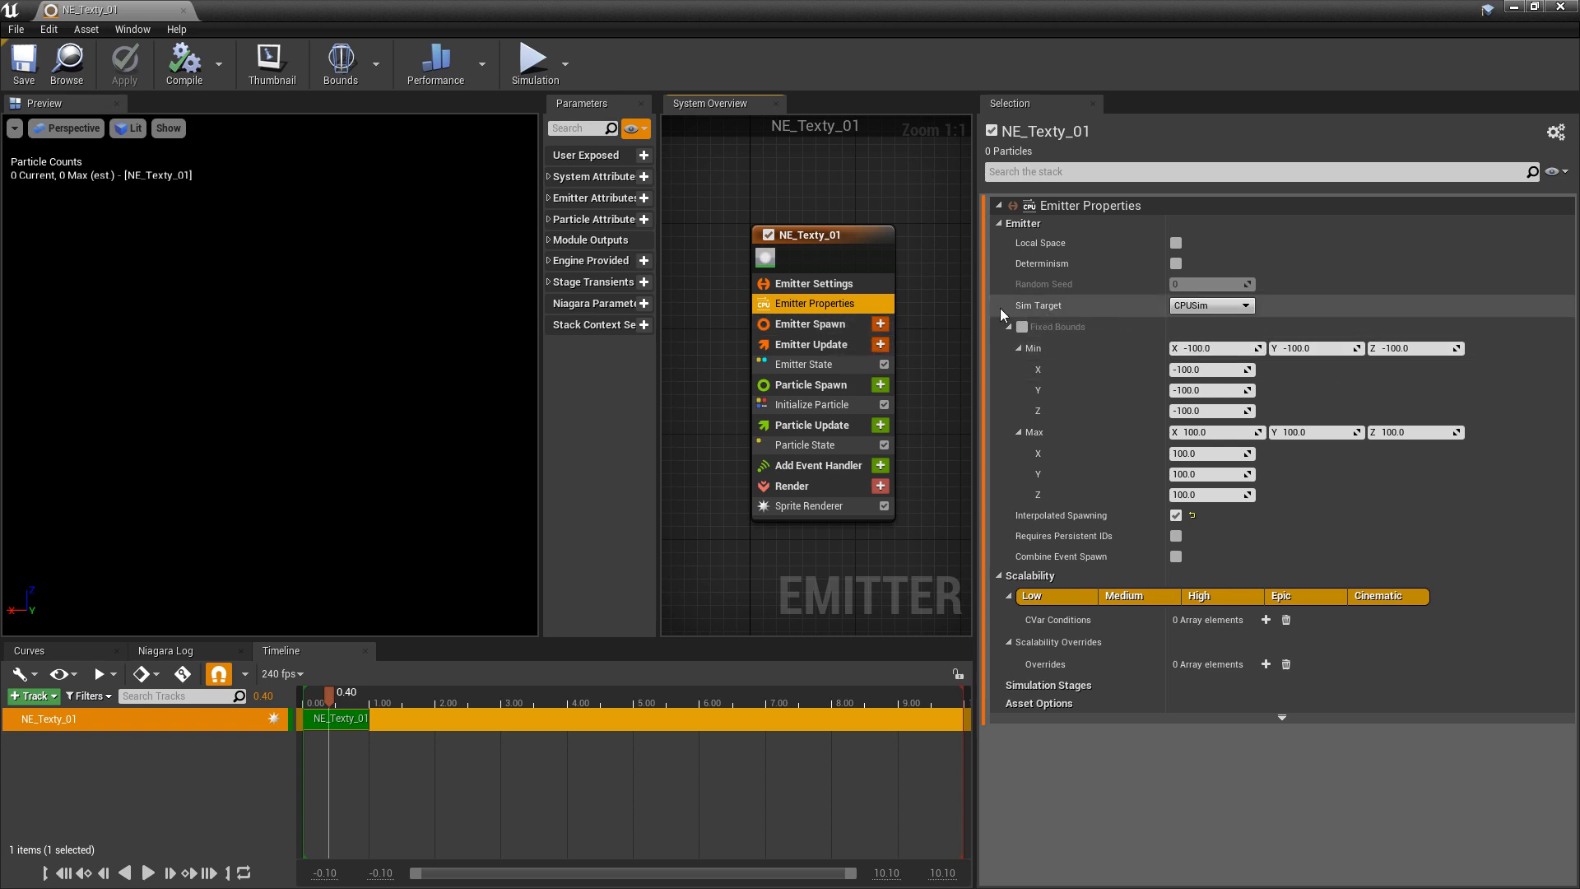
left_click(1211, 306)
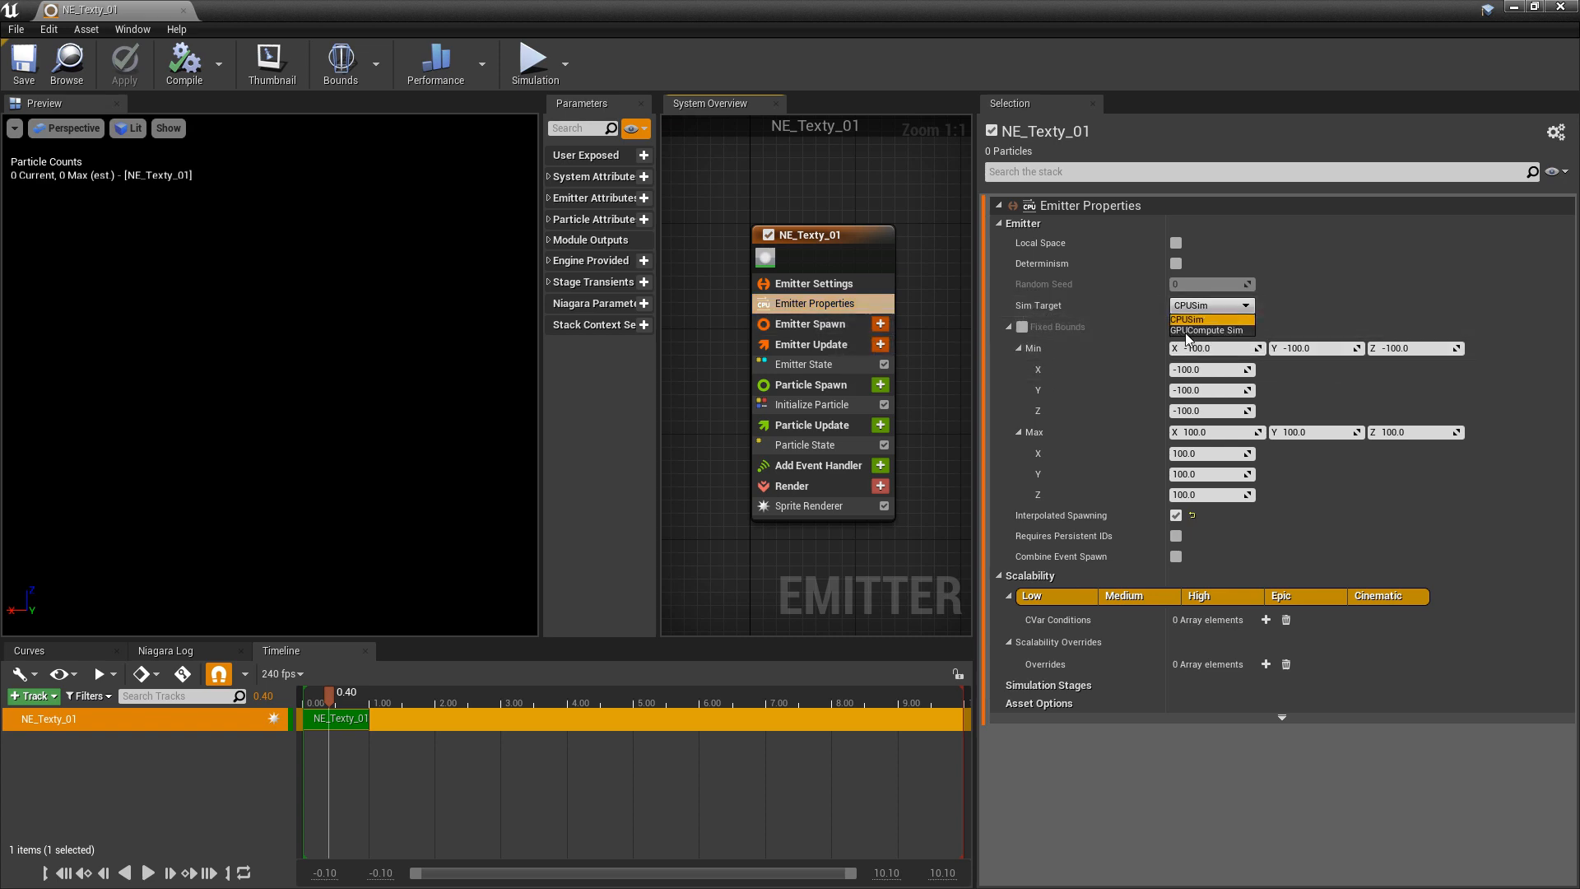
mouse_move(1194, 331)
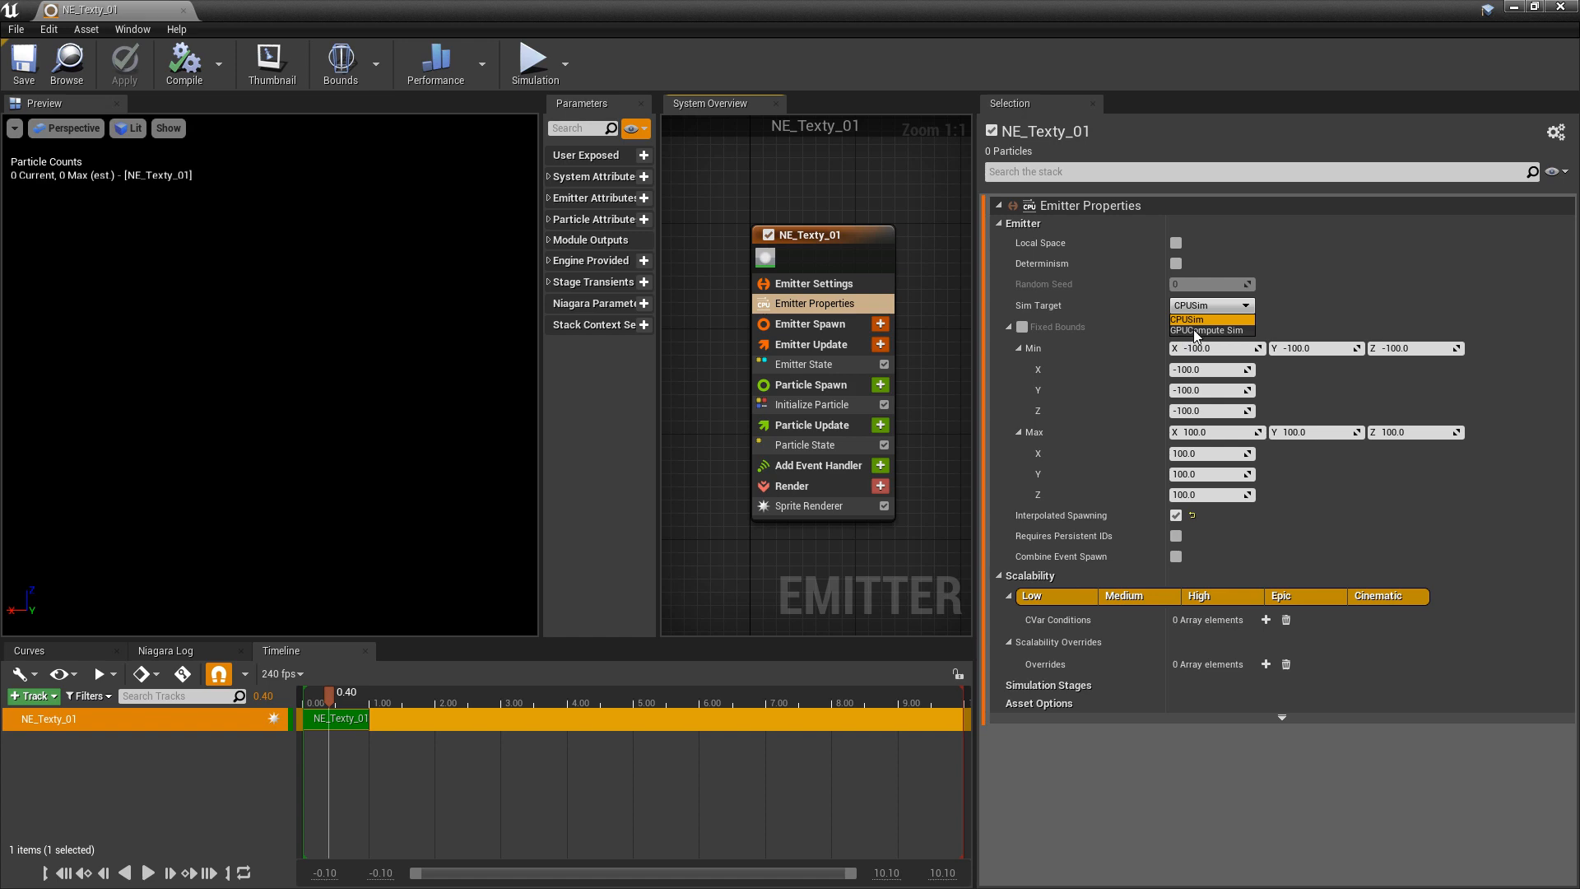
left_click(1206, 329)
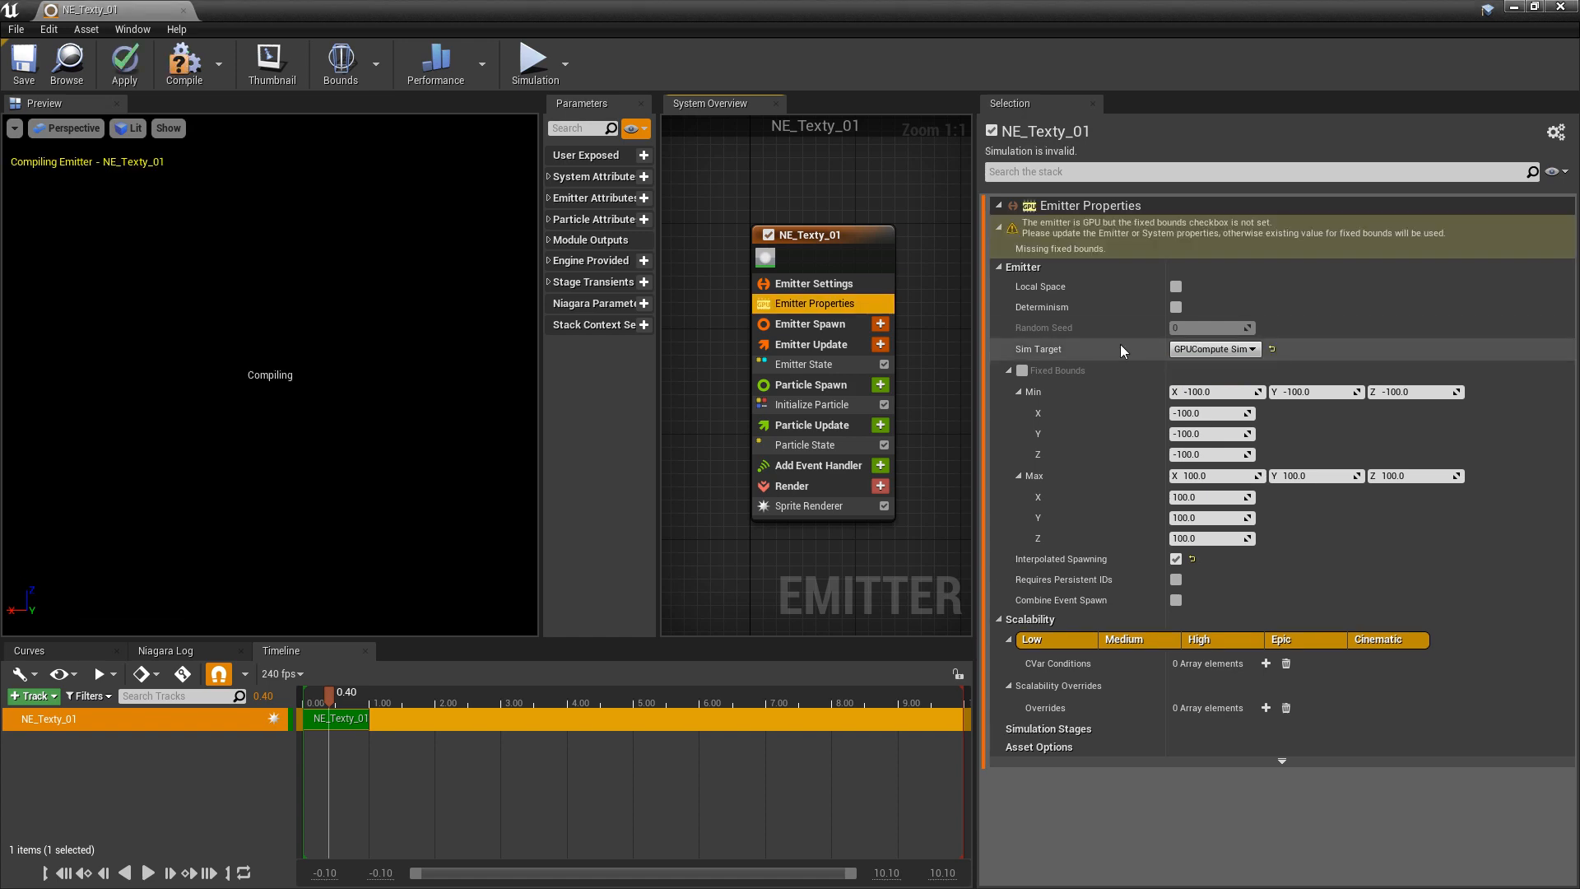
mouse_move(1076, 383)
type("300")
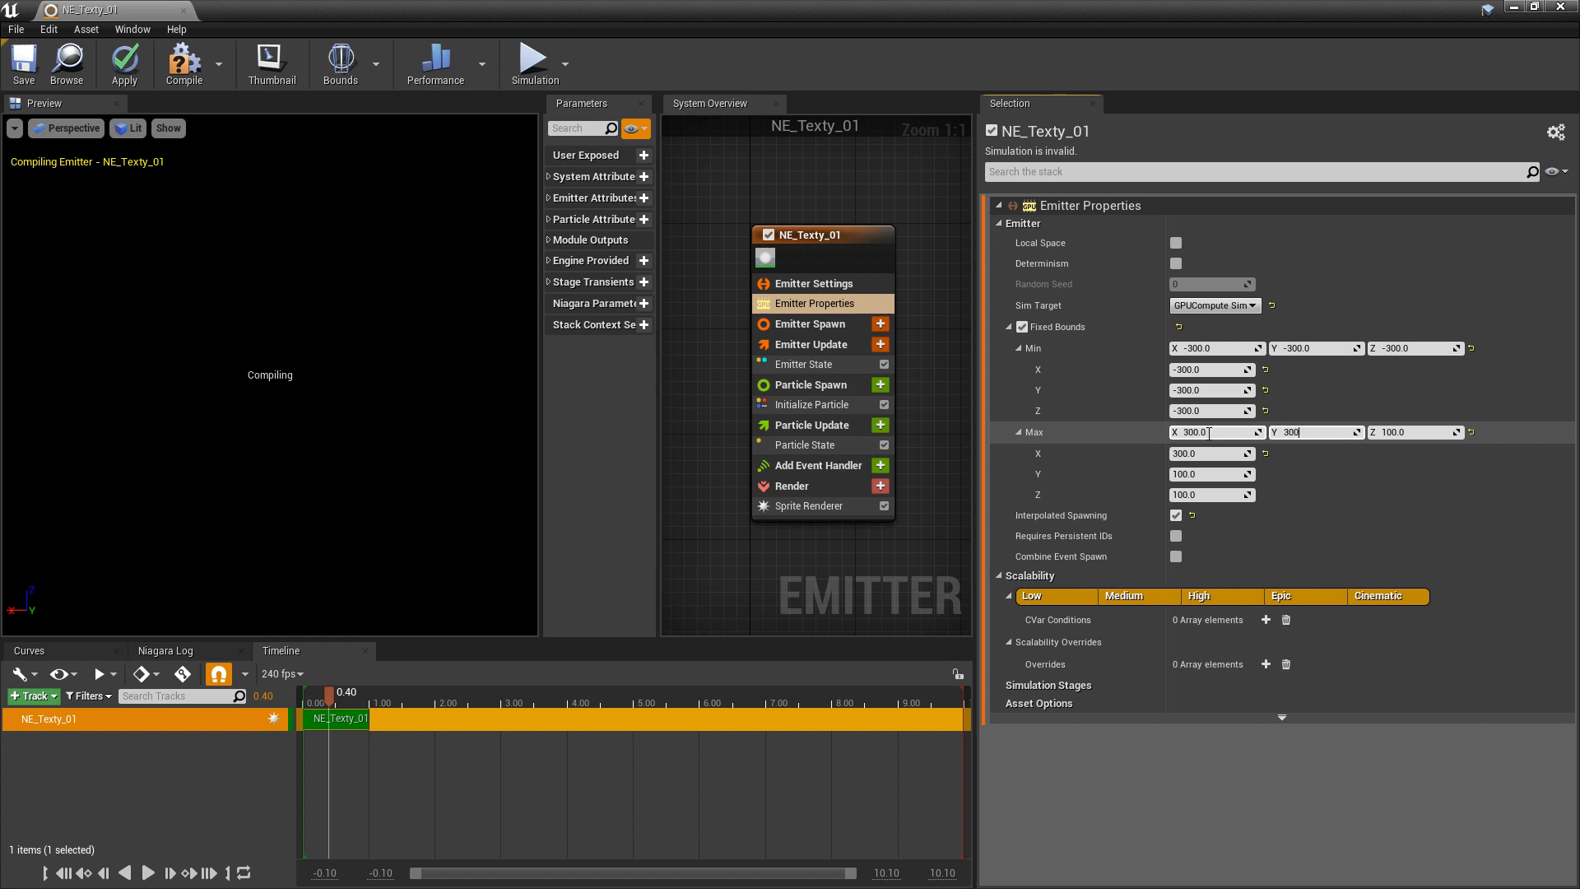
left_click(21, 64)
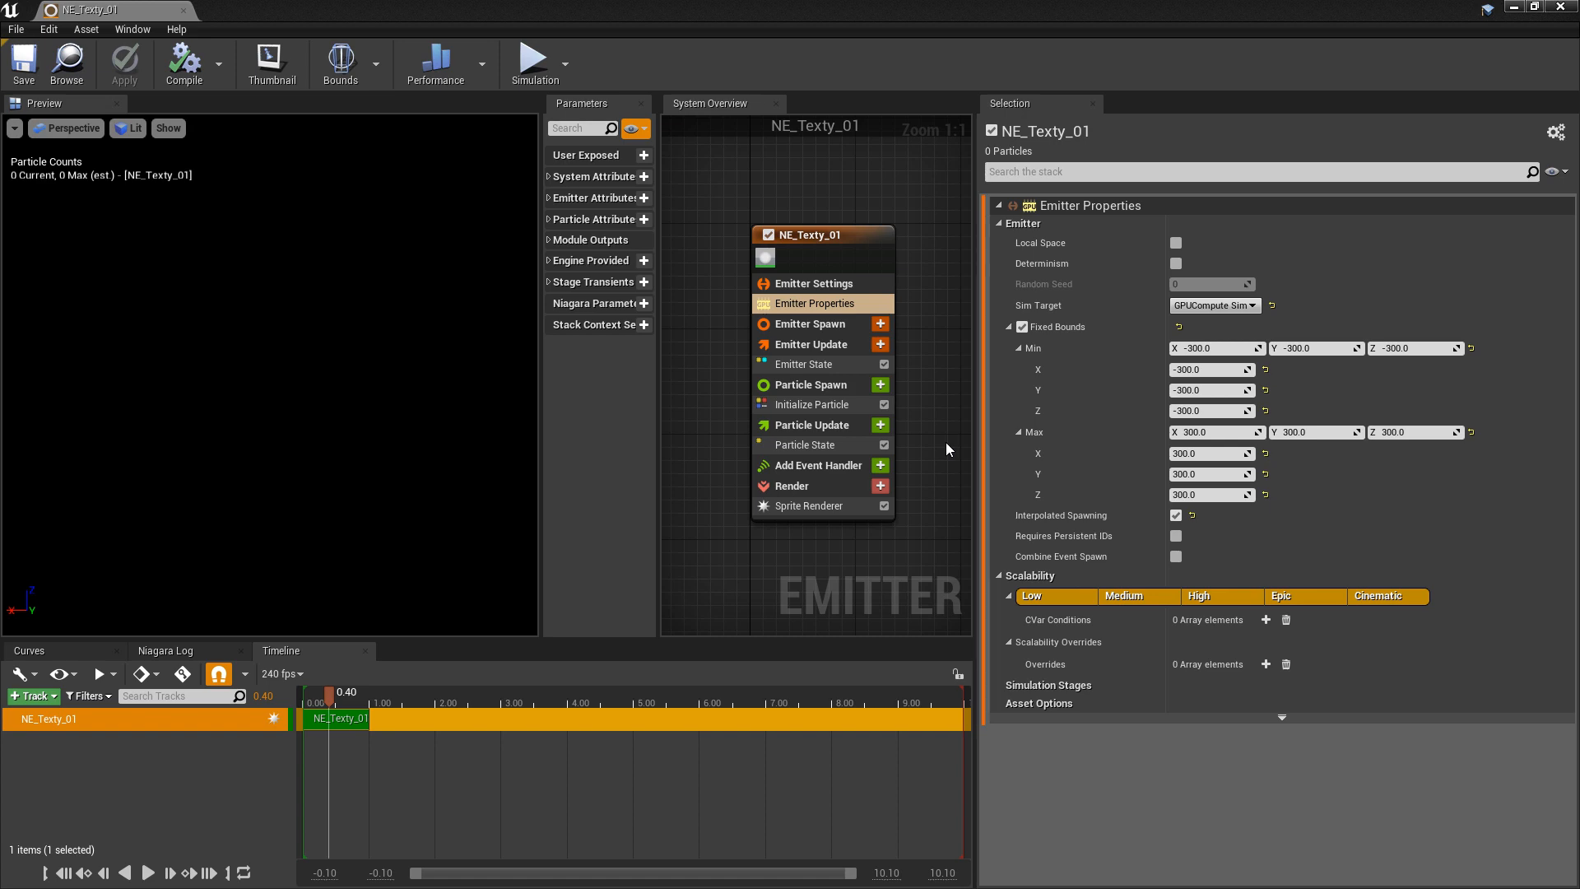
mouse_move(879, 344)
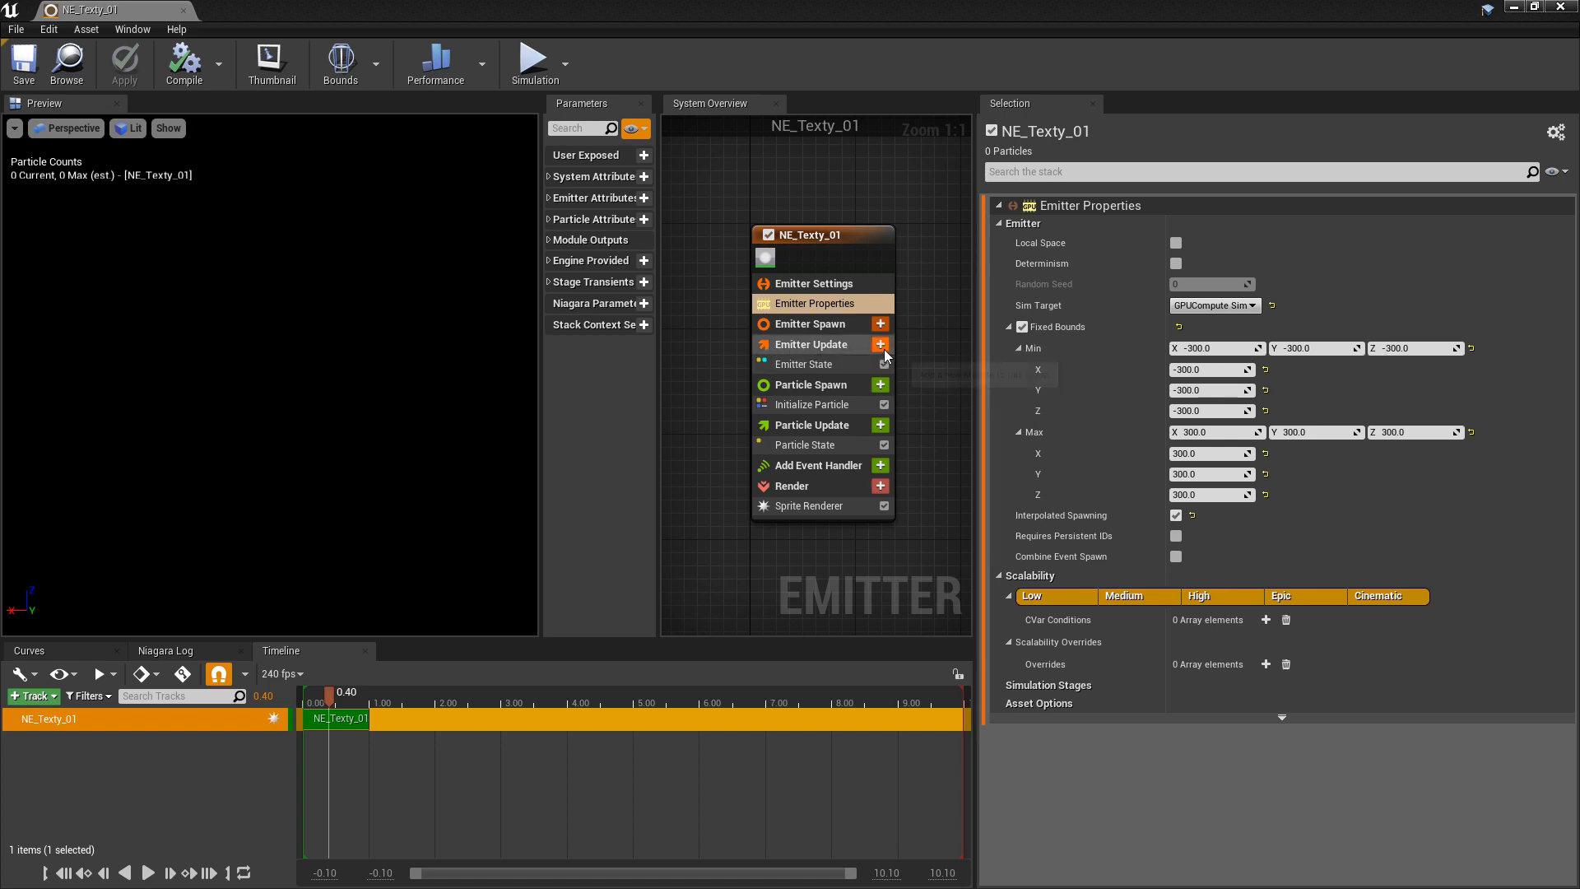
Step: Add Spawn Particles in Grid under Emitter Update and attempt its dependency fix
left_click(879, 344)
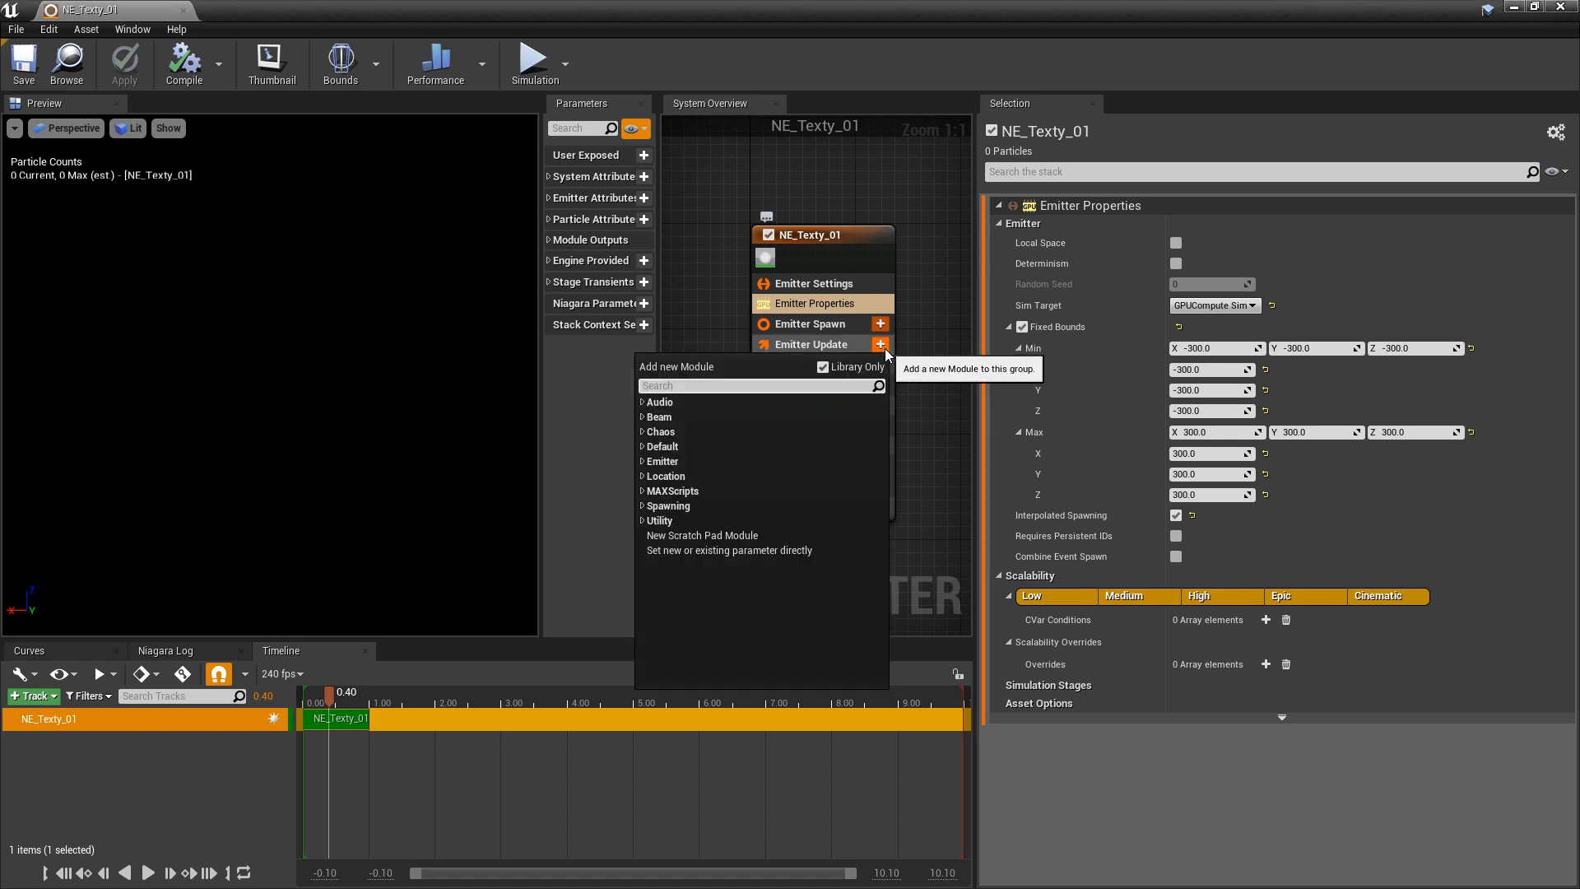
type("grid")
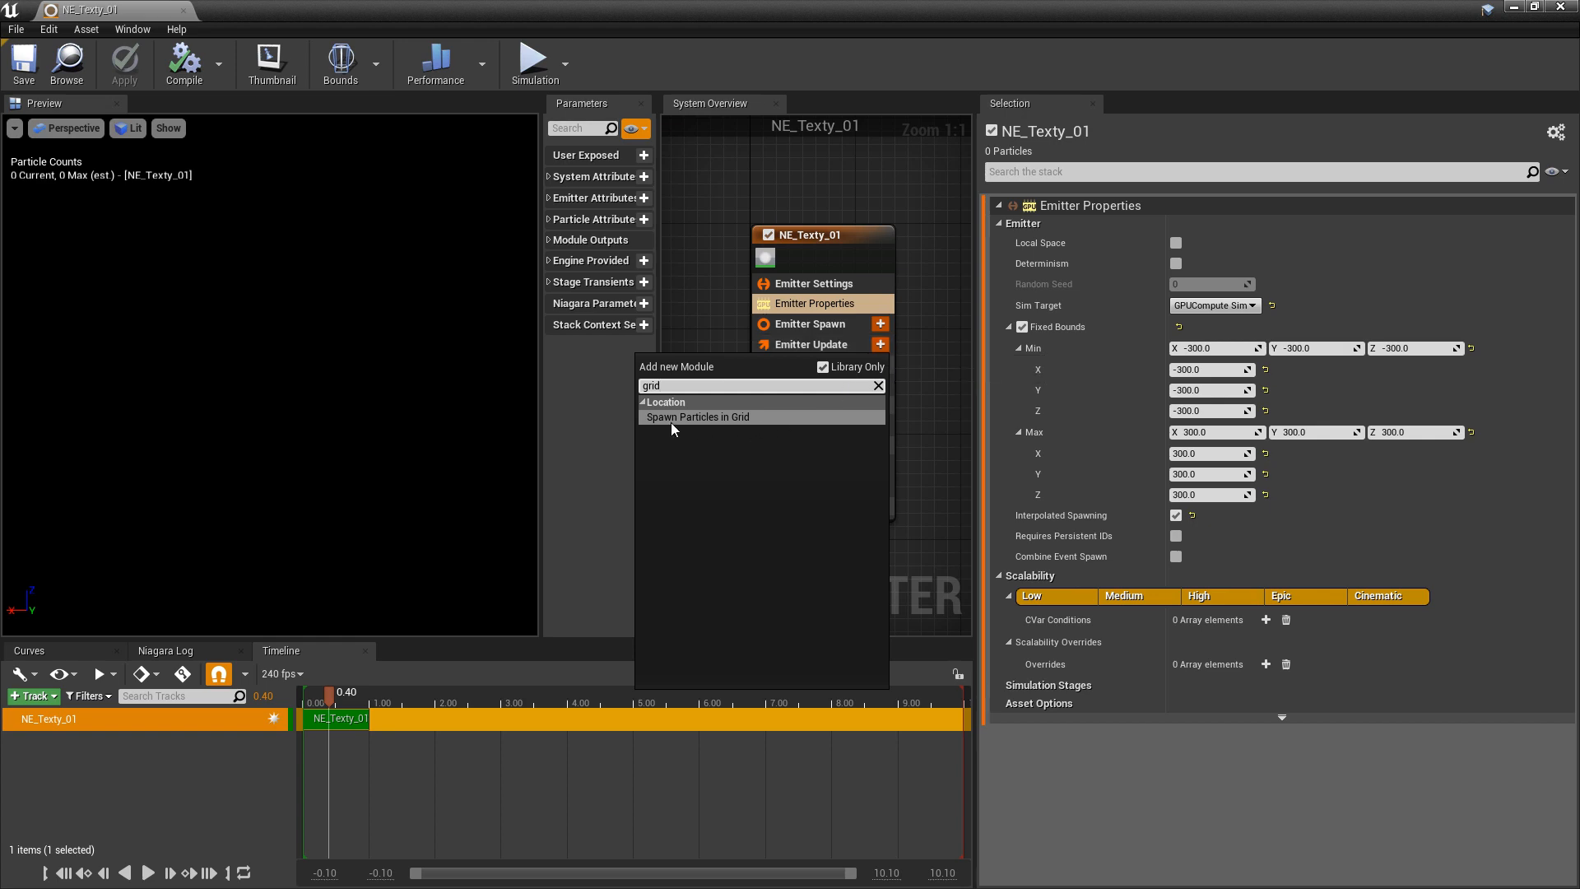
left_click(696, 416)
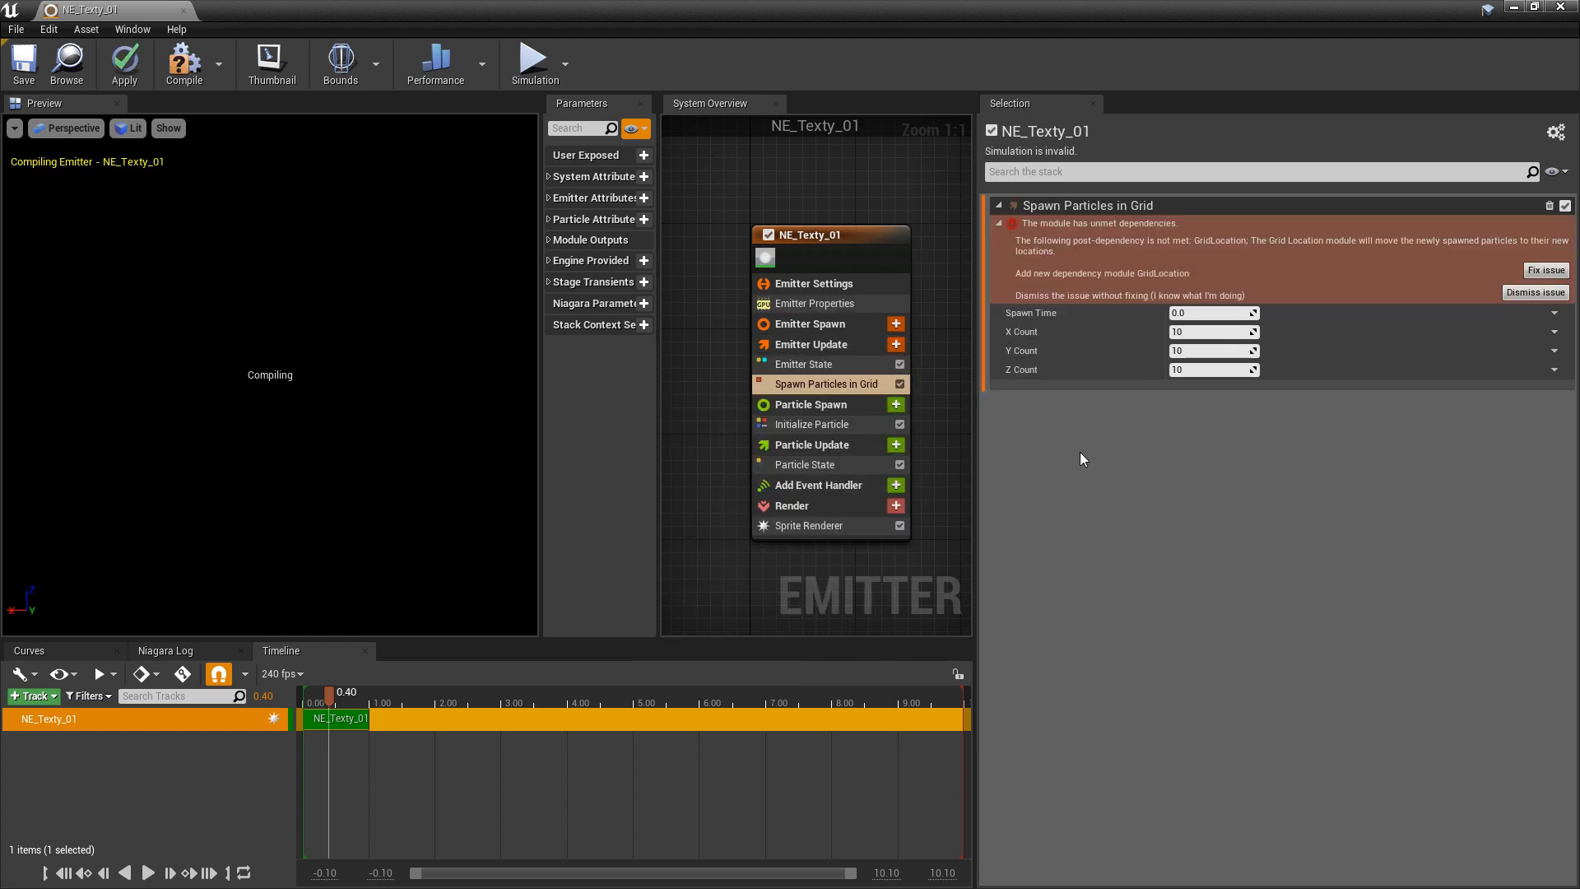
mouse_move(948, 571)
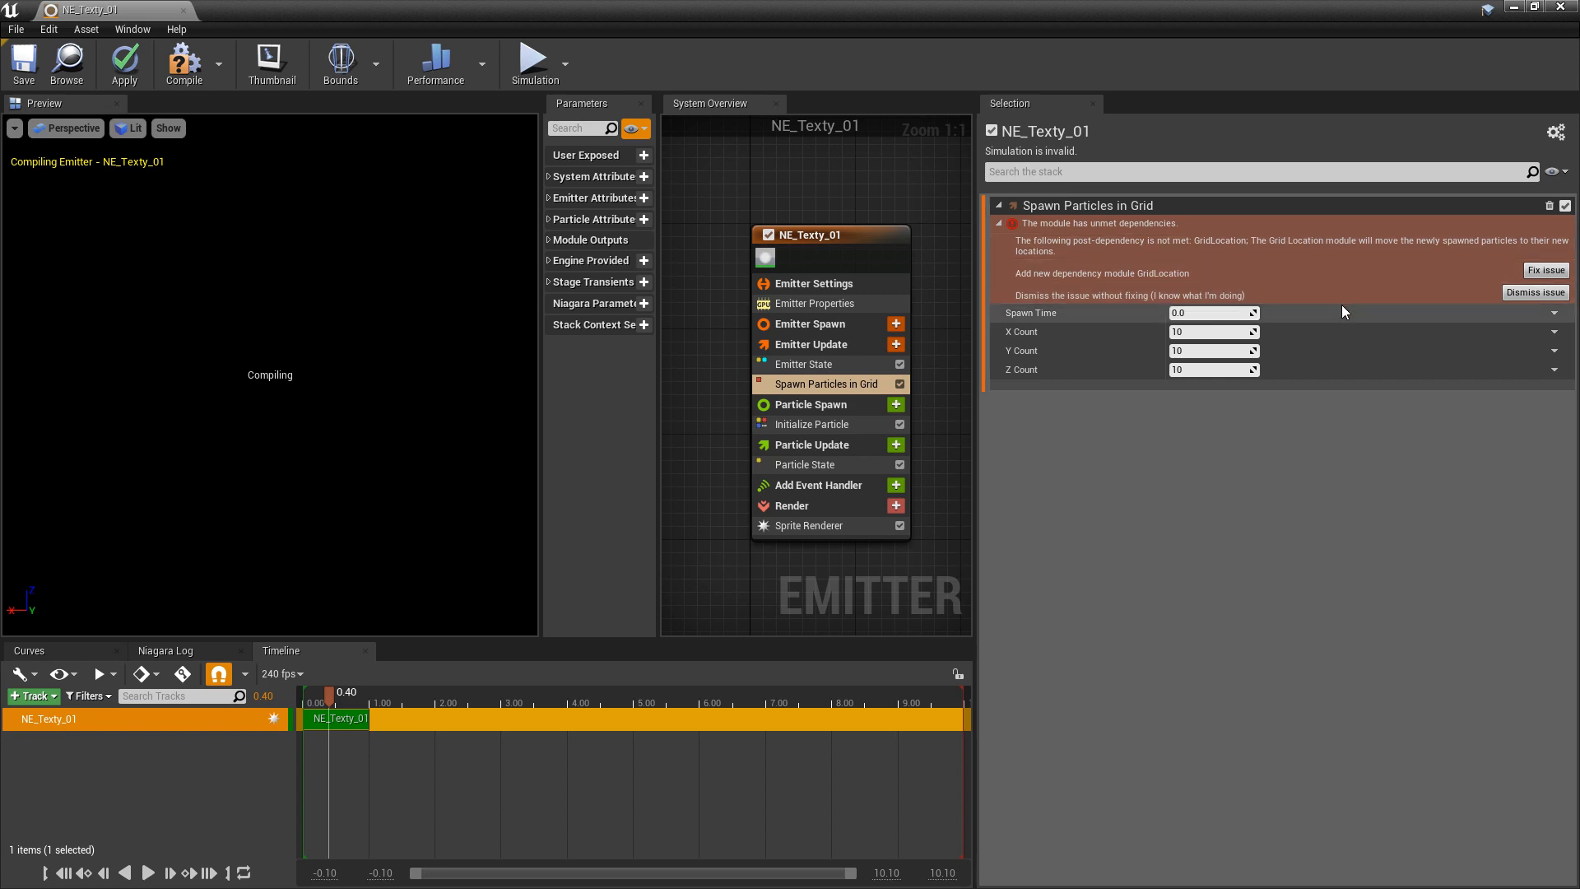
left_click(1545, 270)
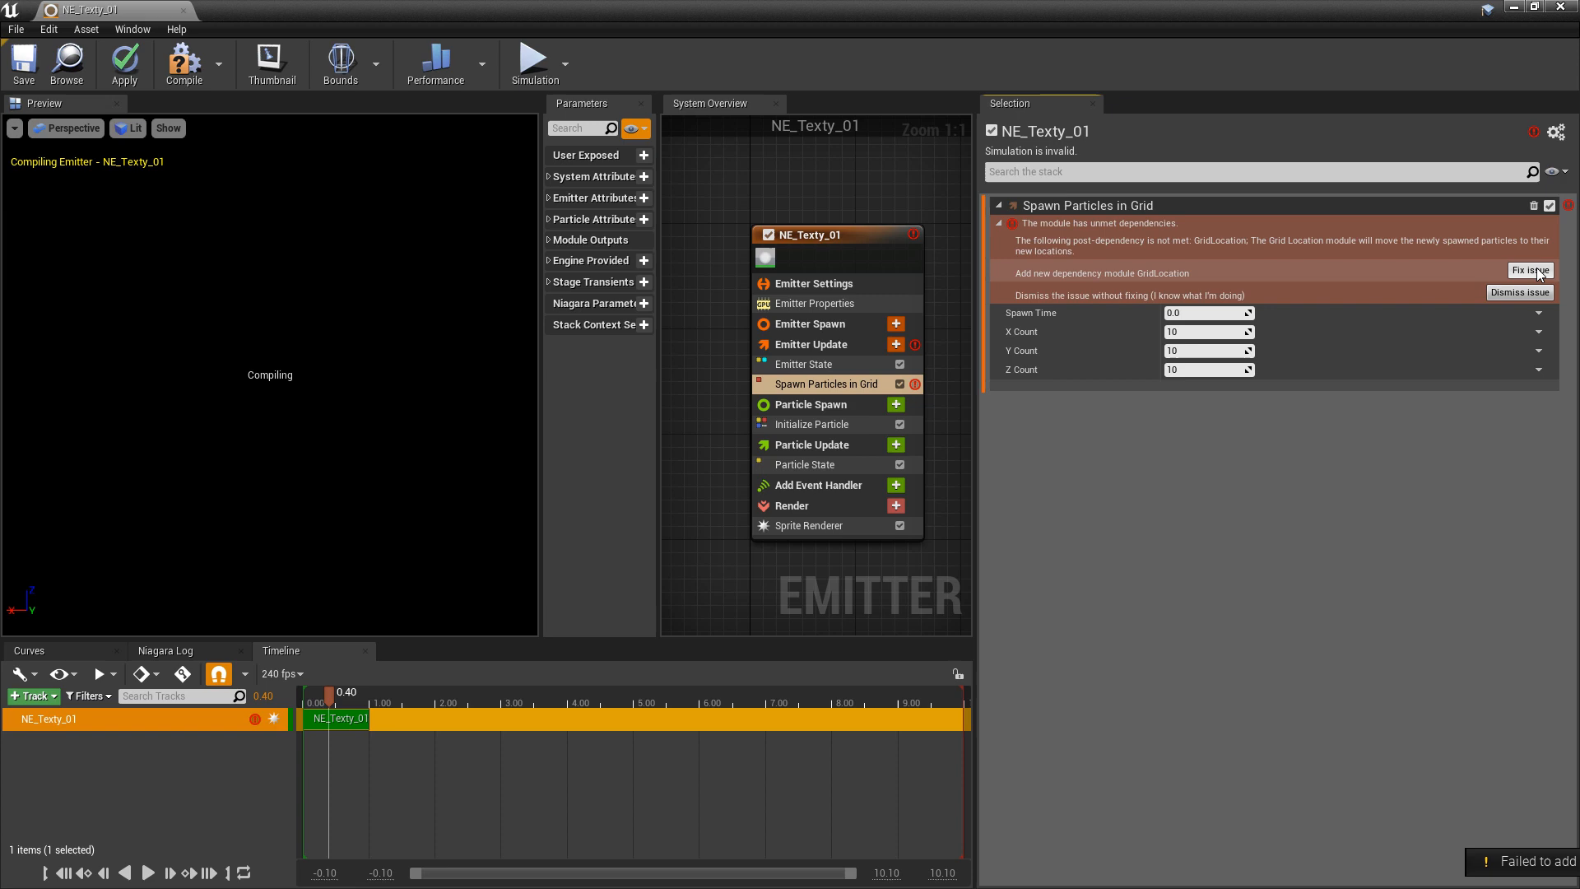
left_click(1529, 270)
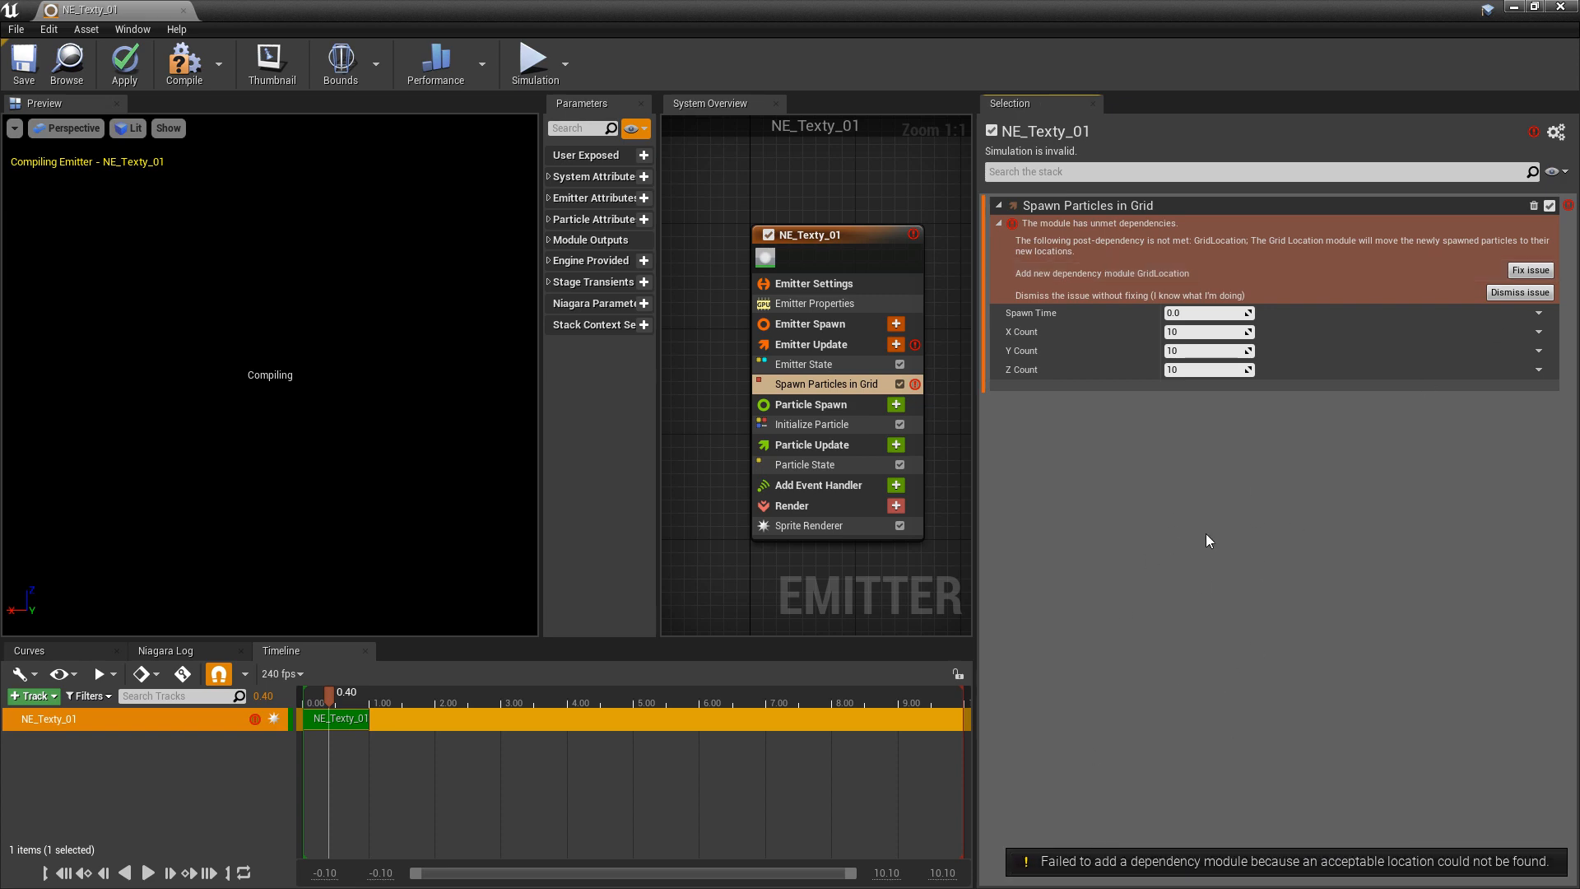
mouse_move(912, 508)
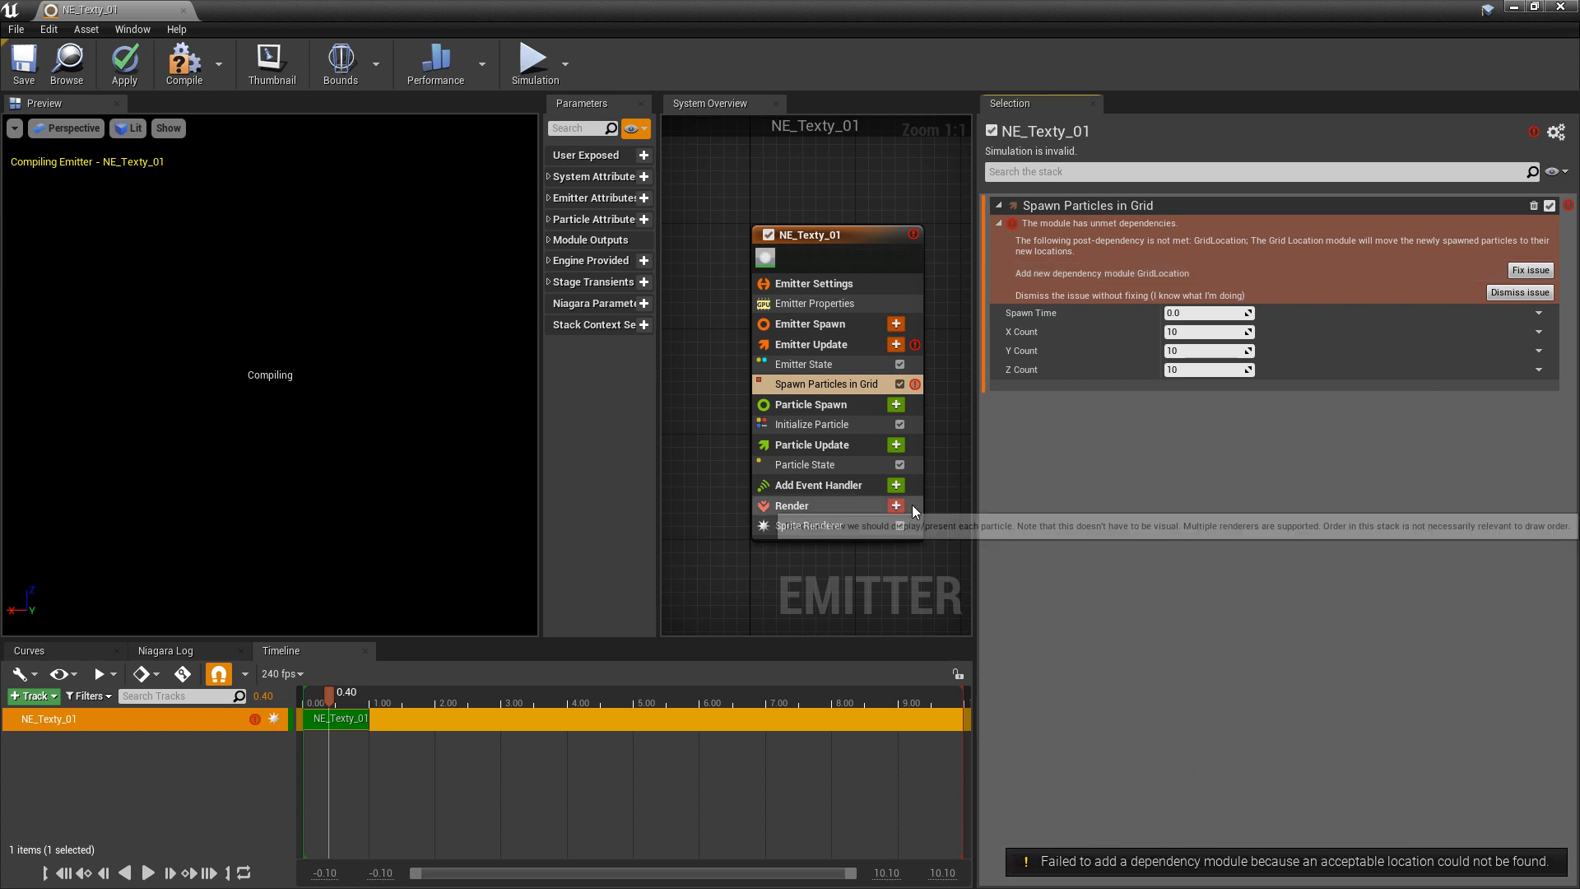
mouse_move(903, 416)
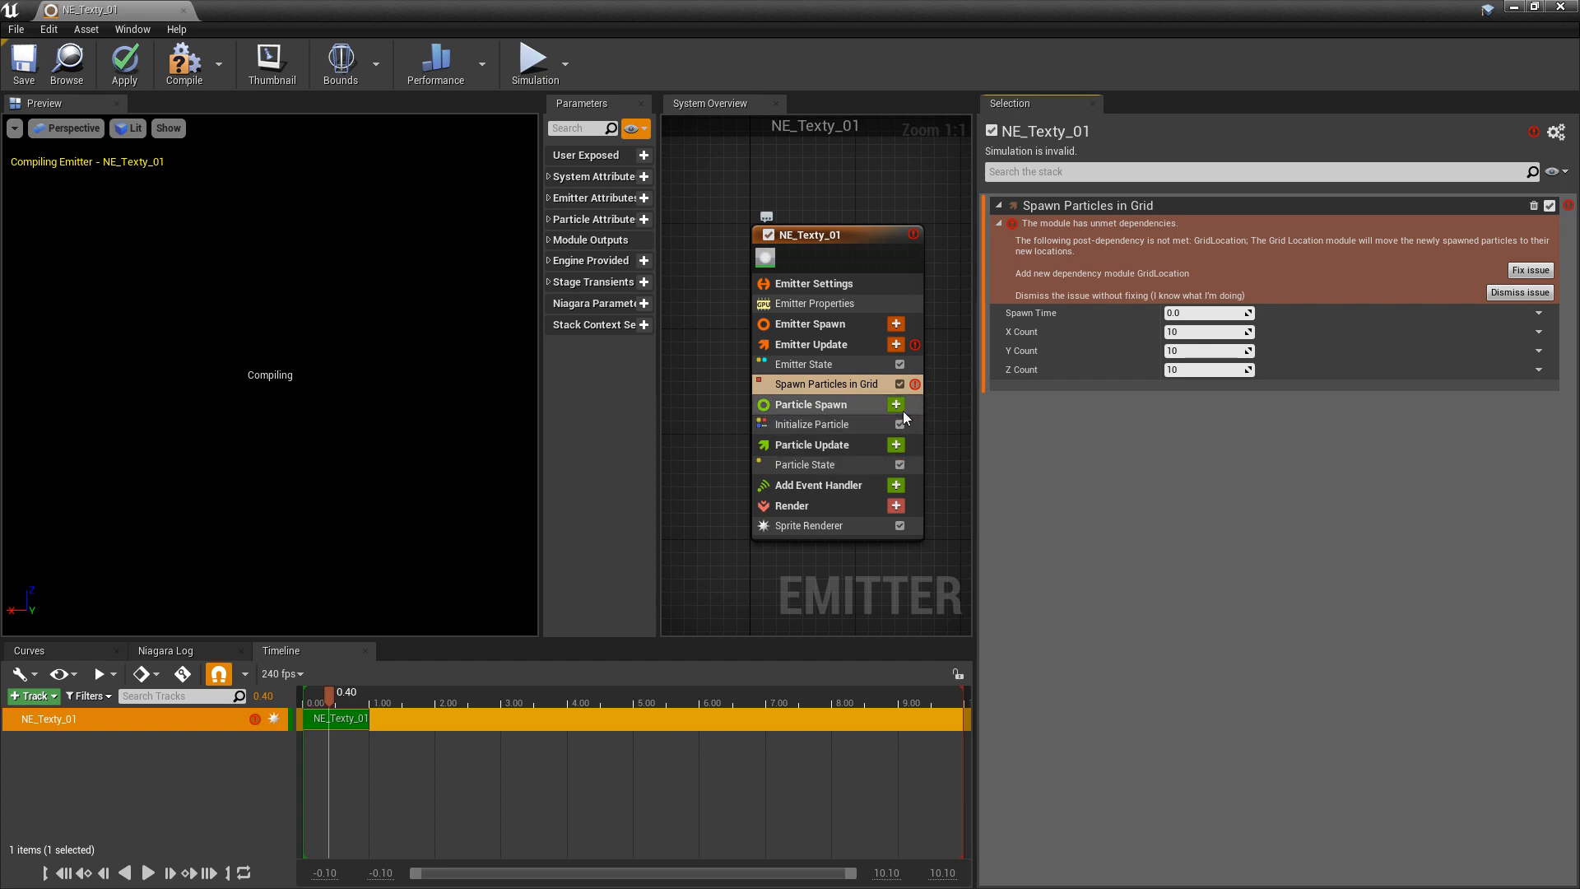
Step: Add the Grid Location module under Particle Spawn and review the grid settings
left_click(895, 404)
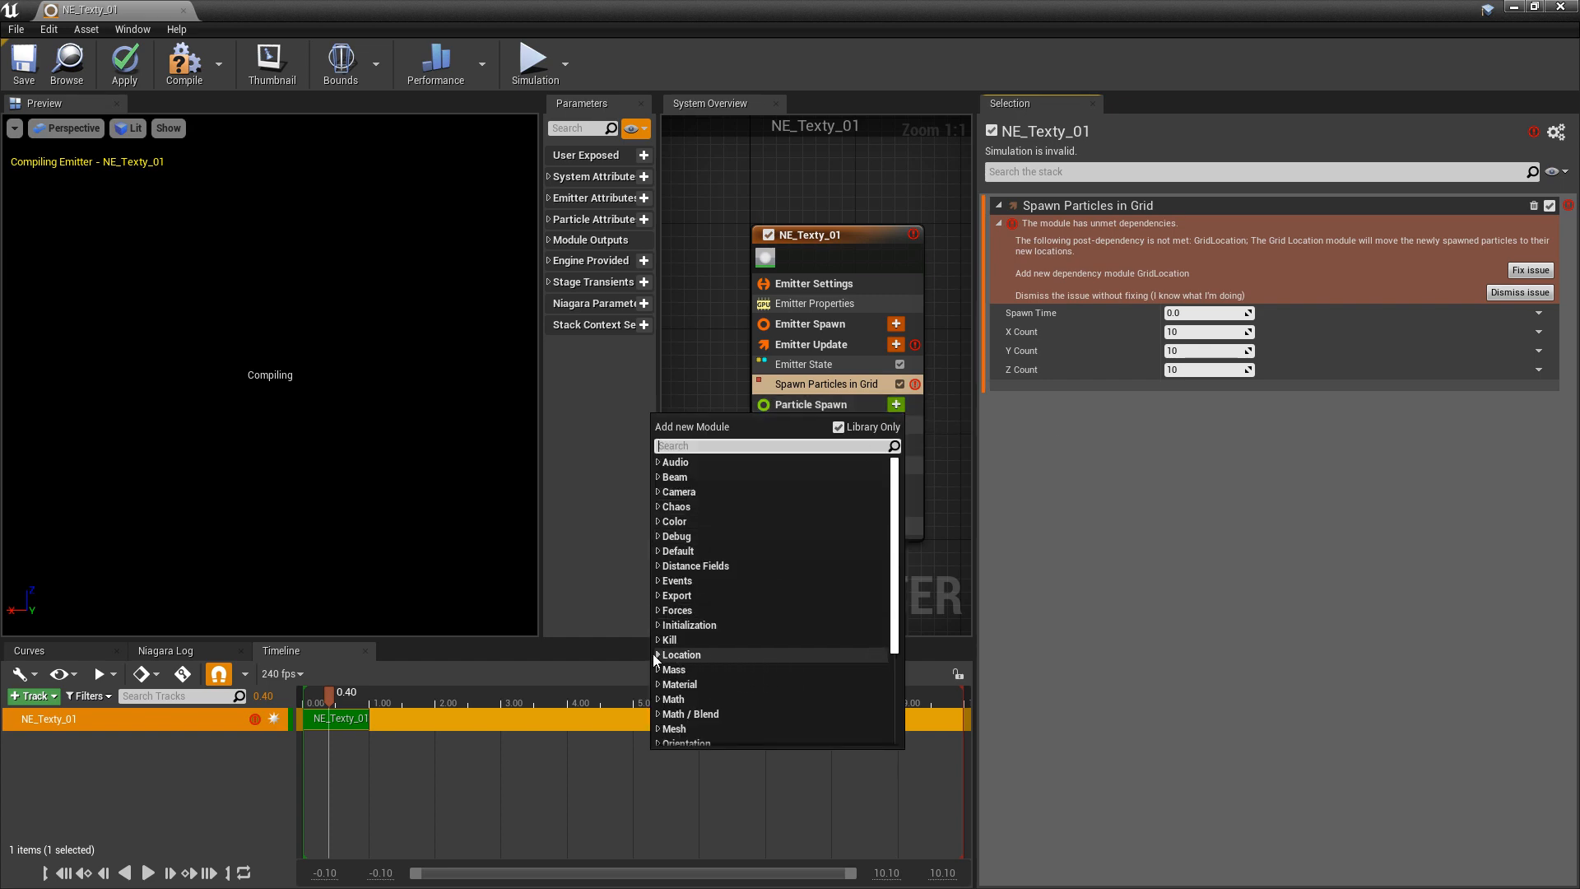
left_click(681, 653)
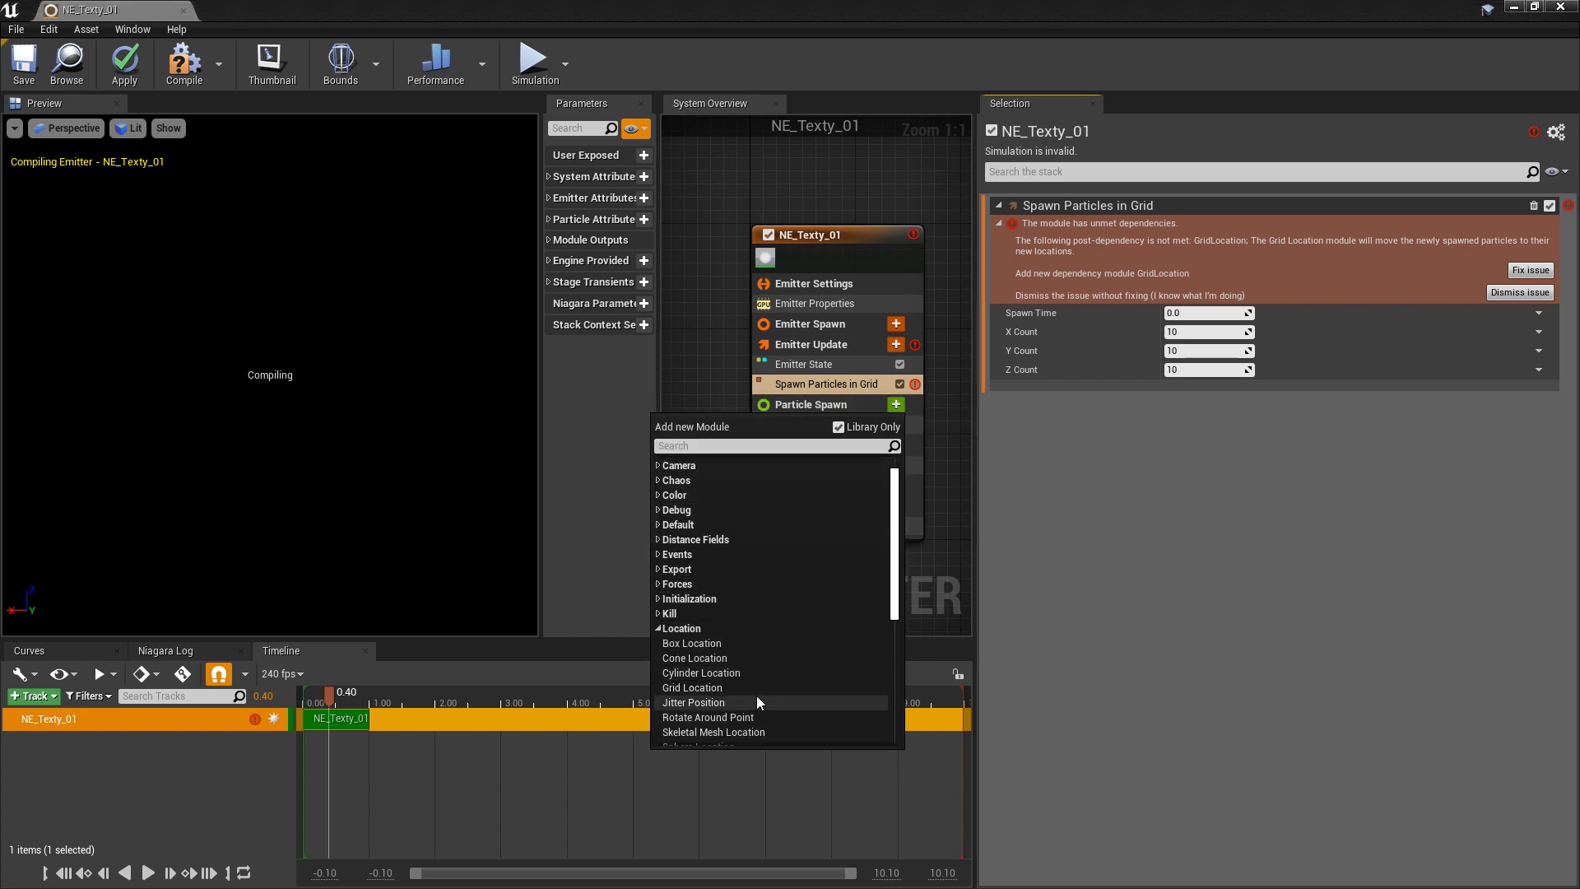
left_click(693, 688)
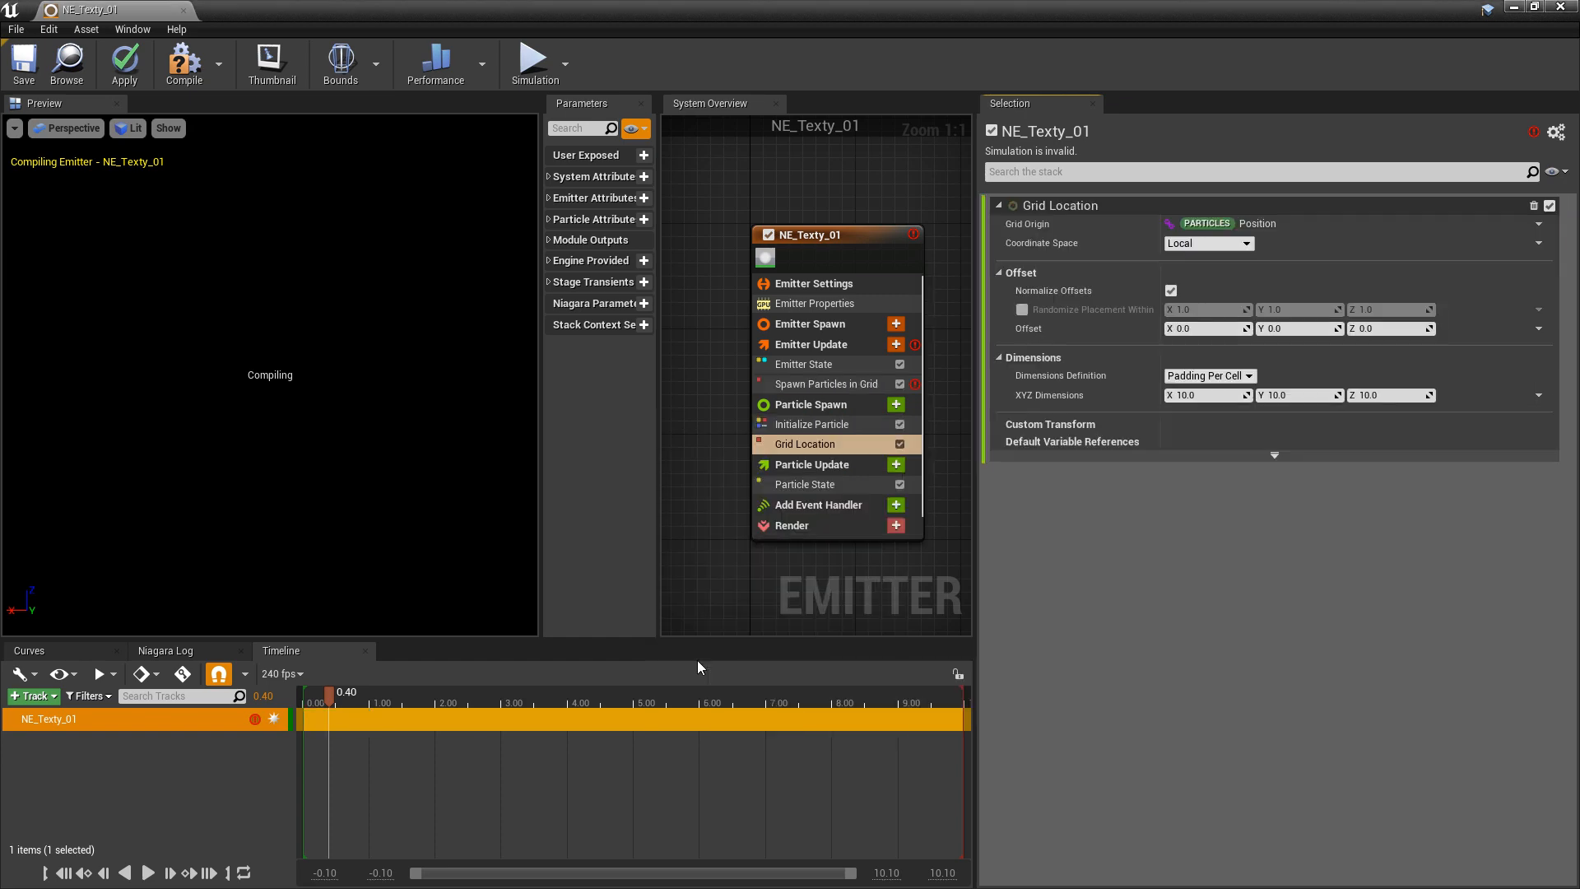
left_click(826, 384)
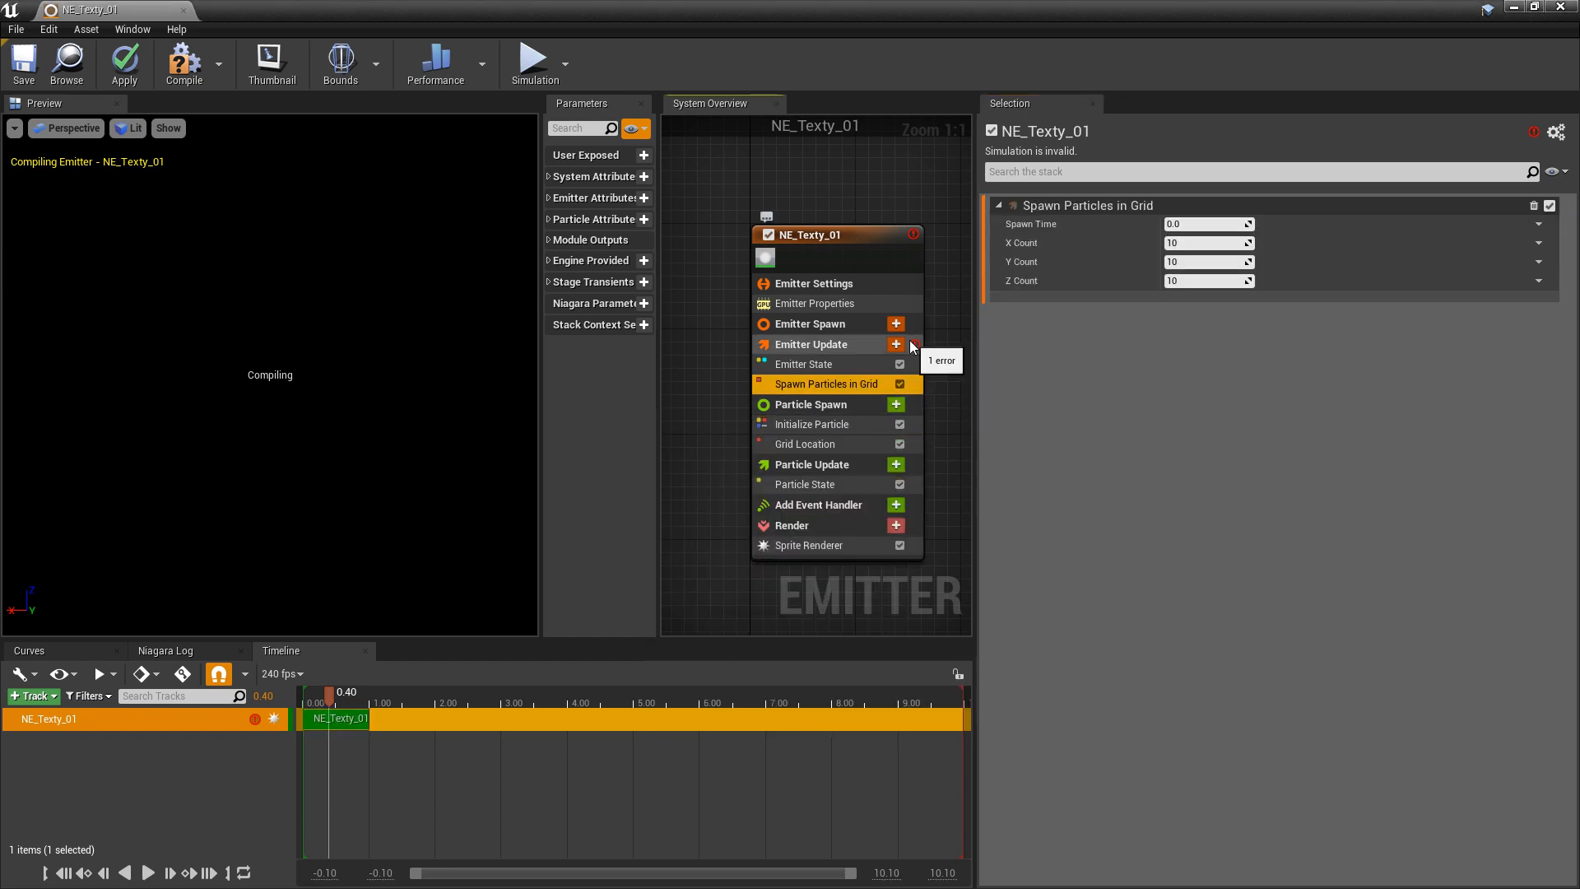
mouse_move(841, 425)
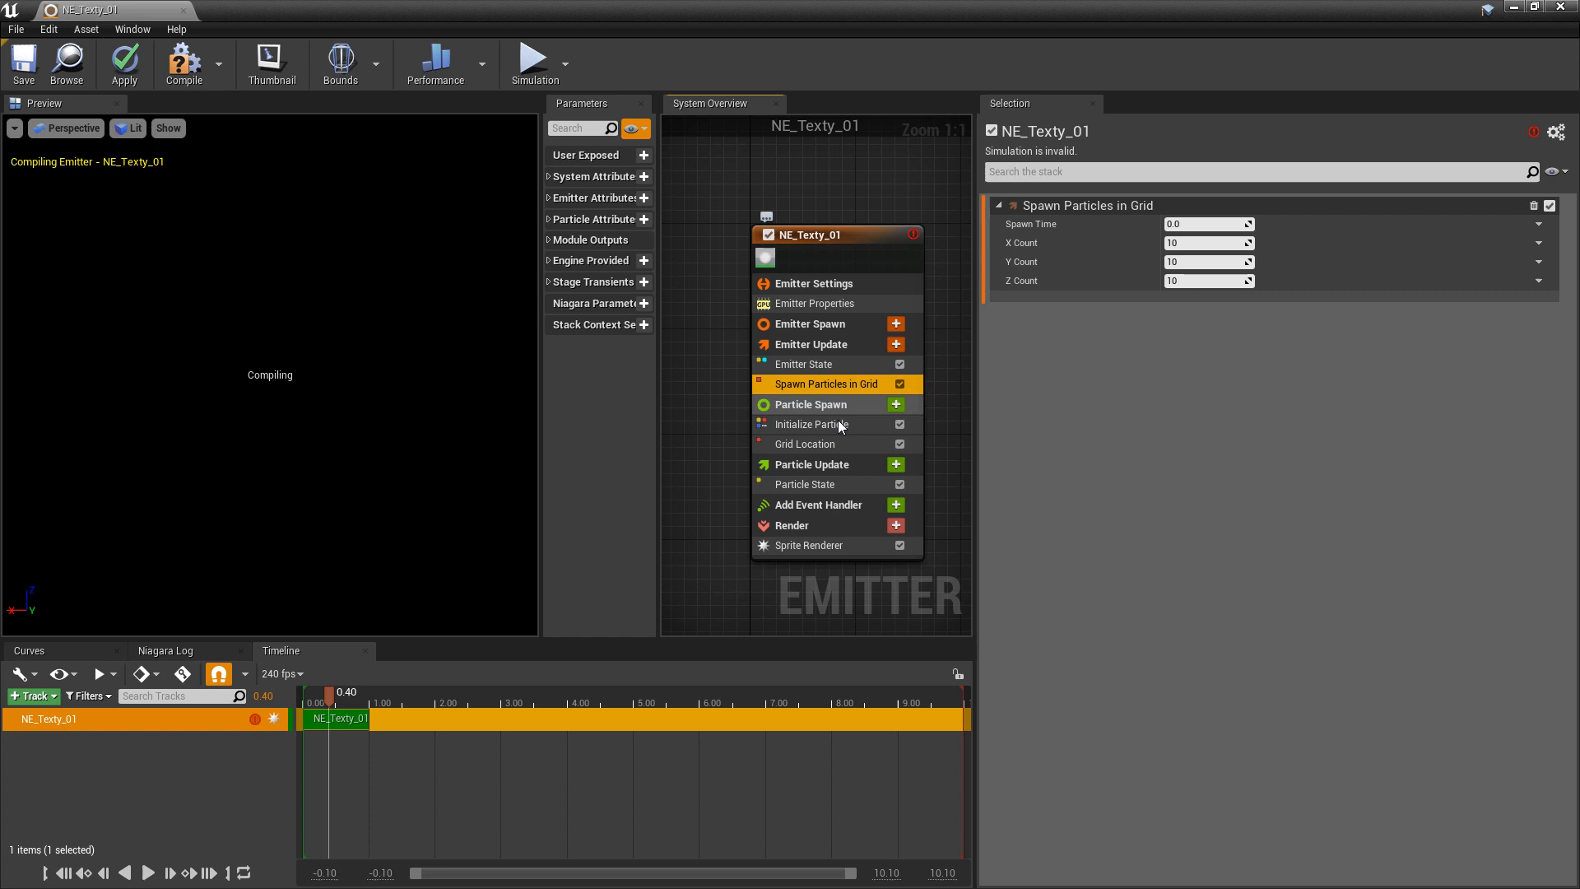
left_click(804, 442)
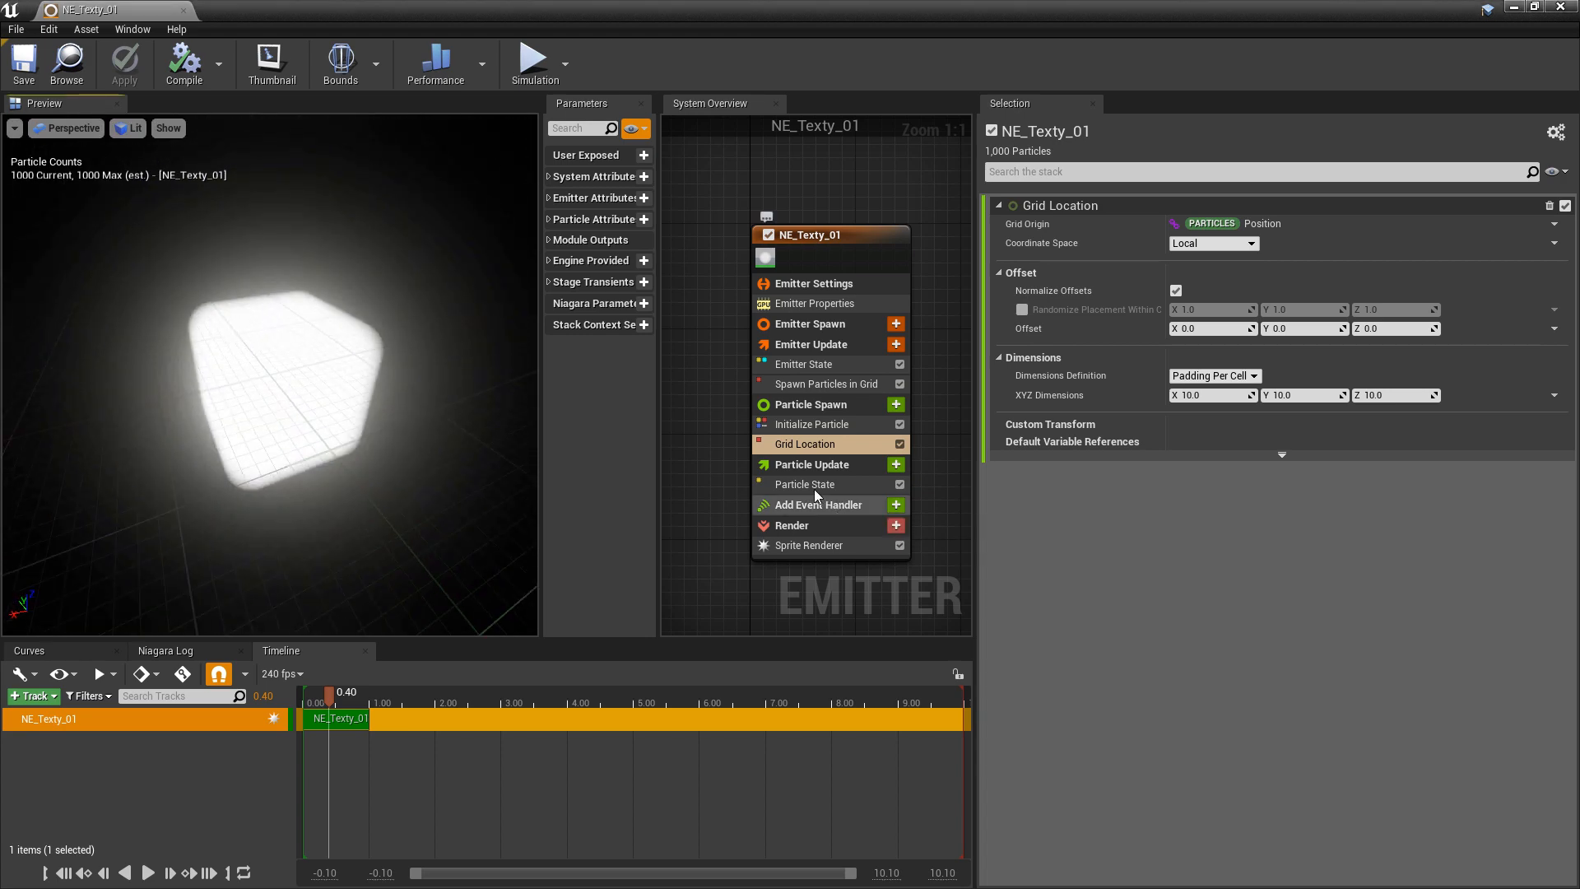
mouse_move(806, 443)
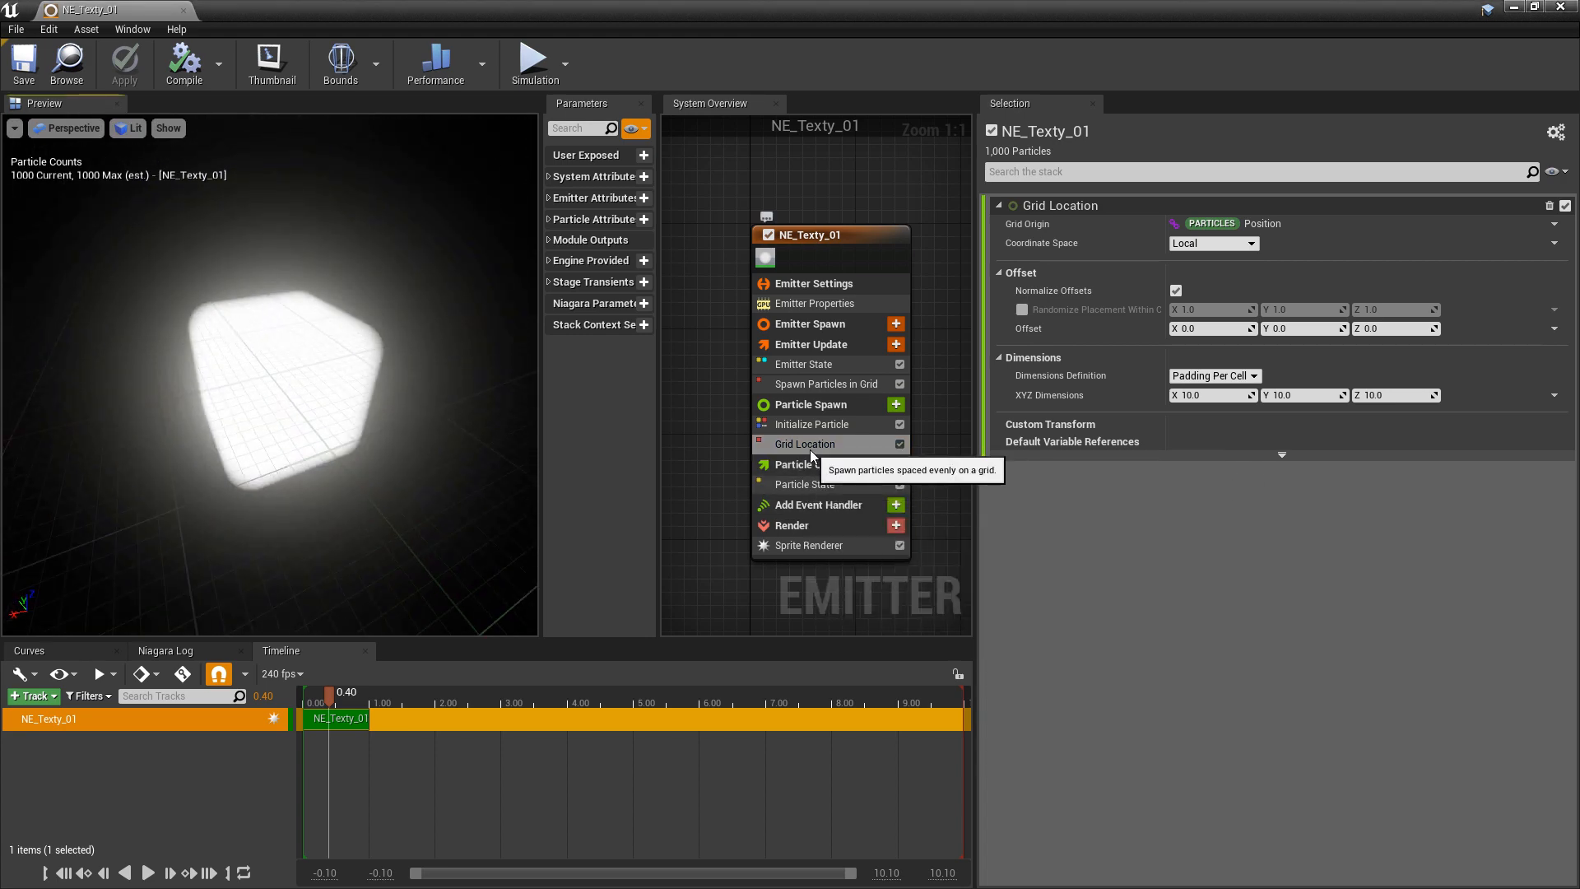
mouse_move(830, 384)
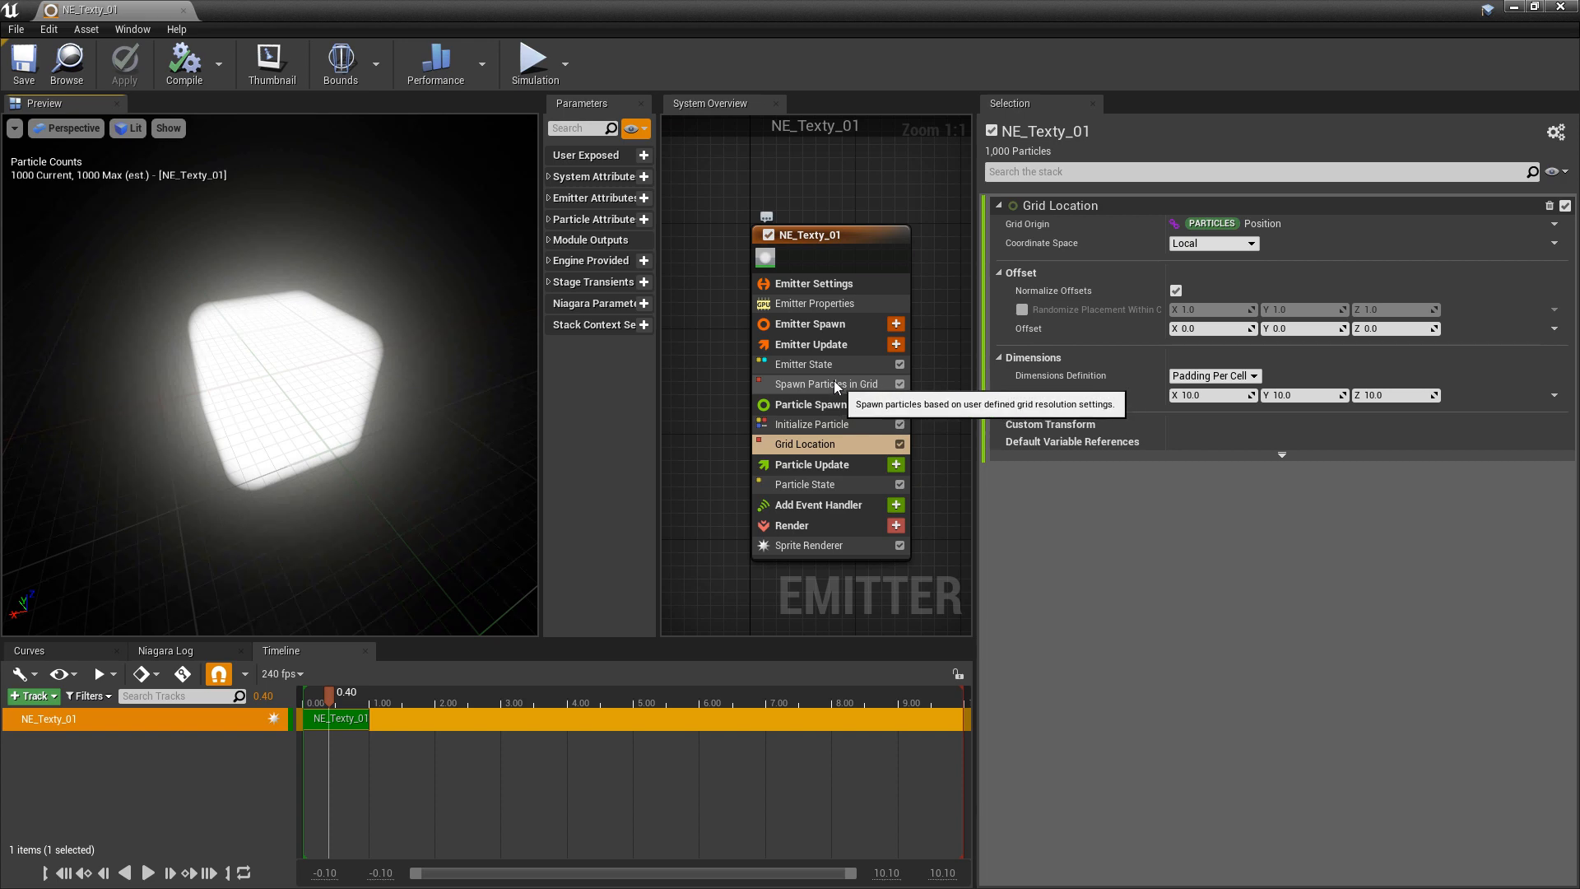
Step: Set the grid spawn counts to 3×3×3 in Spawn Particles in Grid
left_click(829, 383)
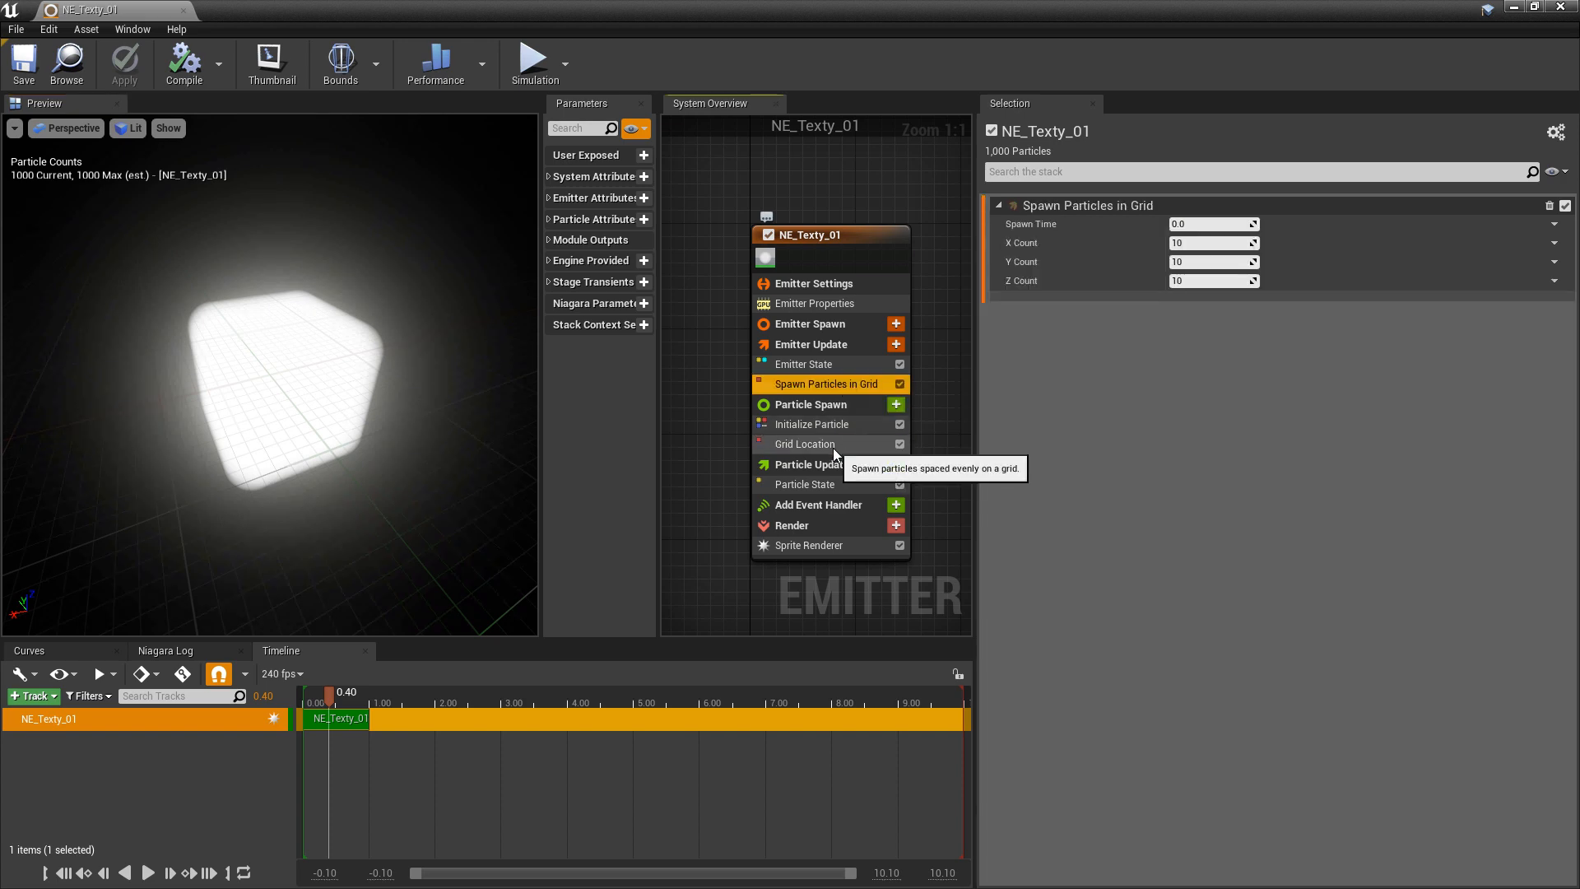
left_click(805, 444)
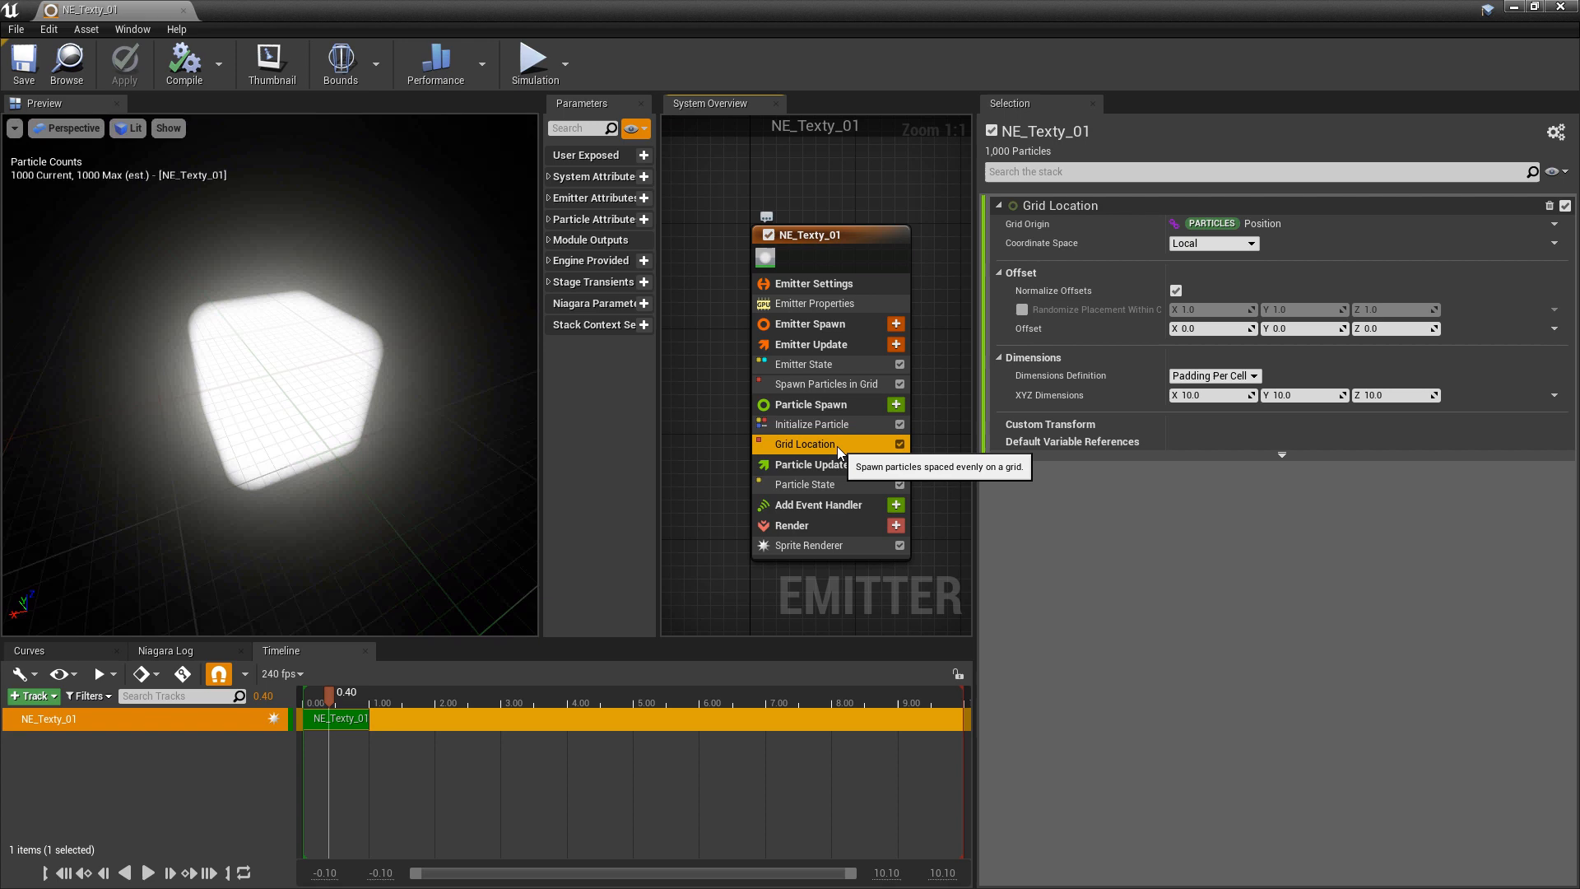
left_click(830, 383)
type("3")
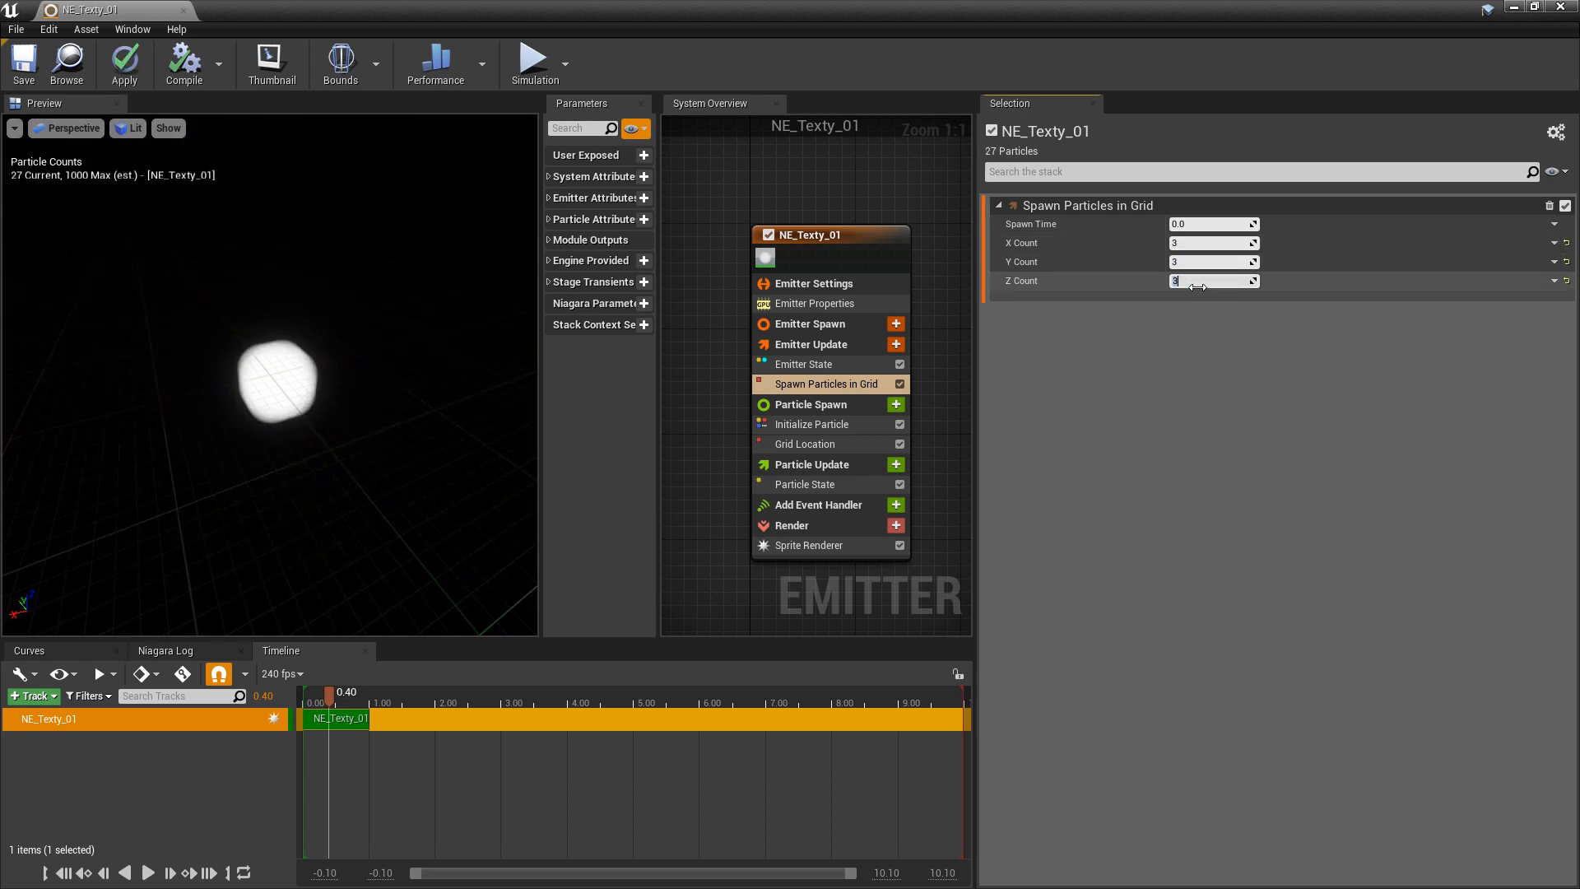
left_click(804, 443)
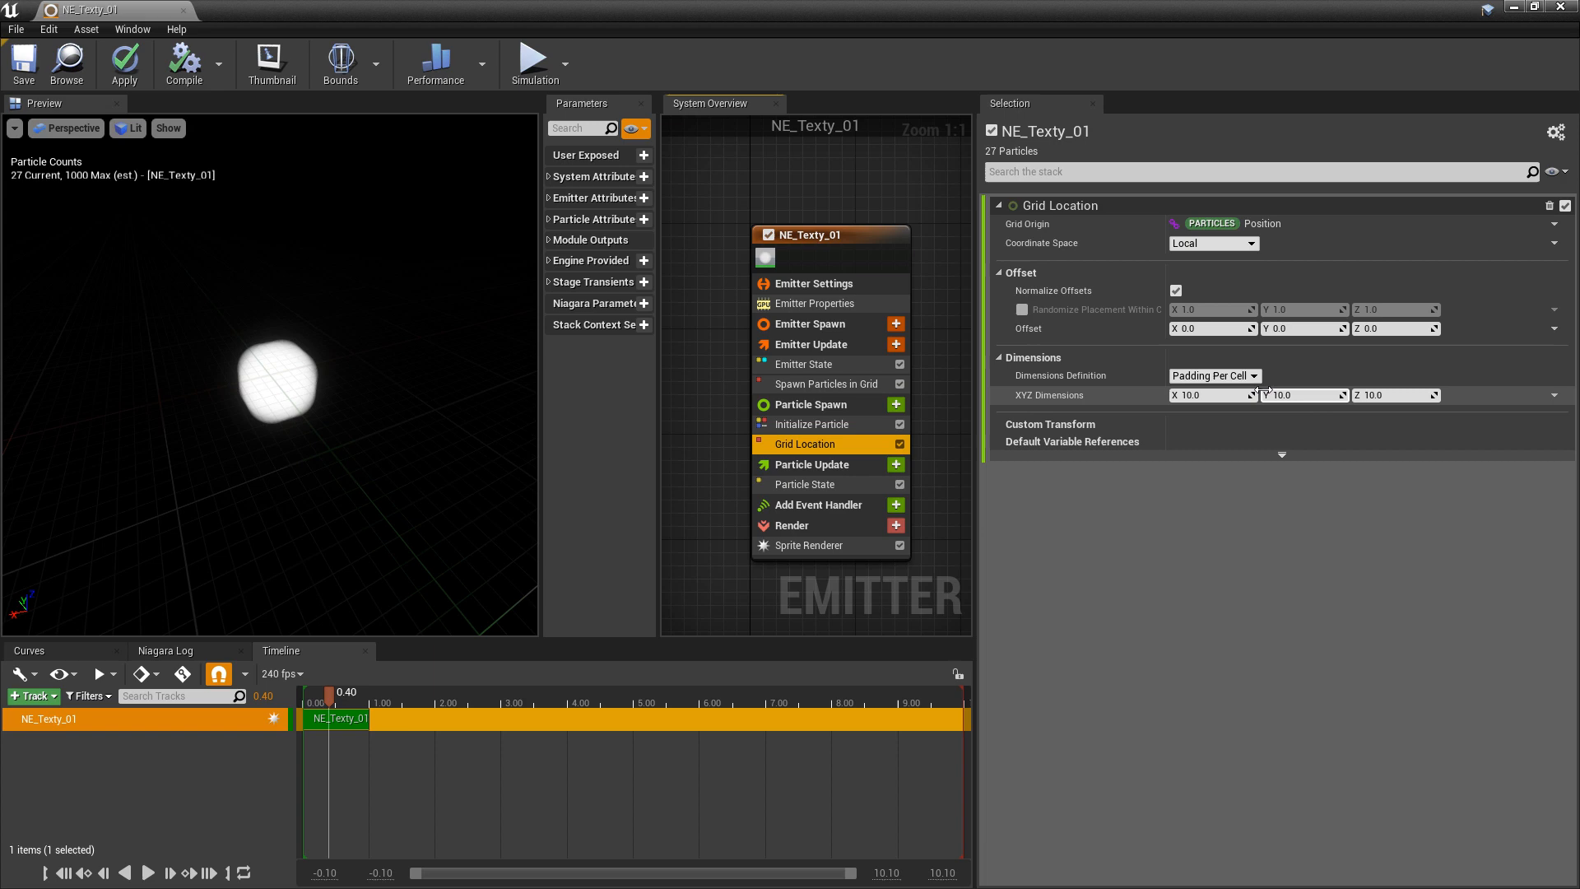
Step: Define Grid Location dimensions by Bounding Box Size with XYZ Dimensions of 256
left_click(1213, 376)
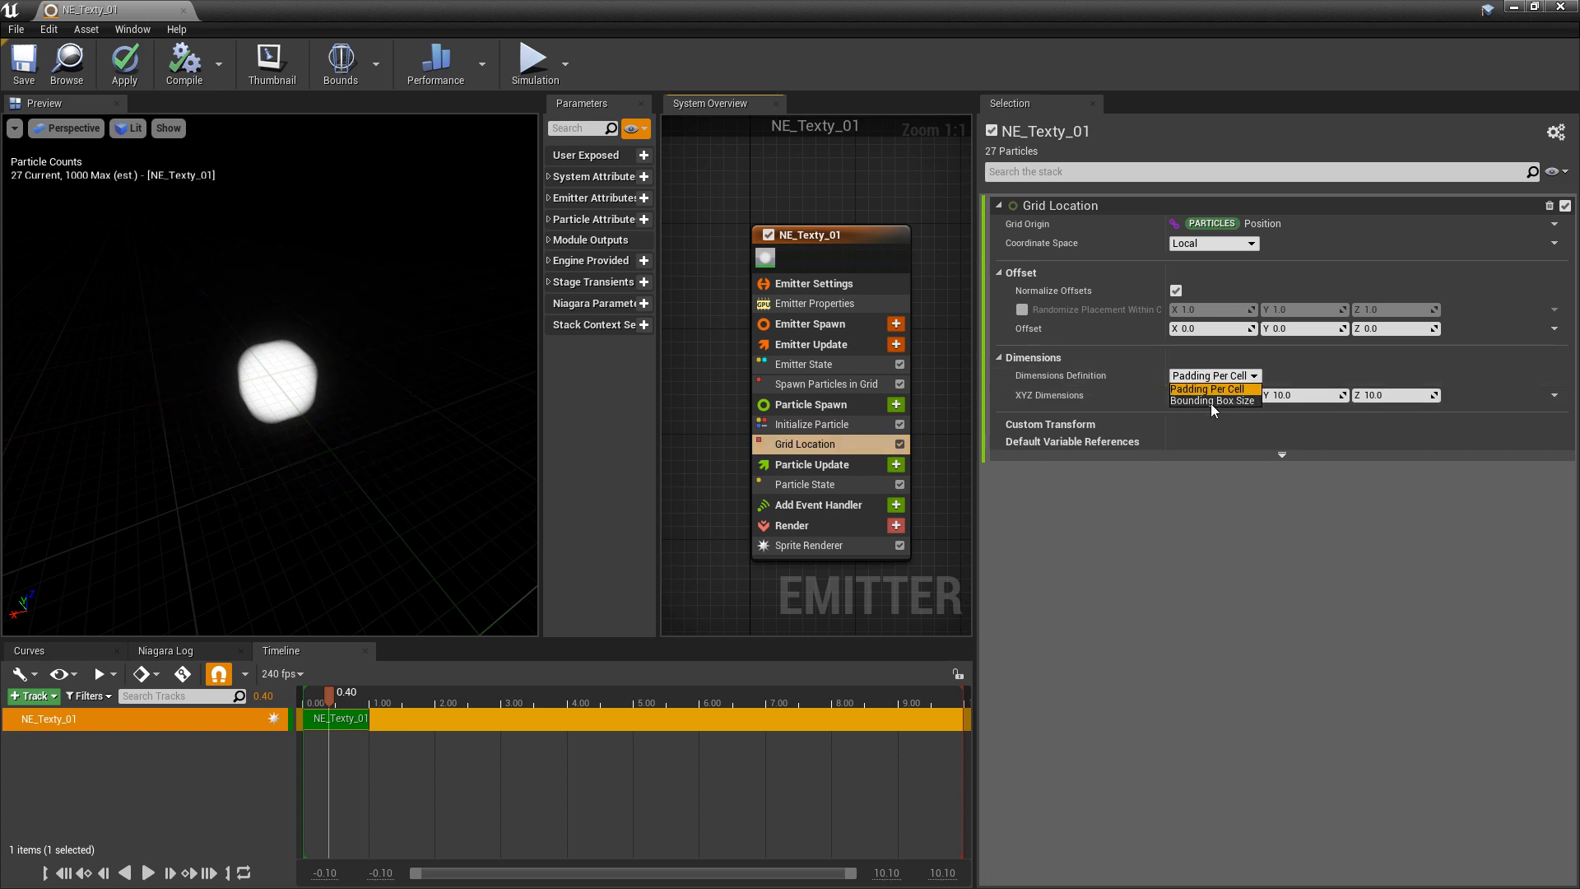
left_click(1213, 400)
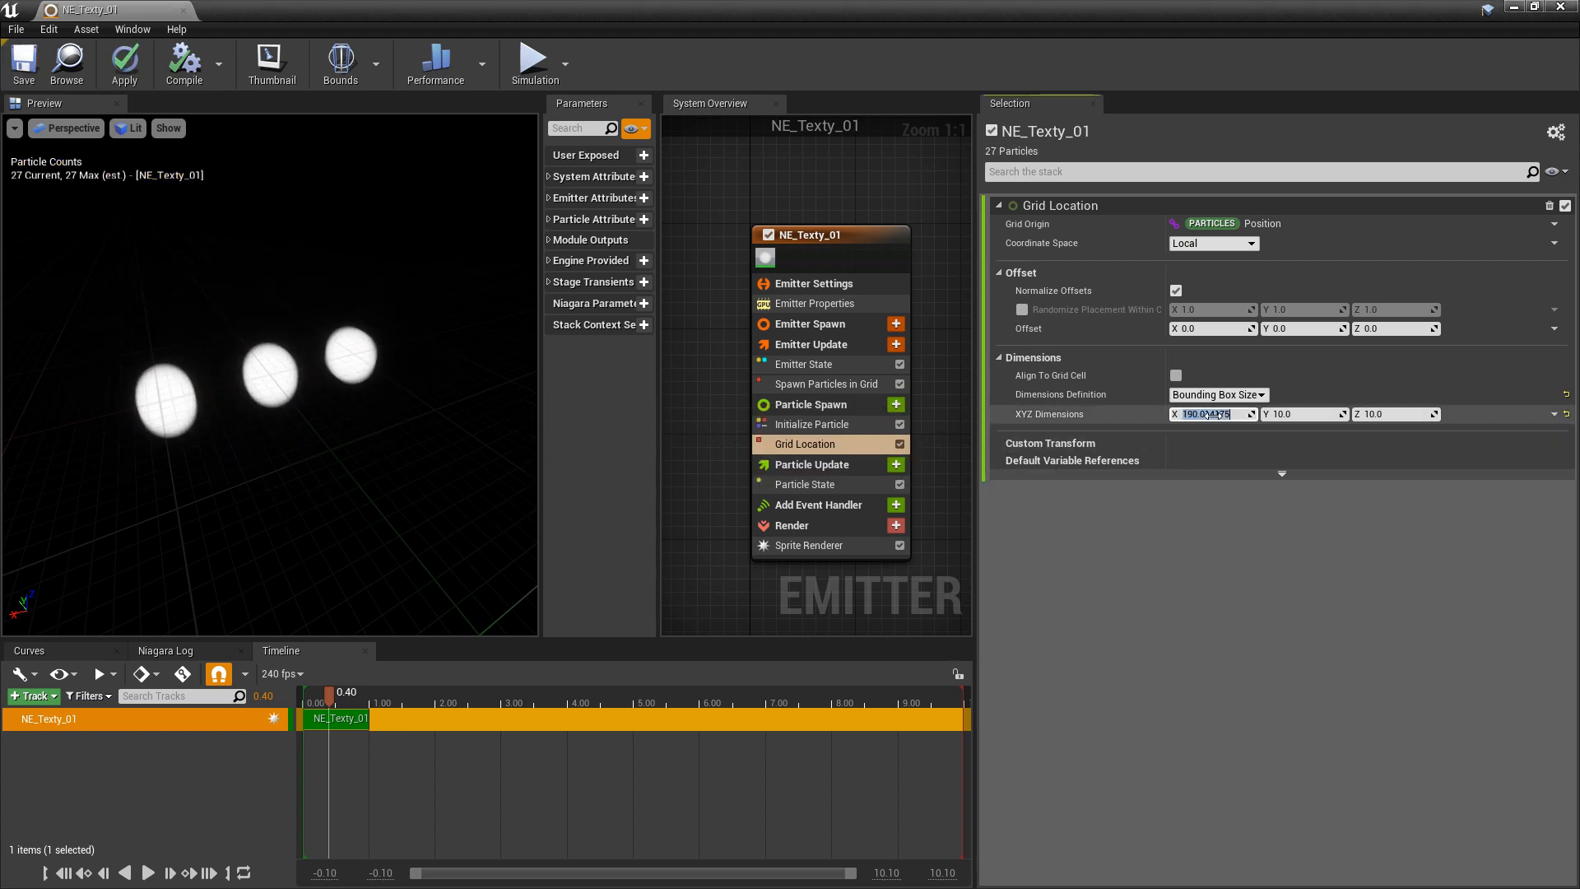
type("256.0")
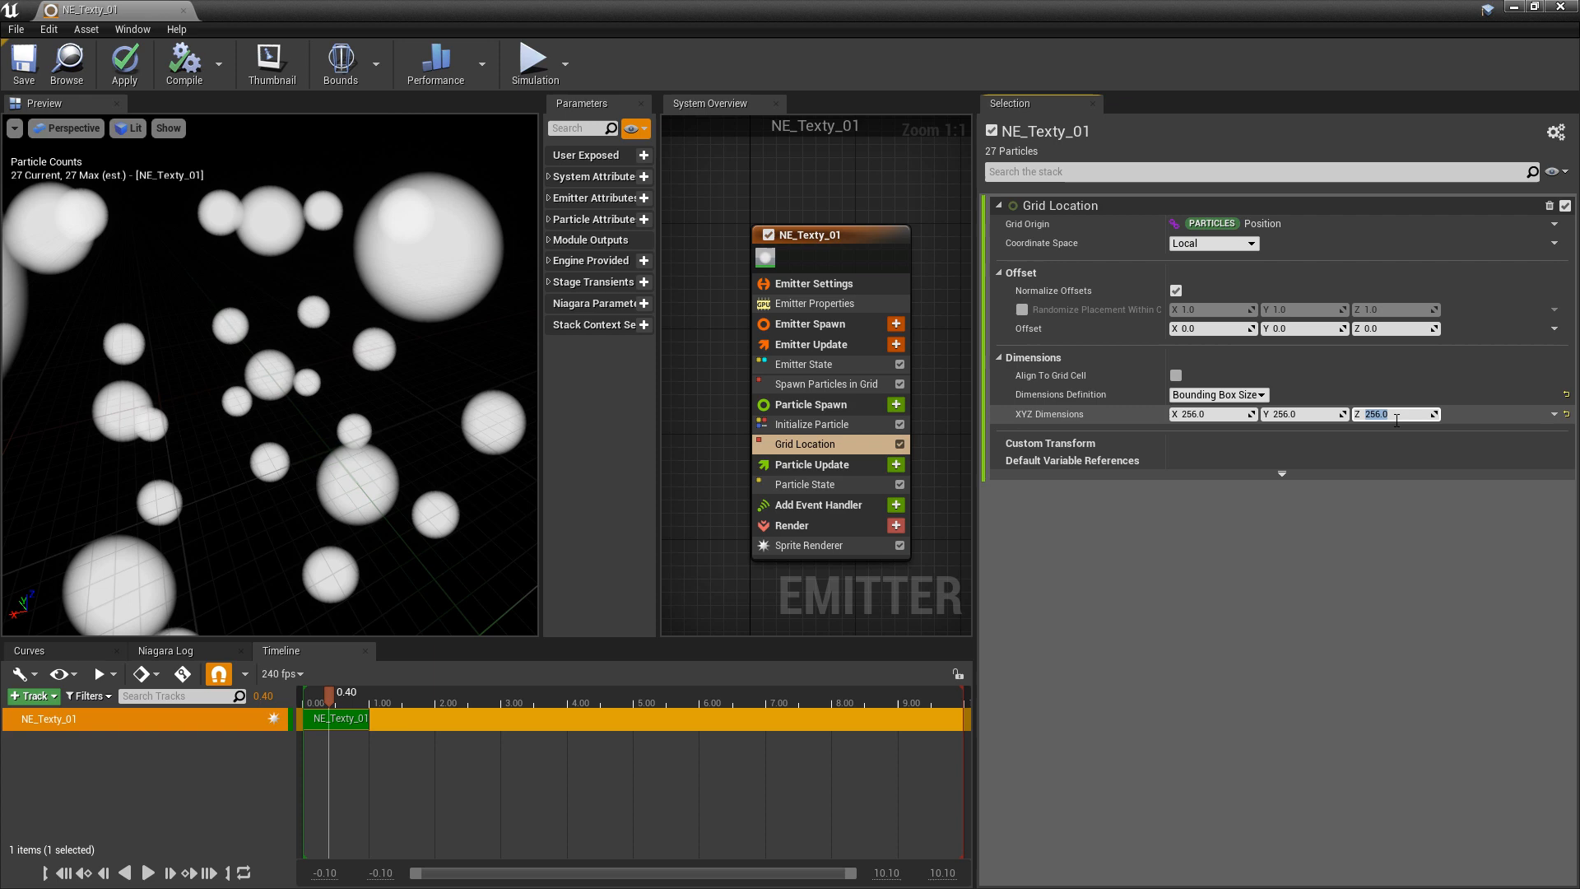
key("Return")
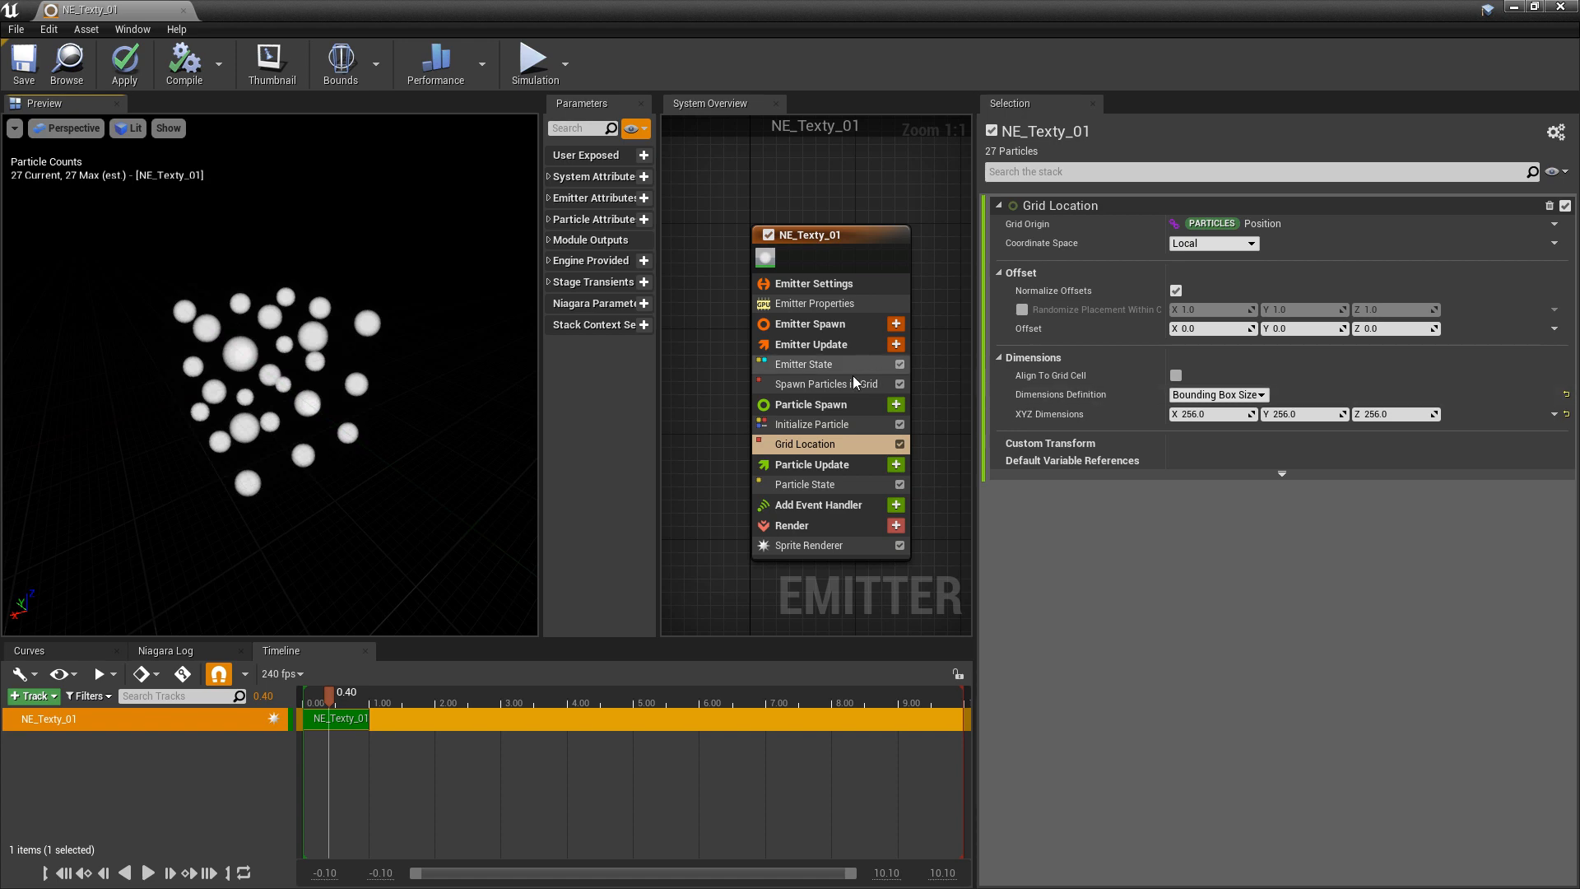
Step: Set Spawn Particles in Grid to X Count 256, Y Count 256, Z Count 0
left_click(824, 383)
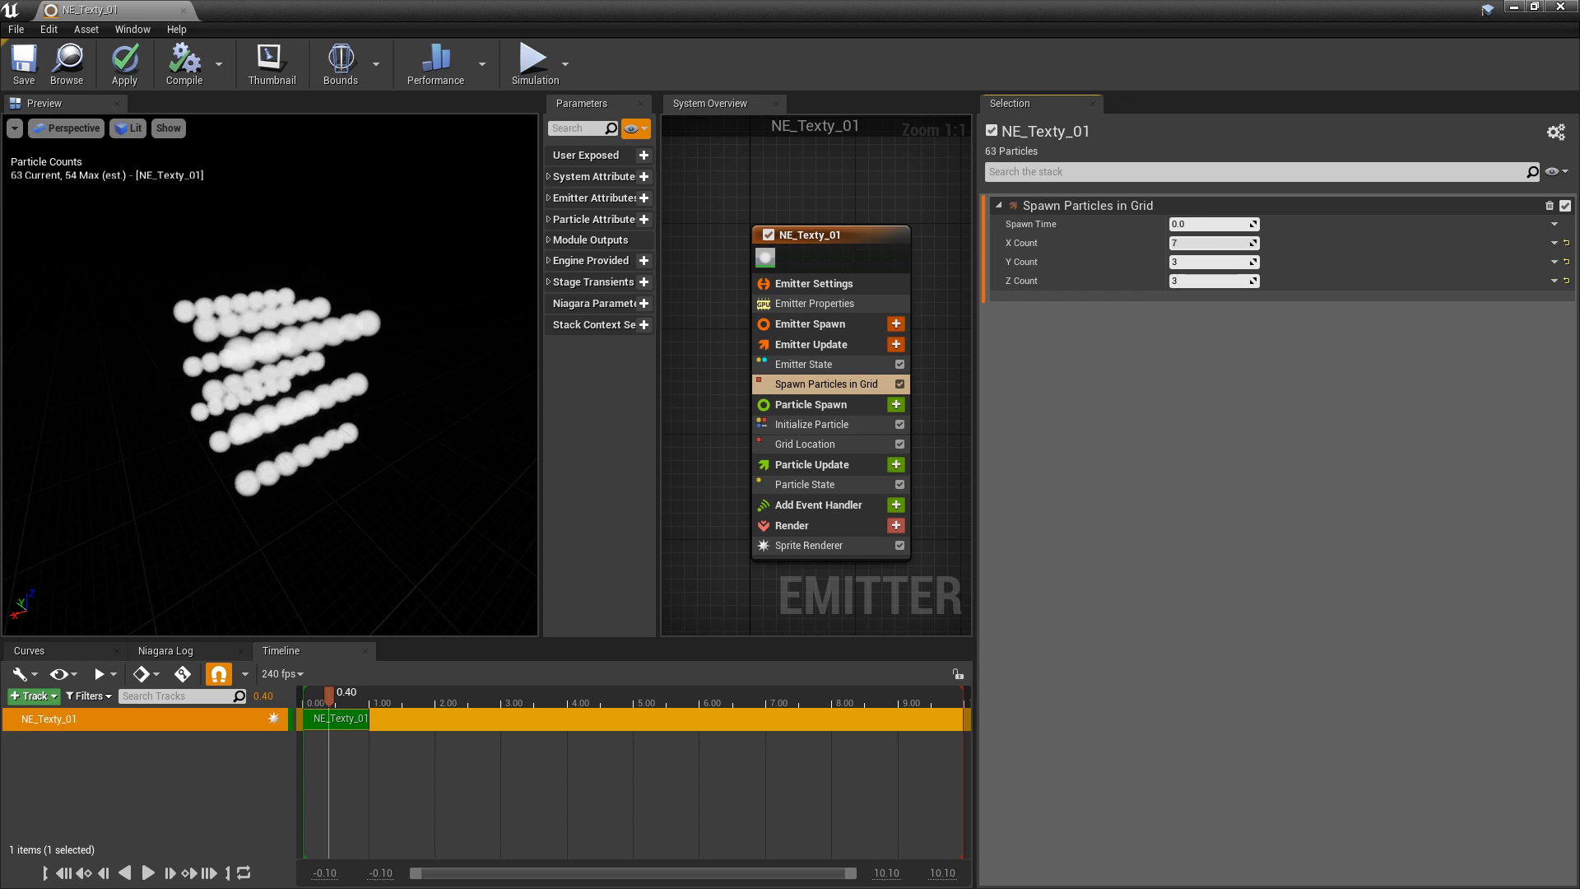
type("4")
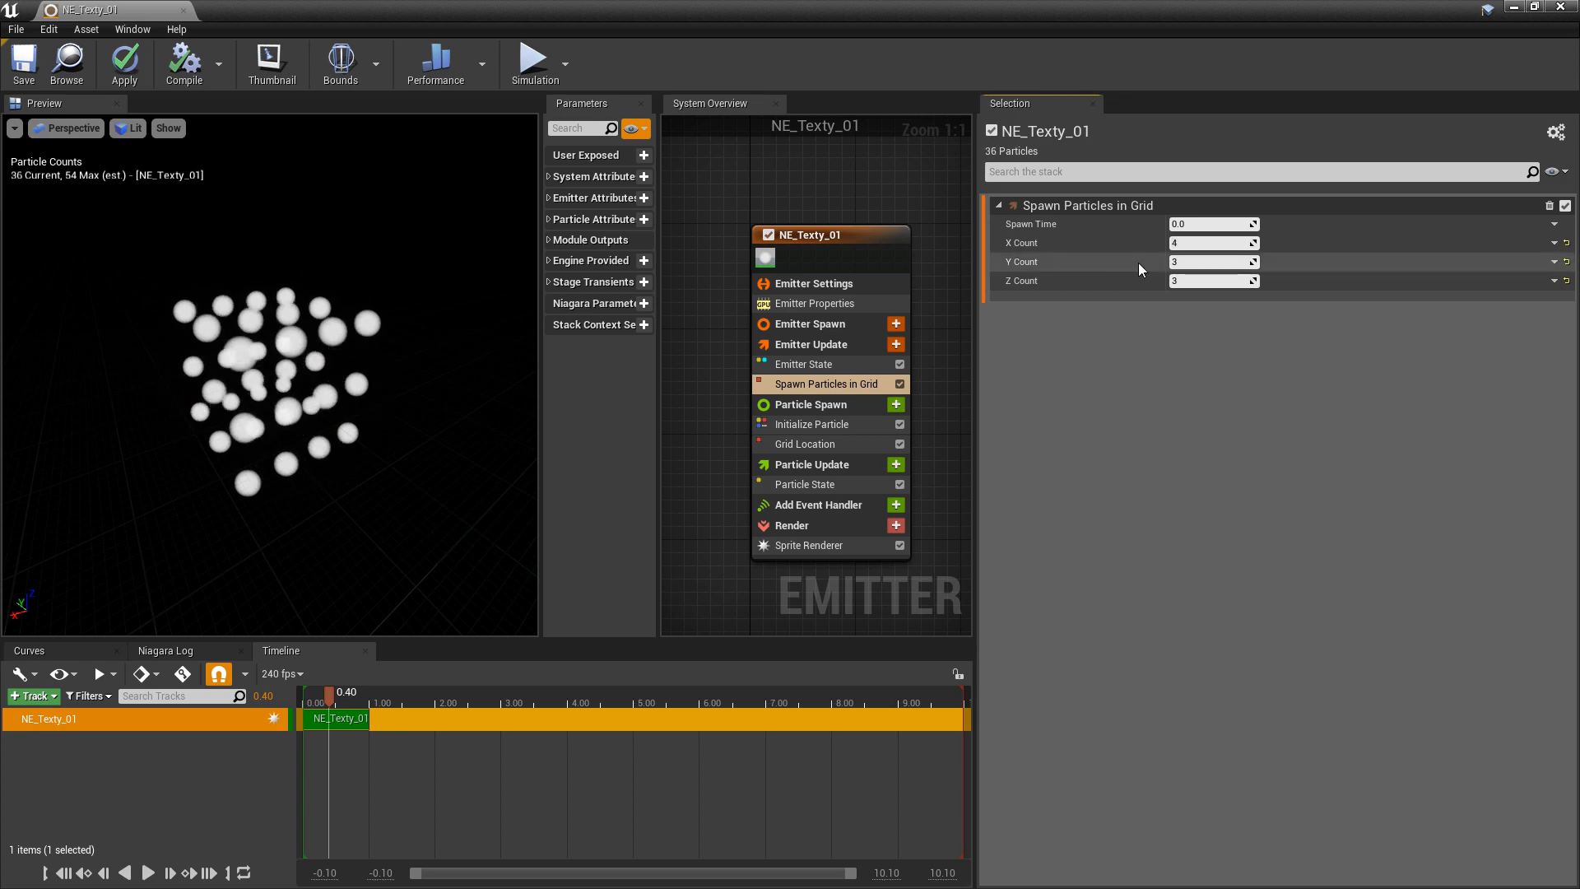
left_click(1213, 242)
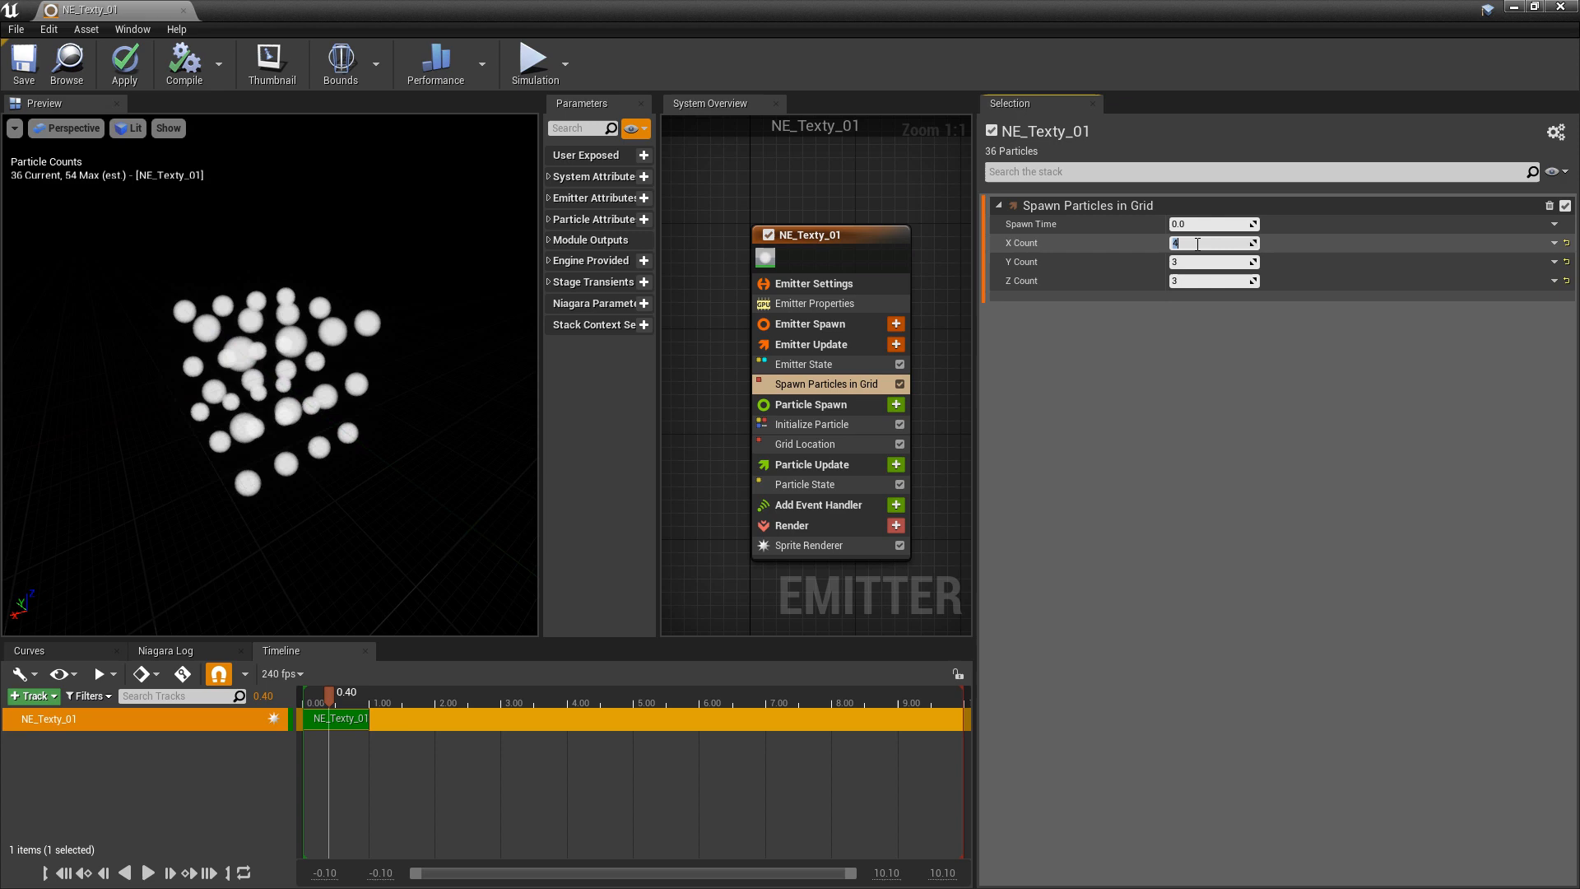
type("256")
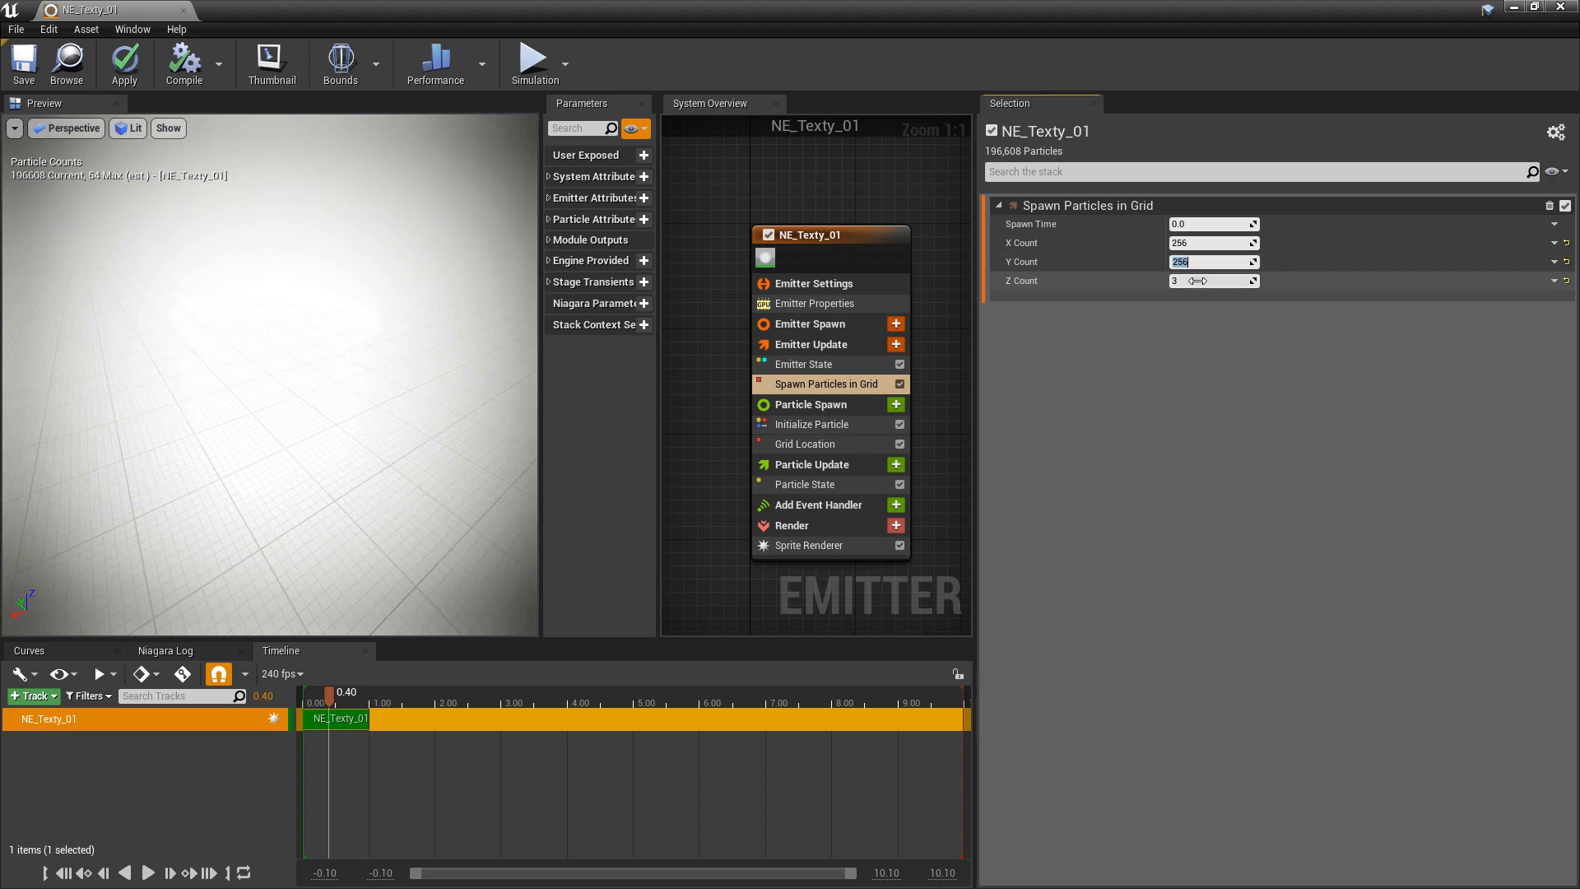
left_click(1209, 280)
type("0")
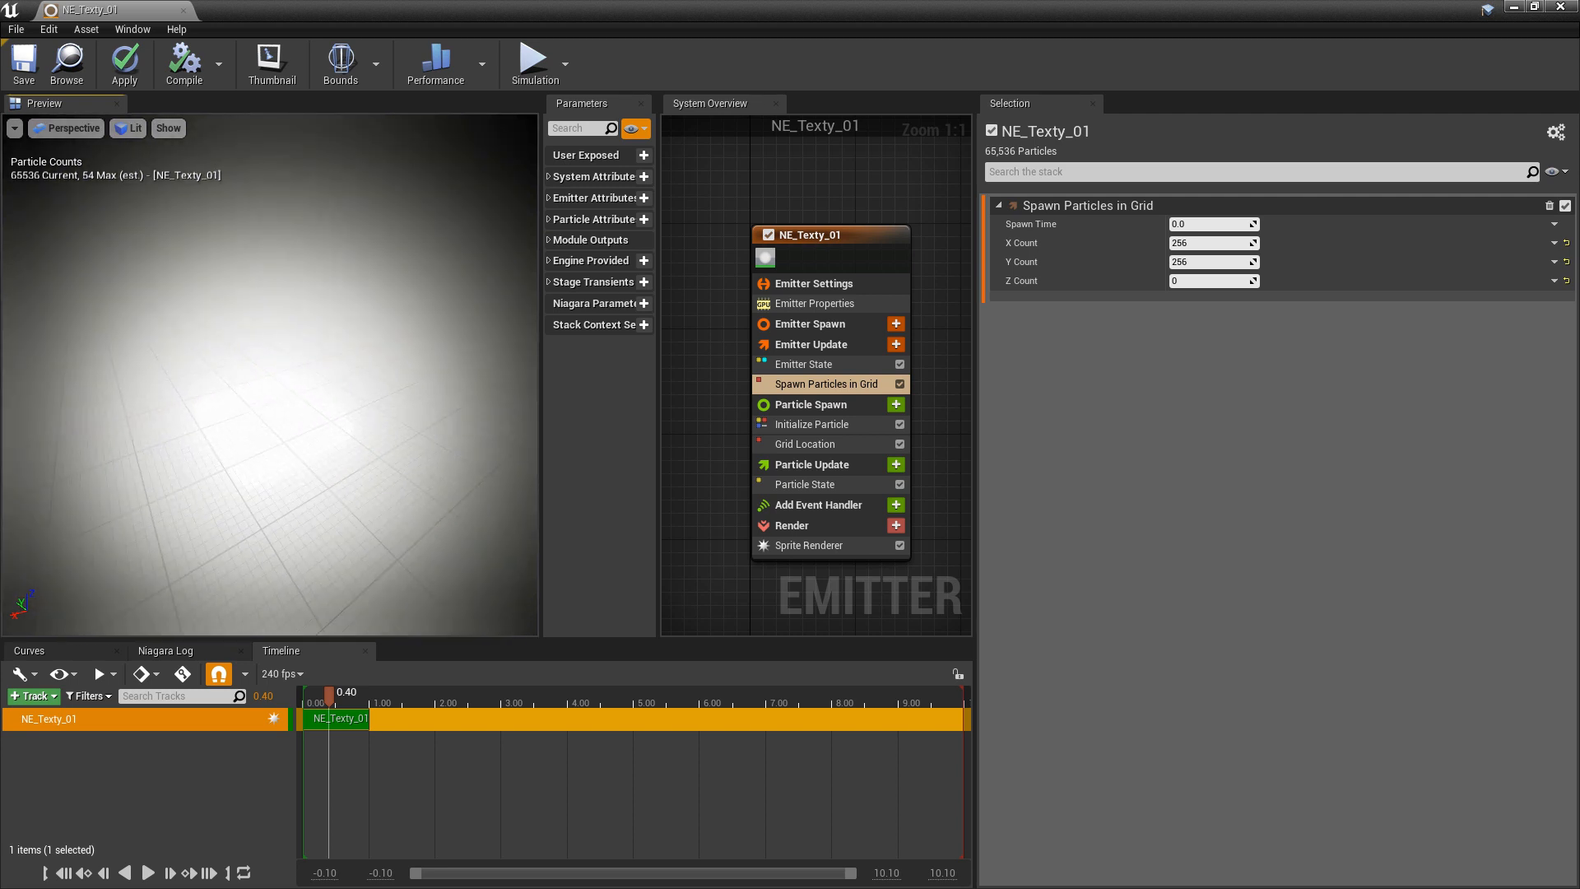
mouse_move(599, 443)
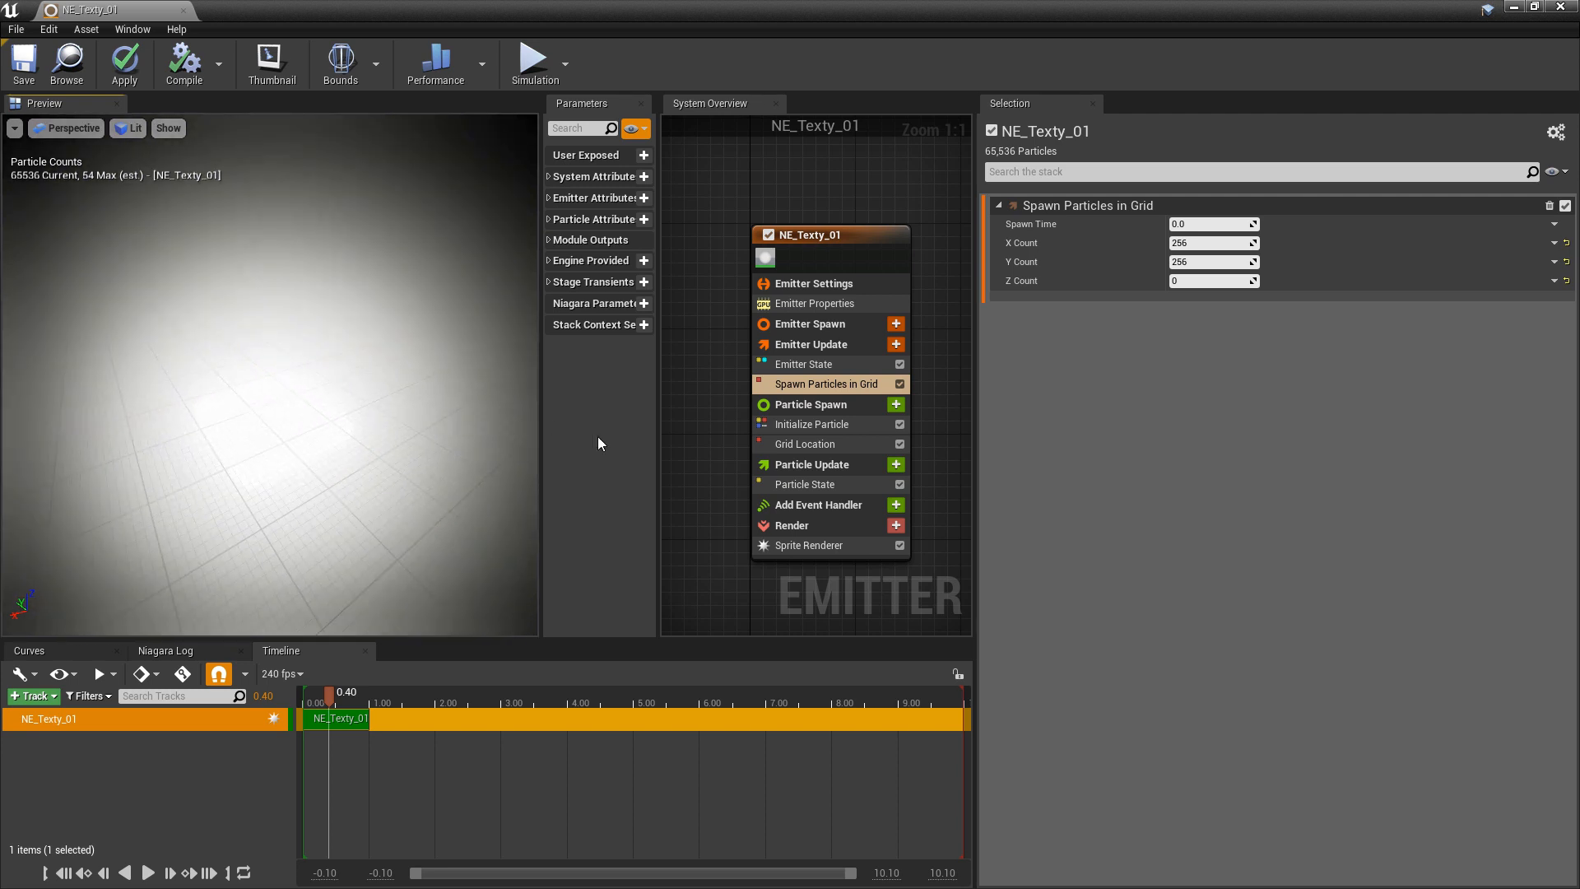
Step: Set Initialize Particle's Sprite Size Mode to Uniform with a sprite size of 2.0
left_click(811, 425)
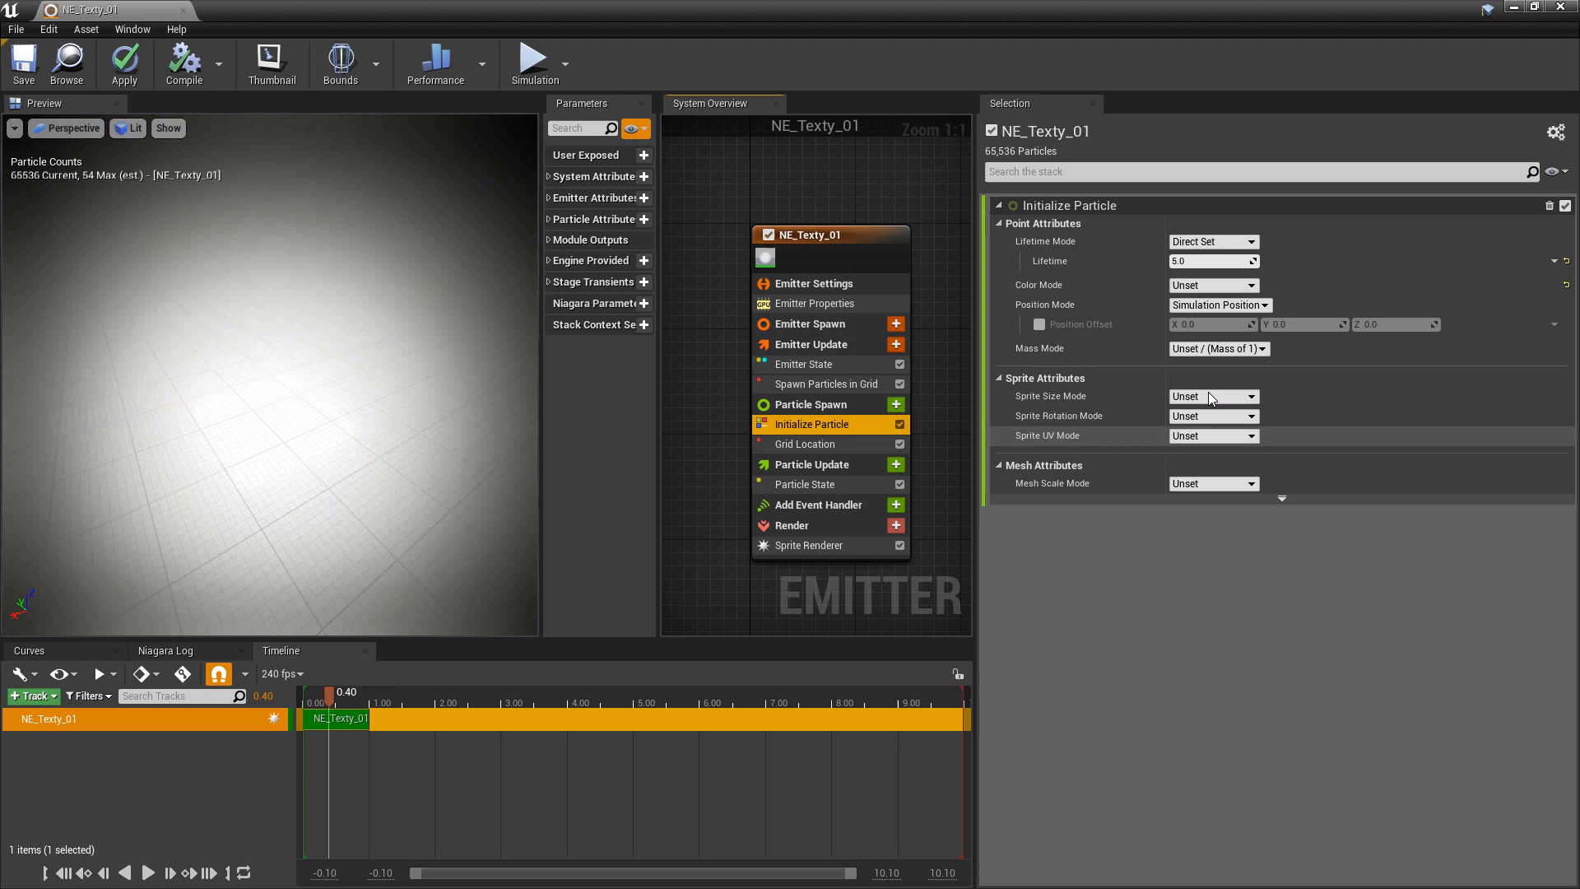
left_click(1213, 395)
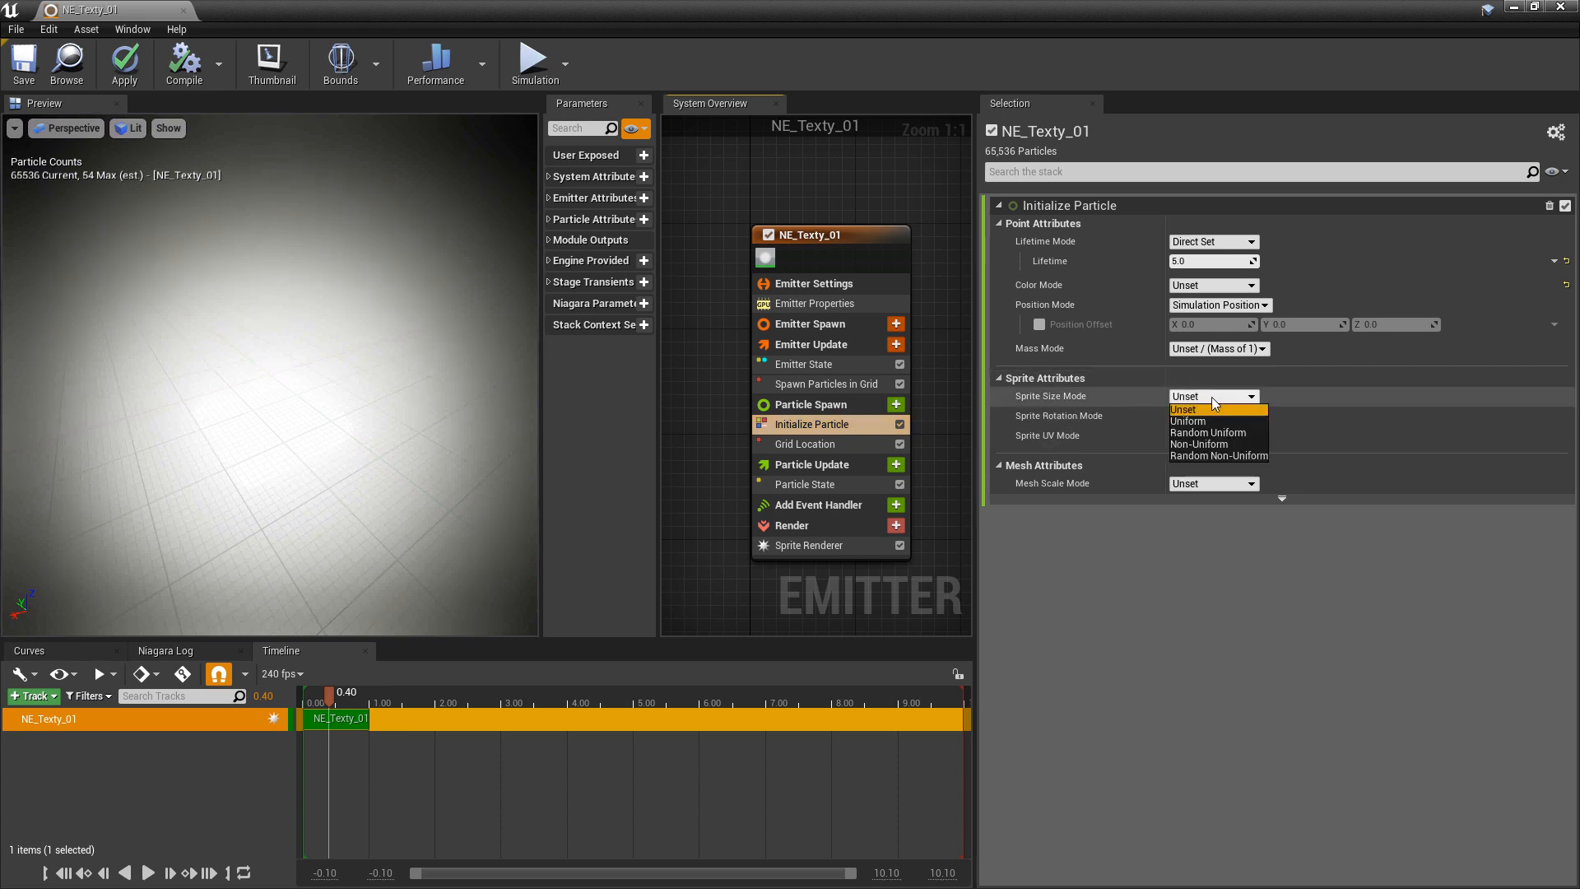
left_click(1188, 420)
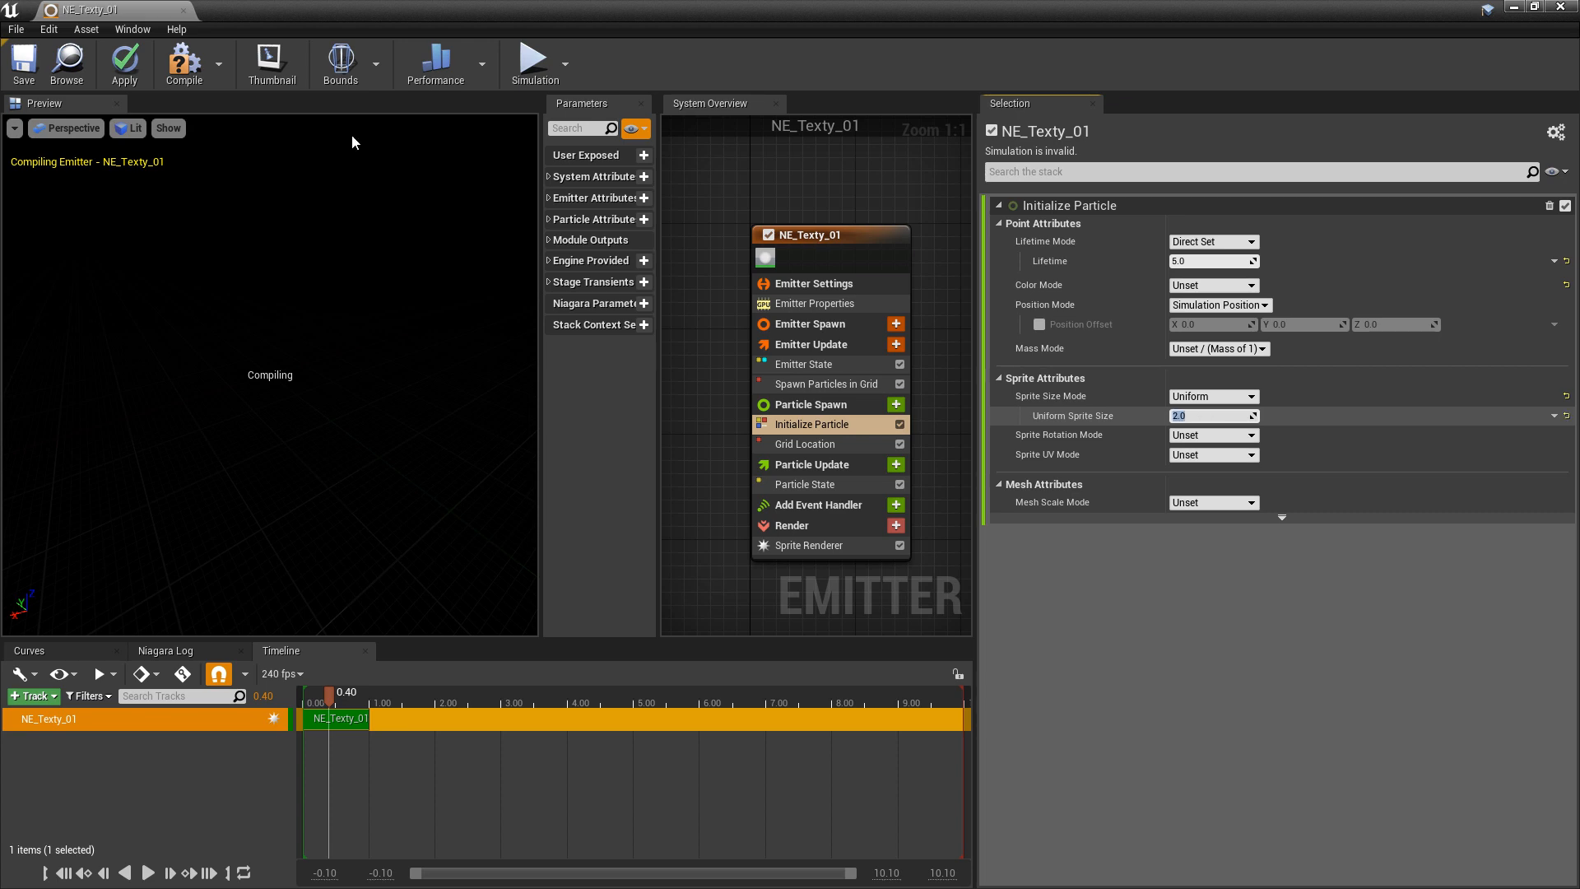
left_click(21, 64)
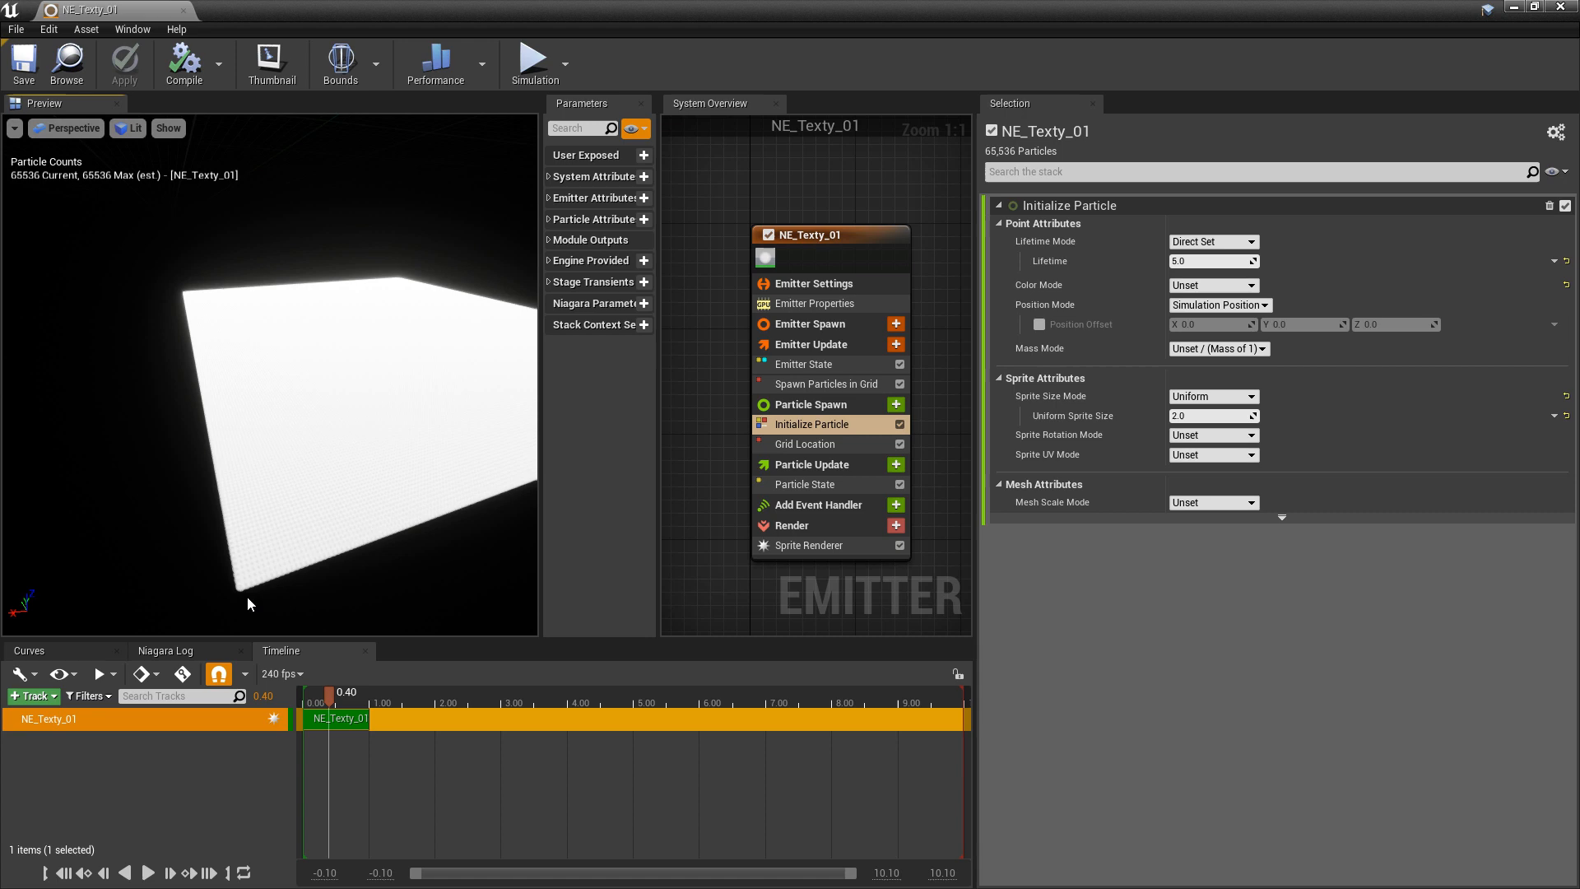
mouse_move(825, 451)
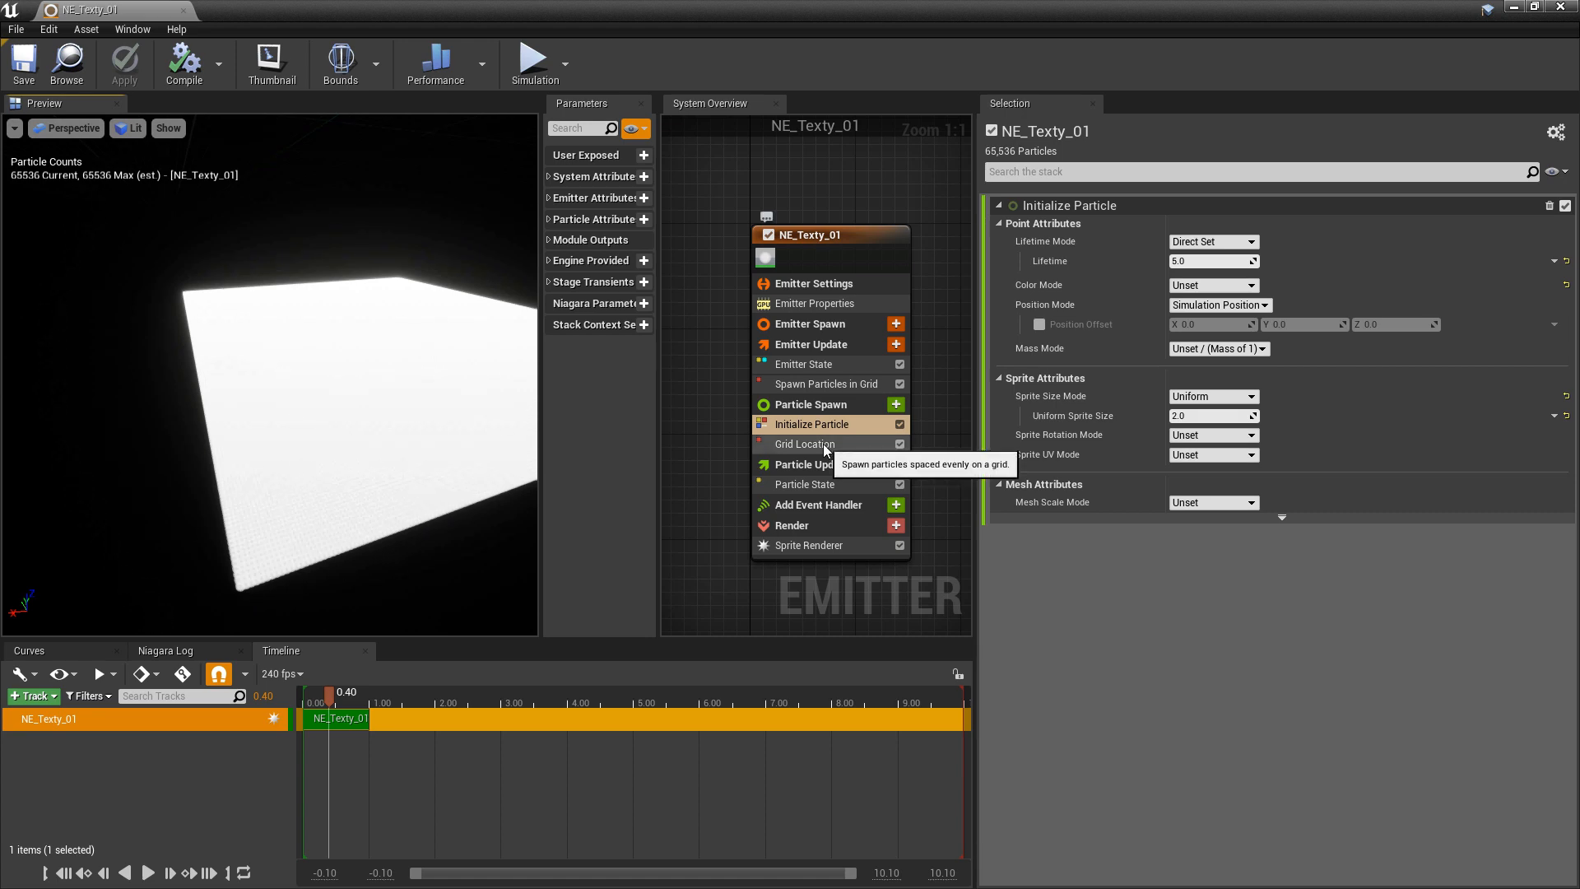
mouse_move(917, 405)
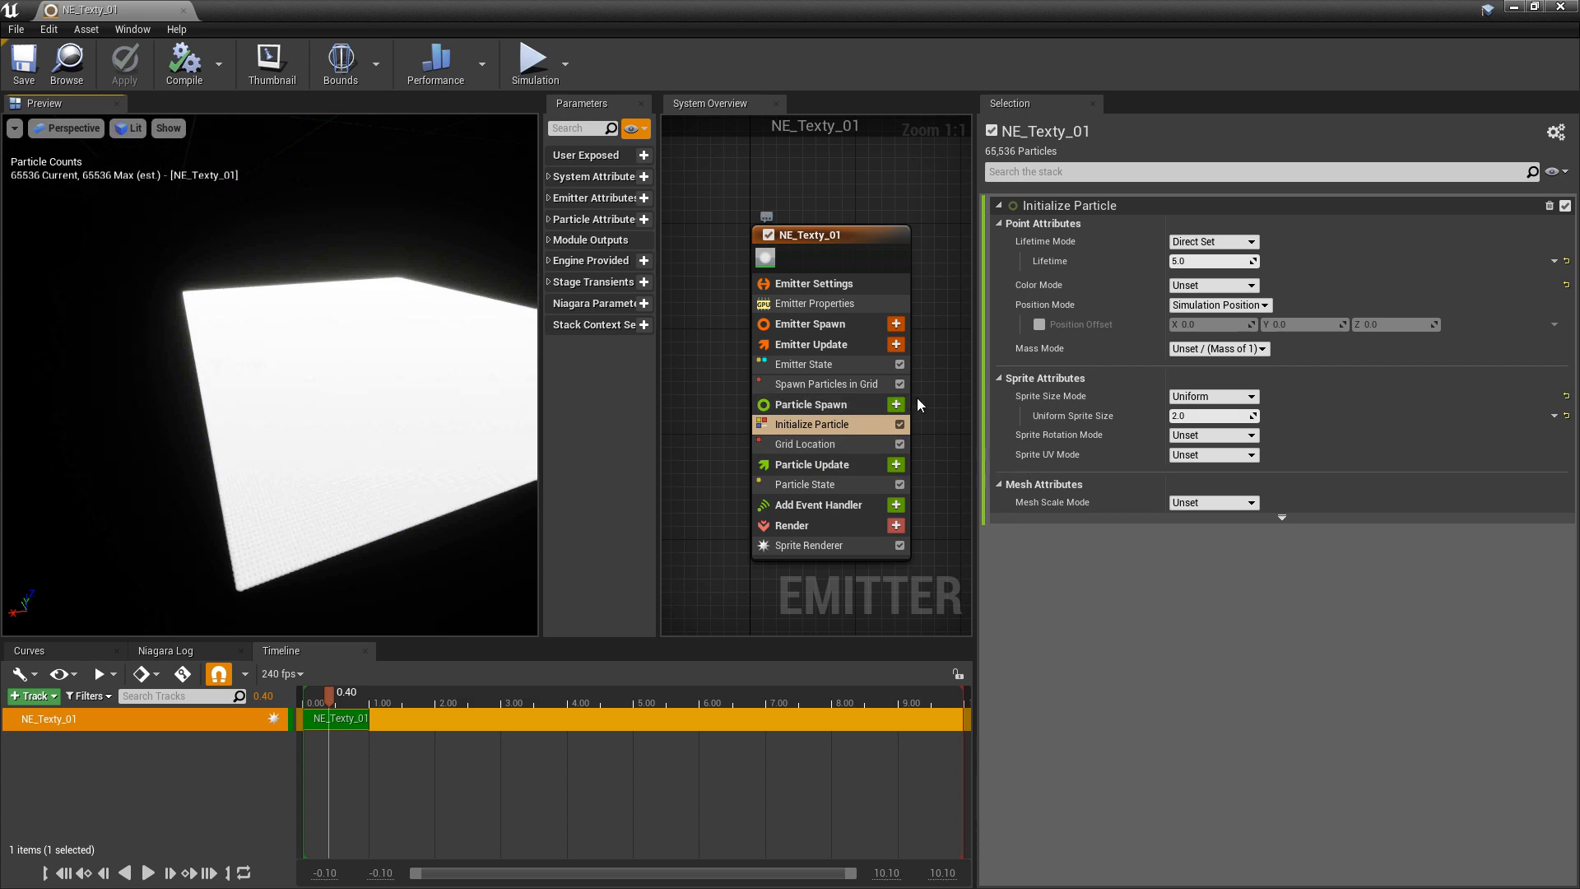
mouse_move(895, 405)
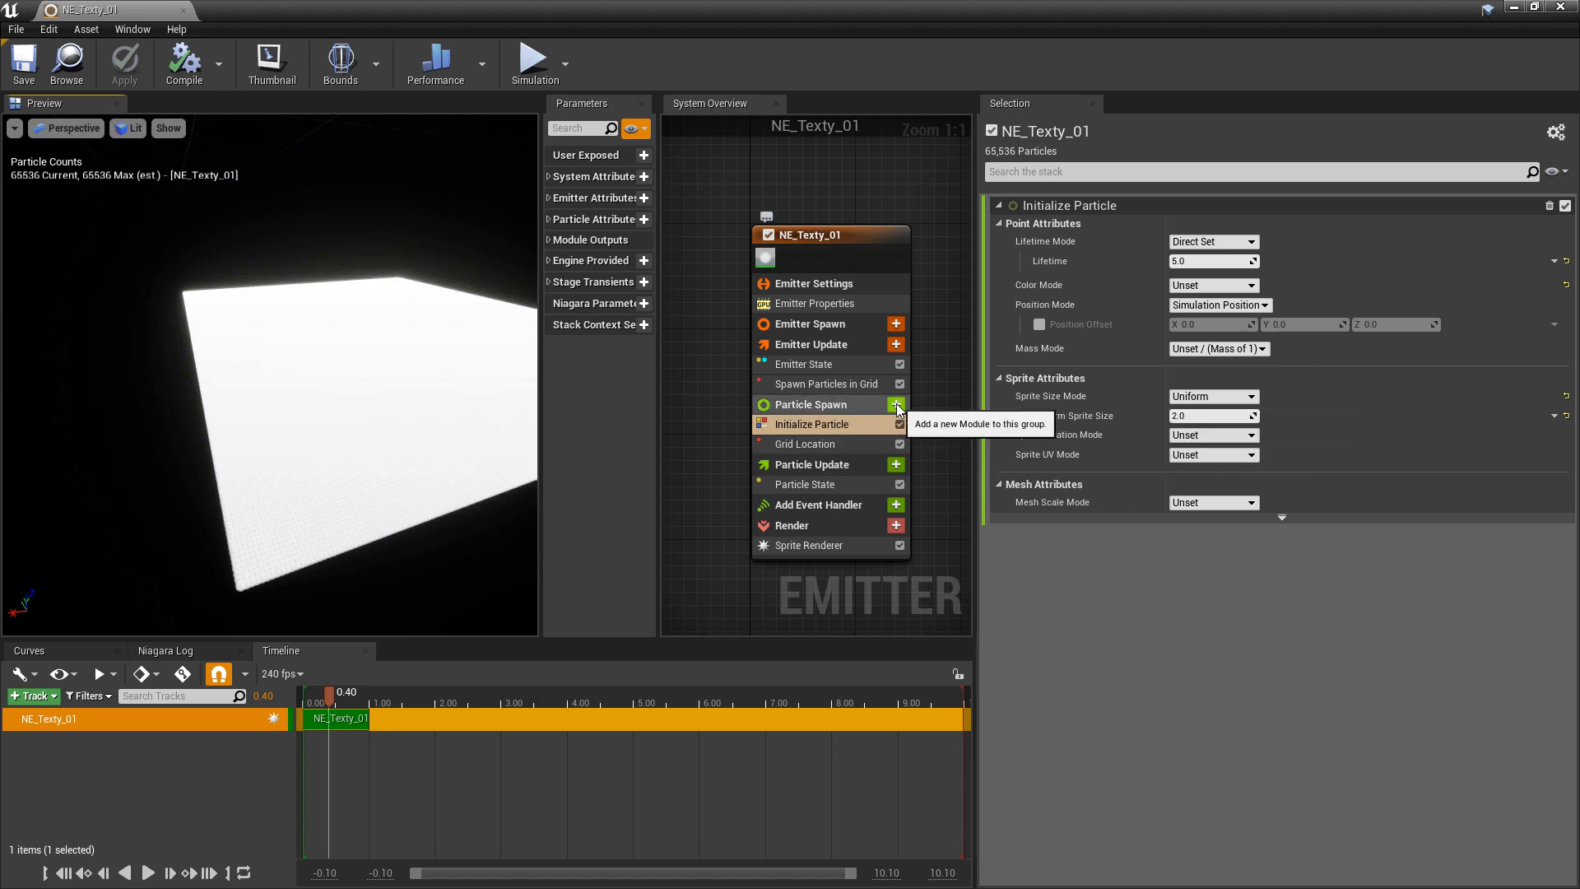
Step: Add a Sample Texture module to Particle Spawn sampling the T_GameDev_01 texture
left_click(895, 405)
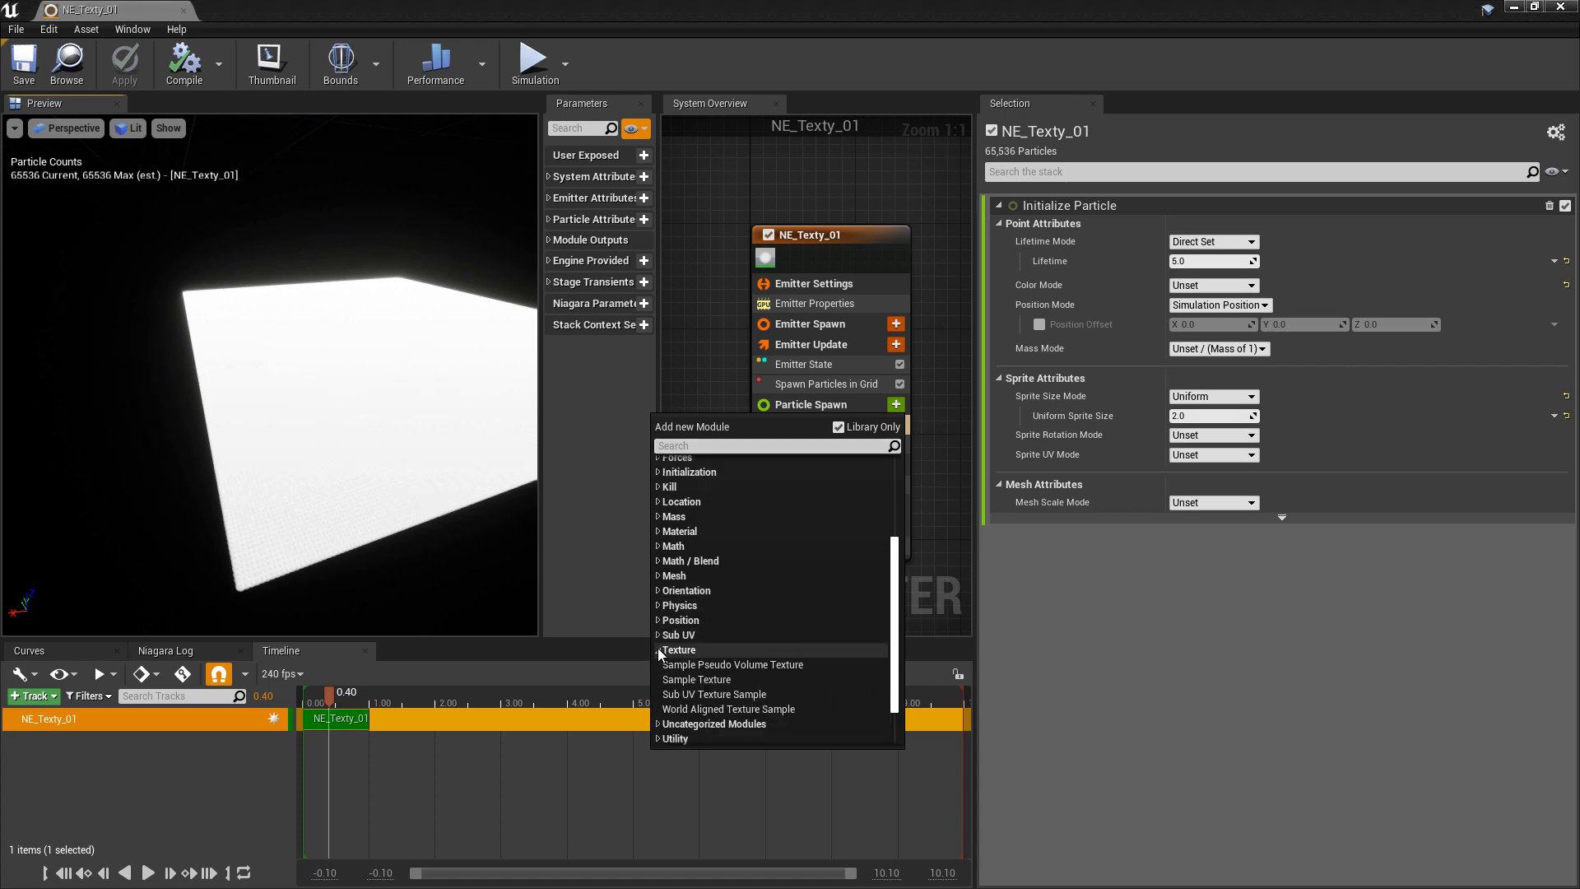
mouse_move(695, 680)
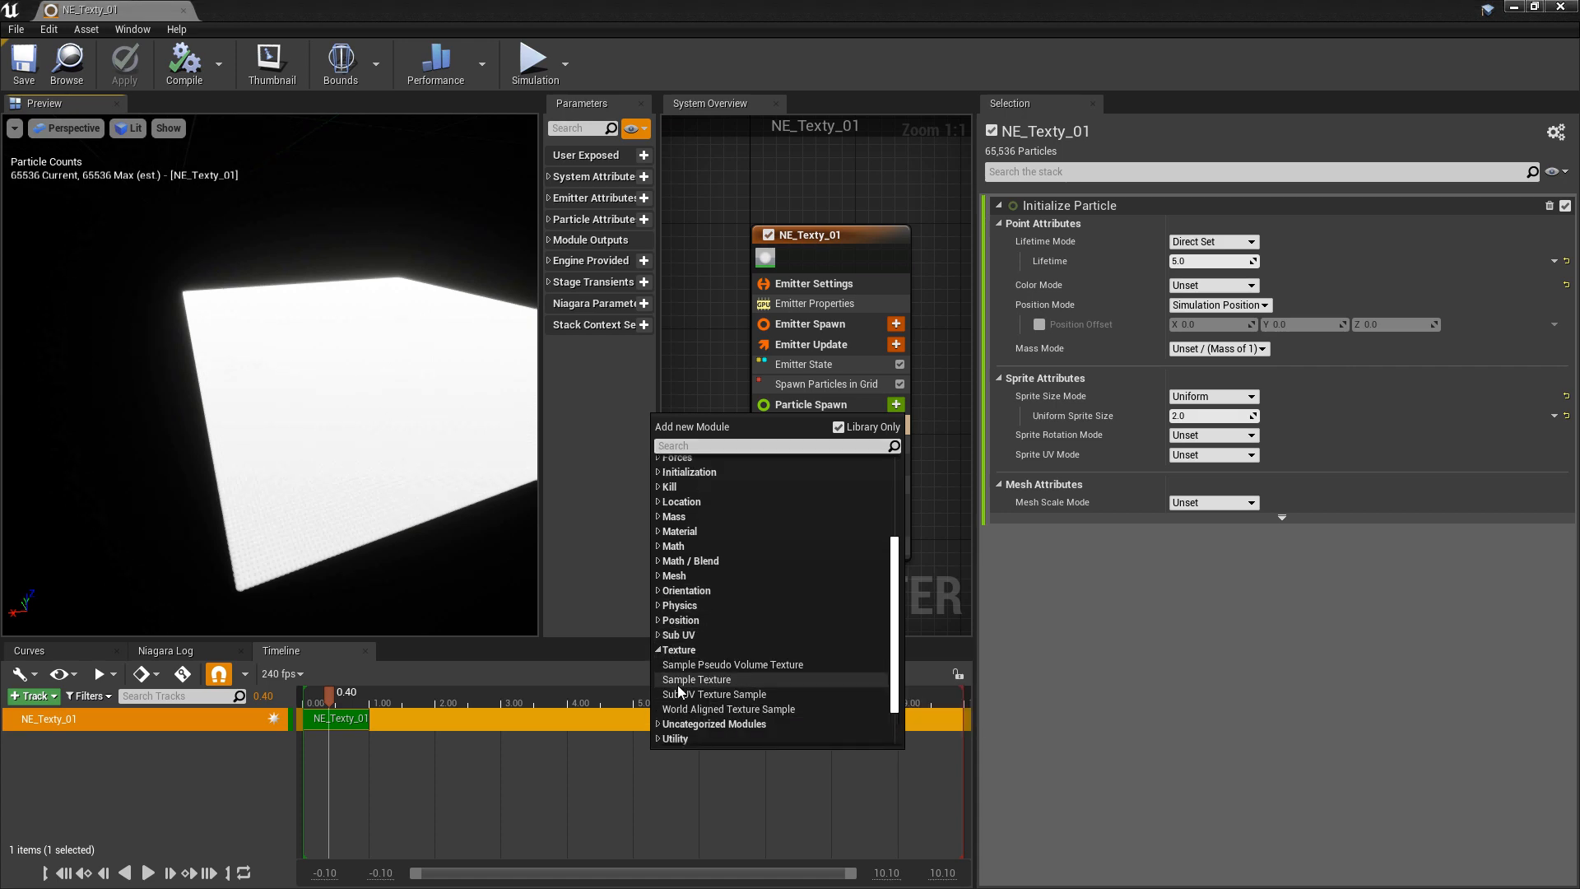
left_click(696, 678)
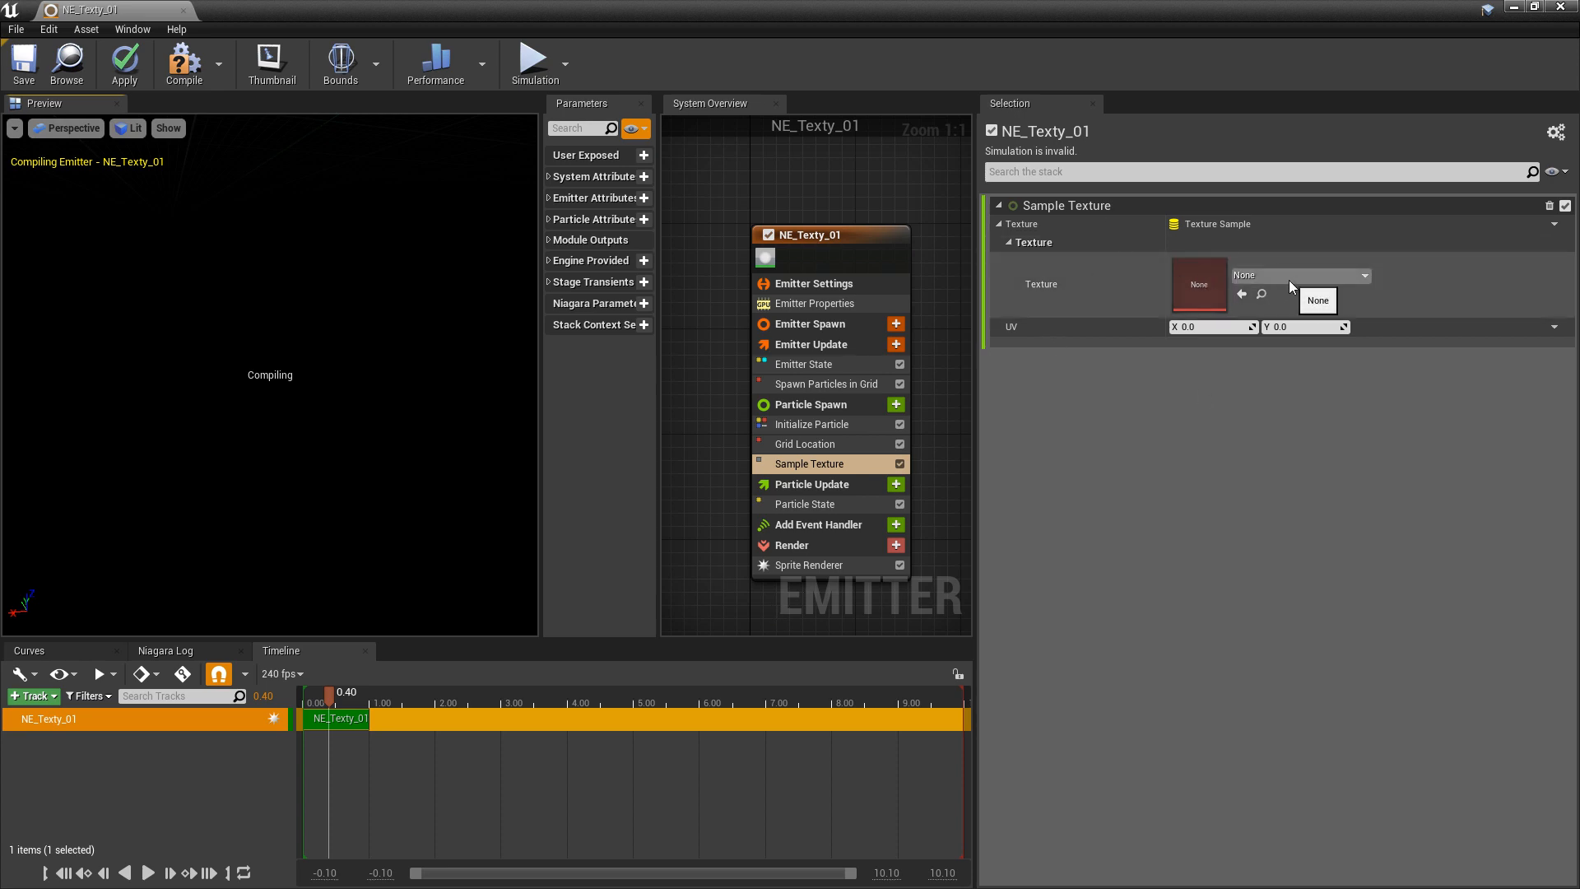
left_click(1364, 274)
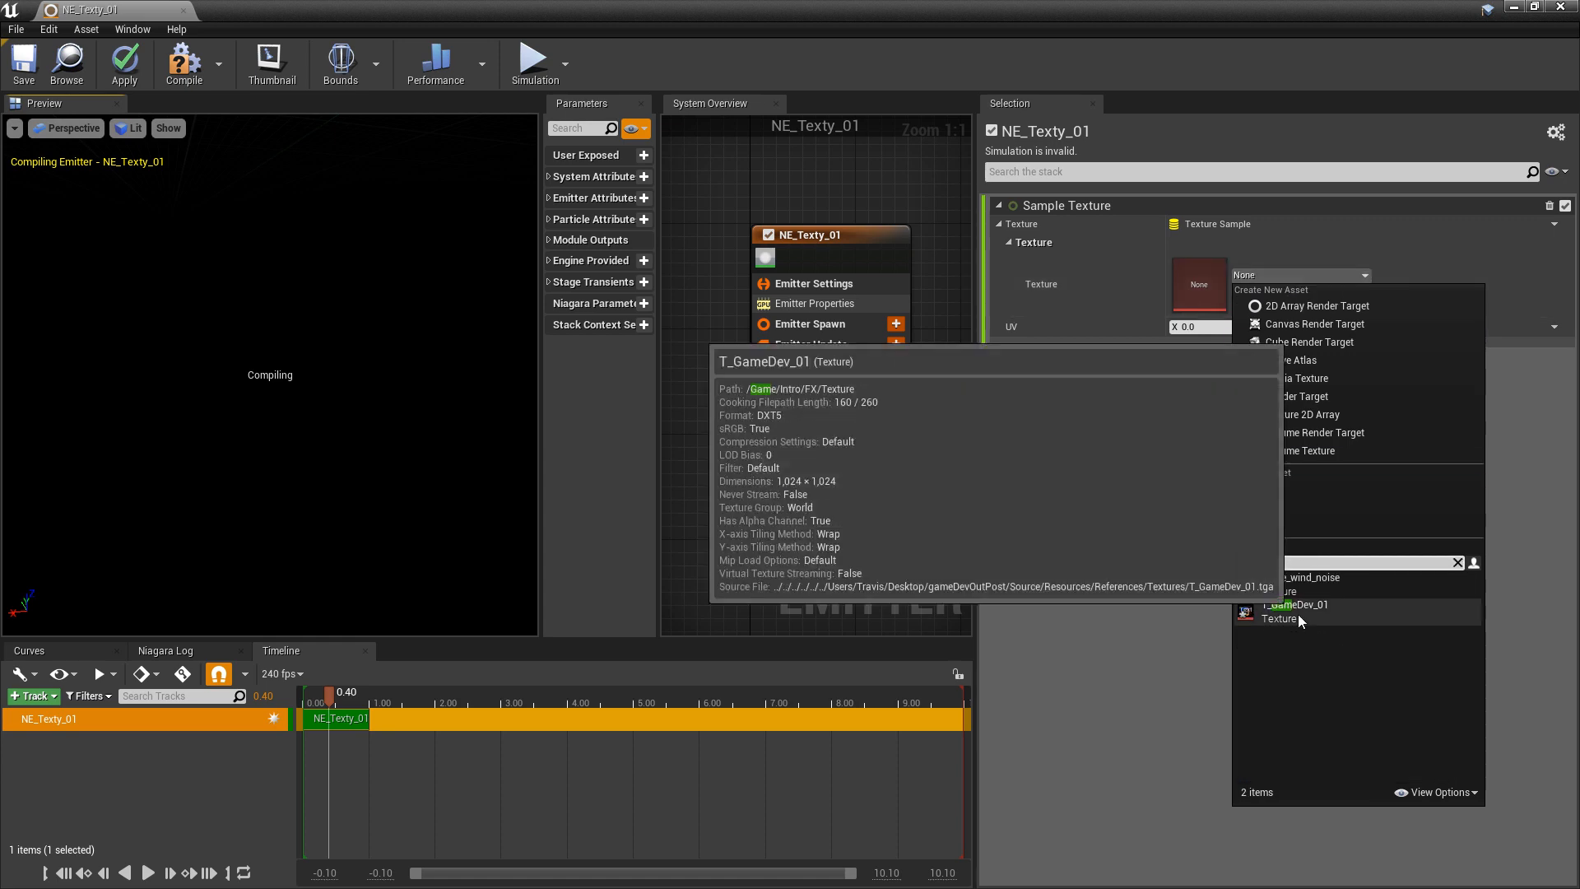
left_click(1298, 604)
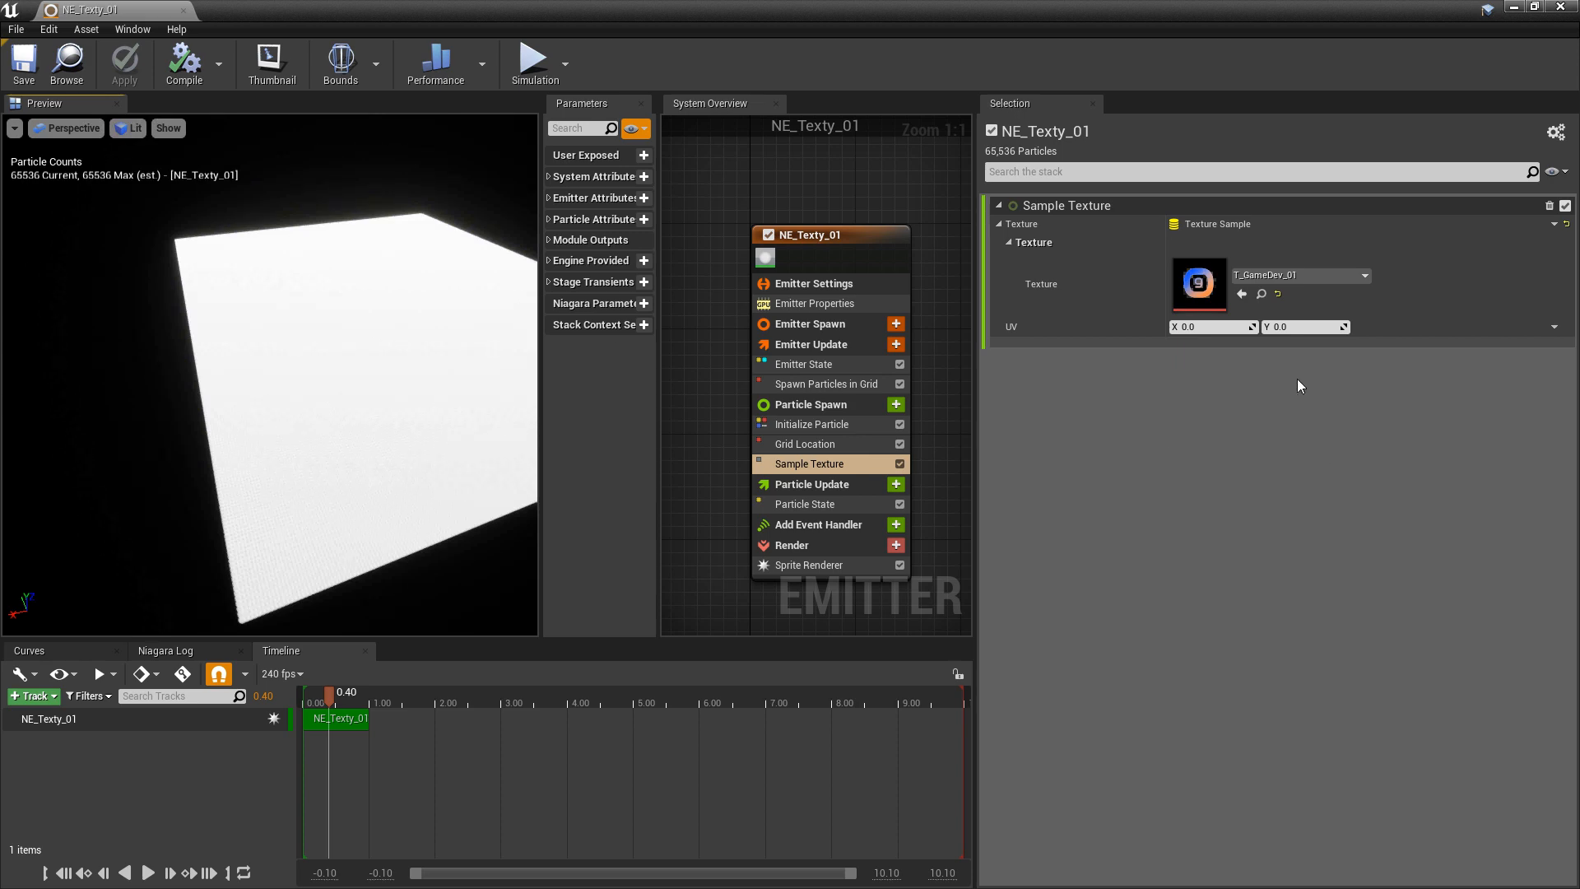
mouse_move(1007, 338)
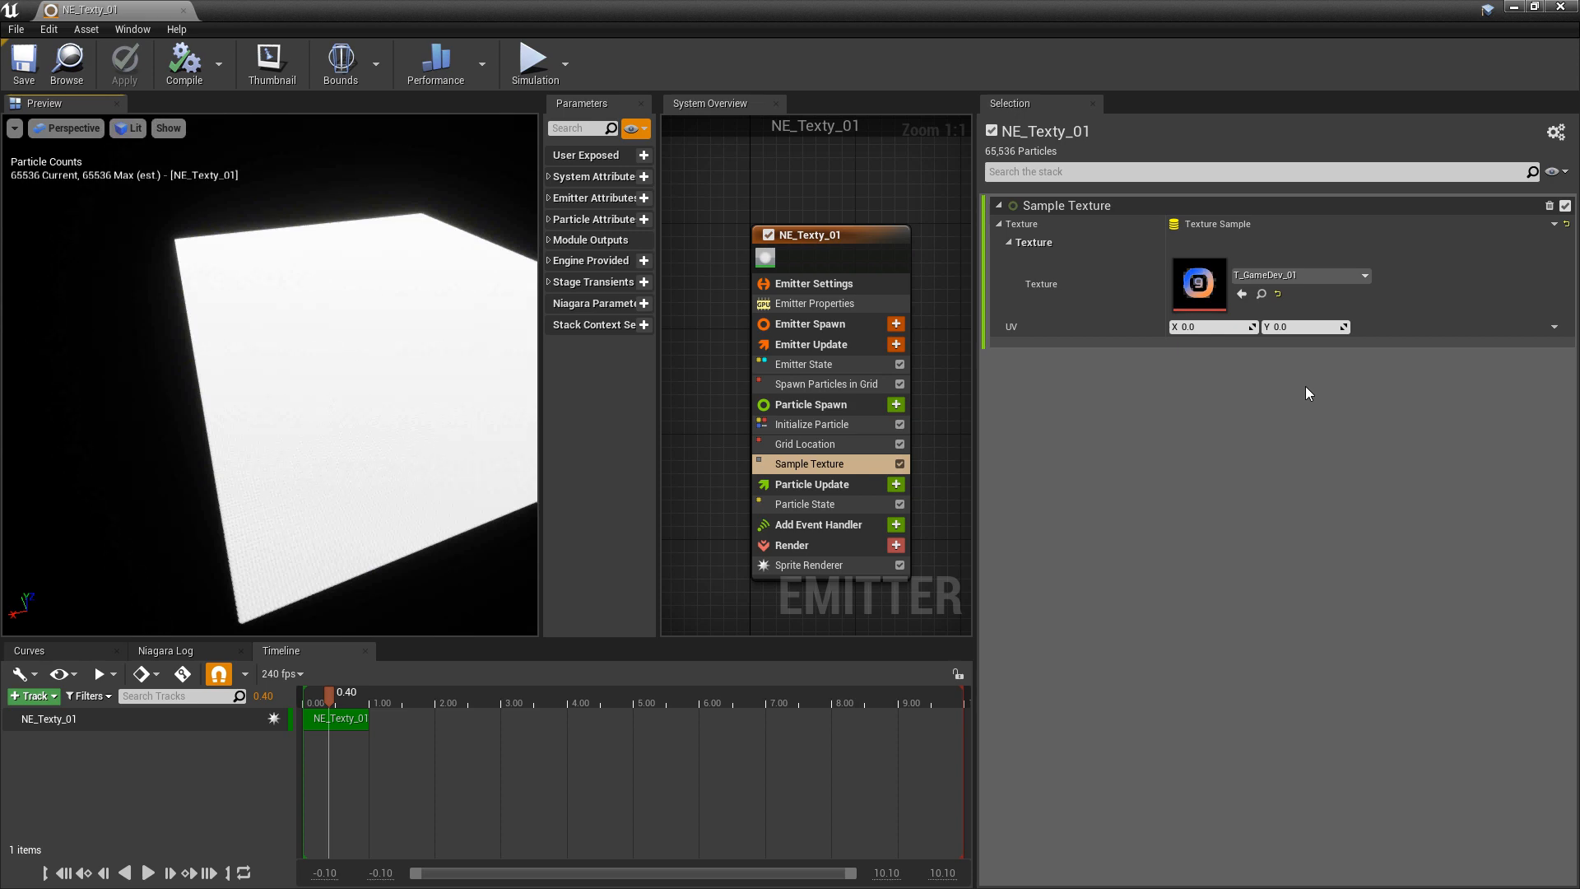
mouse_move(1197, 352)
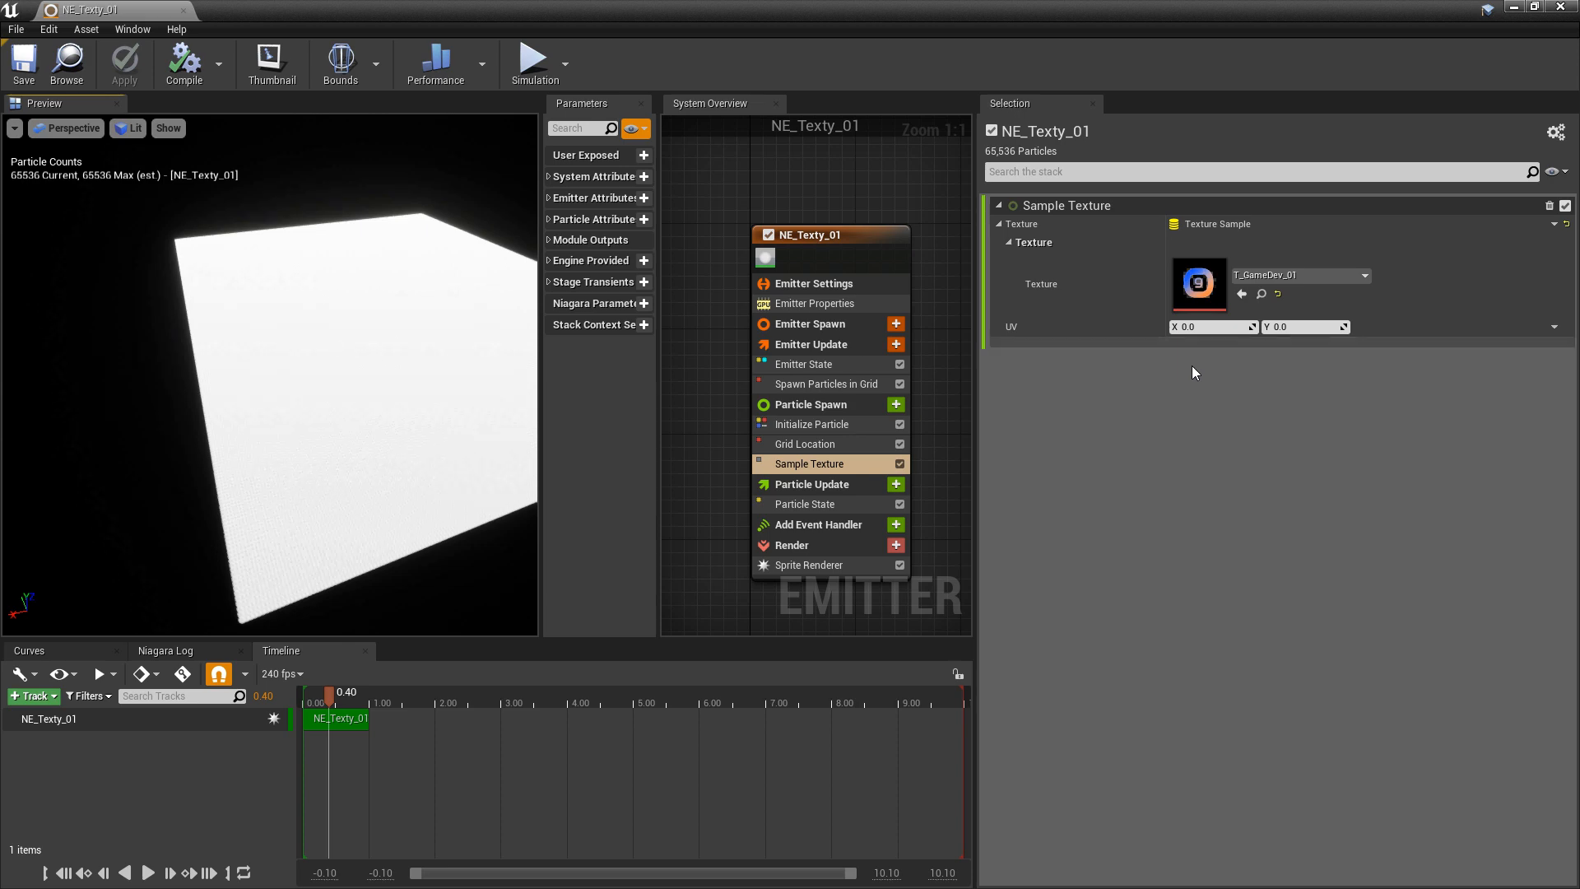
mouse_move(1204, 380)
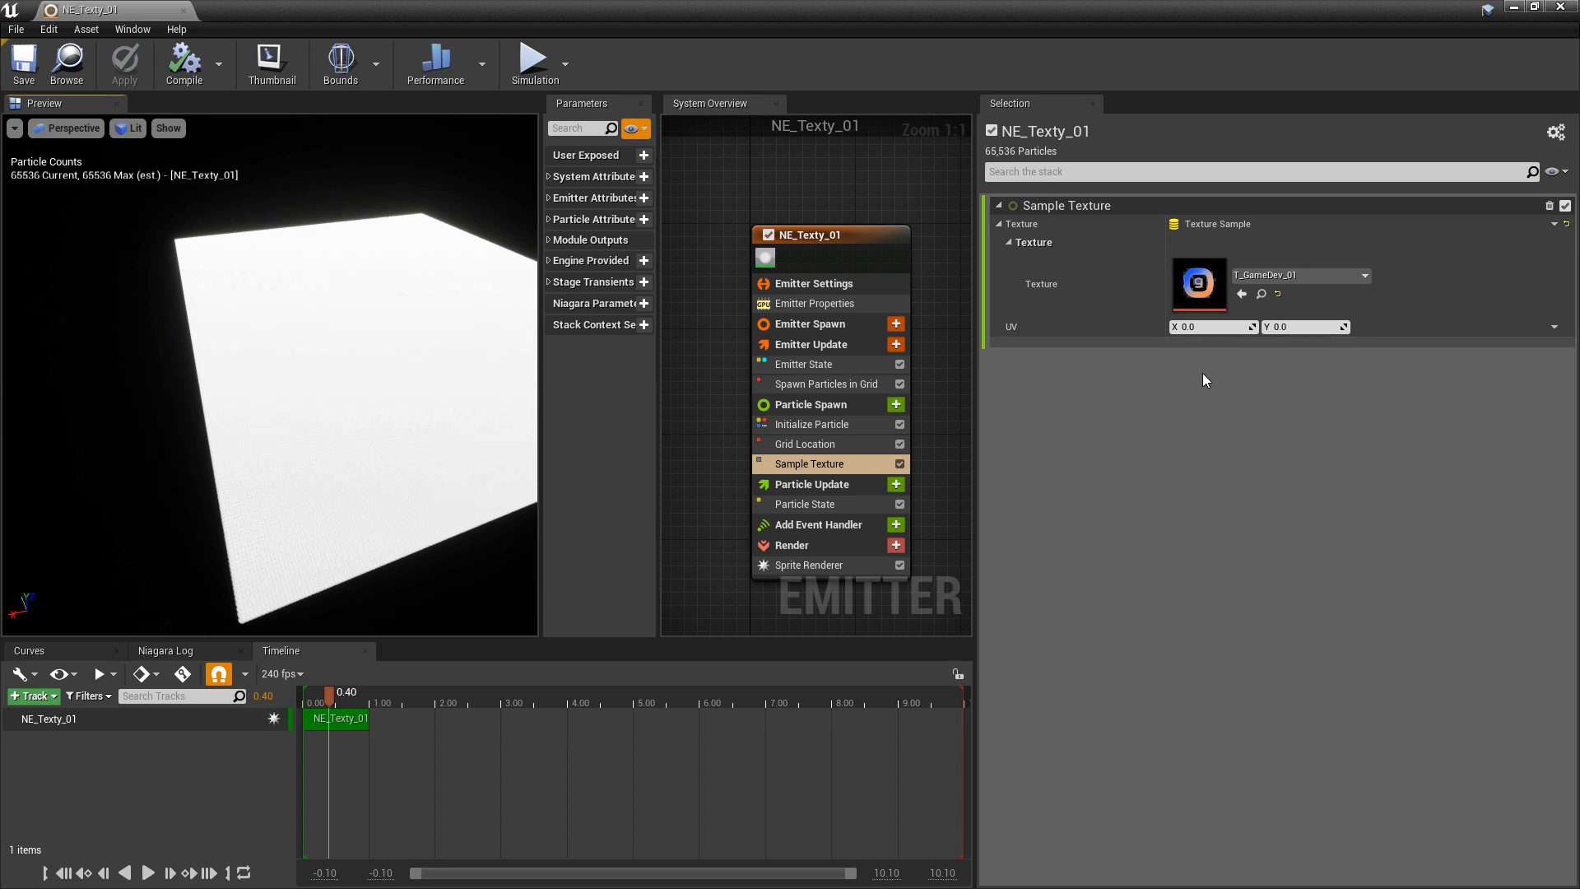
mouse_move(1558, 171)
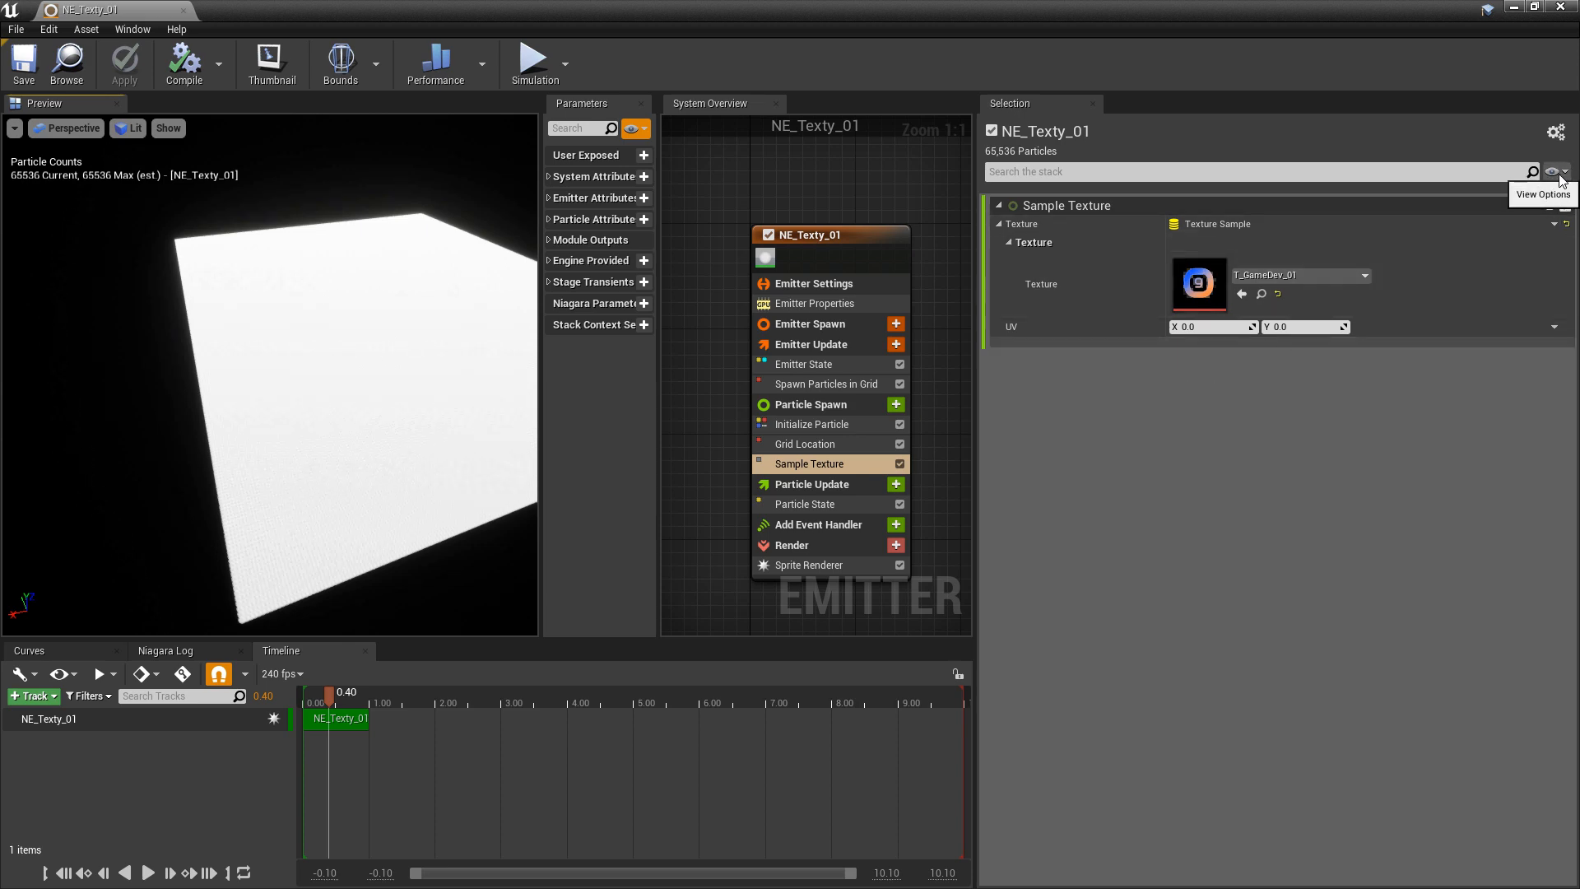
Step: Enable Show Parameter Writes and expand Sample Texture's SampledColor and SamplerUV outputs
left_click(1556, 171)
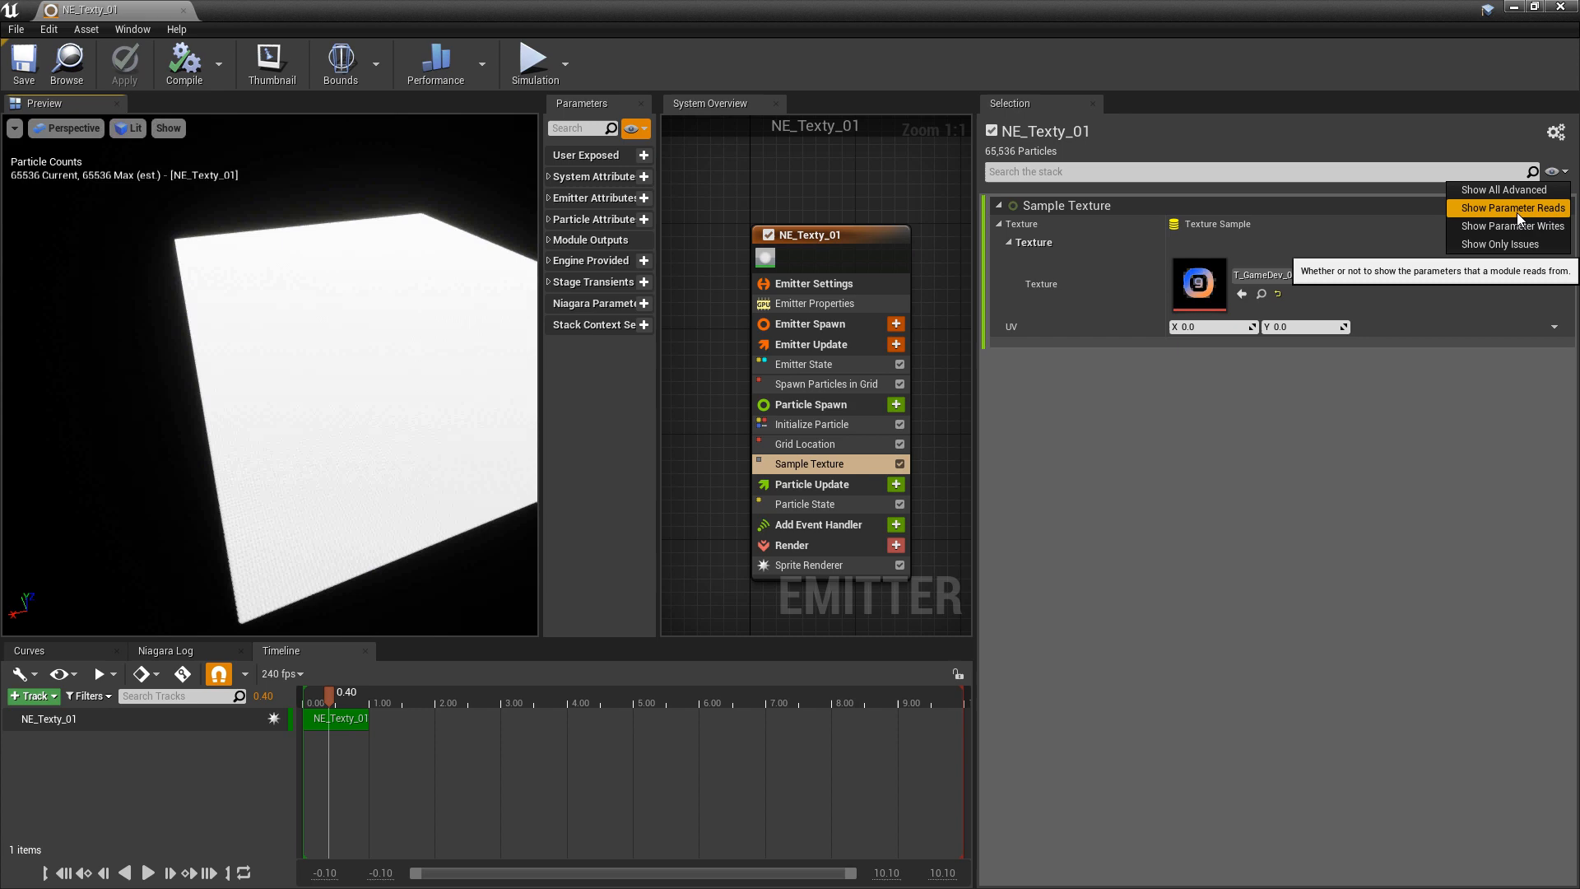
mouse_move(1510, 226)
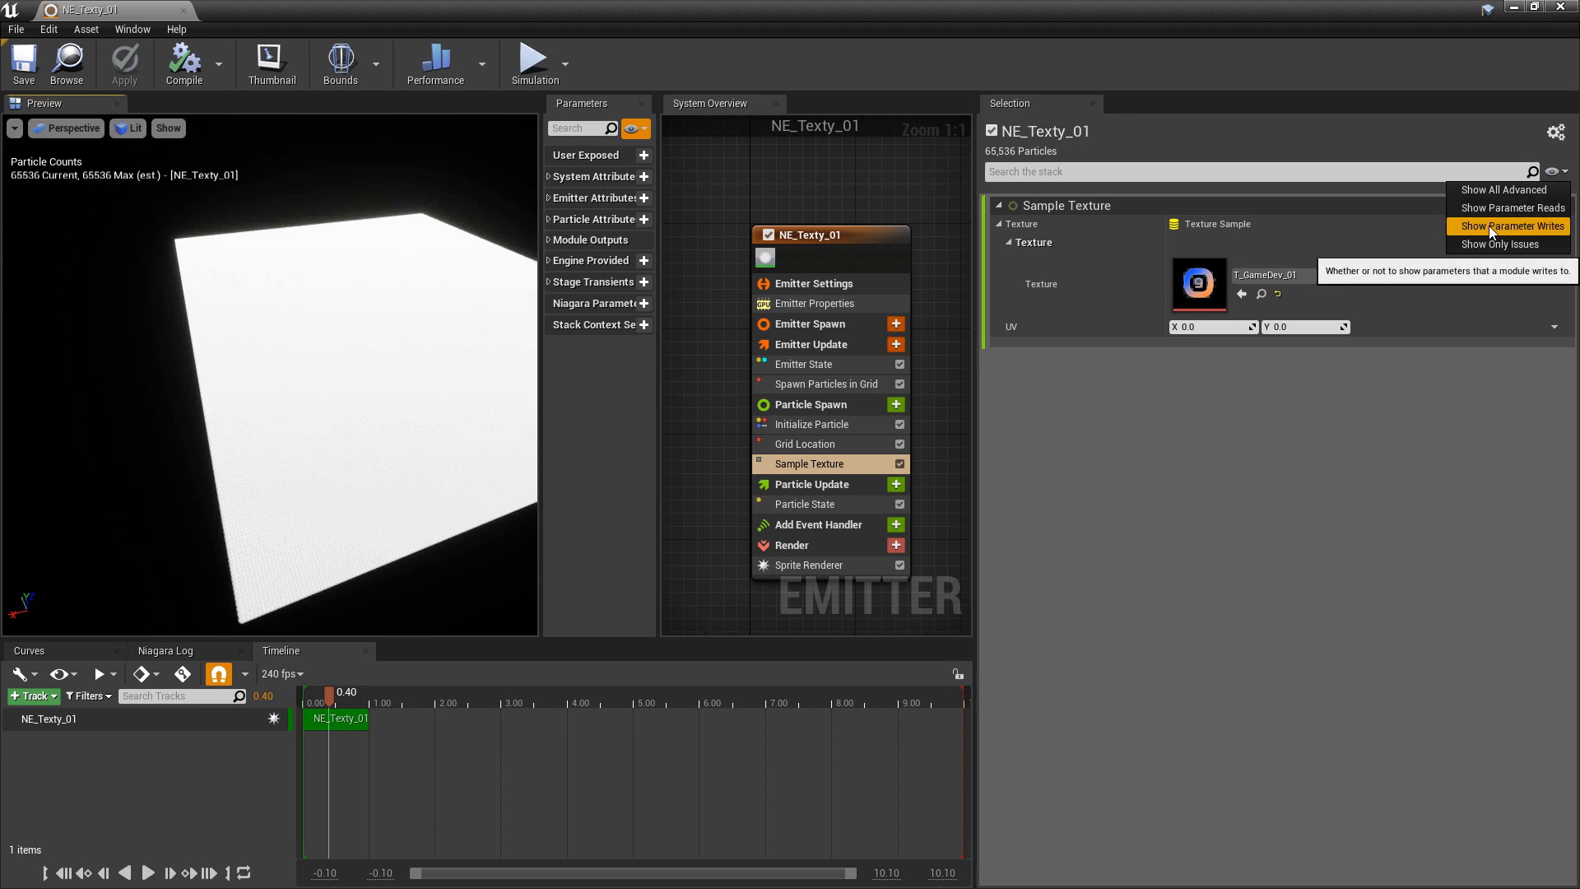
left_click(1512, 225)
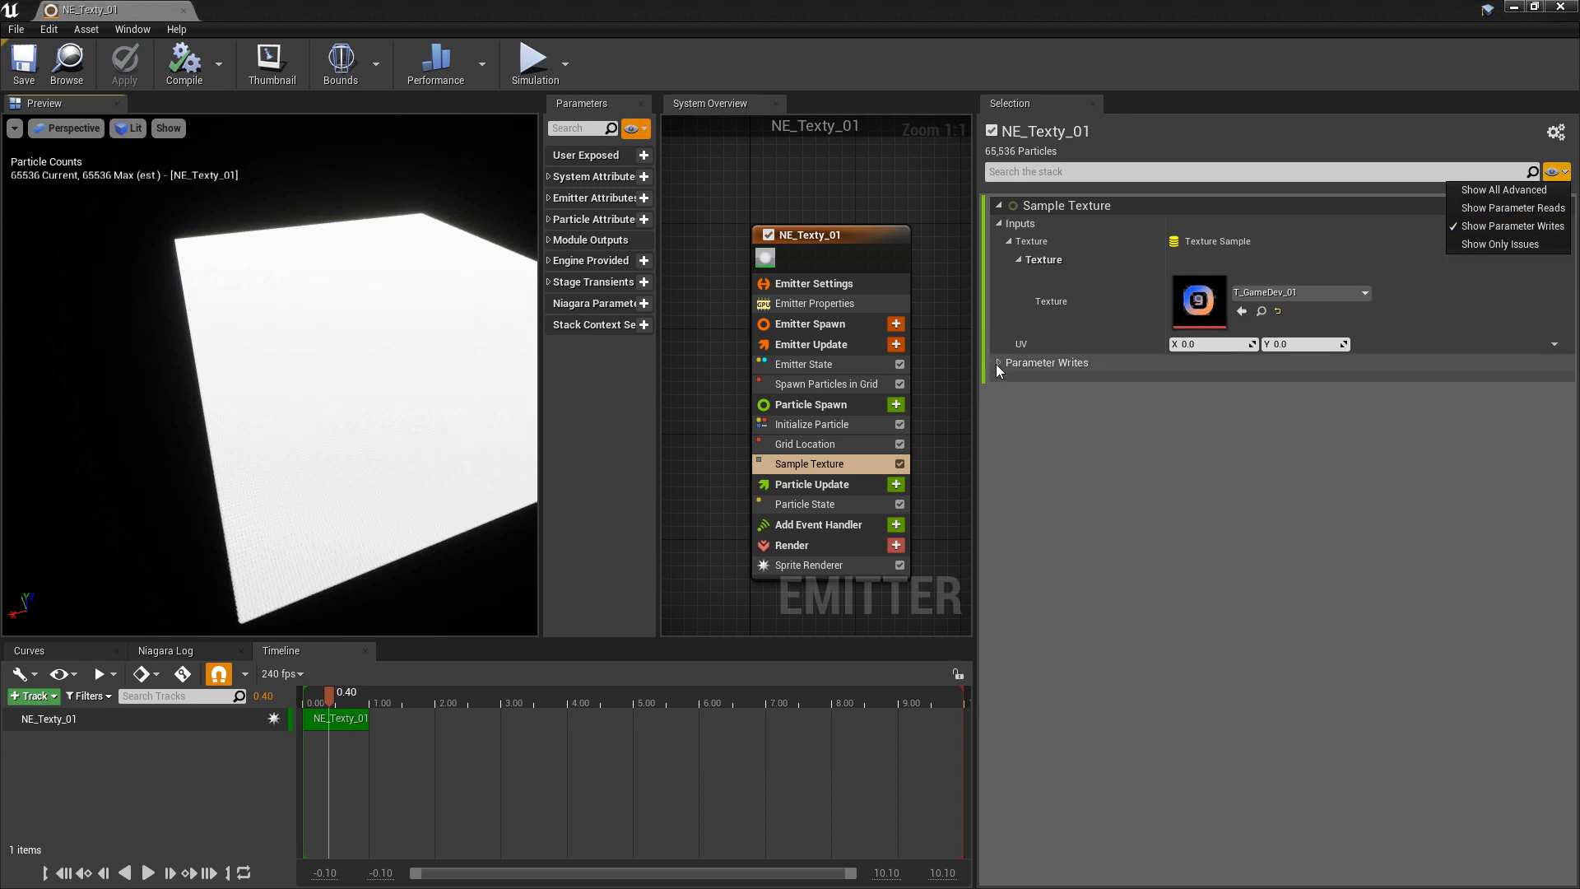
left_click(997, 362)
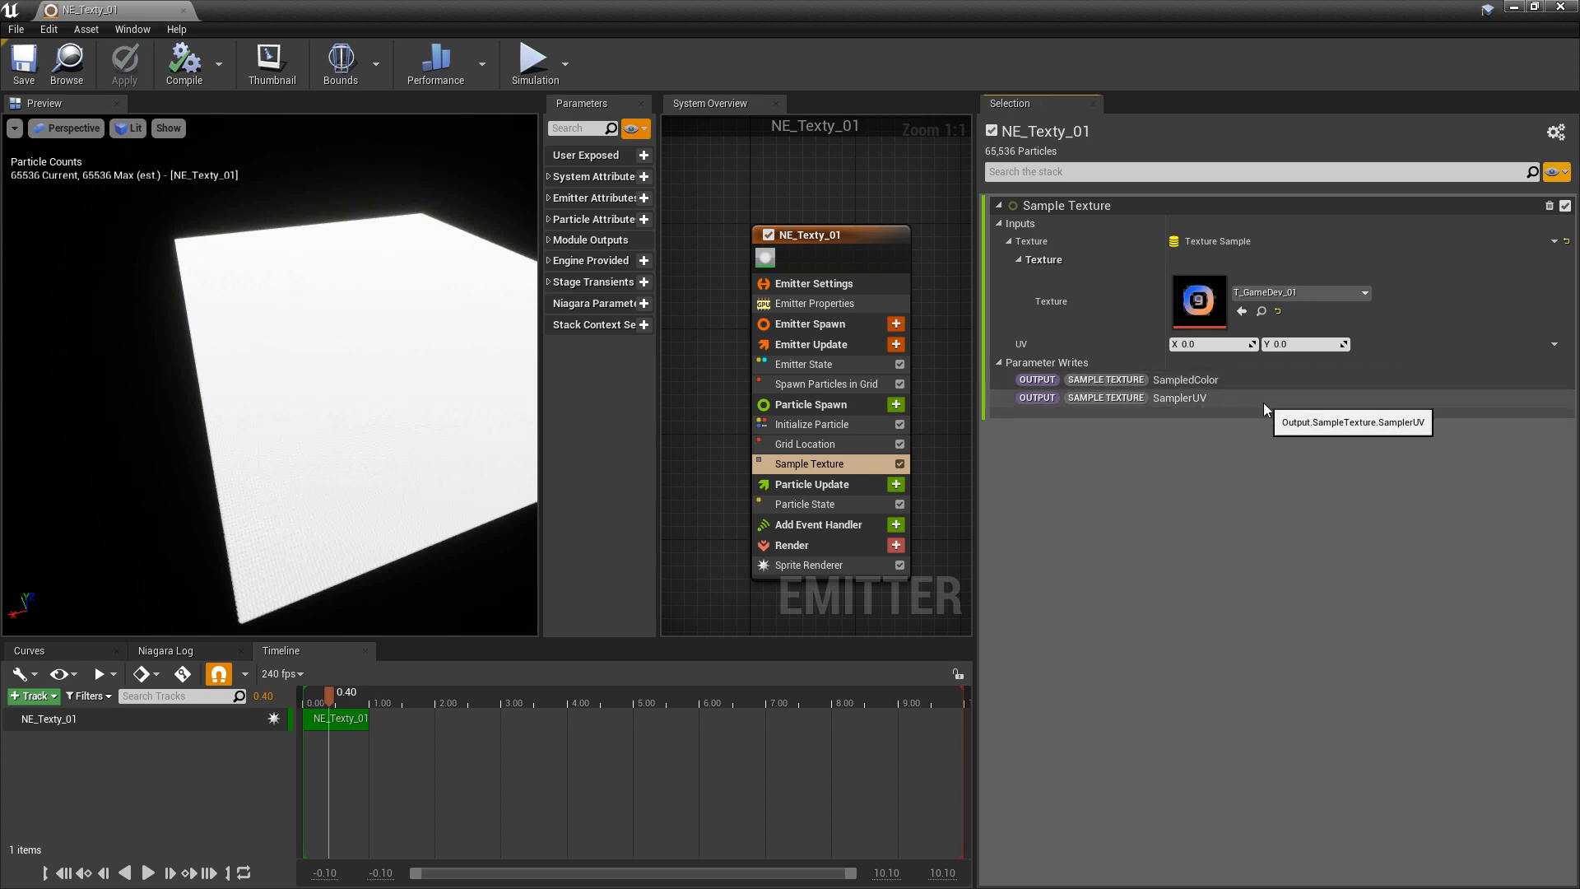
mouse_move(824, 454)
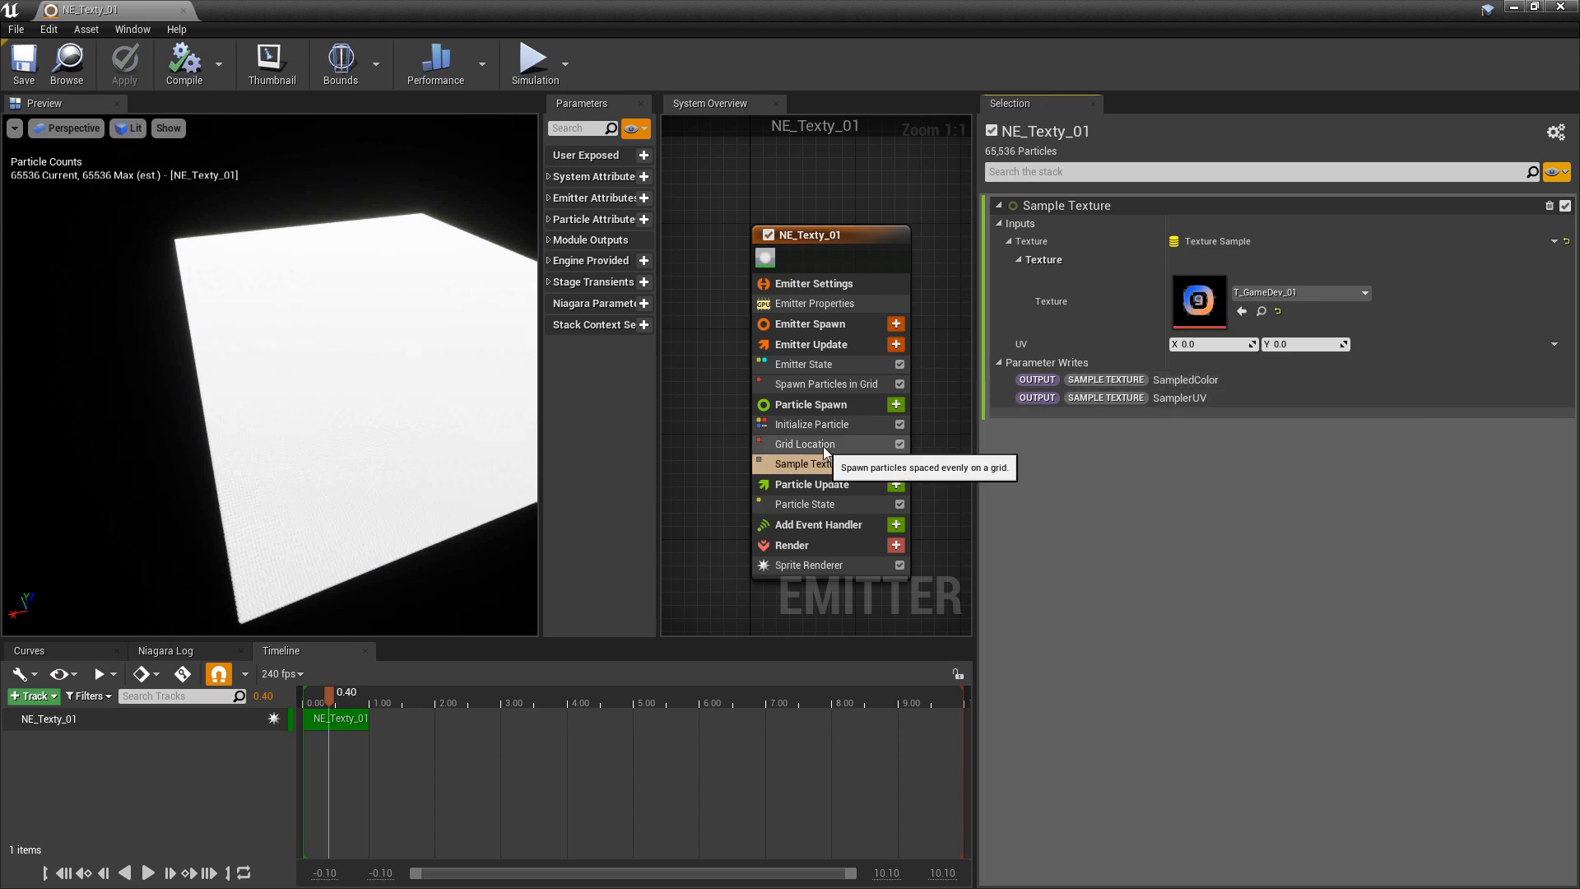
Step: Expand Grid Location's writes showing GridUVW and Position, then reselect Sample Texture
left_click(804, 443)
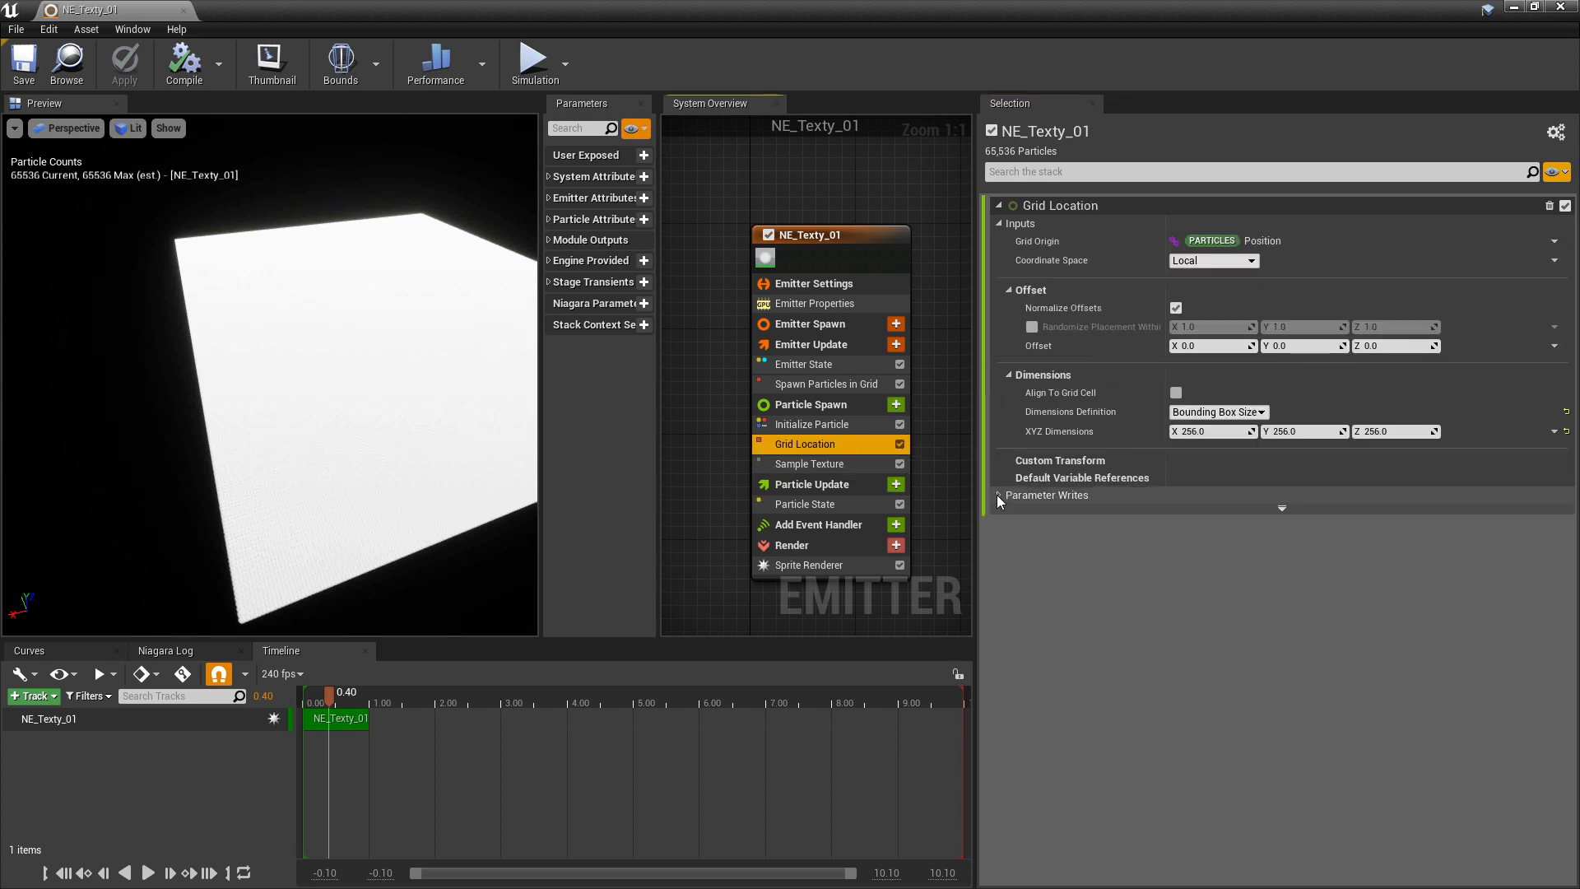
left_click(997, 495)
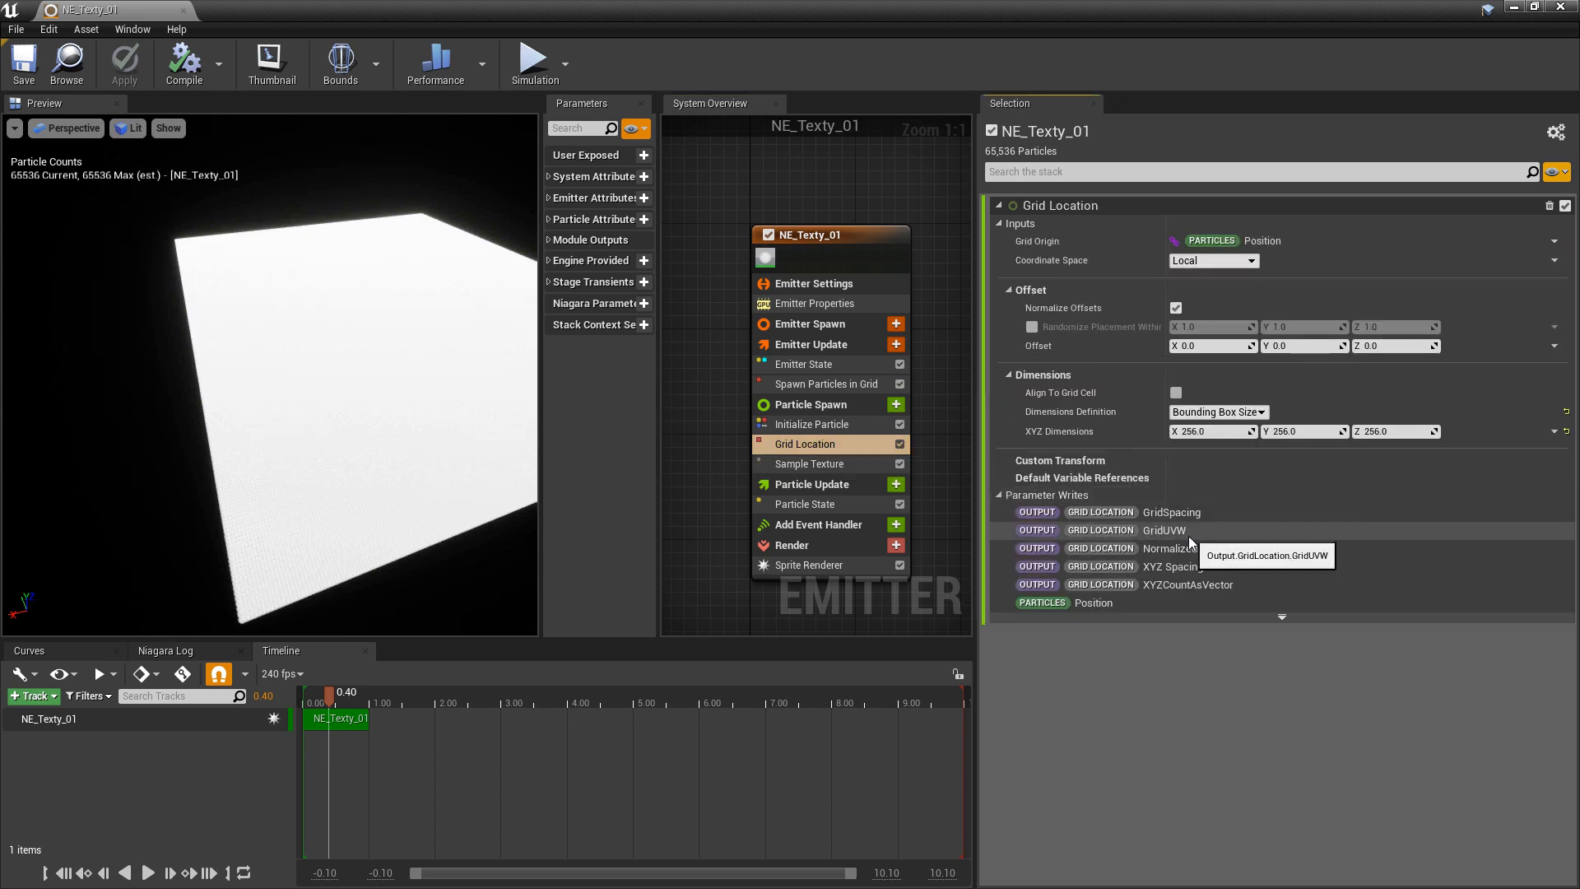
mouse_move(1188, 537)
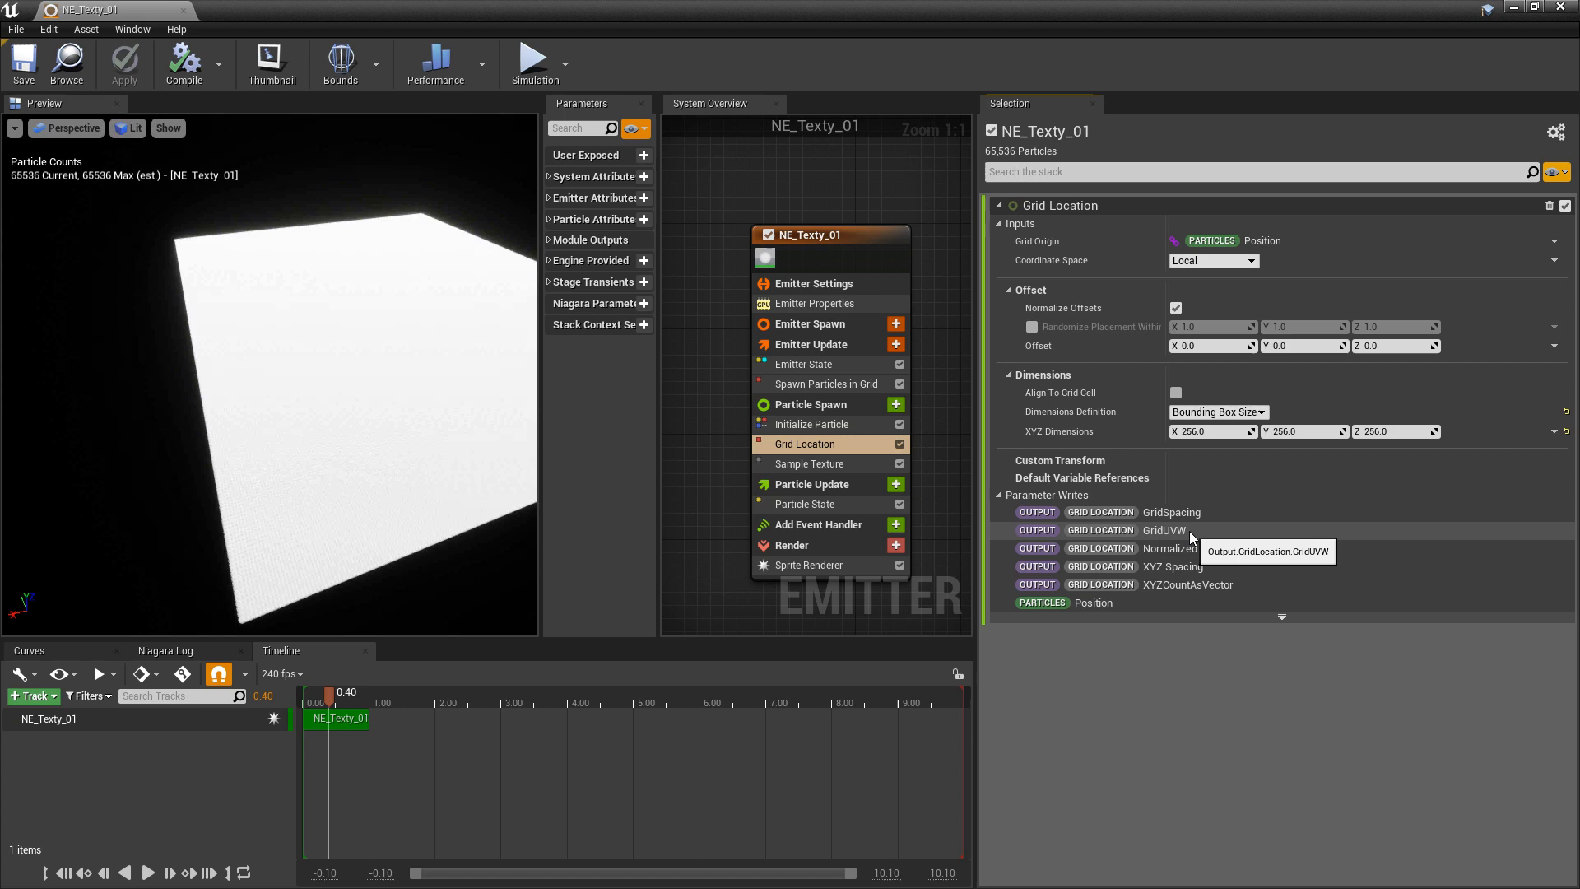
left_click(806, 464)
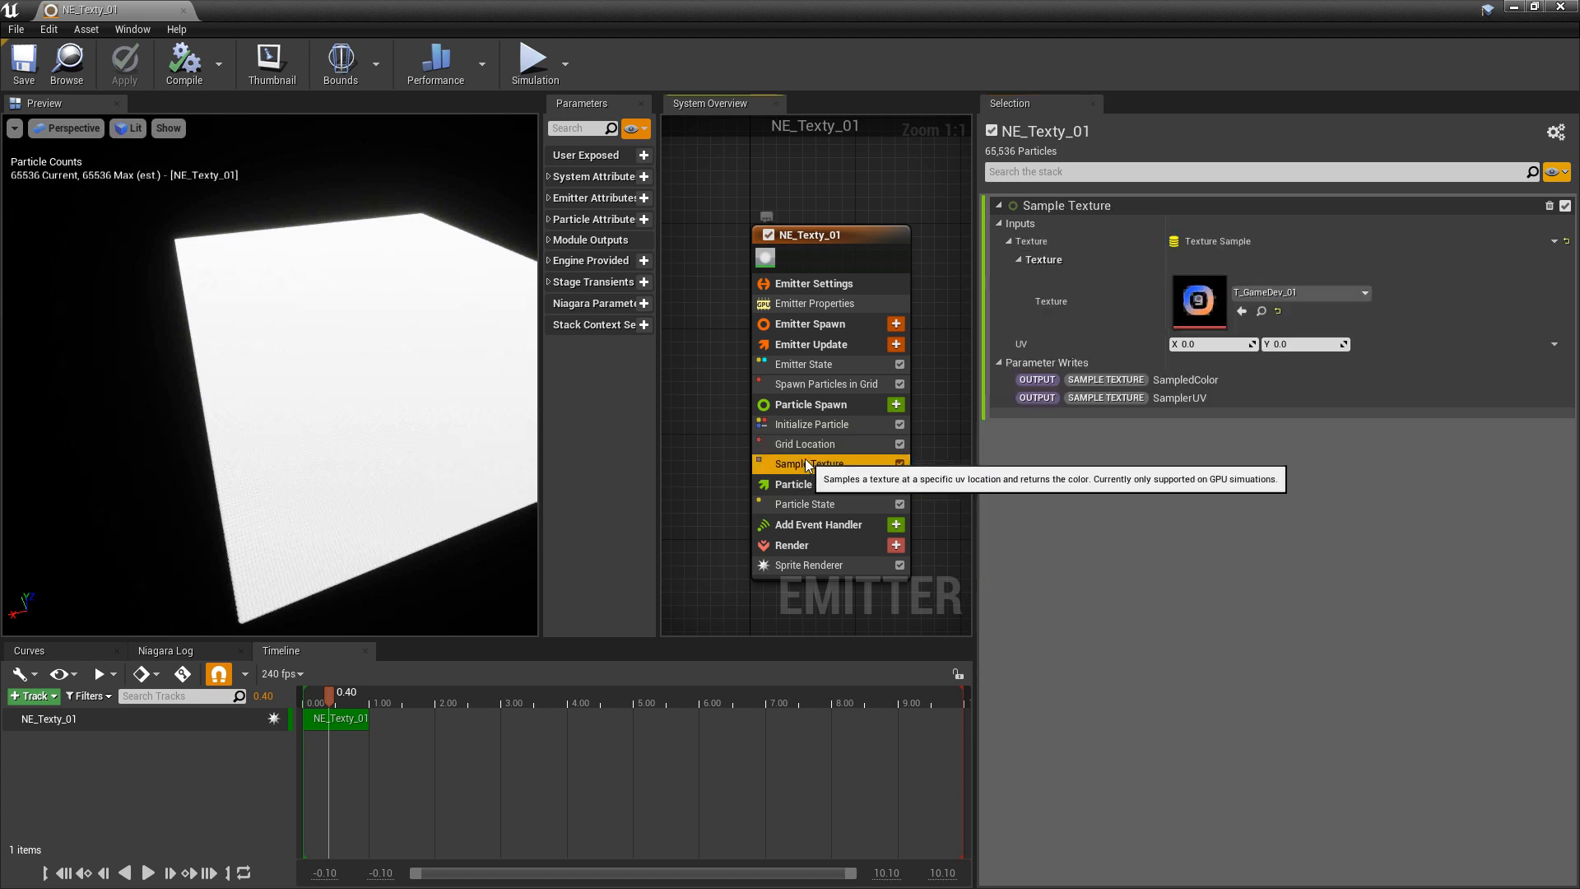
mouse_move(1228, 369)
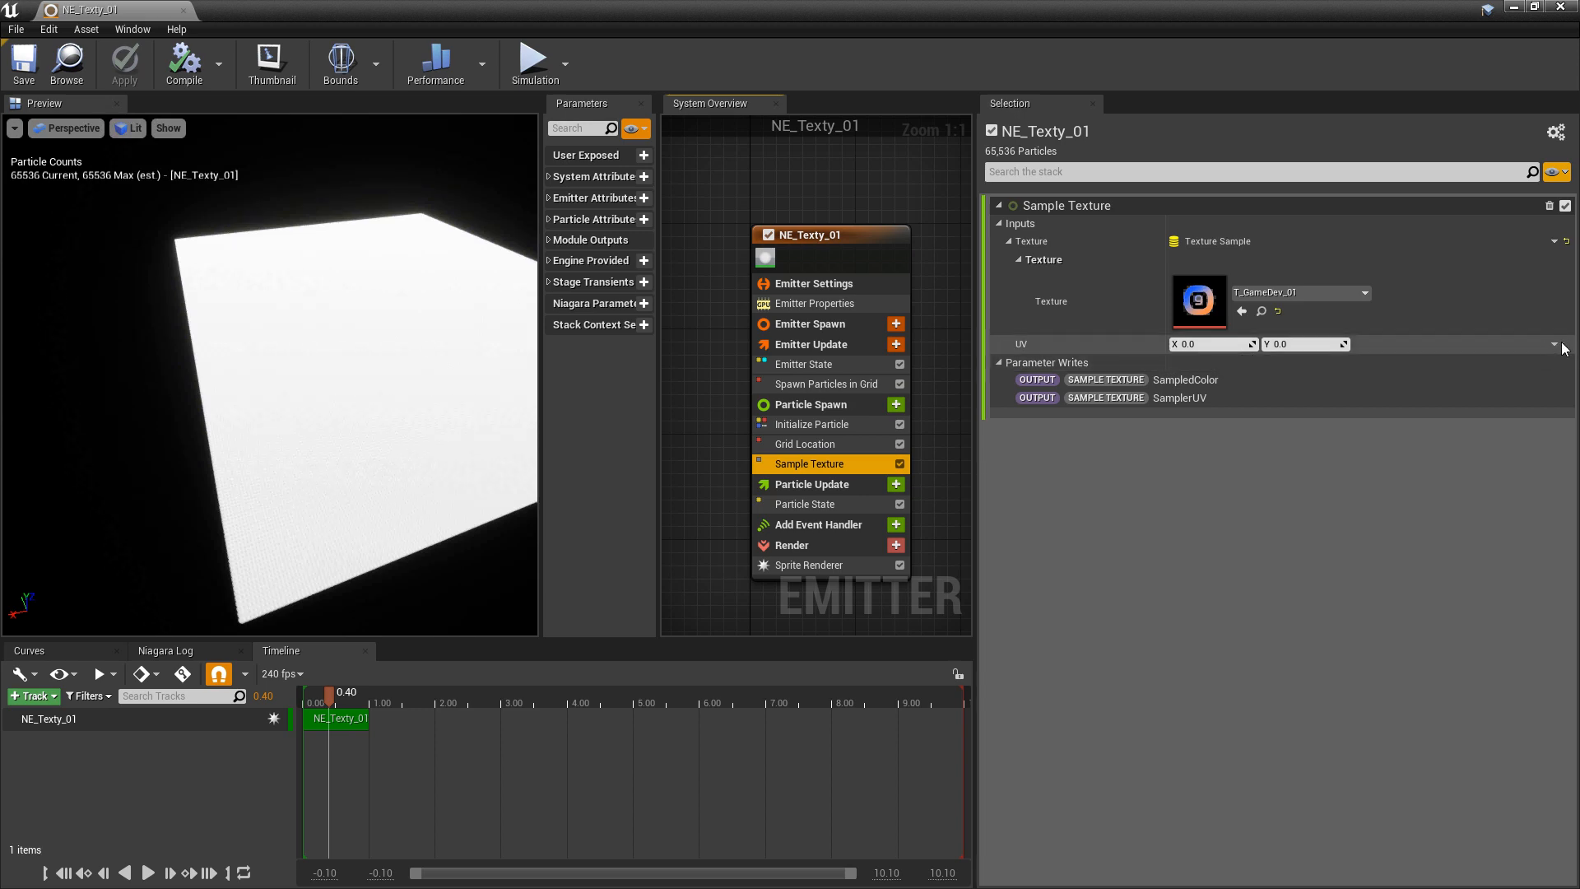
Step: Drive Sample Texture's UV input with a Make Vector 2D dynamic input
left_click(1552, 344)
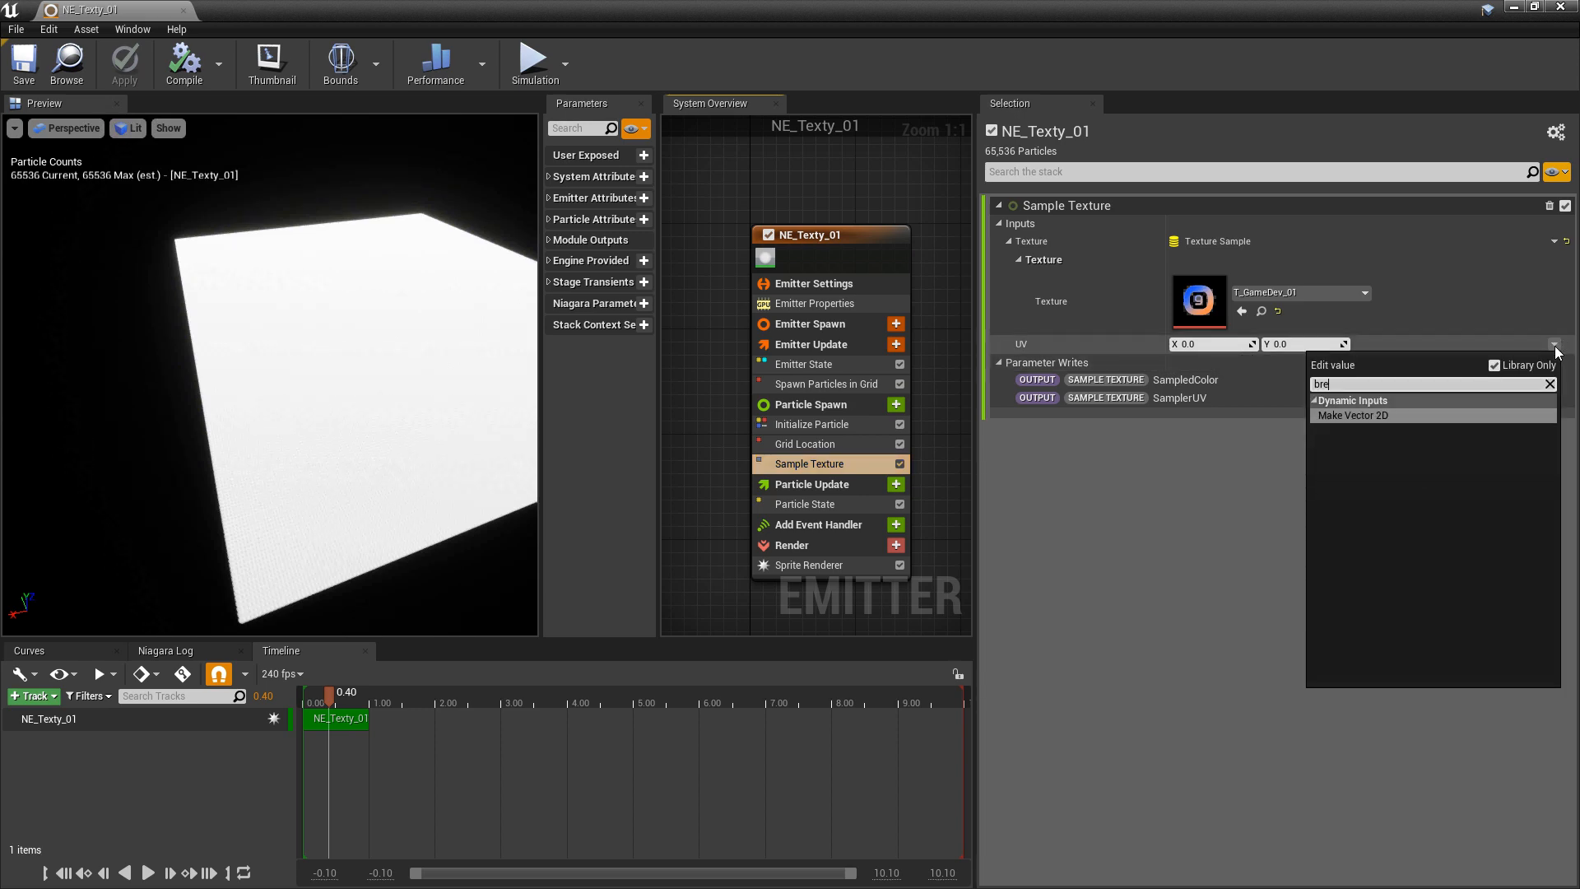
type("ak")
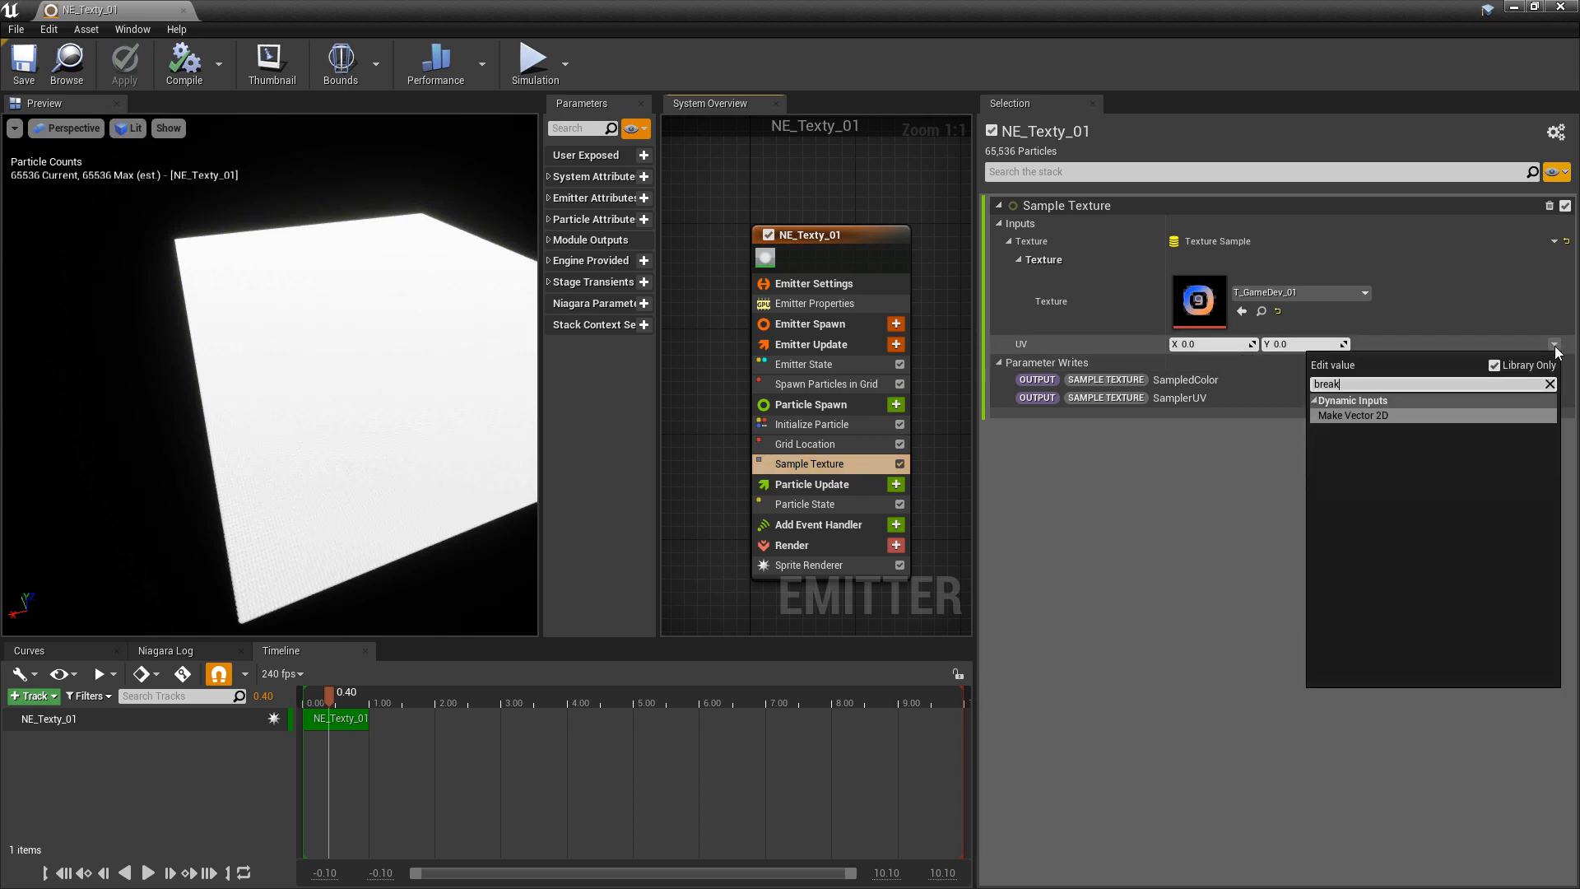
left_click(1352, 414)
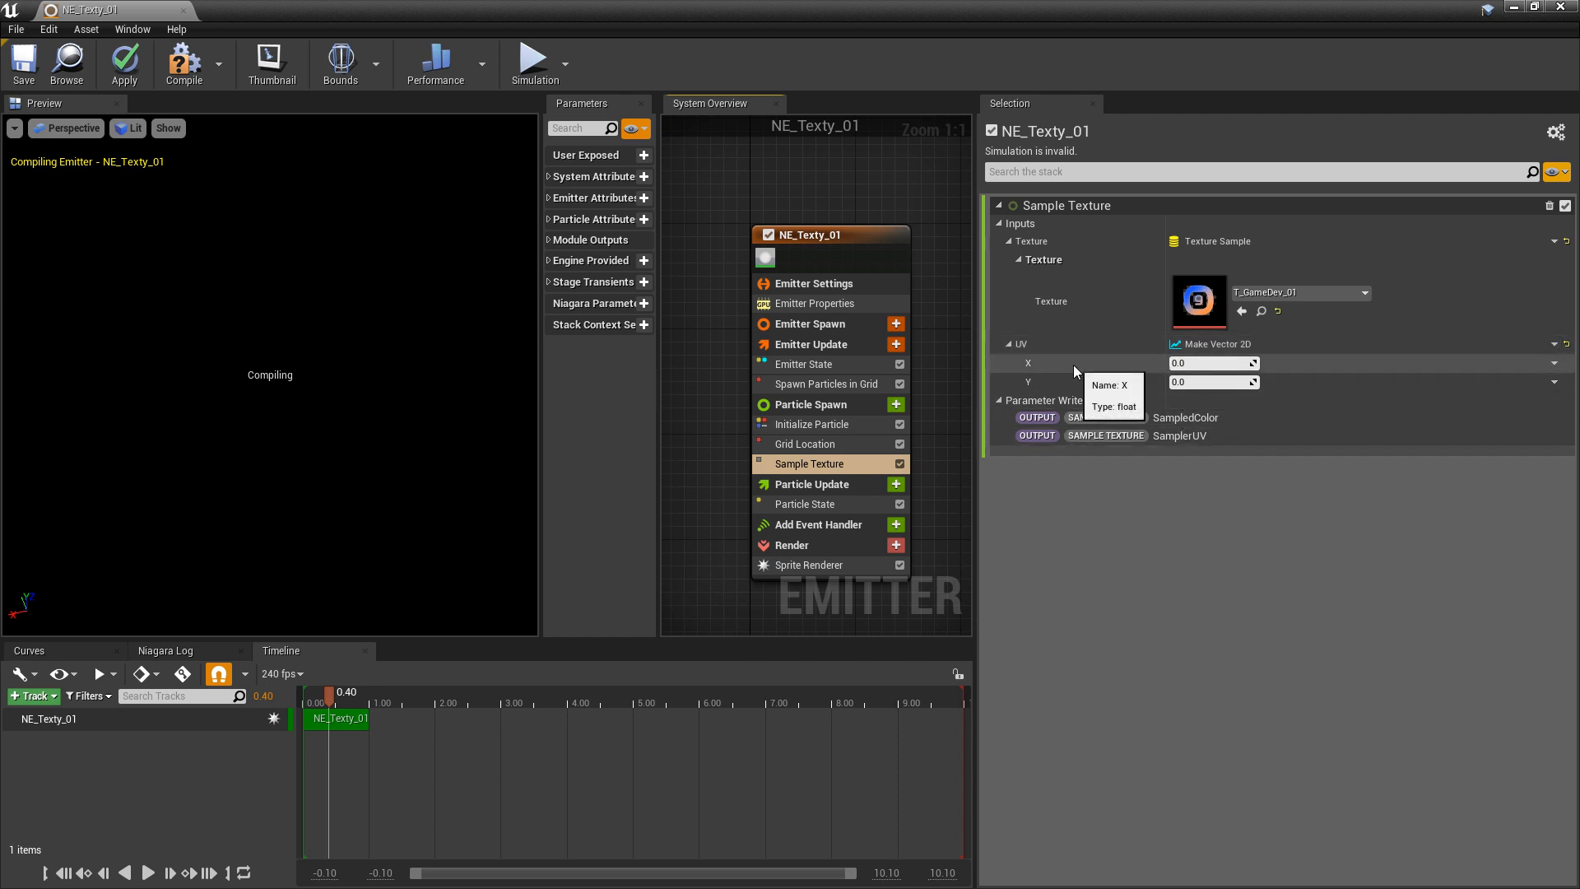
mouse_move(1086, 380)
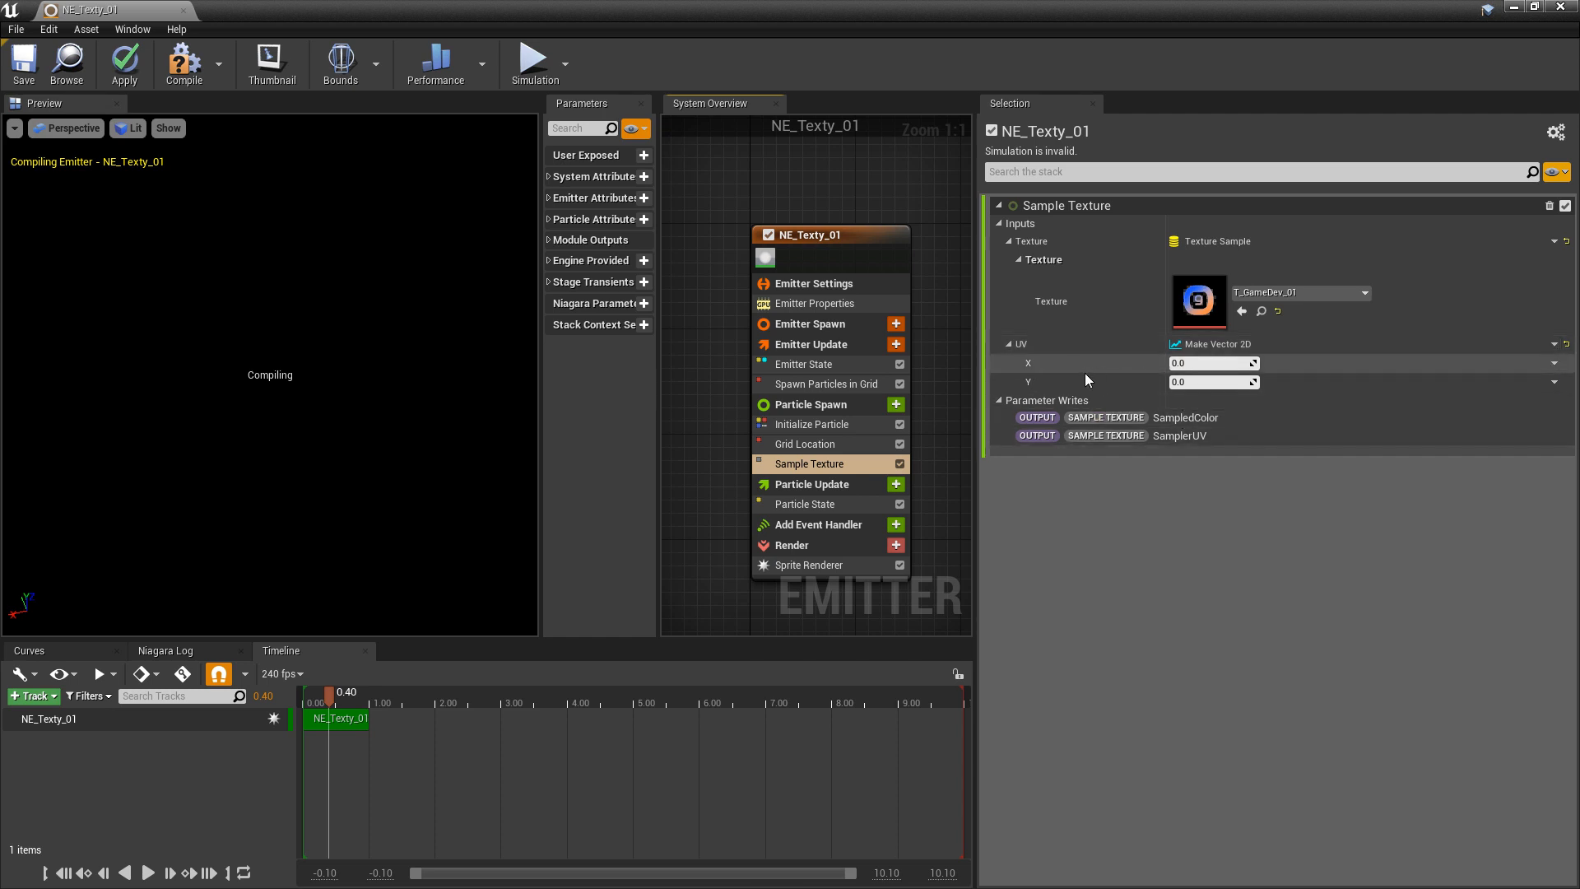
left_click(804, 443)
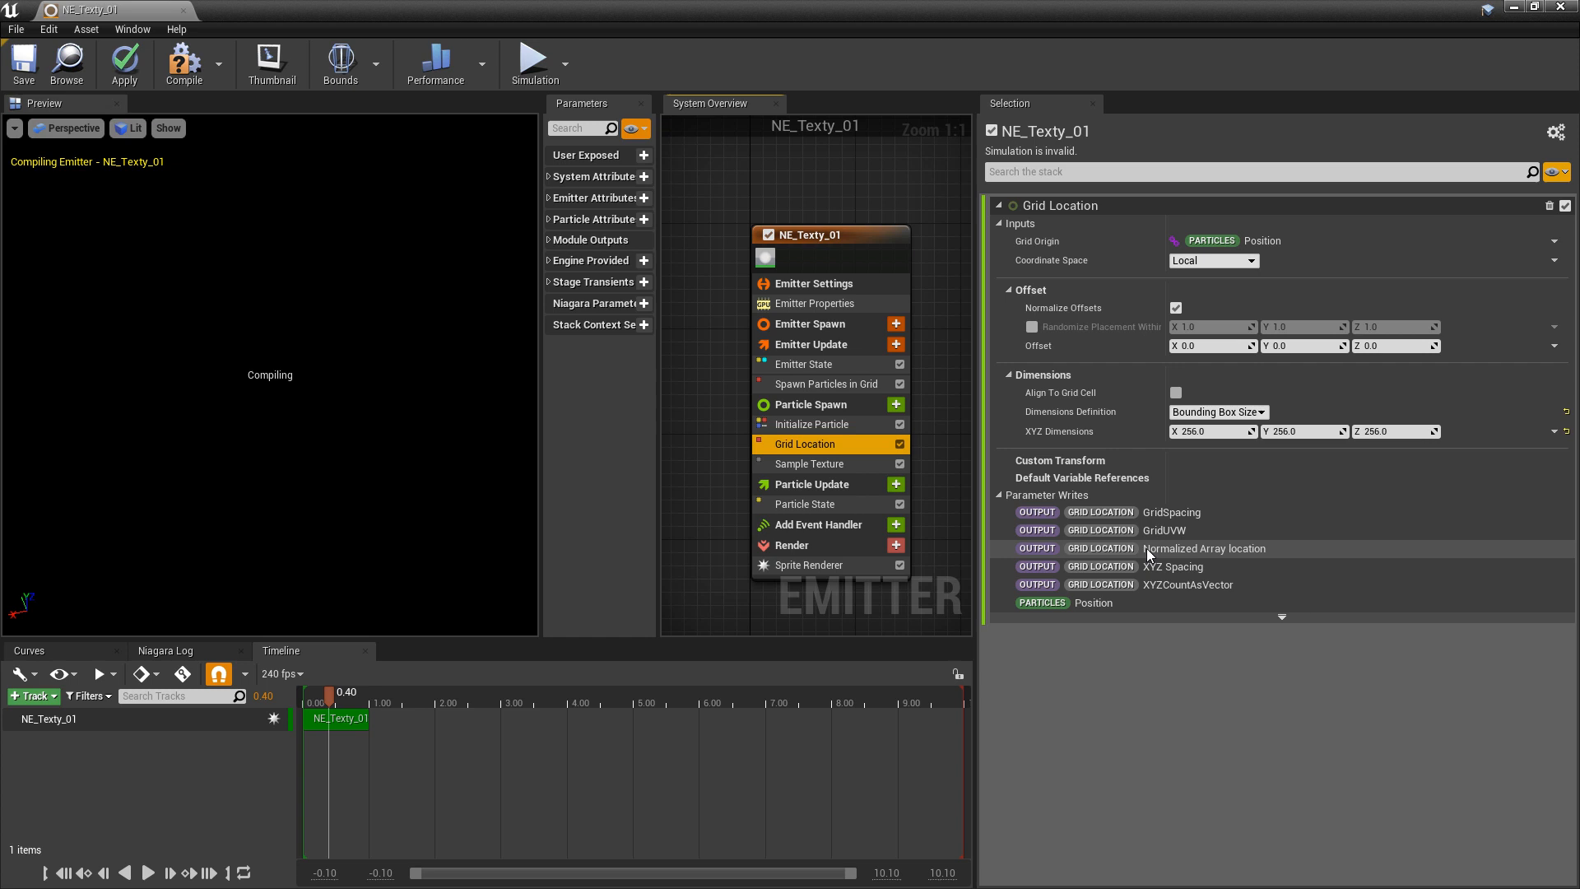
left_click(808, 464)
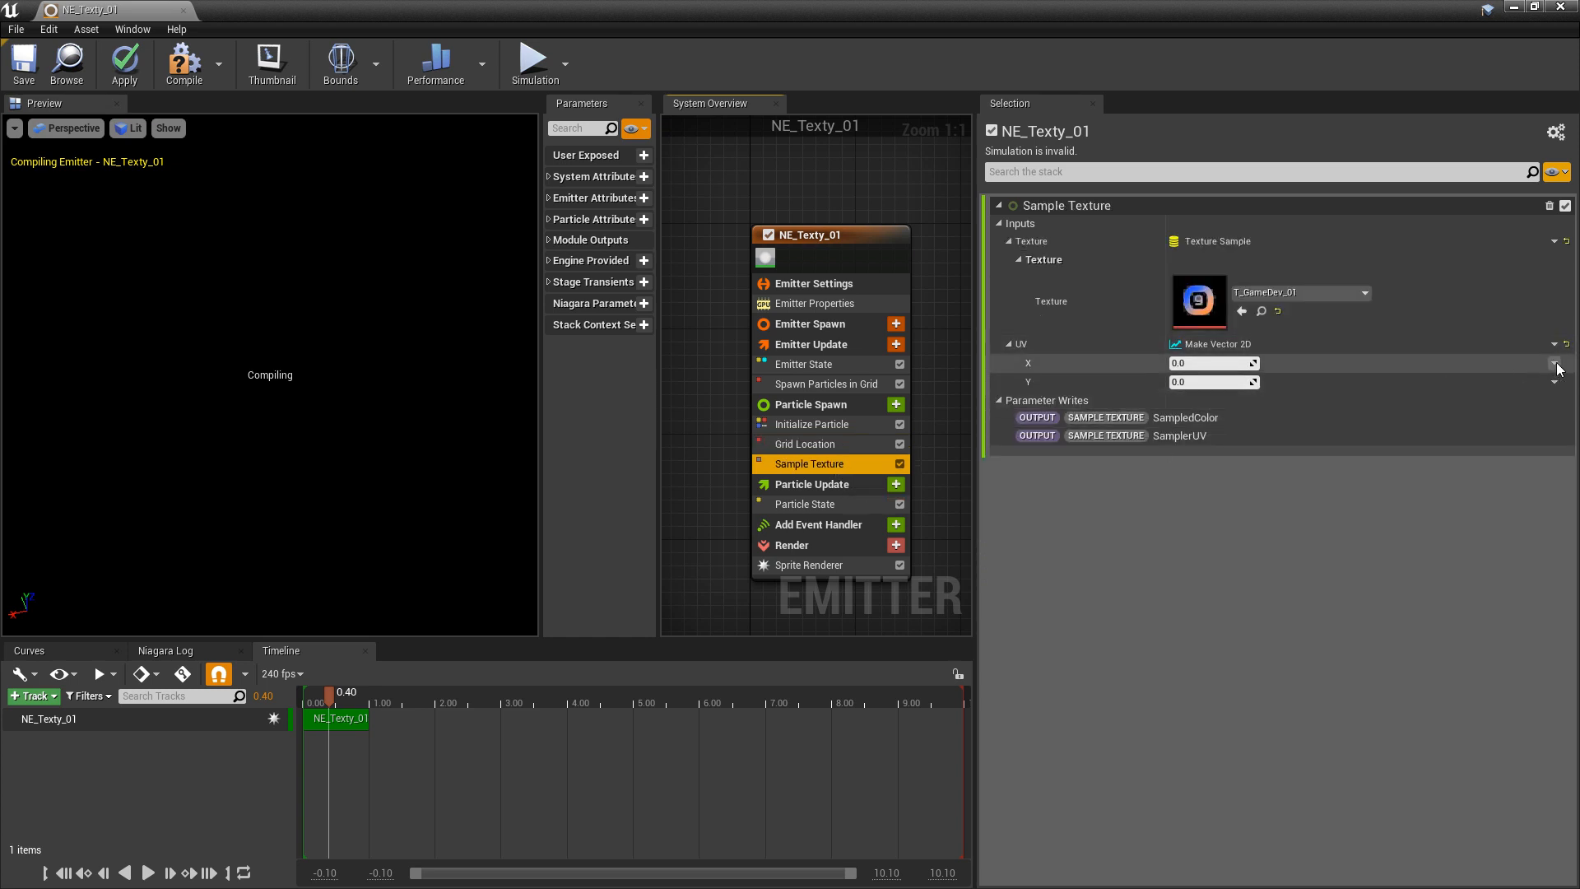
Step: Set the UV X input to Make Float from Vector
left_click(1555, 362)
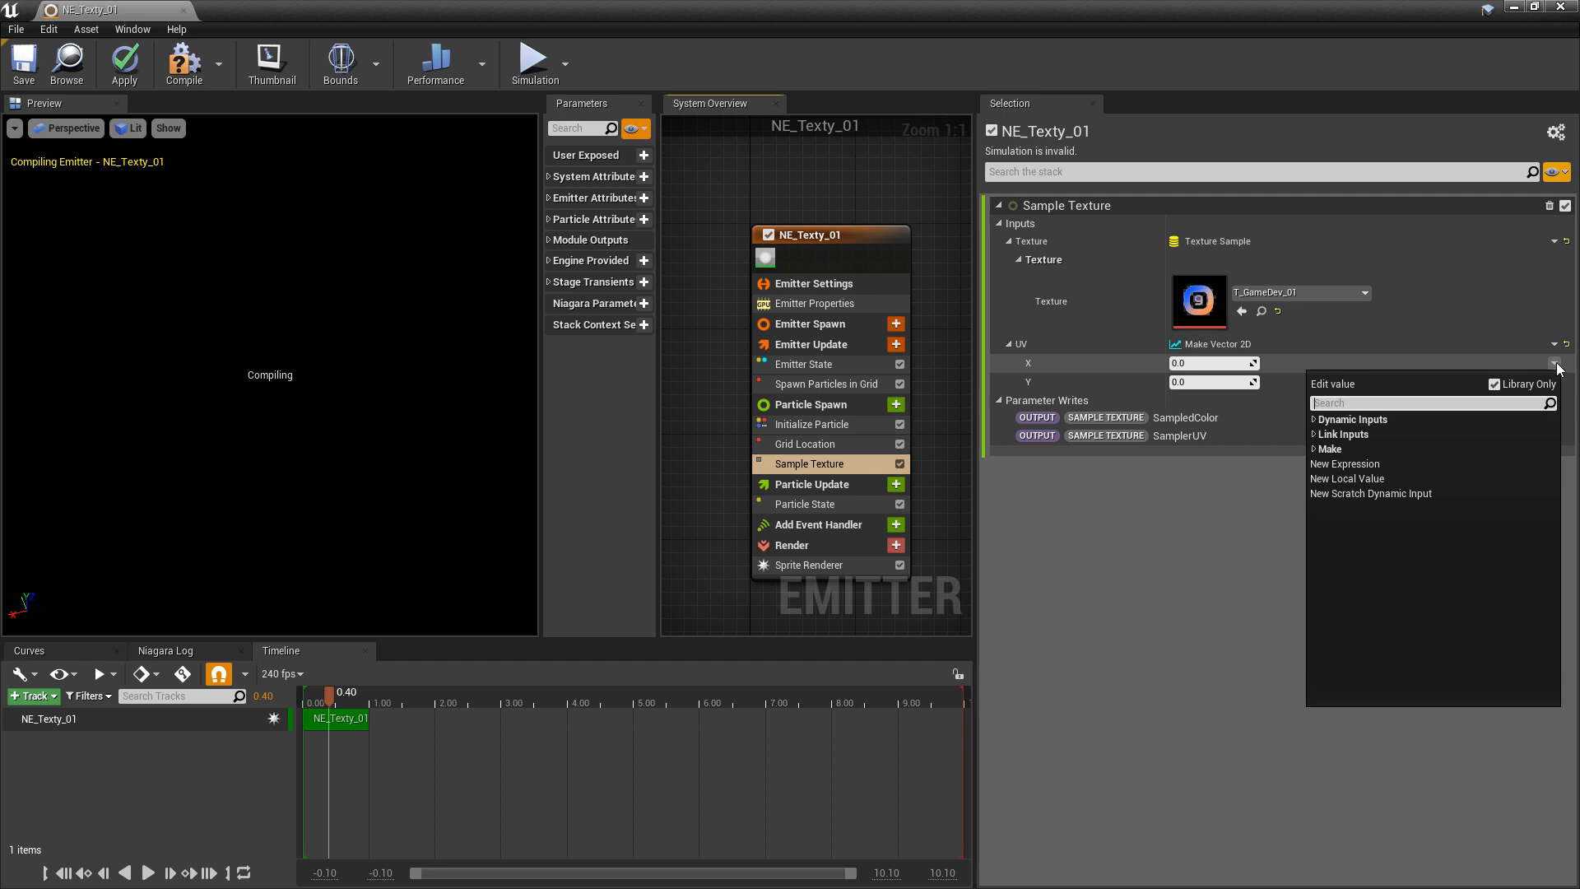
type("vect")
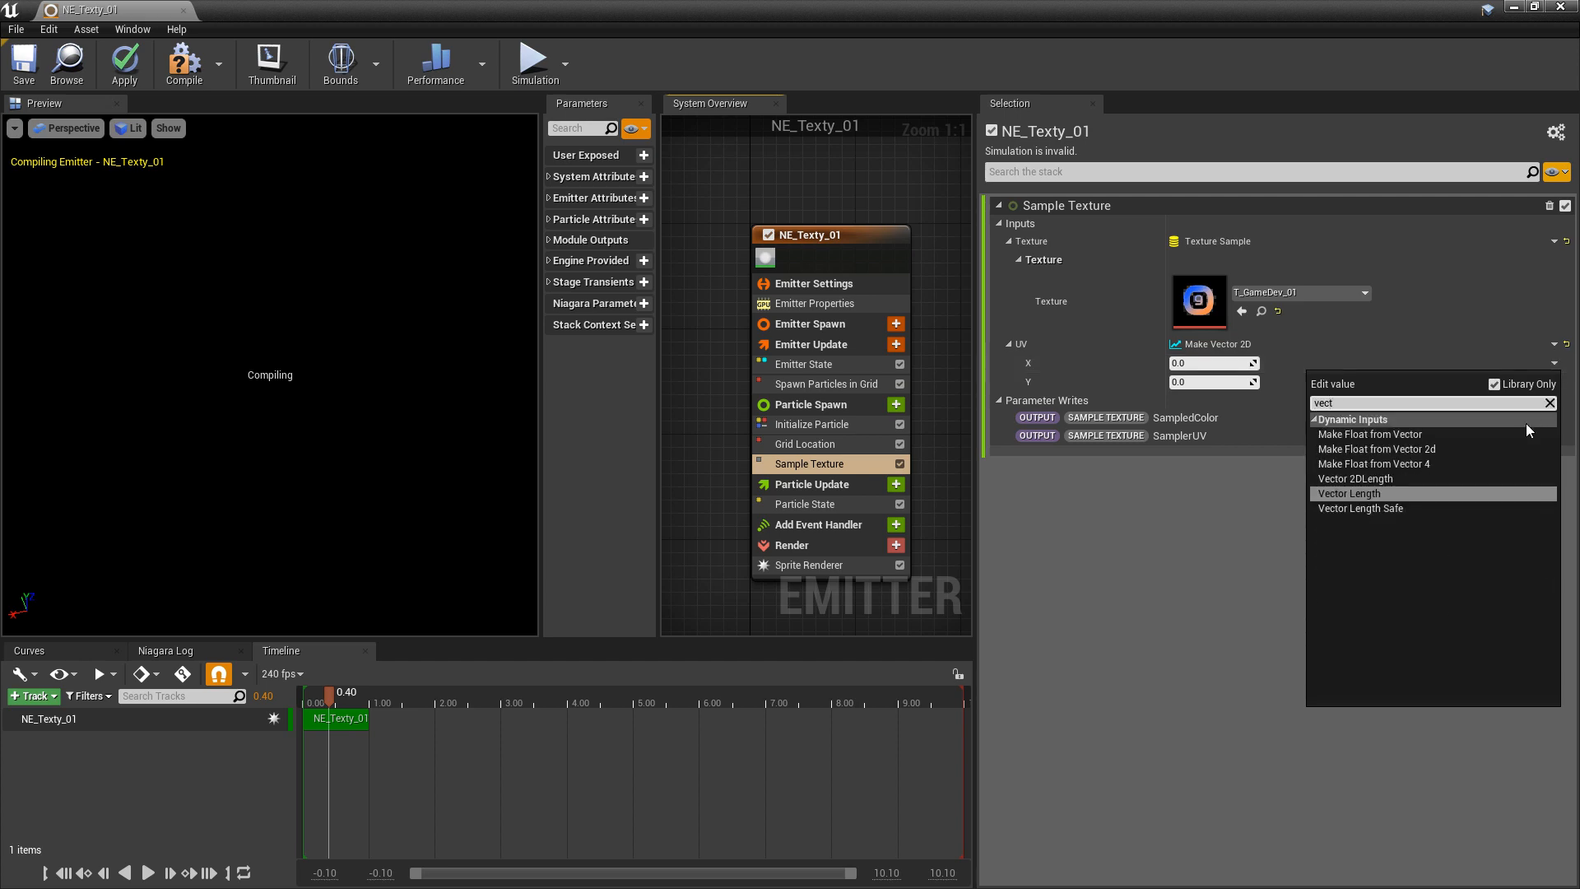
mouse_move(1369, 433)
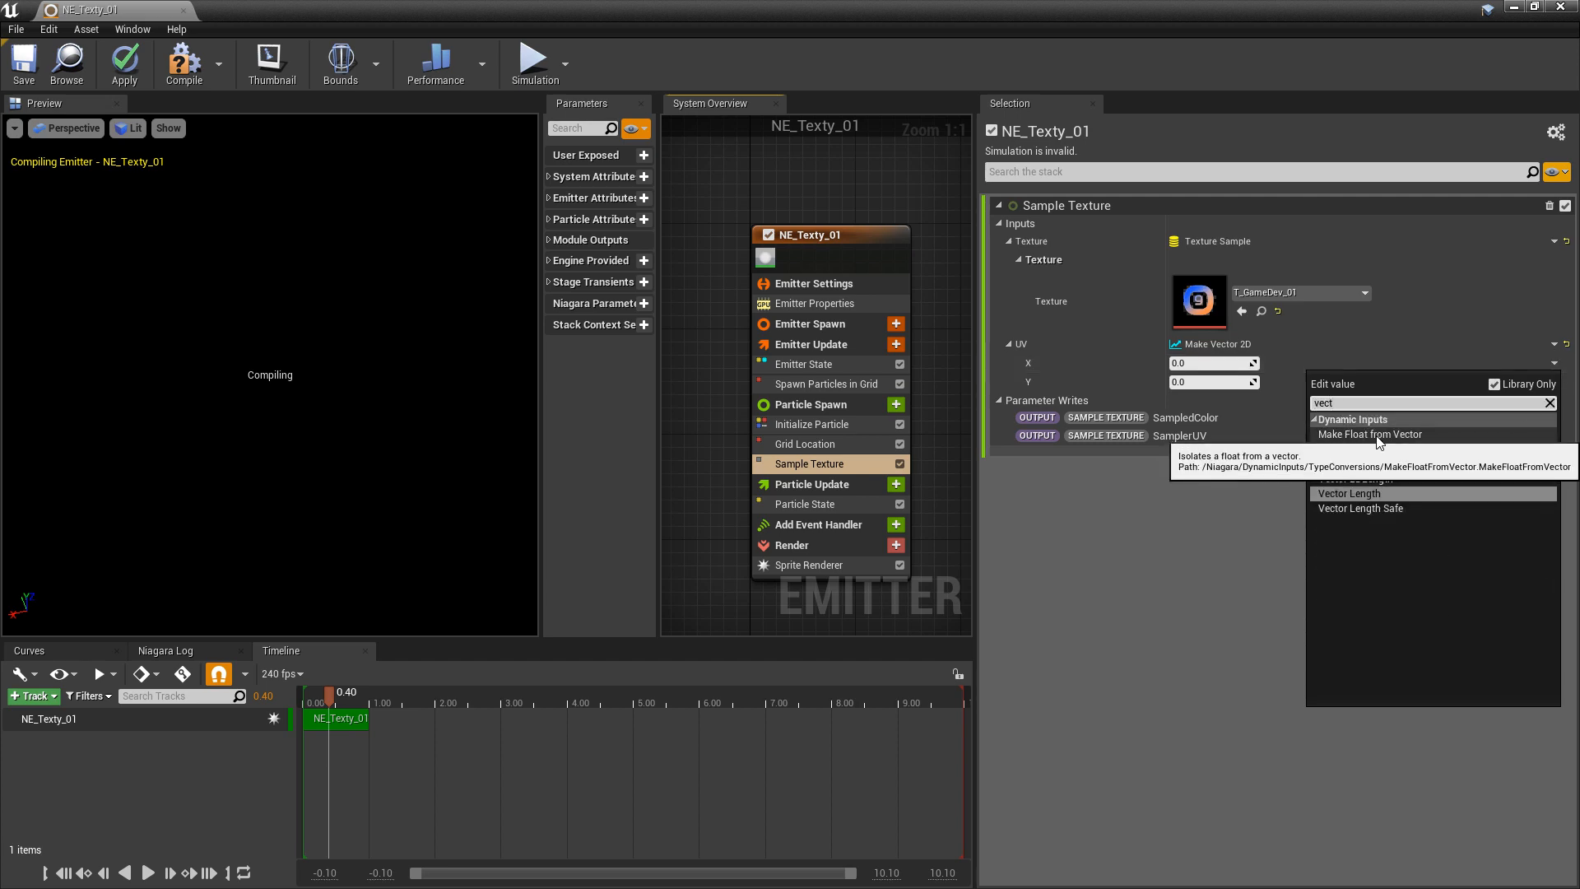
left_click(1367, 433)
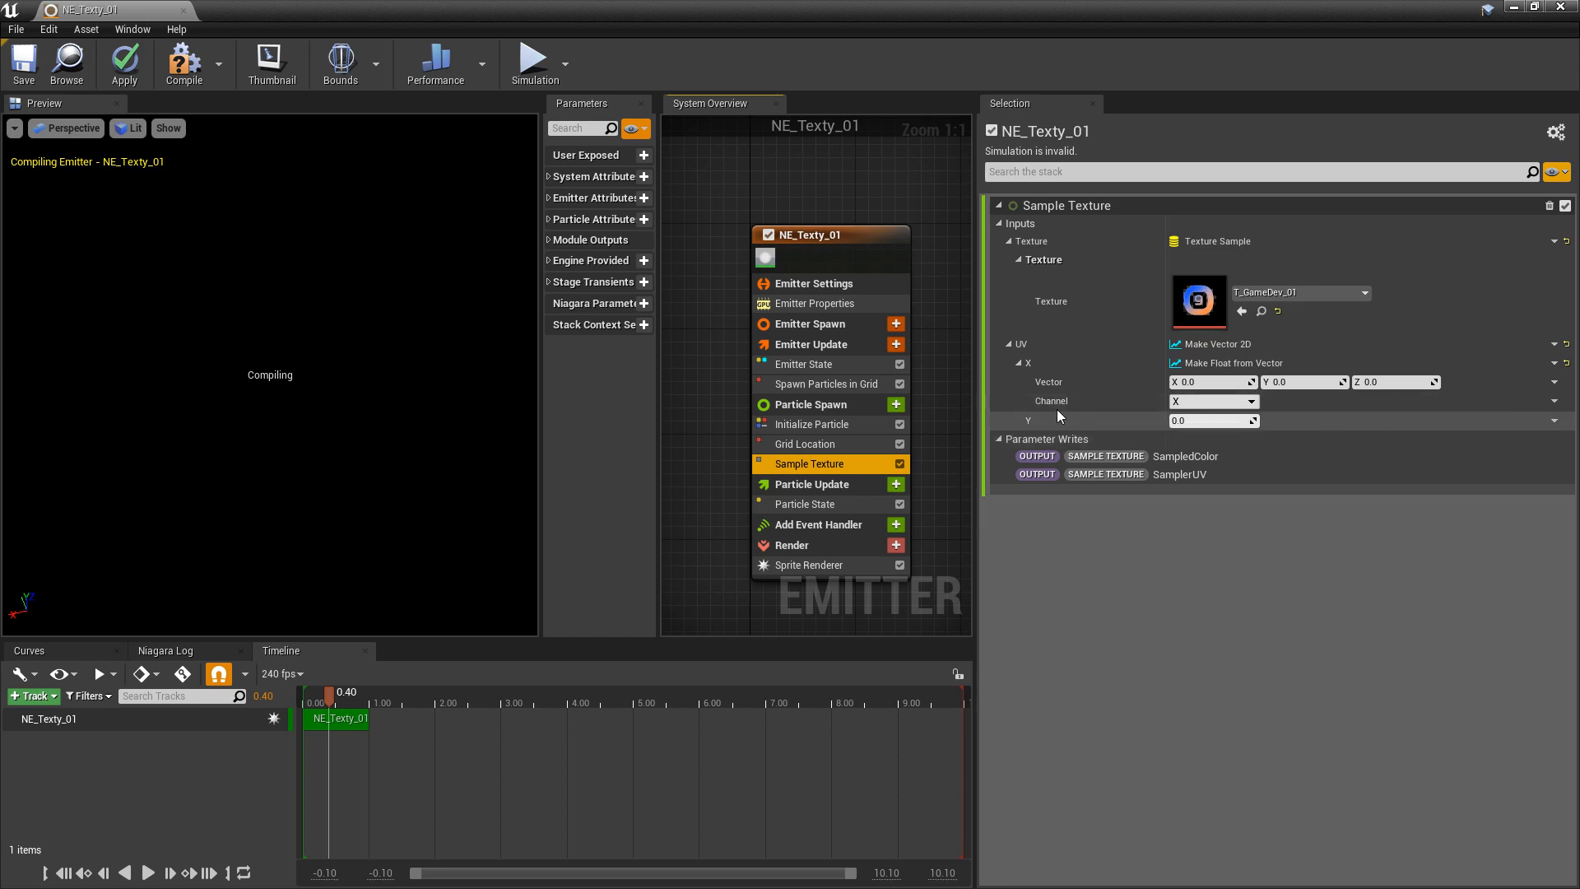
Step: Set the UV Y input to Make Float from Vector reading channel Y
left_click(1552, 420)
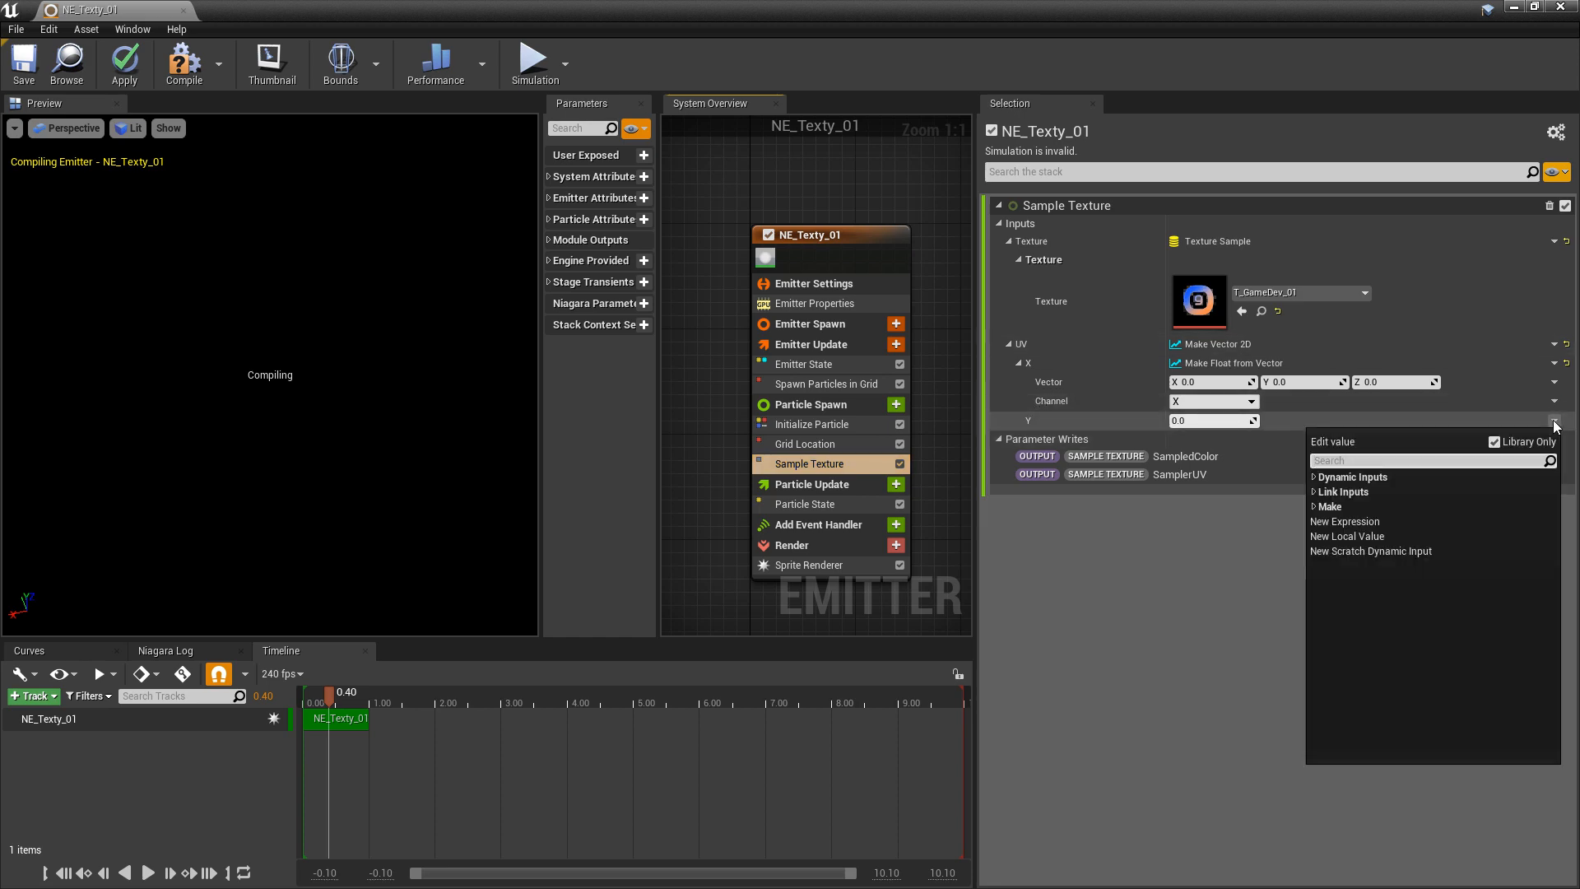
type("make")
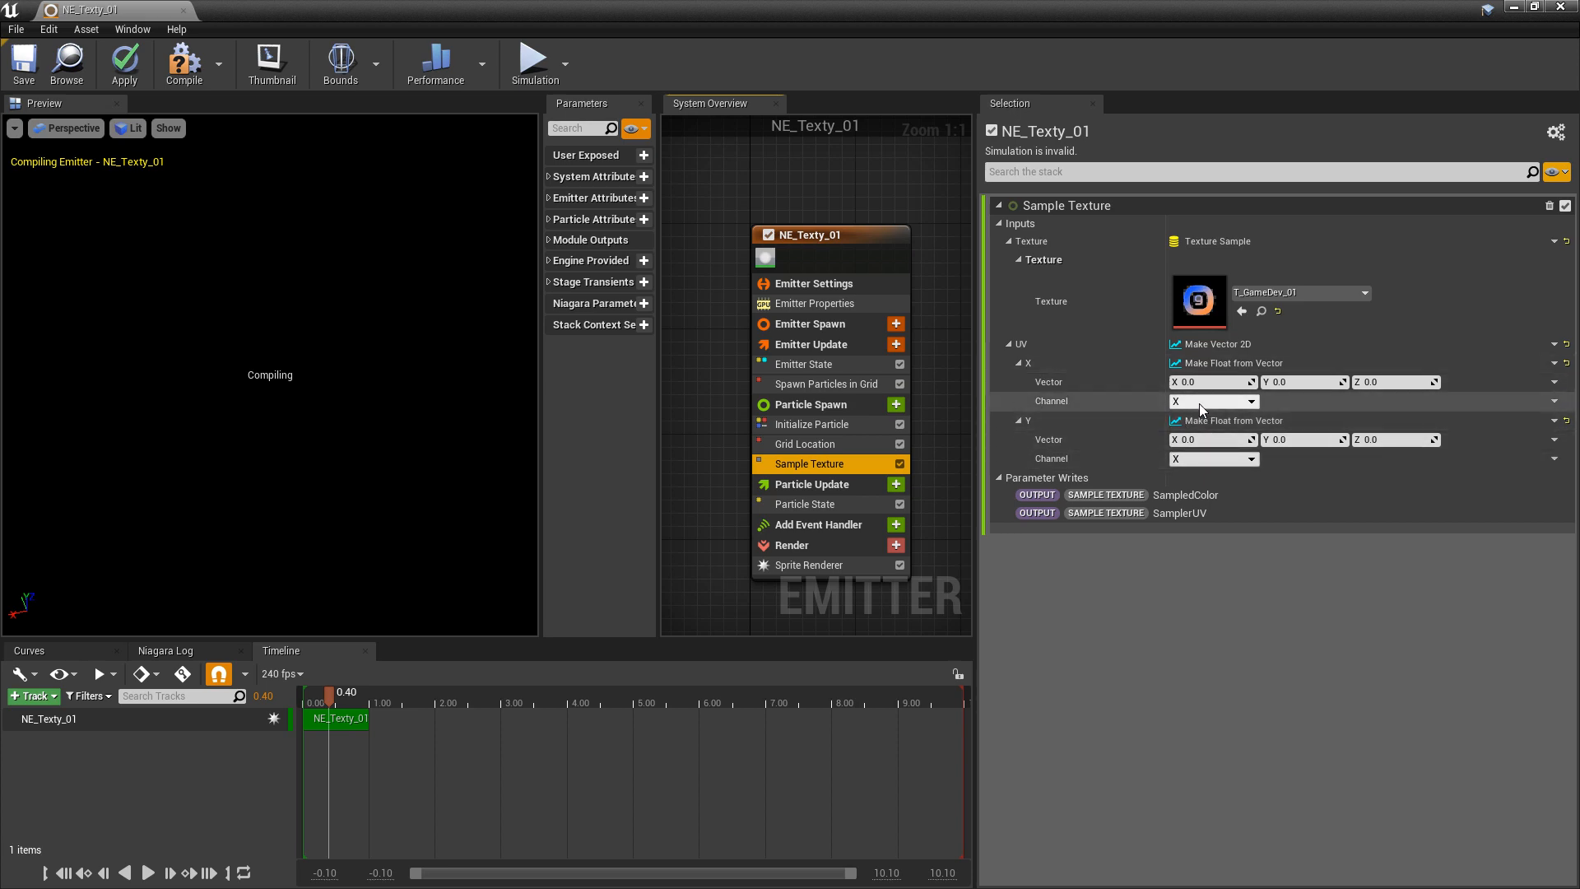
left_click(1213, 459)
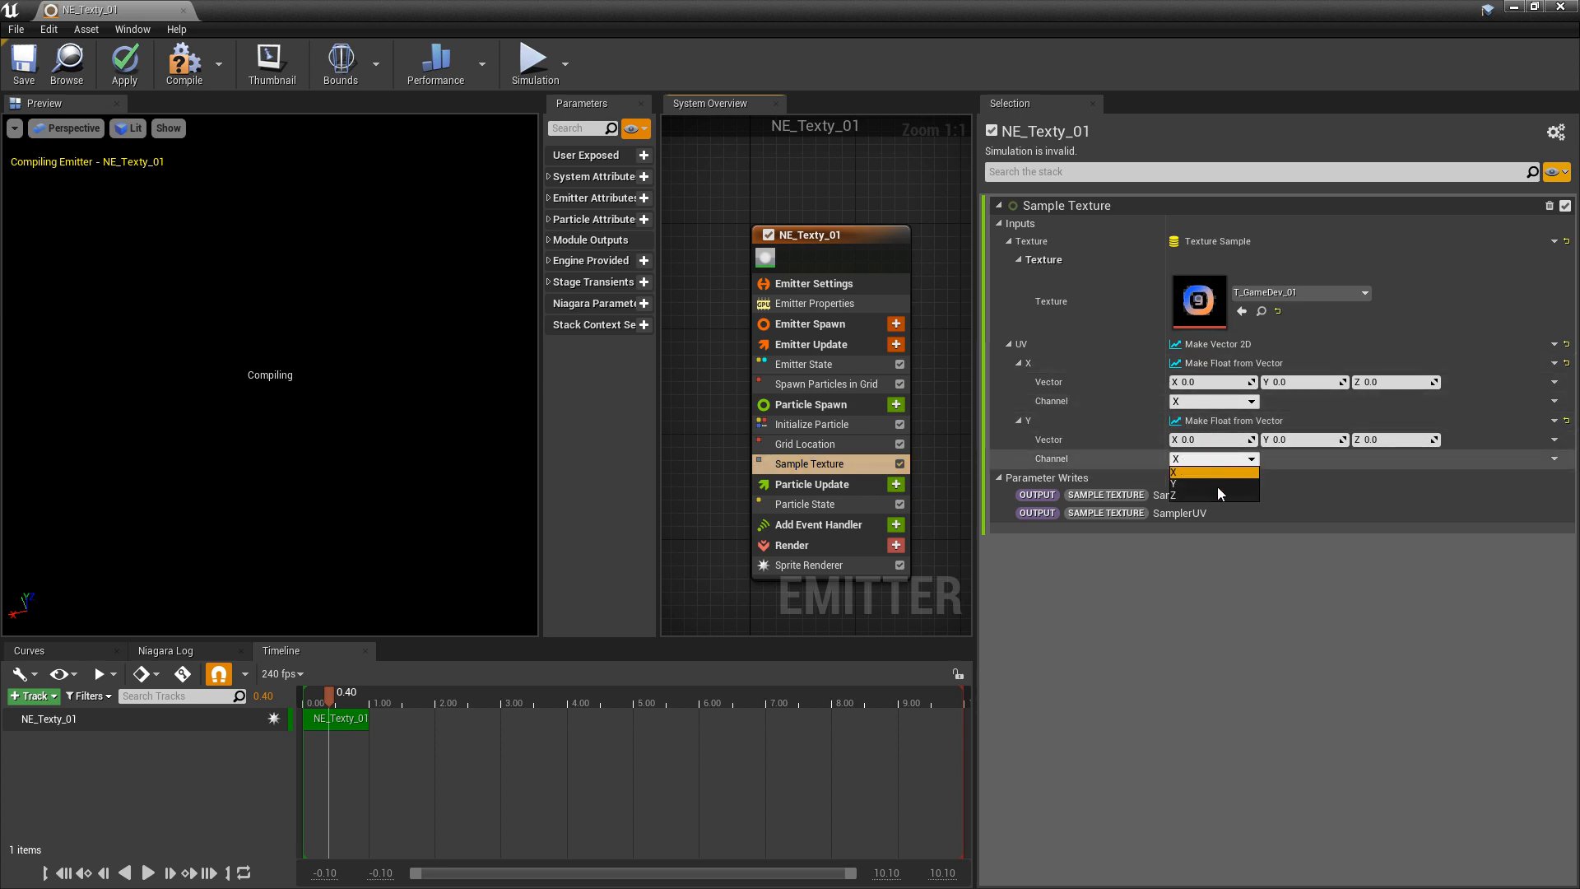
left_click(1173, 482)
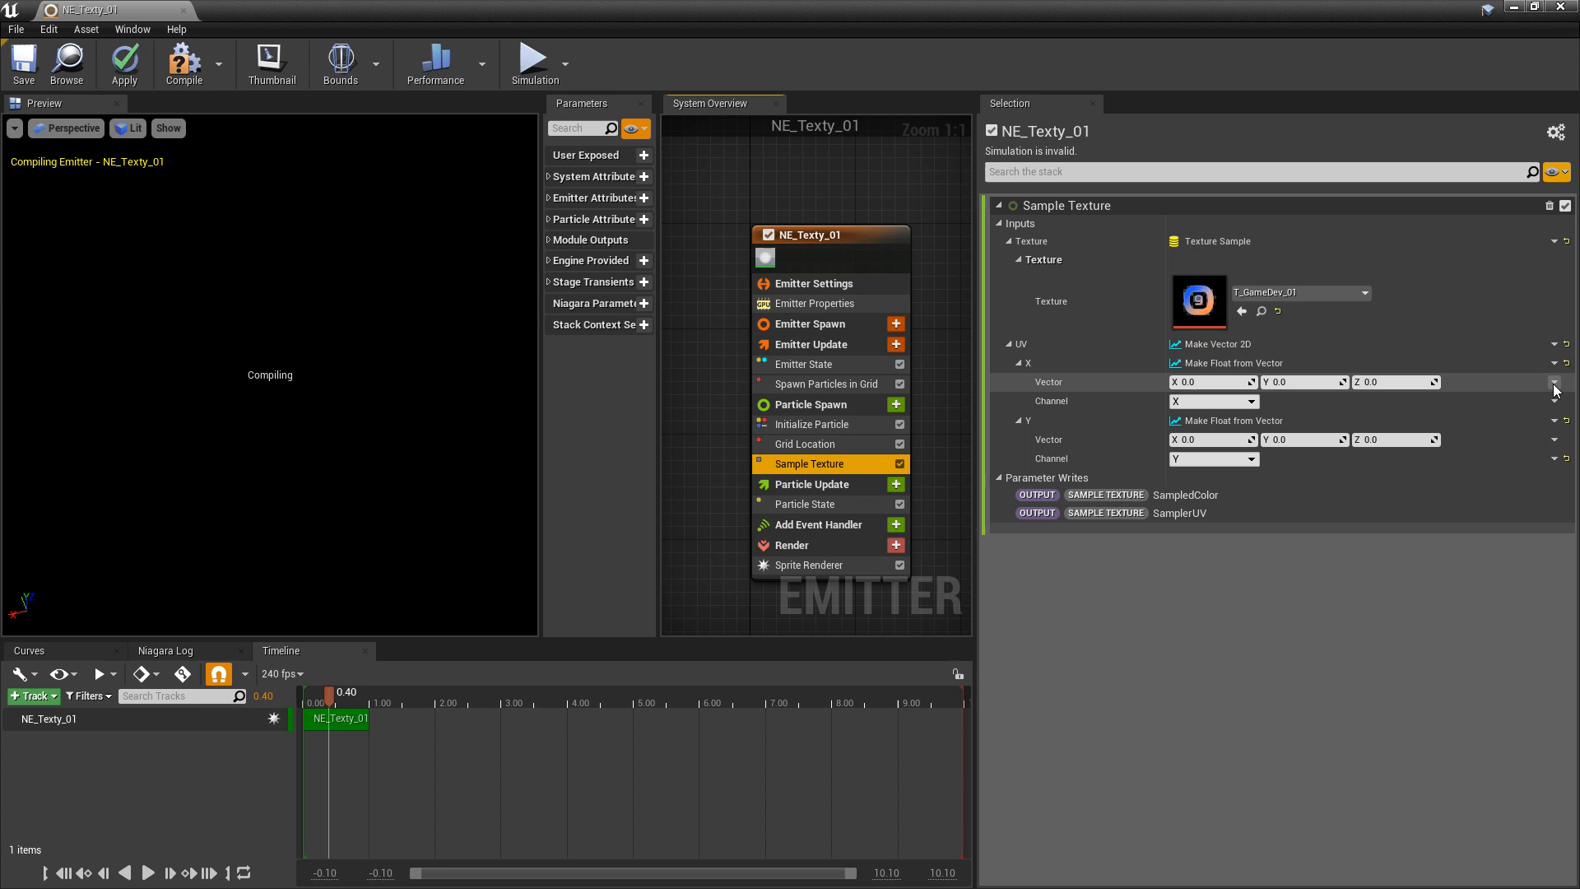
left_click(1555, 381)
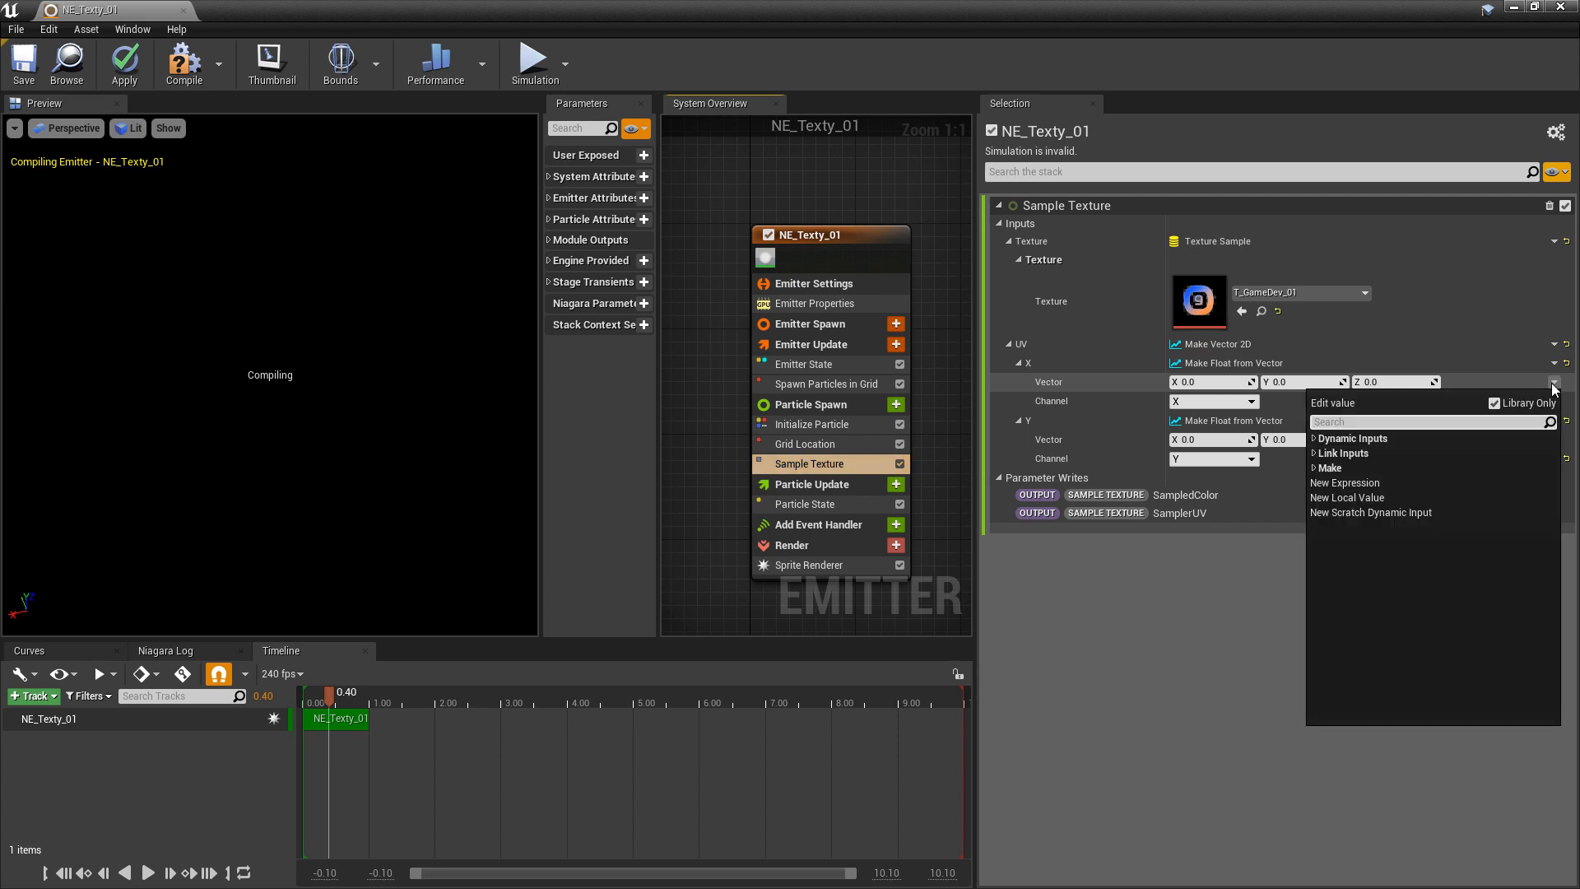
Step: Link the X and Y UV vectors to Grid Location's GridUVW output and save the emitter
left_click(1344, 452)
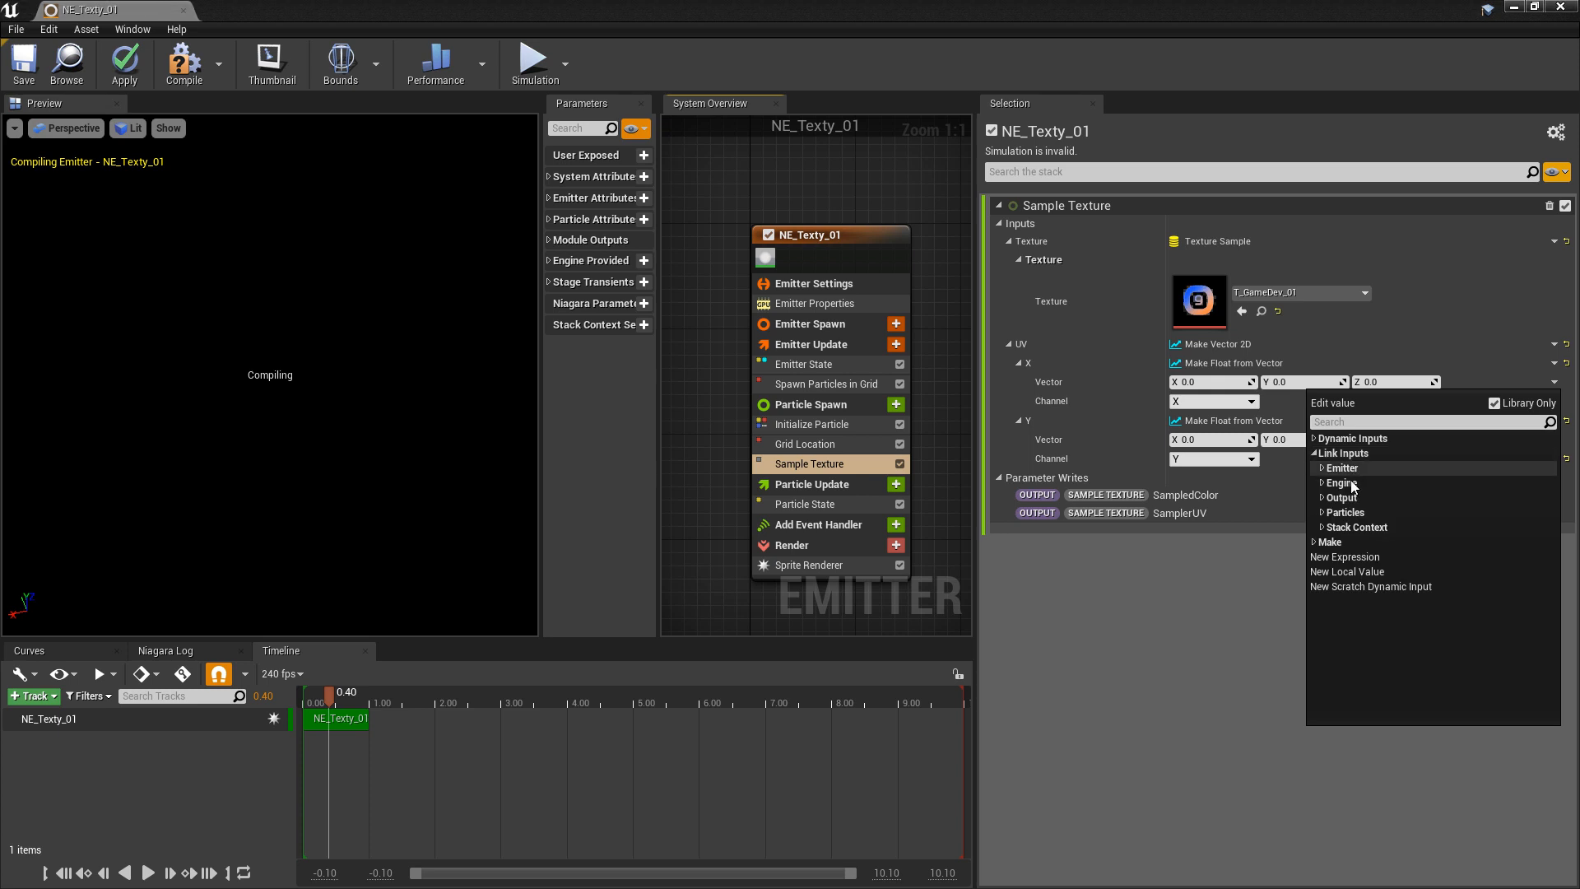
left_click(1339, 497)
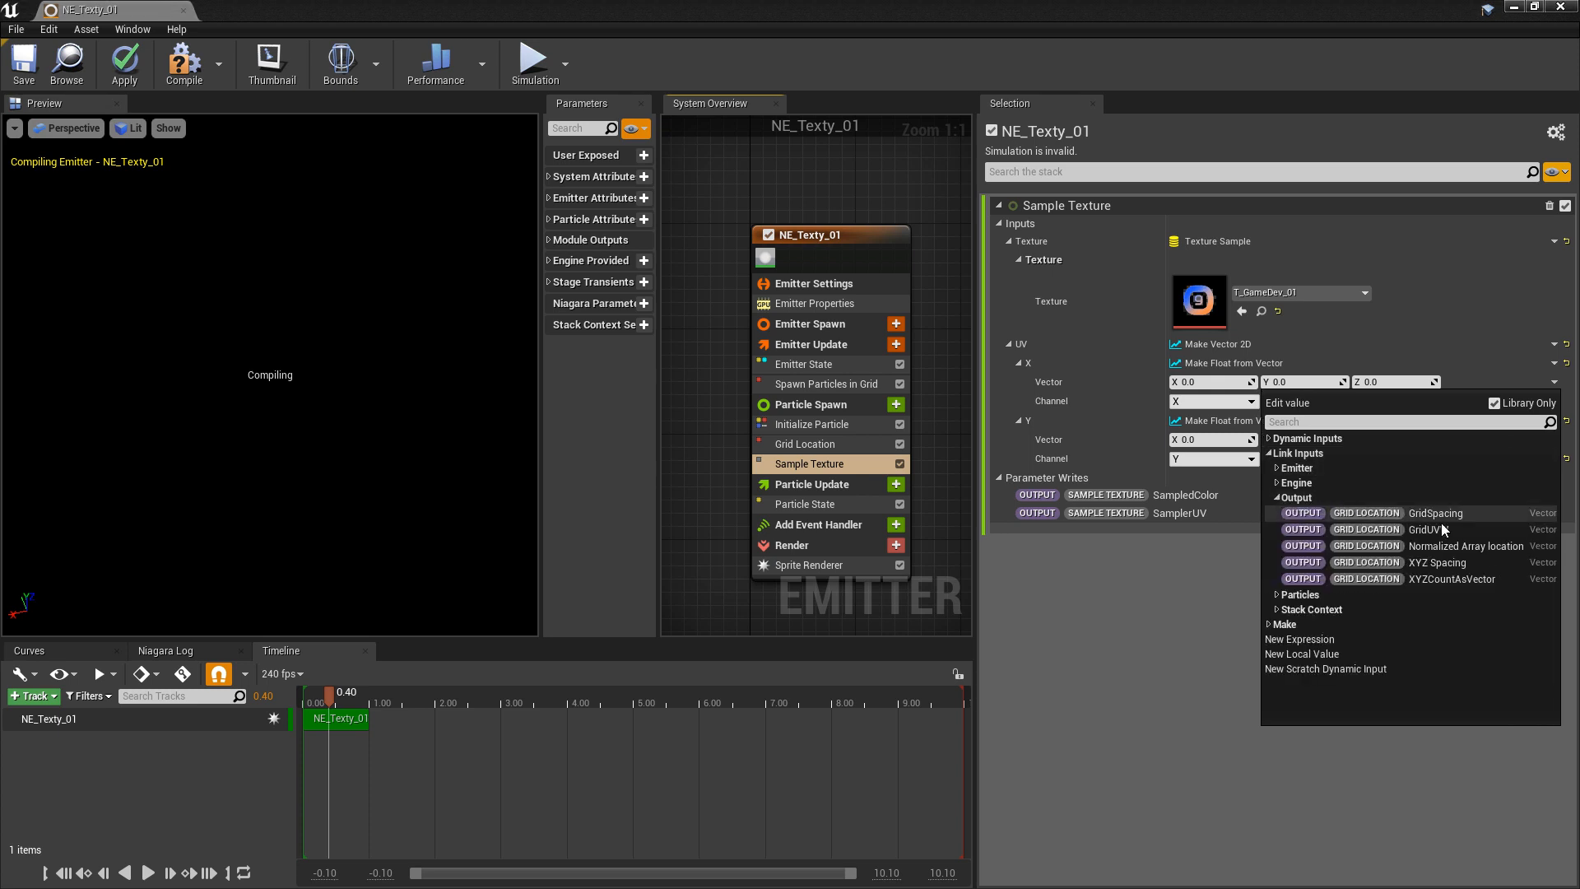
mouse_move(1425, 528)
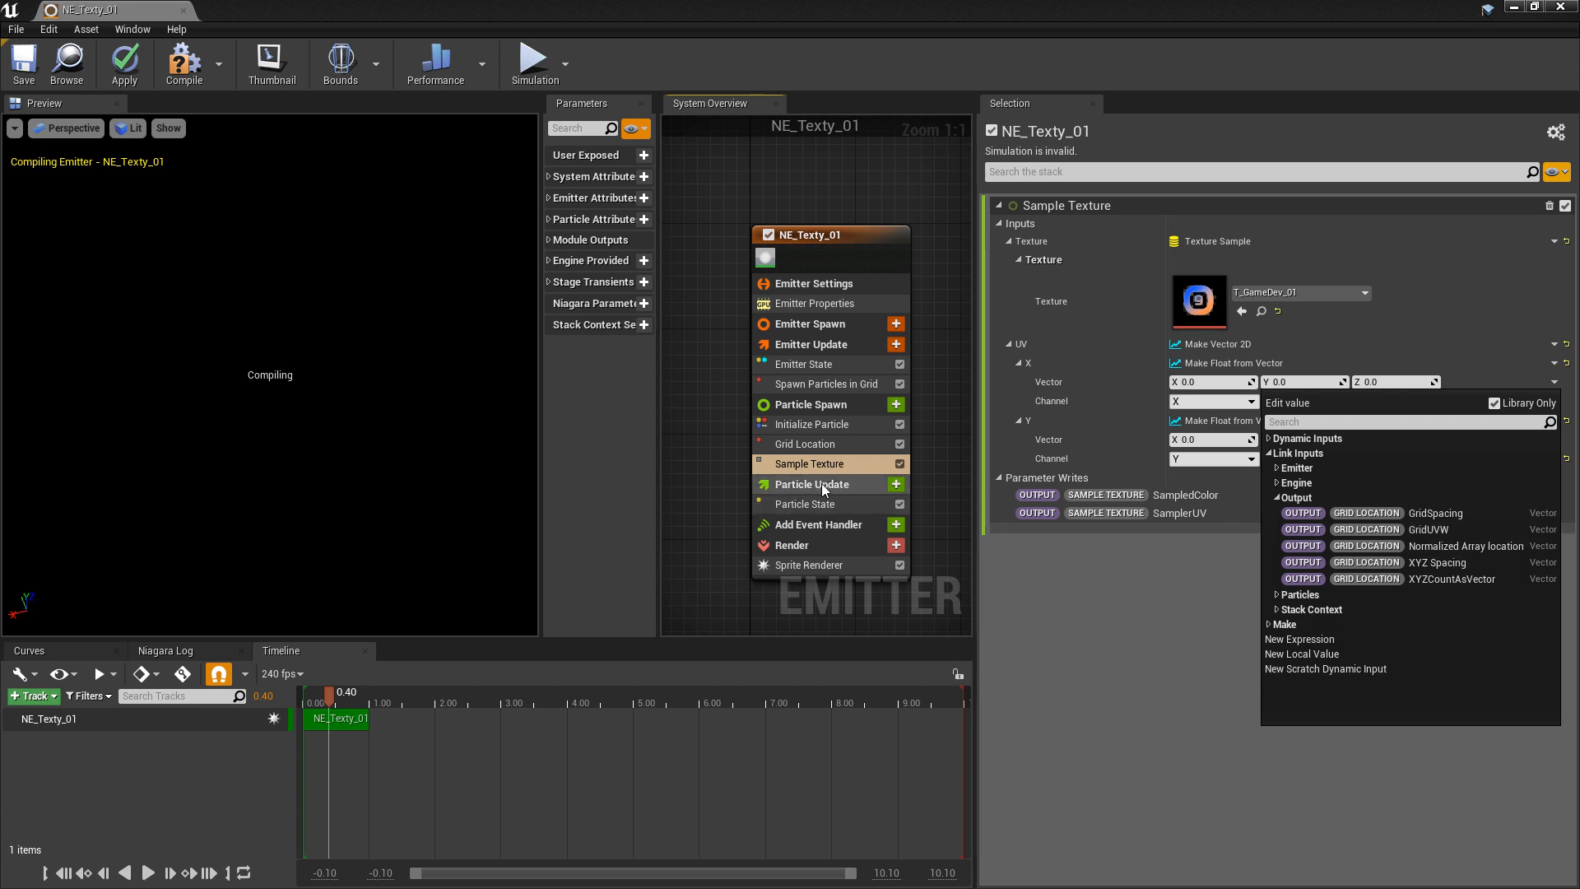
mouse_move(806, 464)
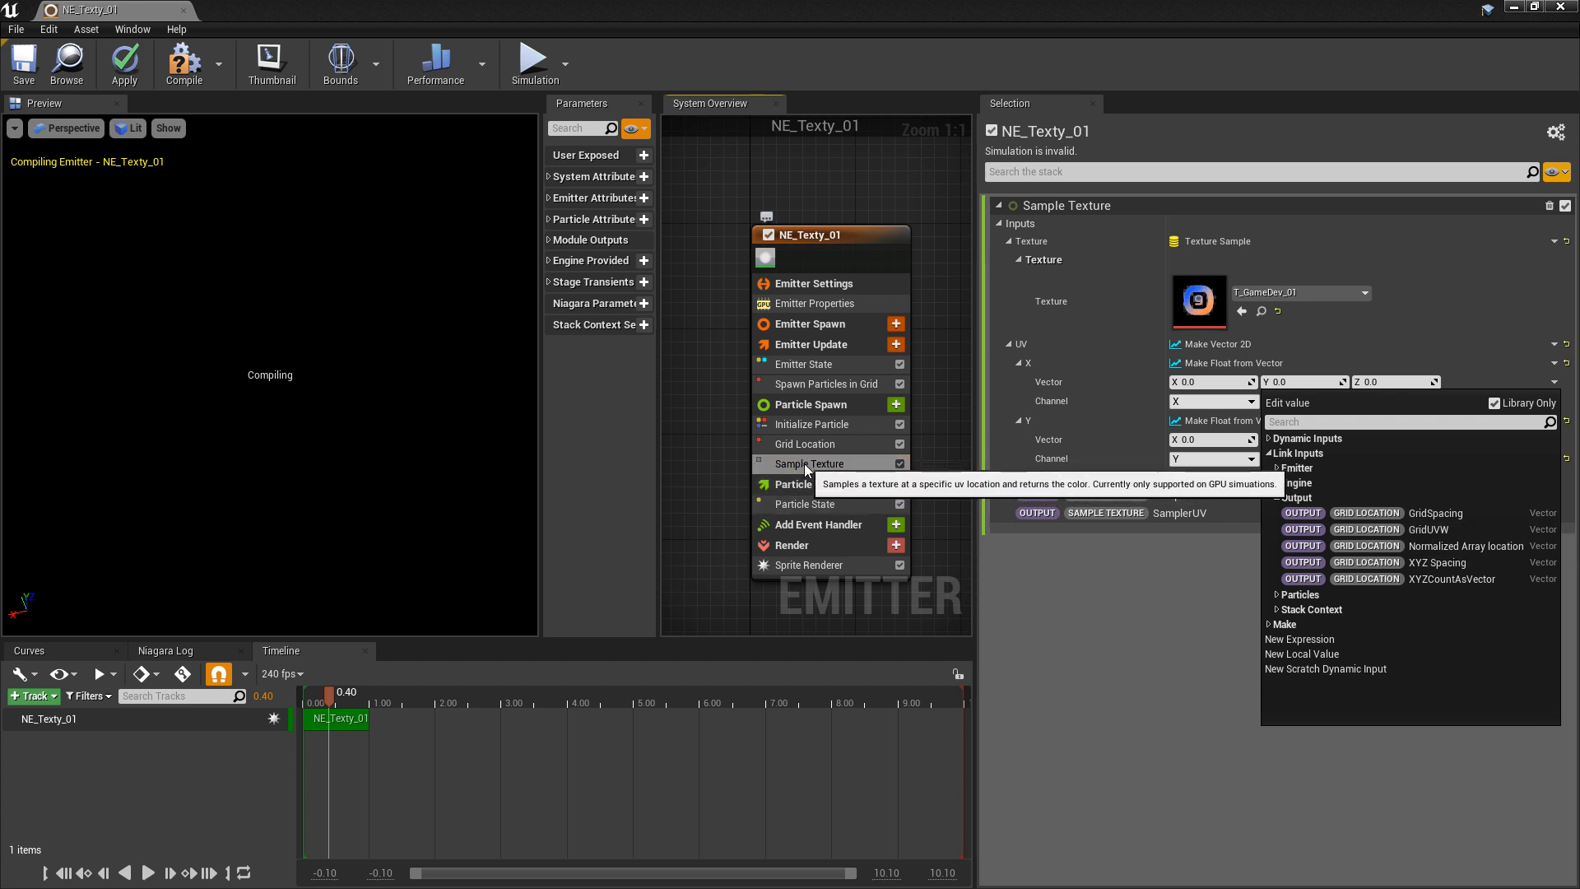
mouse_move(805, 443)
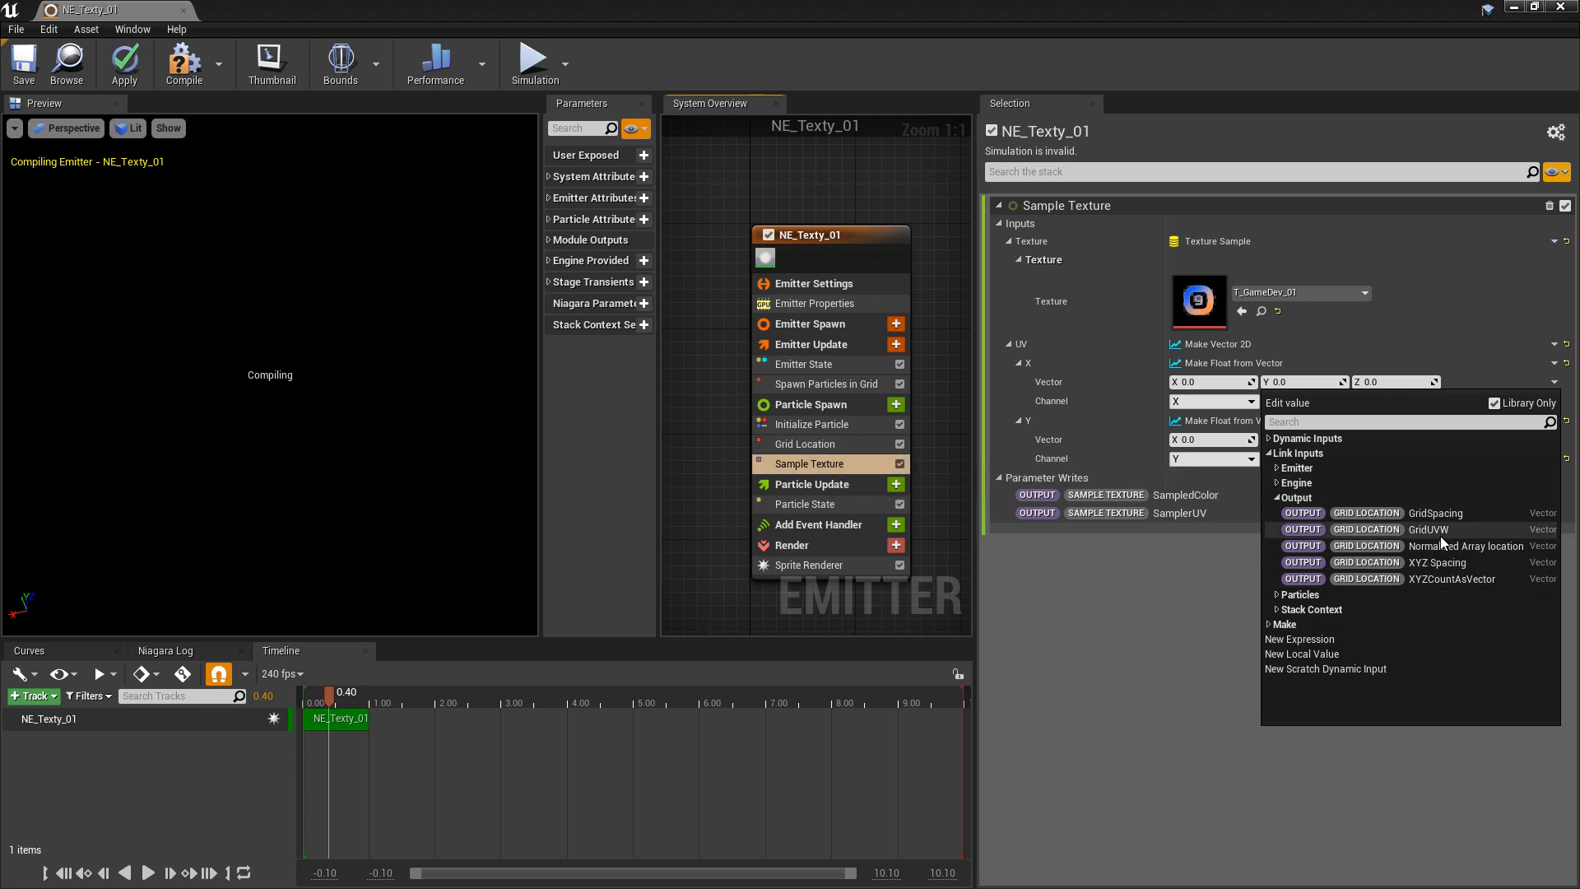
left_click(1430, 529)
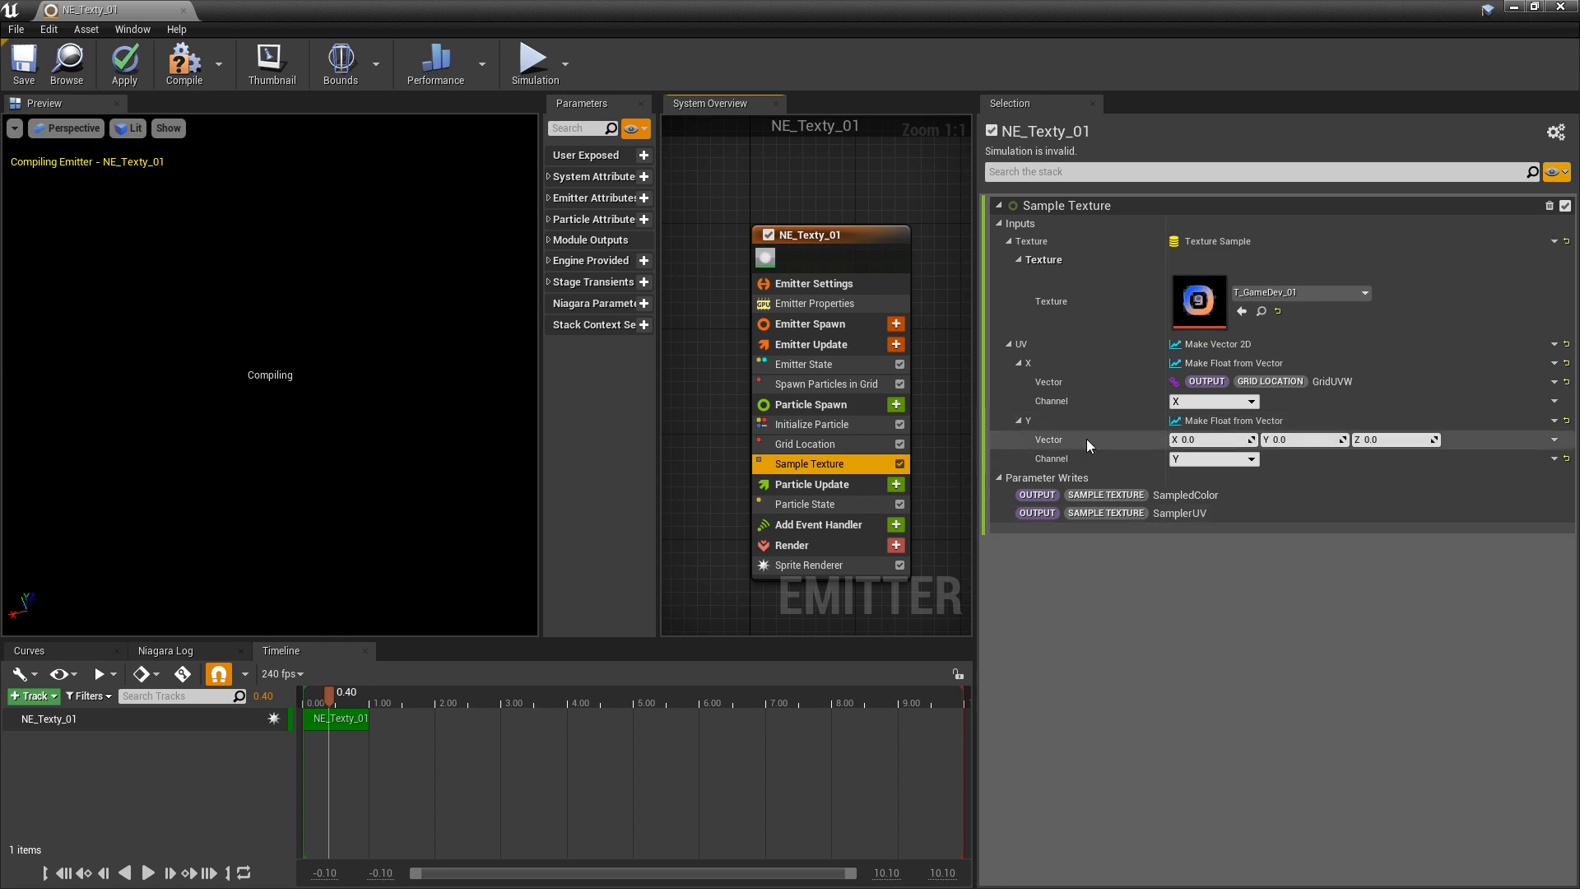
left_click(1551, 439)
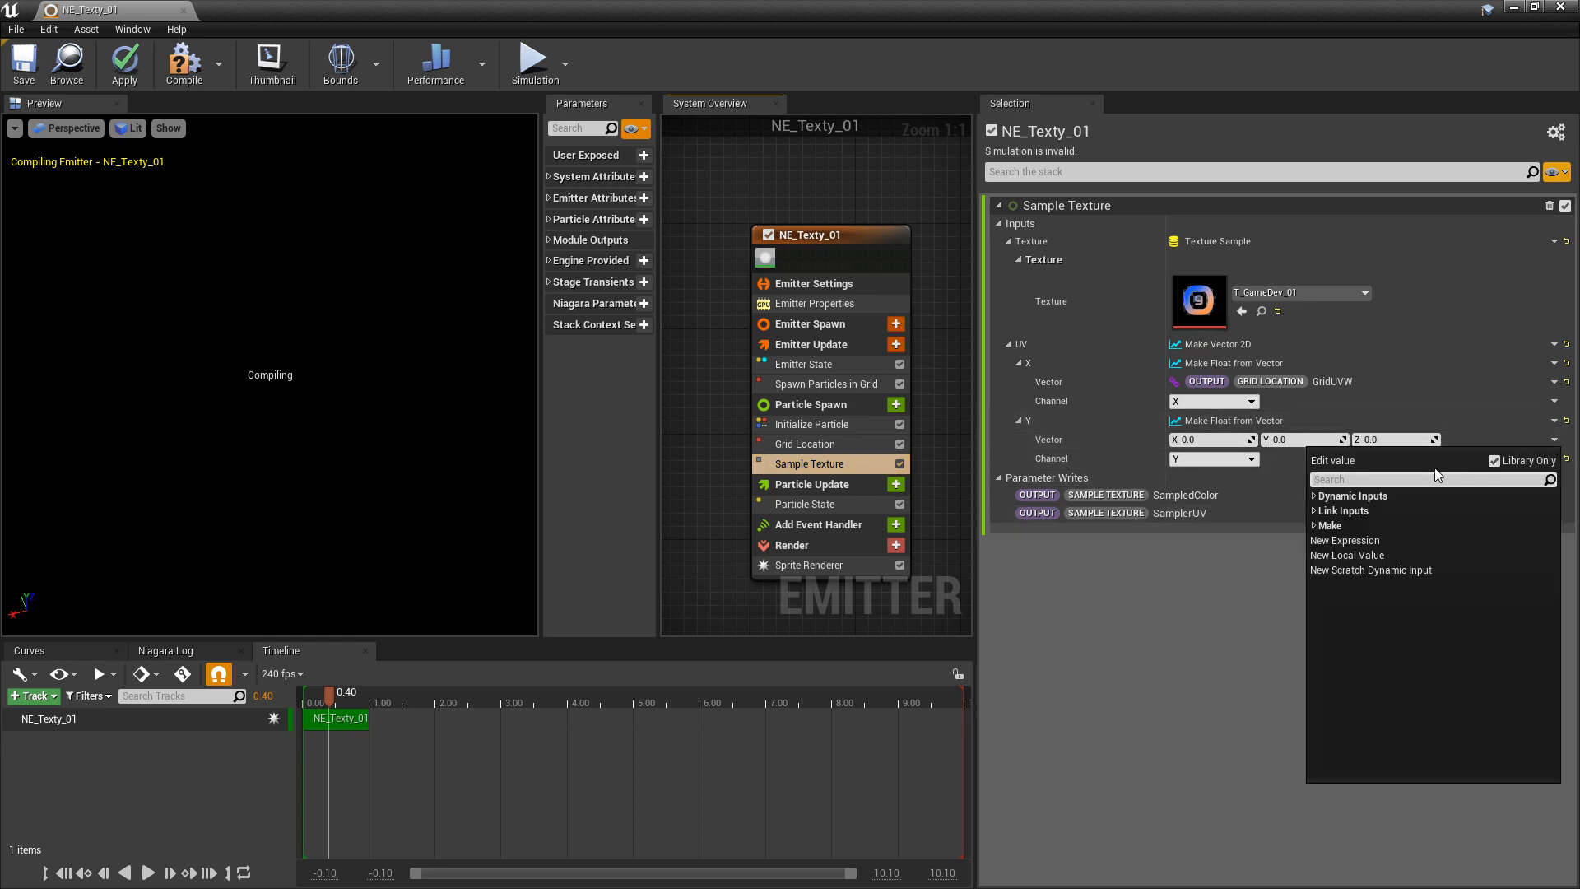
left_click(1343, 510)
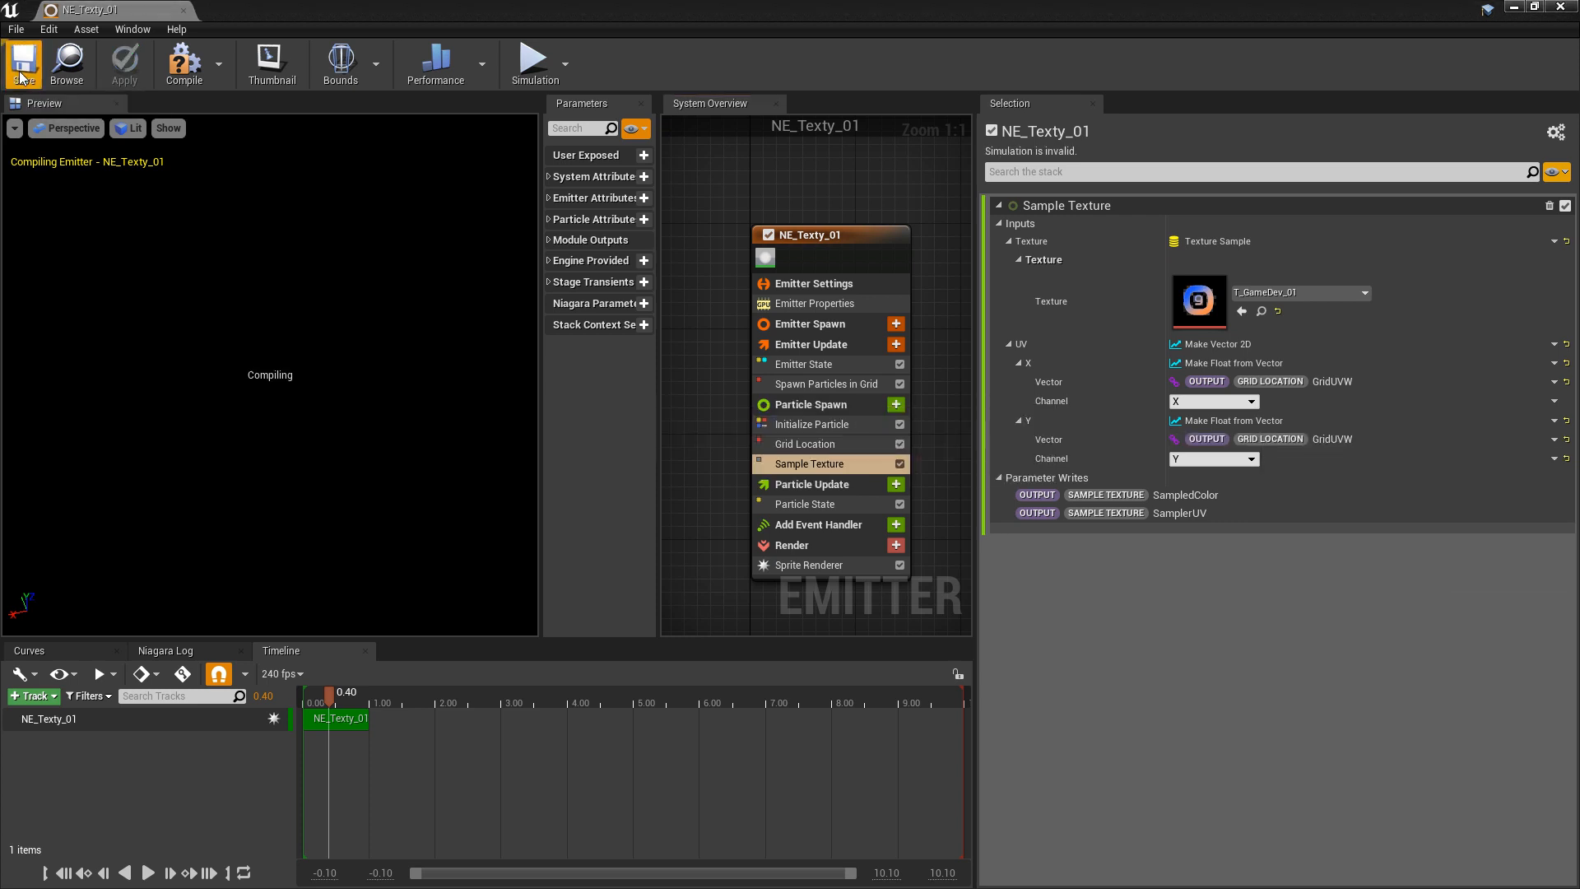
left_click(183, 61)
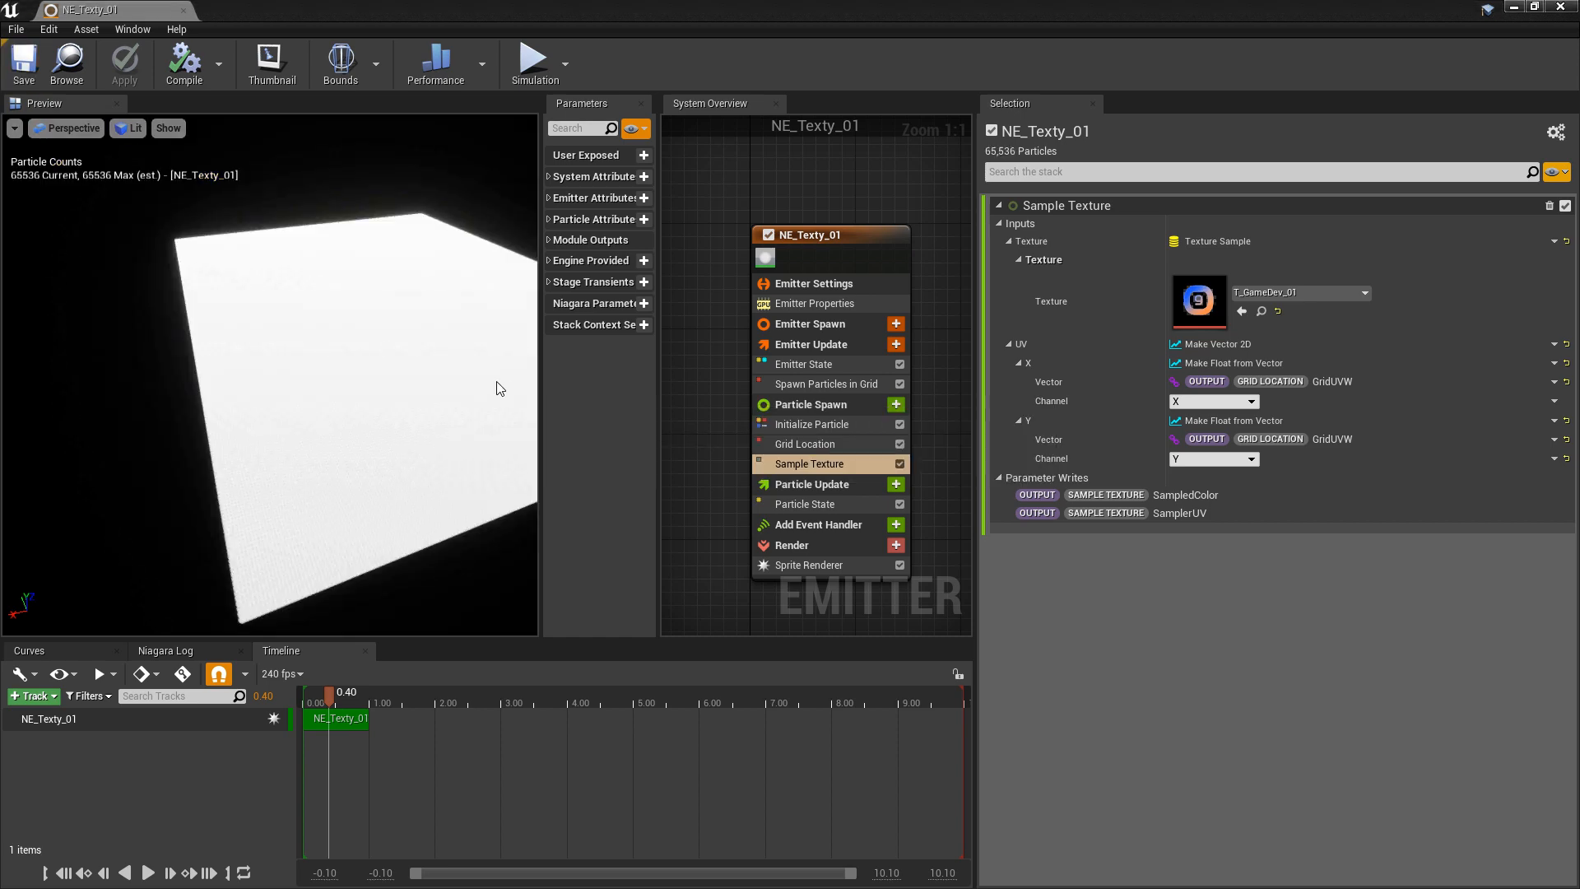
mouse_move(507, 390)
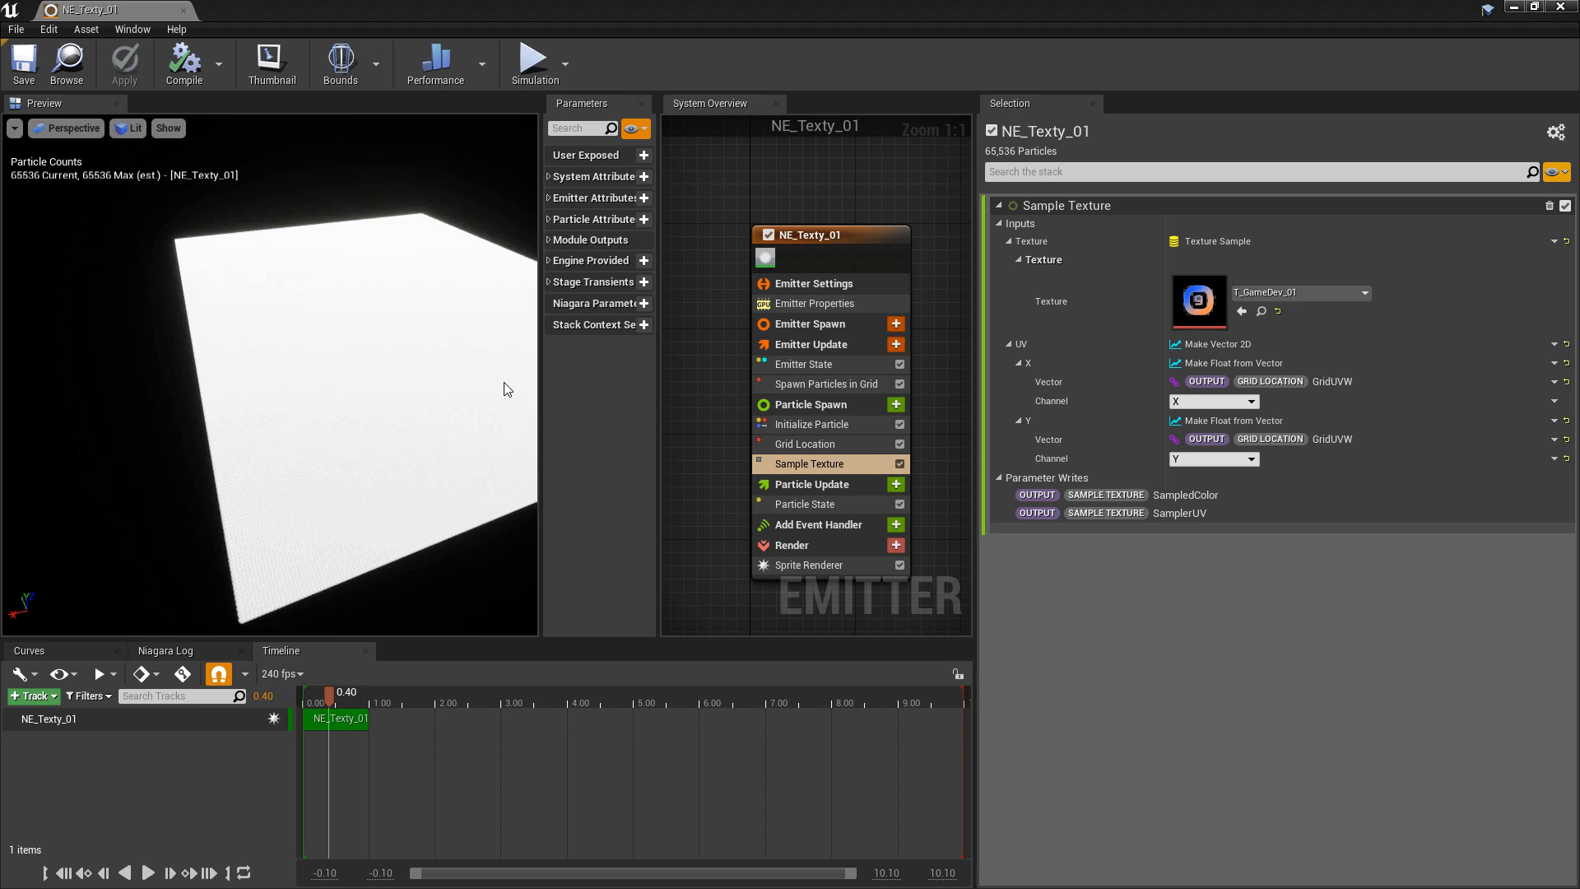
mouse_move(446, 431)
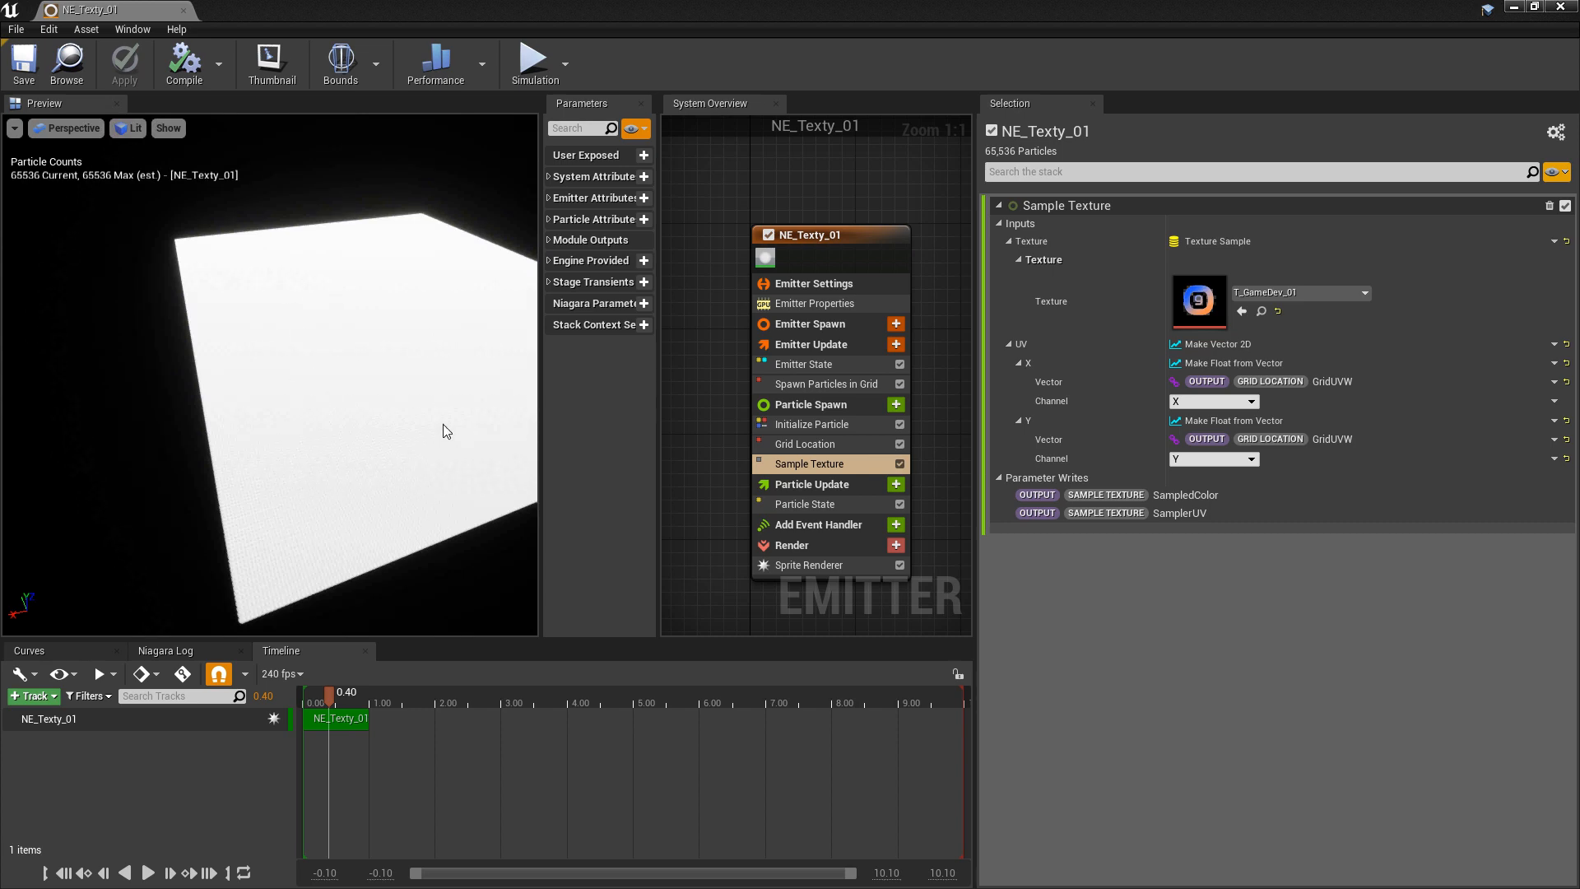
mouse_move(435, 453)
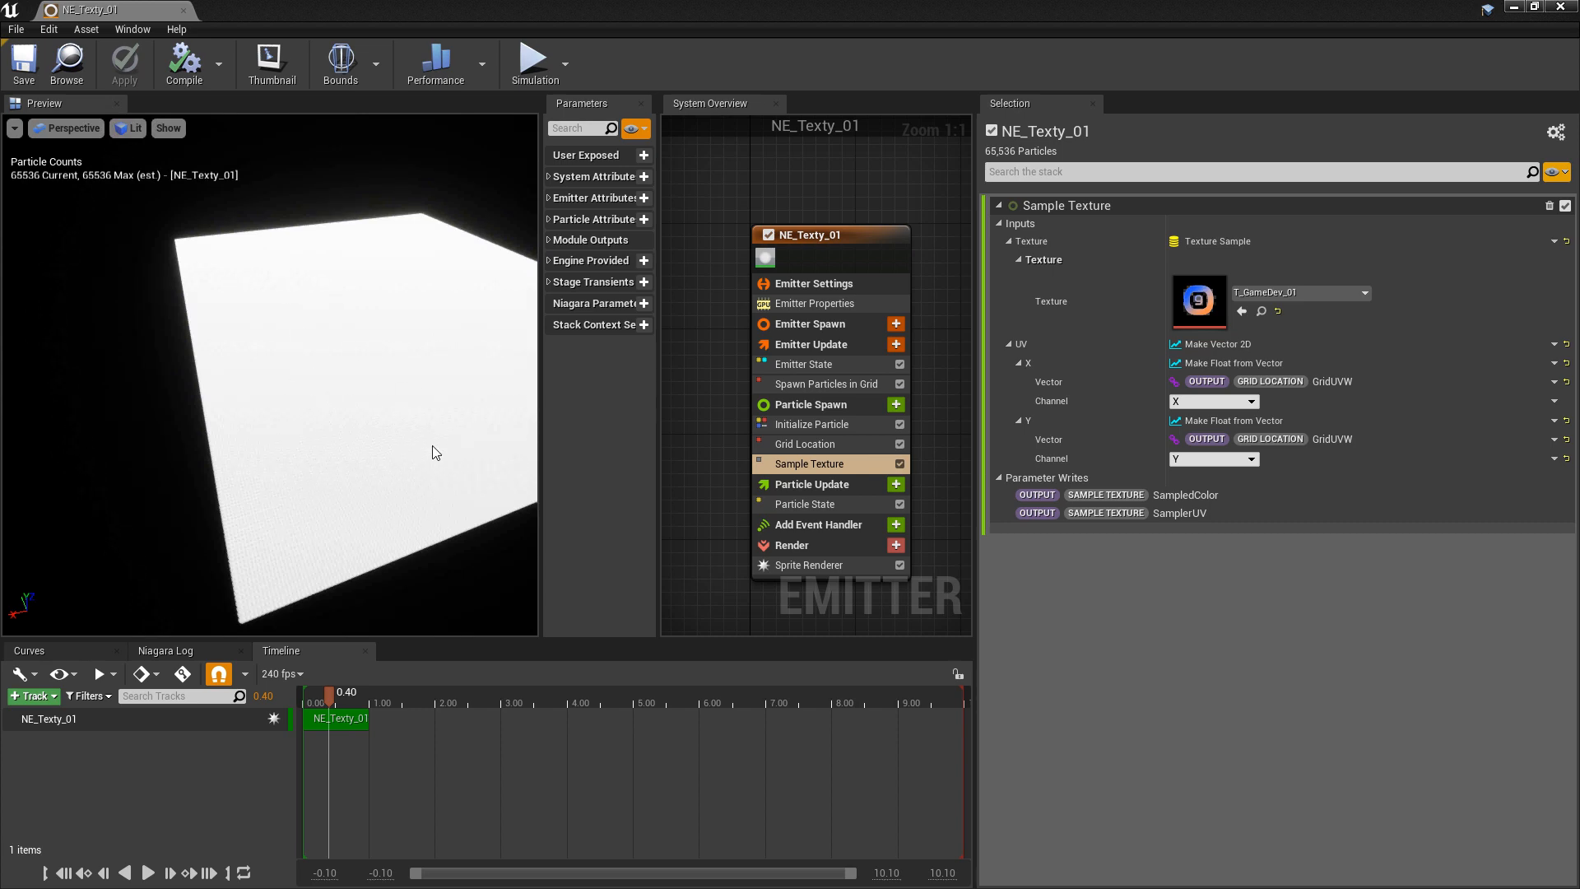
mouse_move(811, 424)
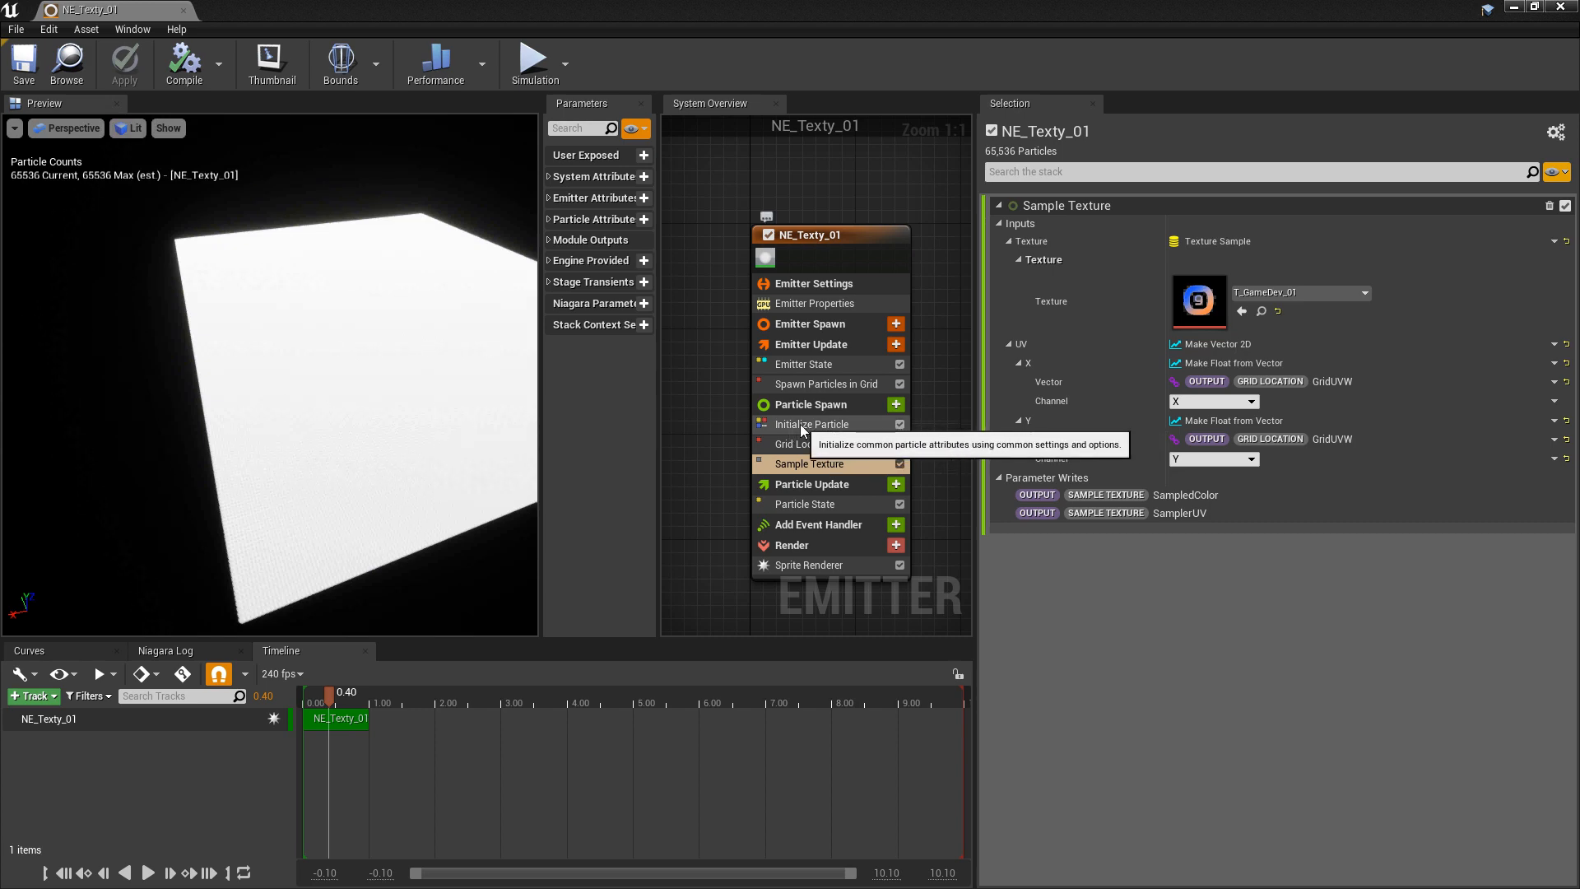
left_click(812, 423)
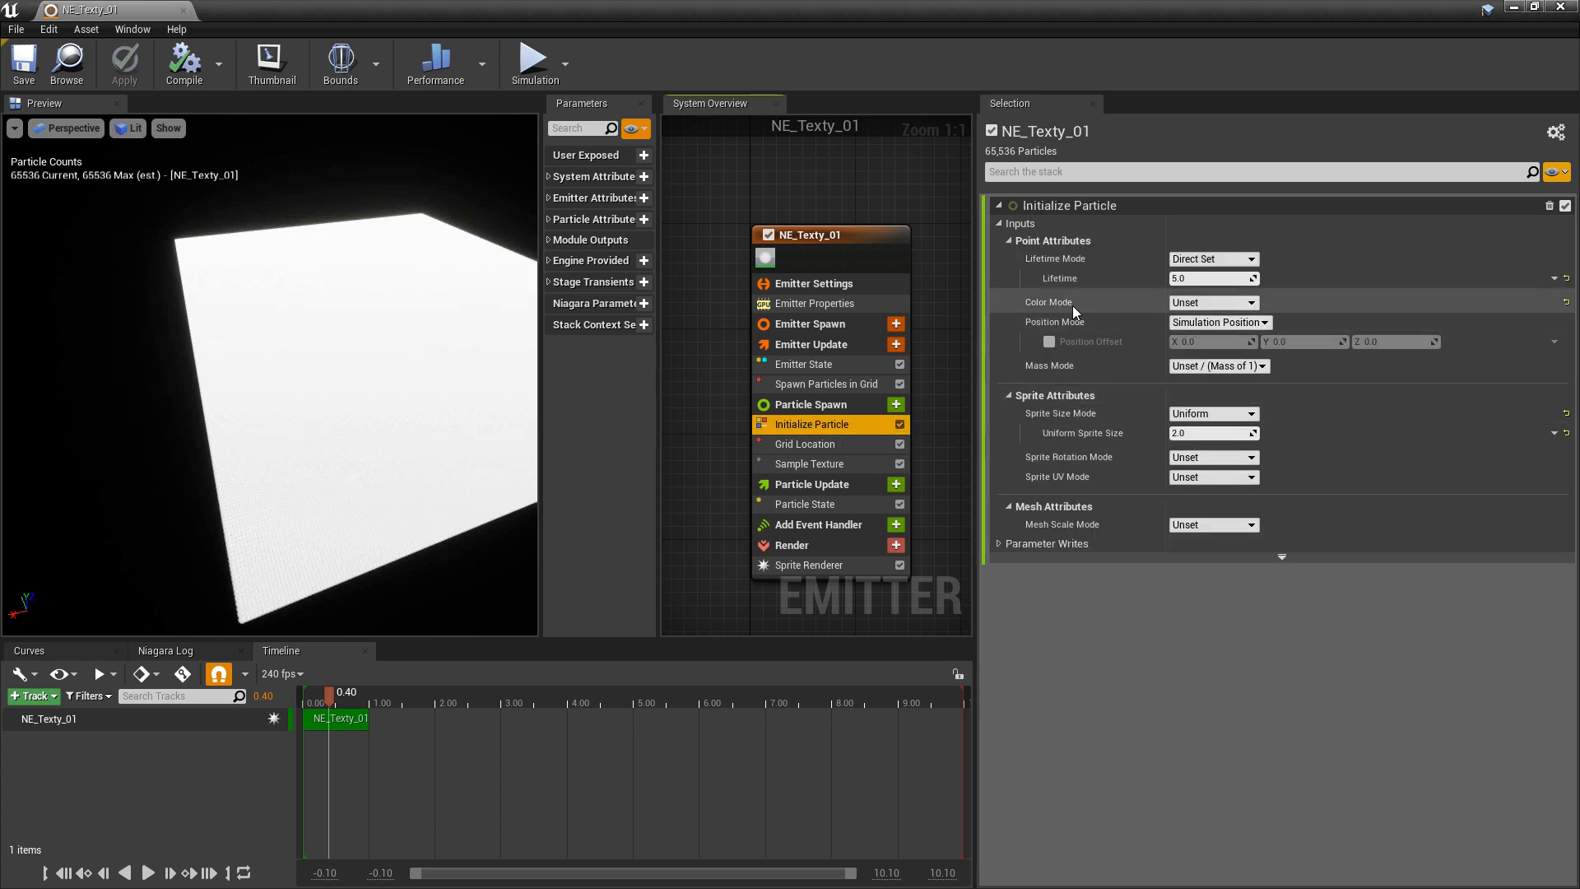
mouse_move(1040, 385)
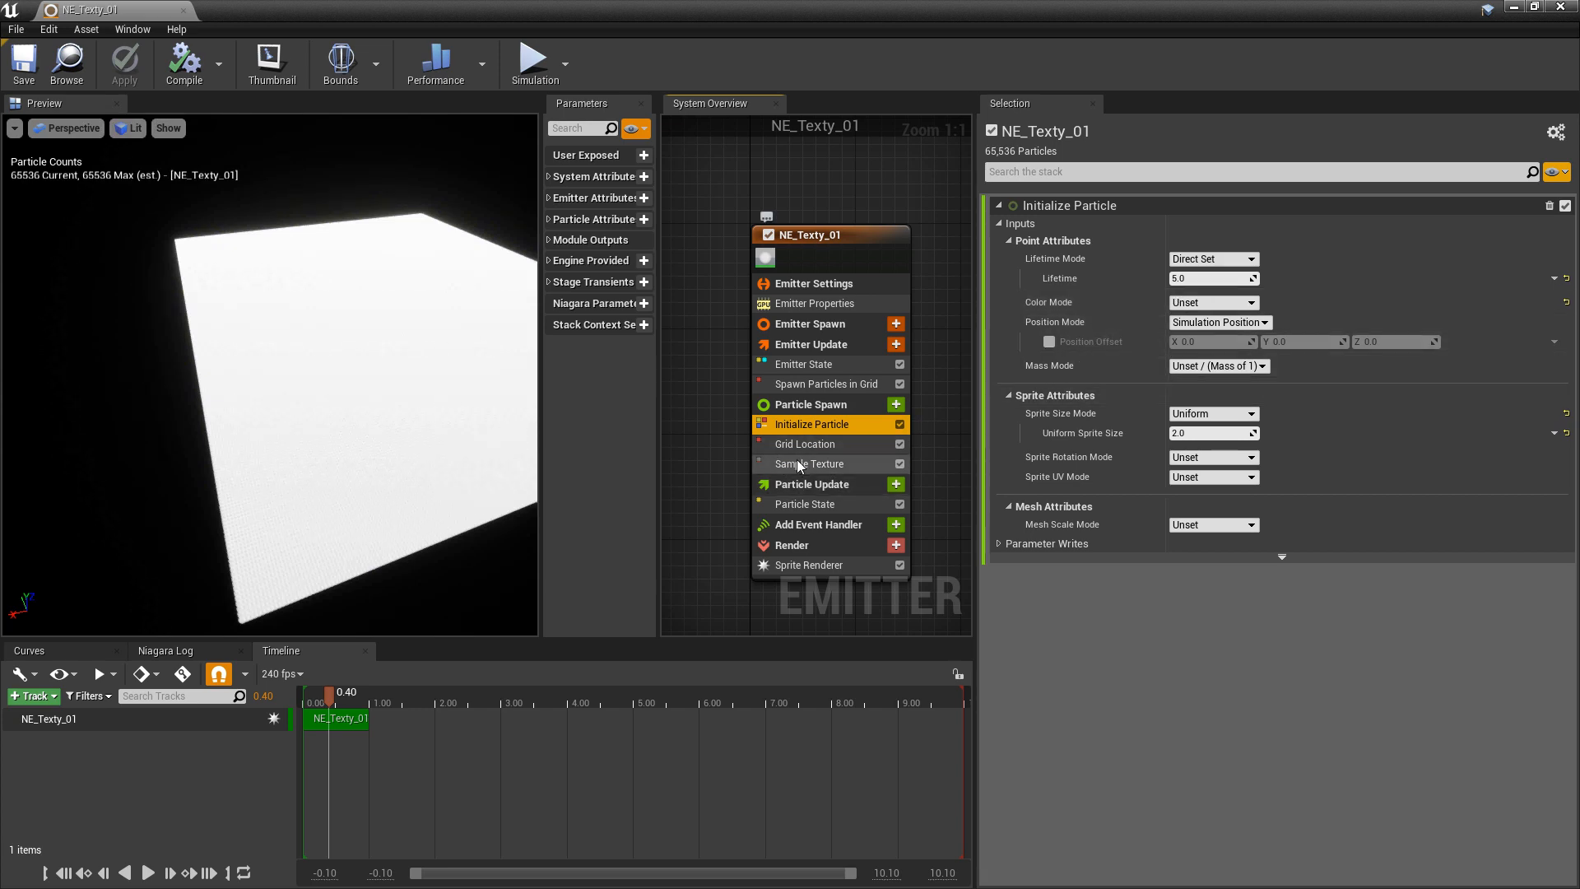
left_click(810, 464)
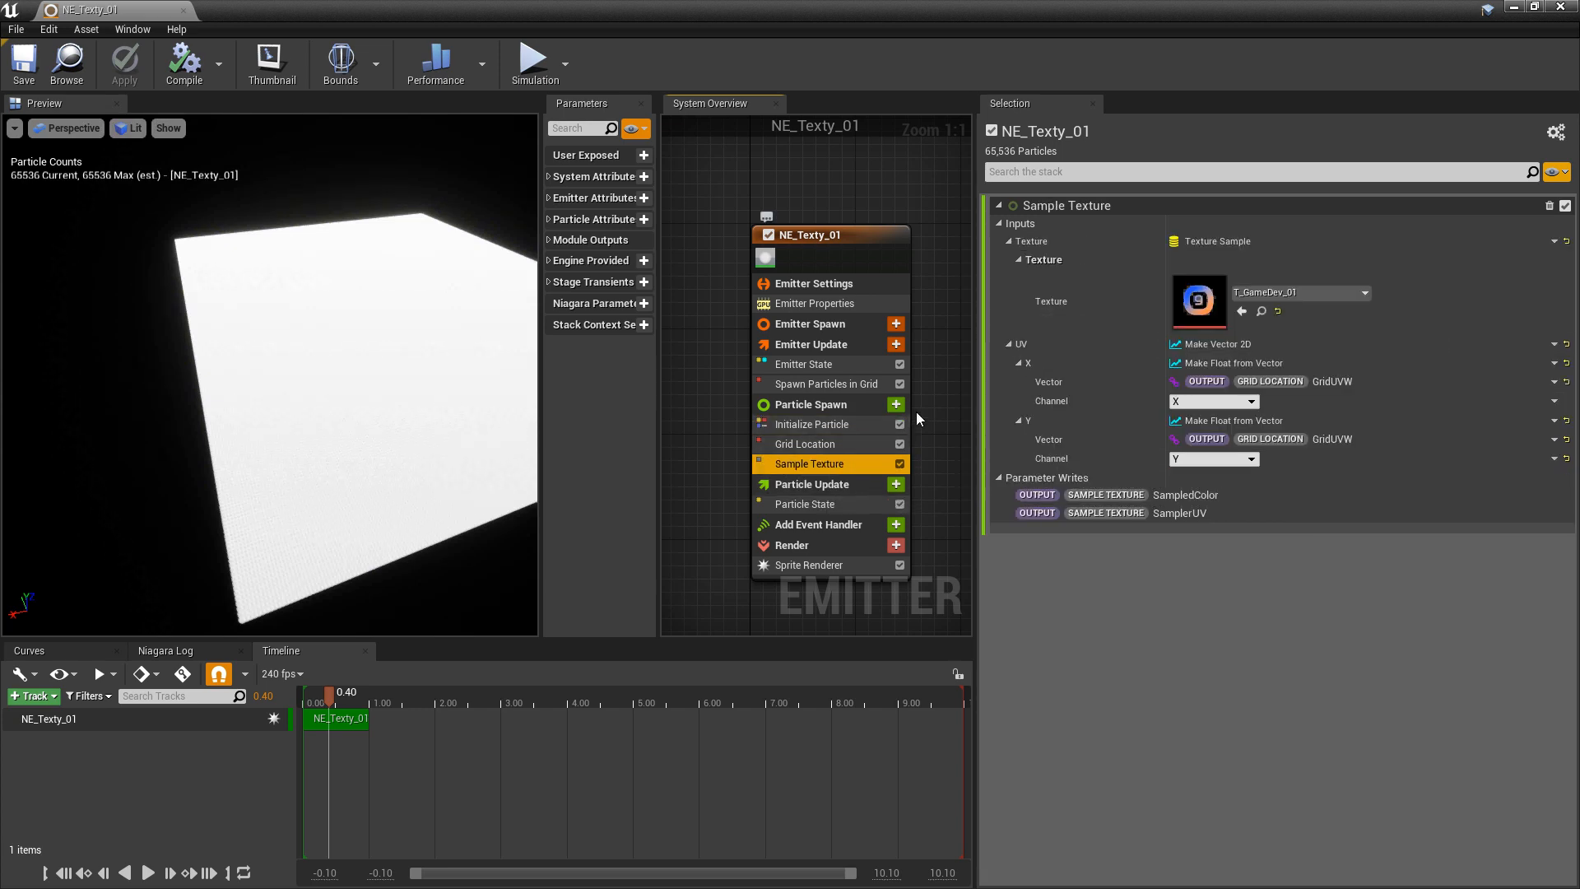
Step: Add a Color module to Particle Spawn from the module search
left_click(895, 404)
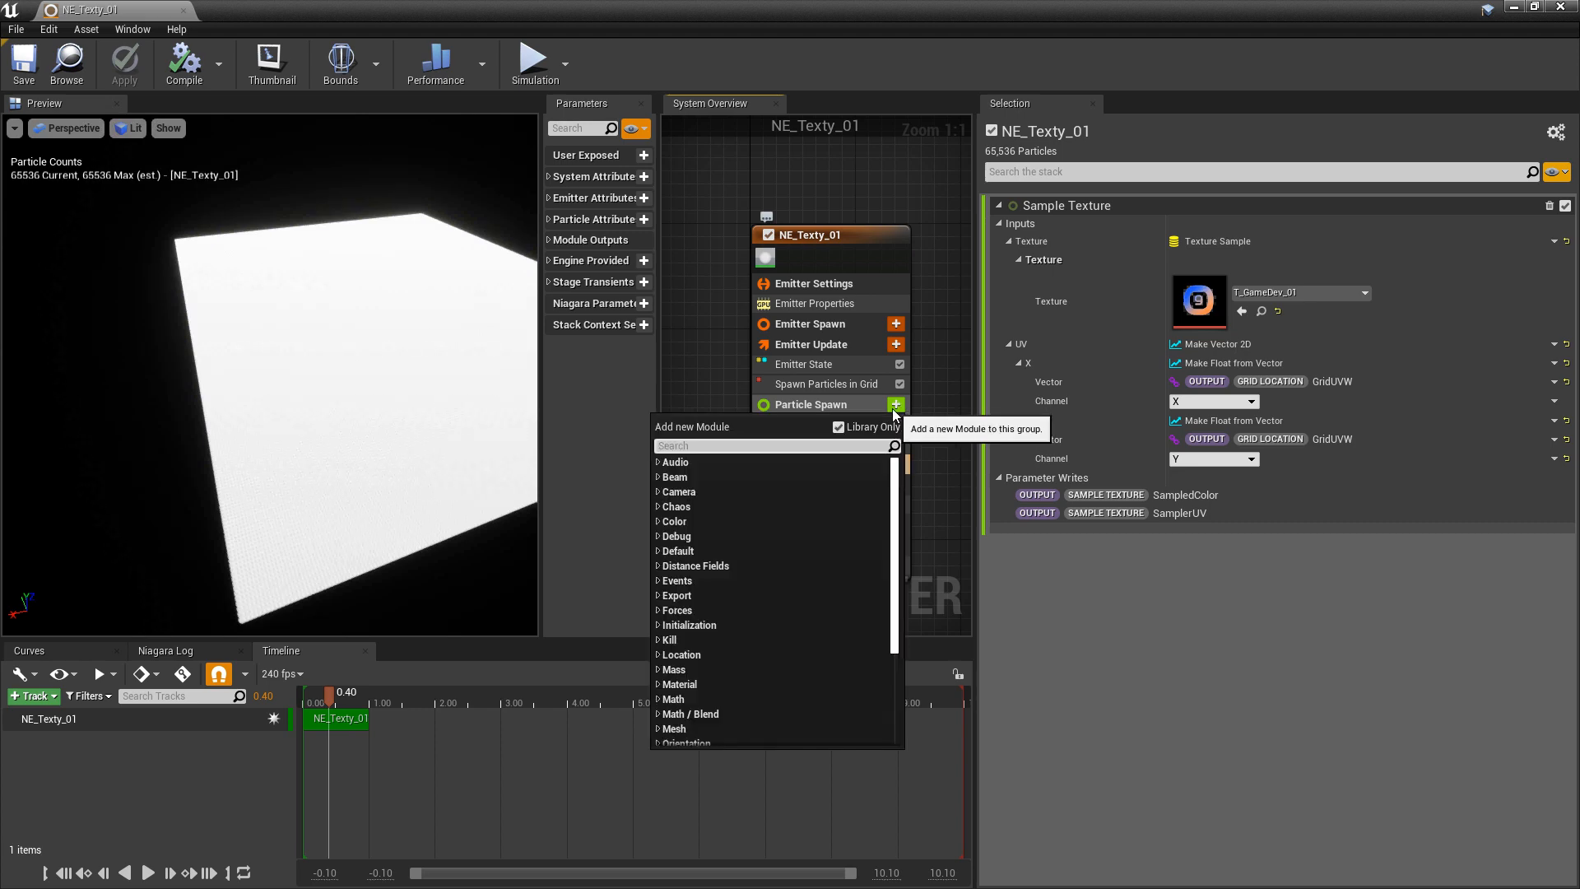
type("colo")
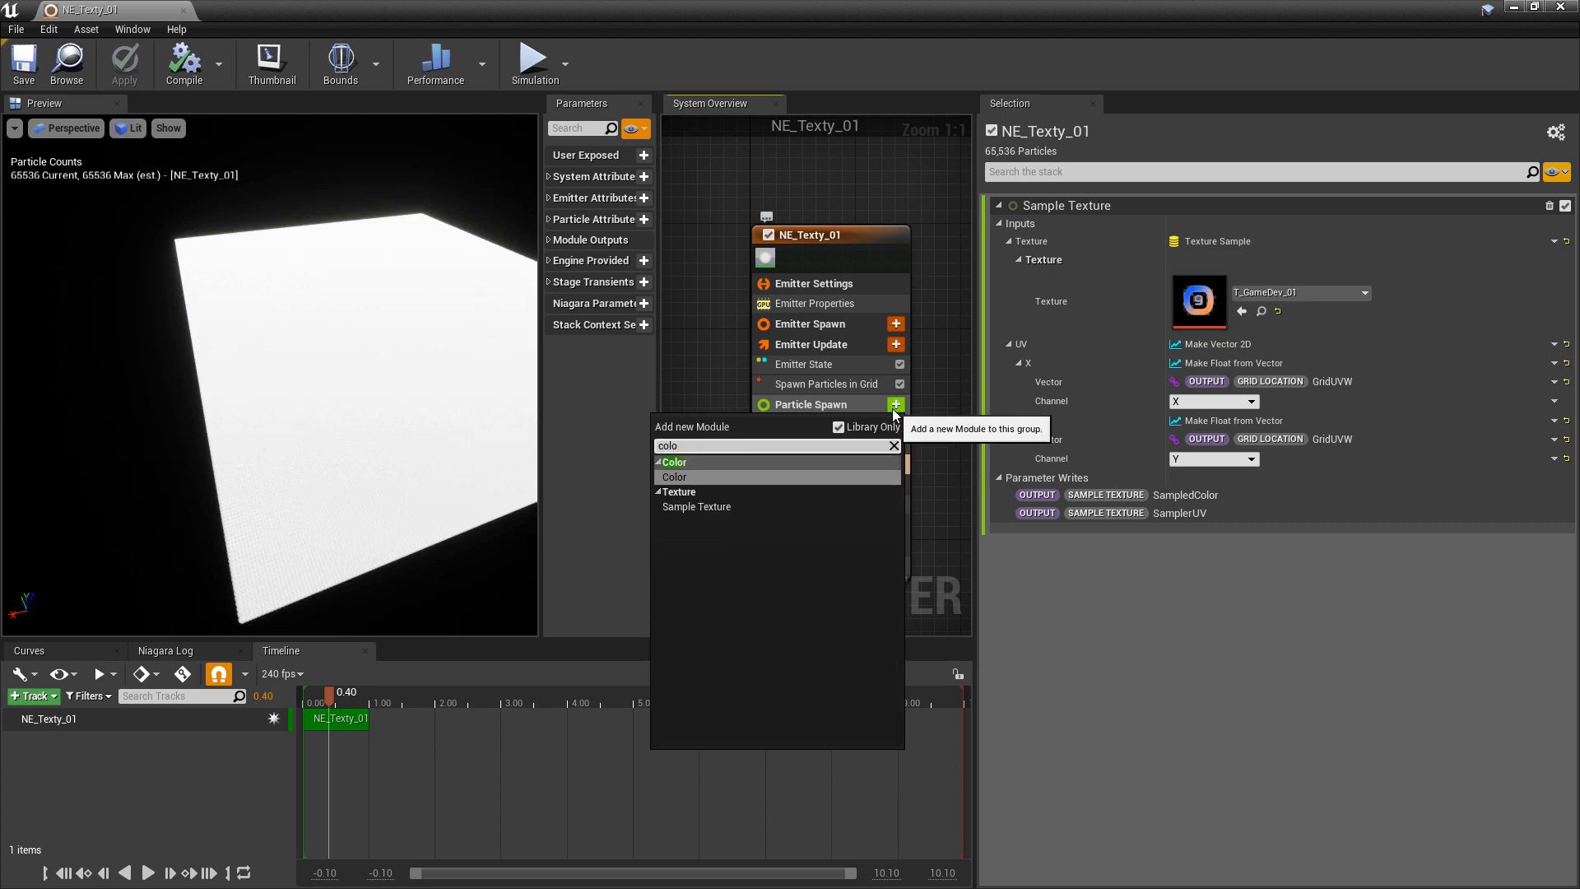
left_click(673, 475)
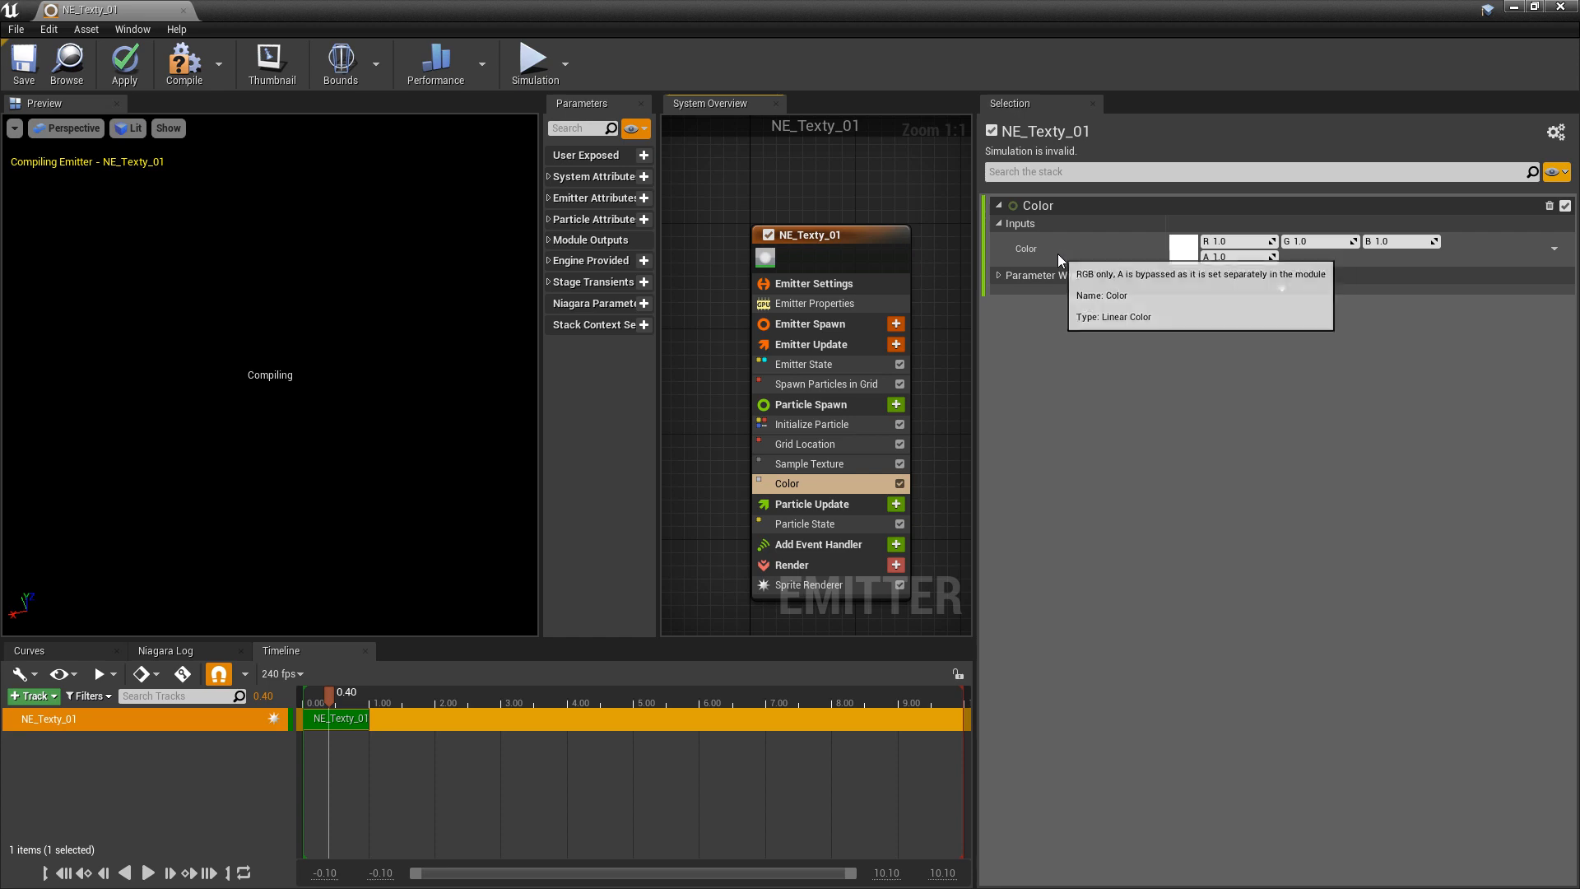
left_click(810, 464)
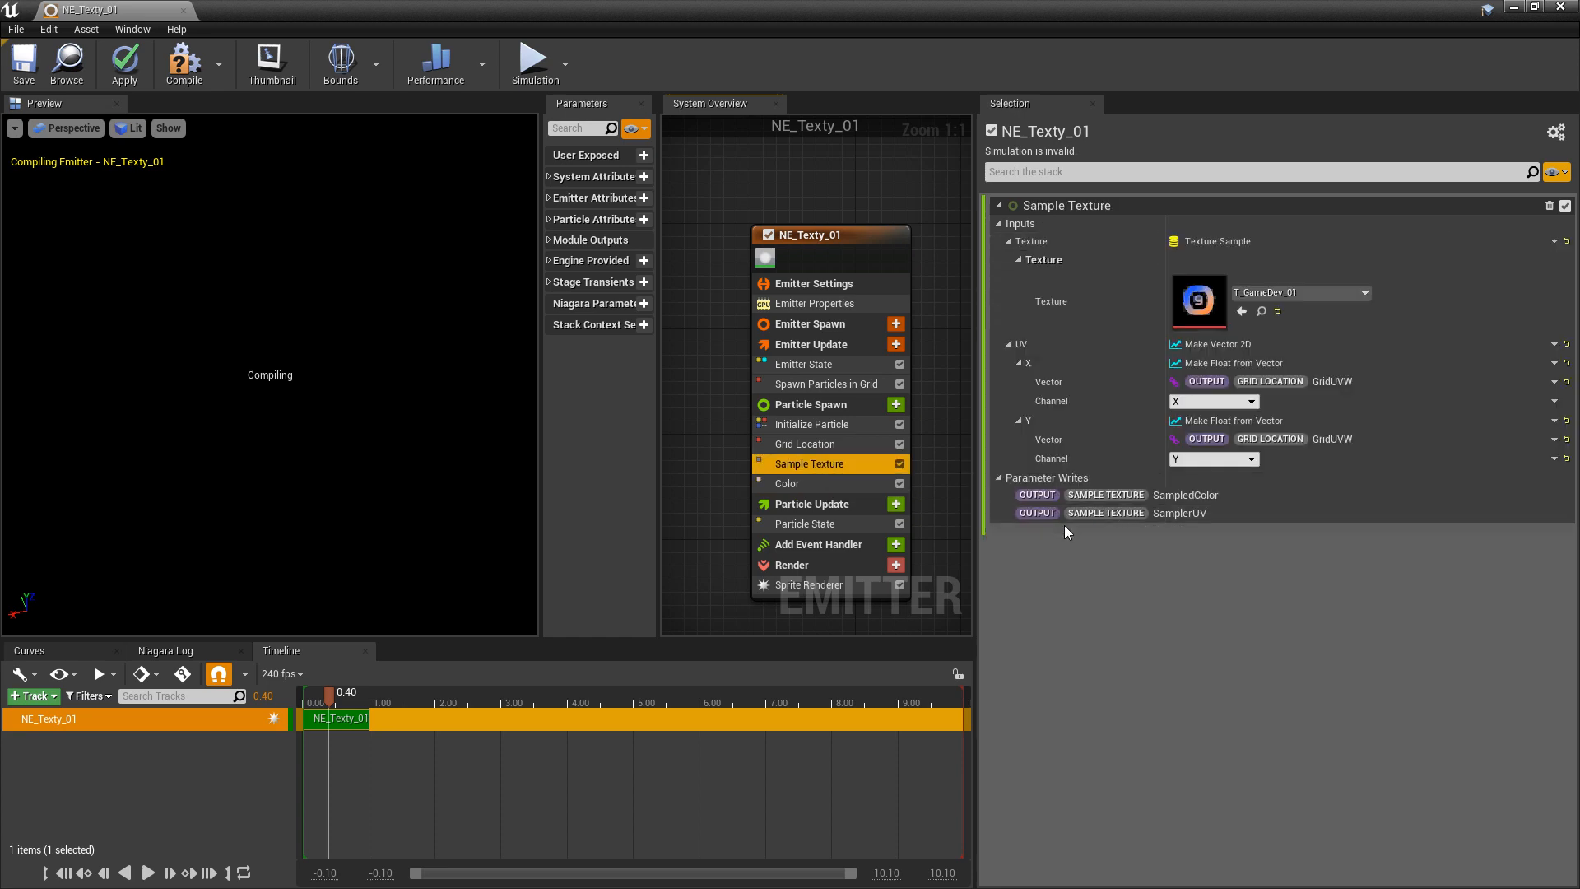
mouse_move(1227, 528)
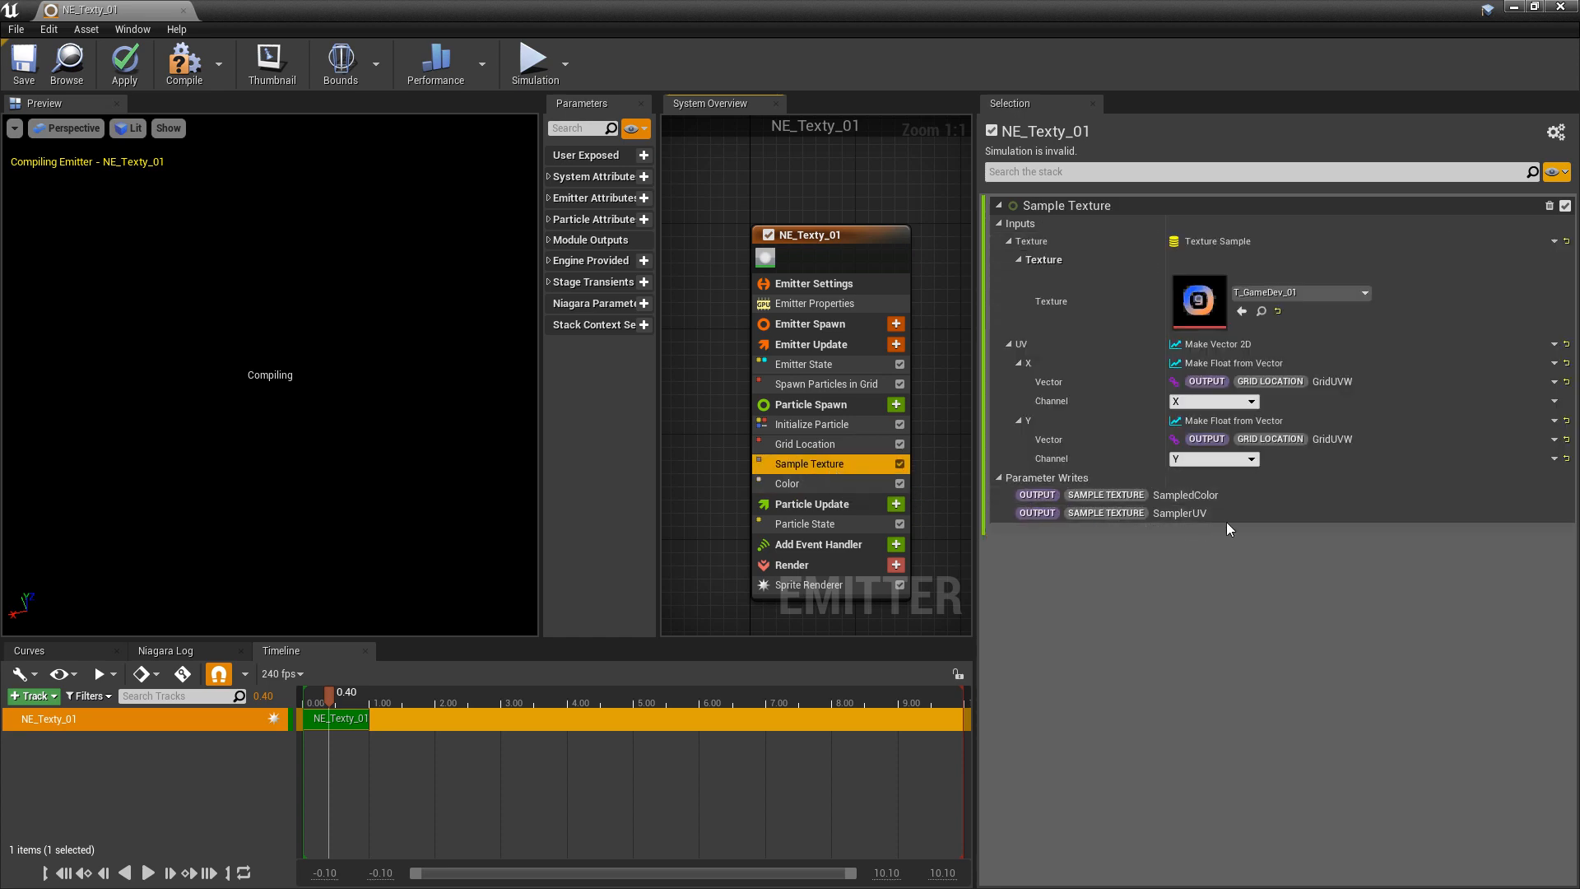
mouse_move(1186, 496)
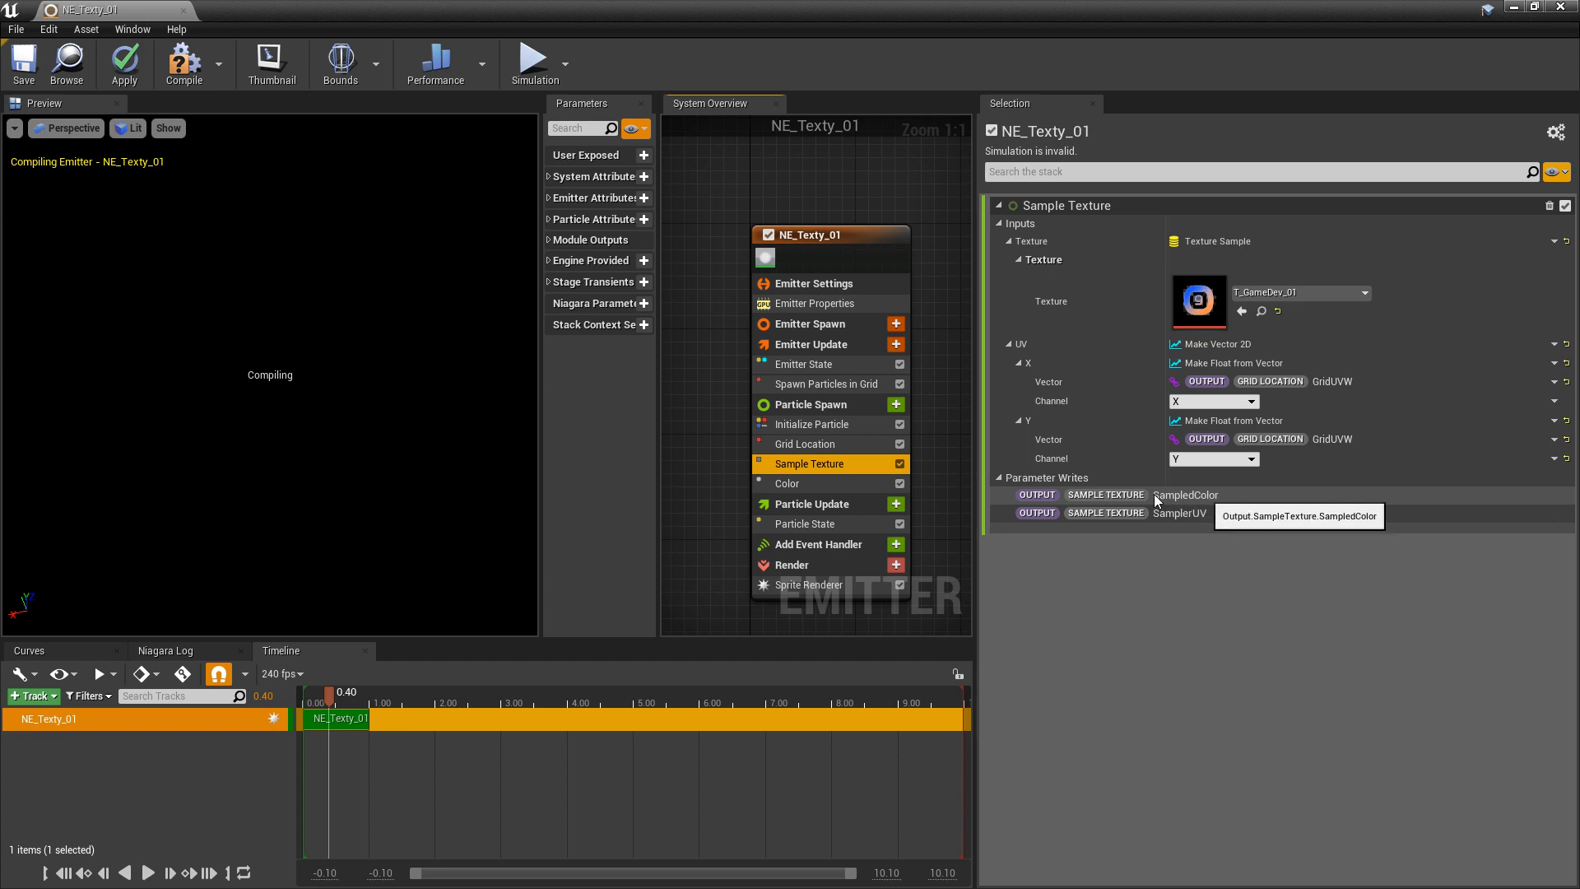
mouse_move(1204, 513)
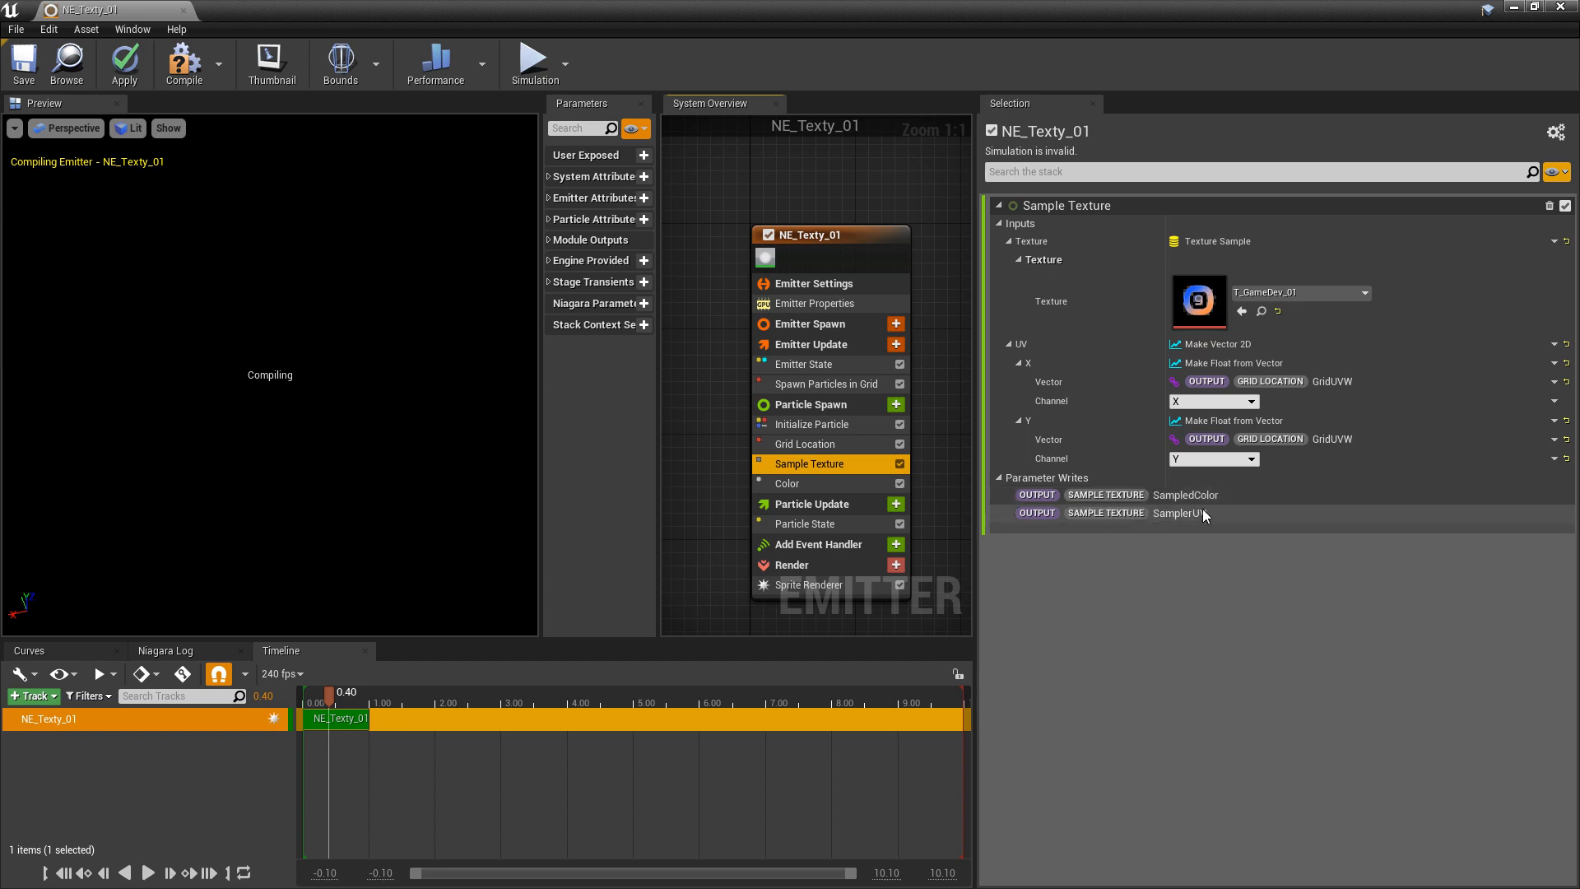
Step: Link the particle Color to Sample Texture's SampledColor output and save the emitter
left_click(787, 482)
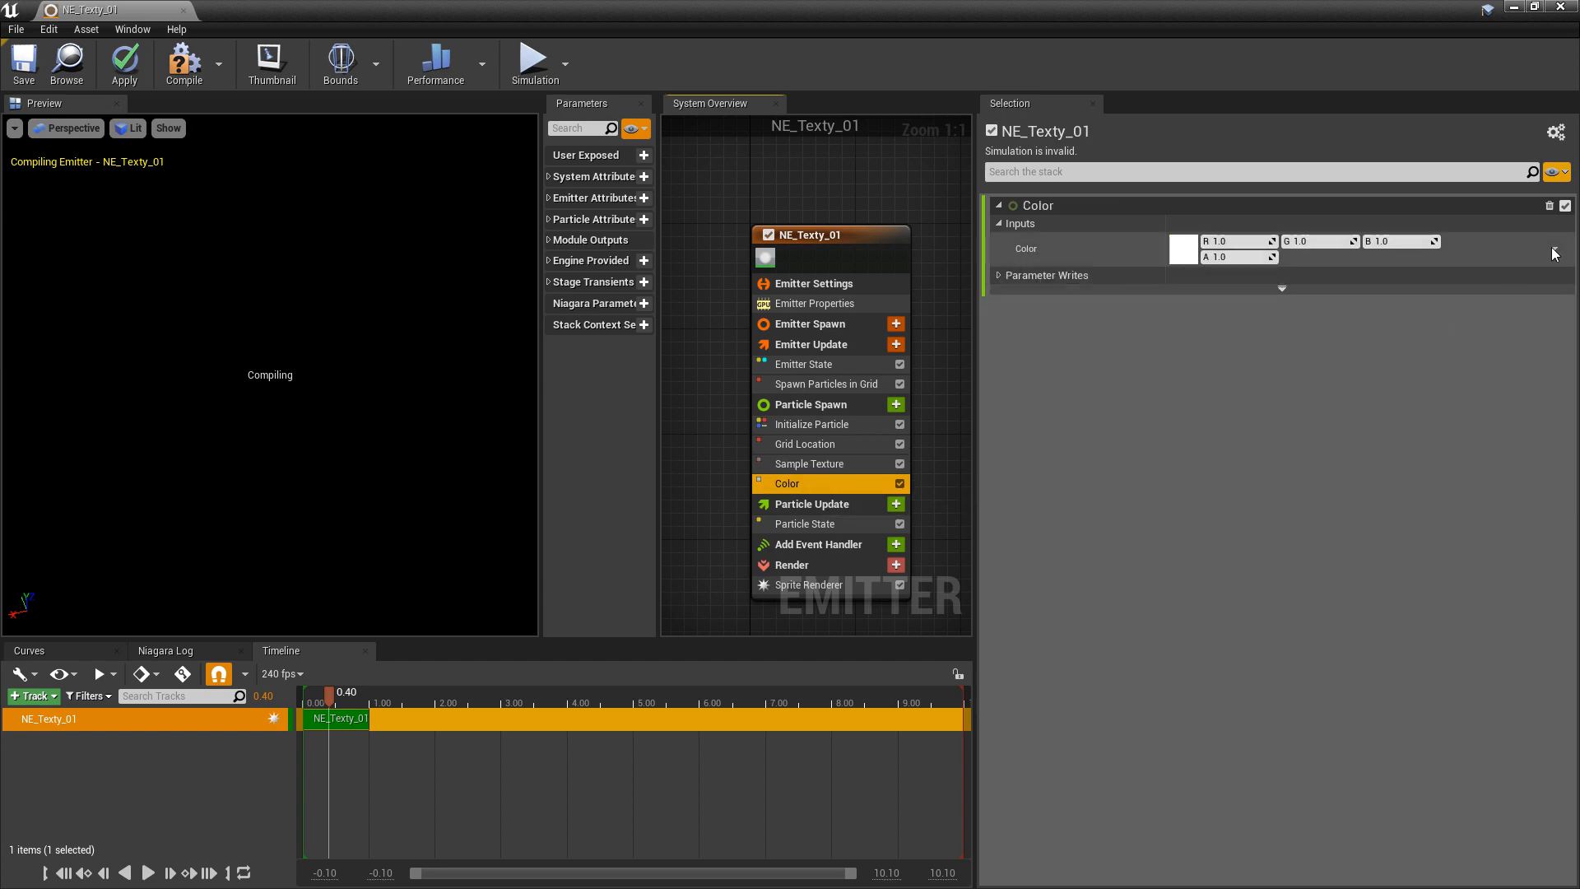
left_click(1553, 254)
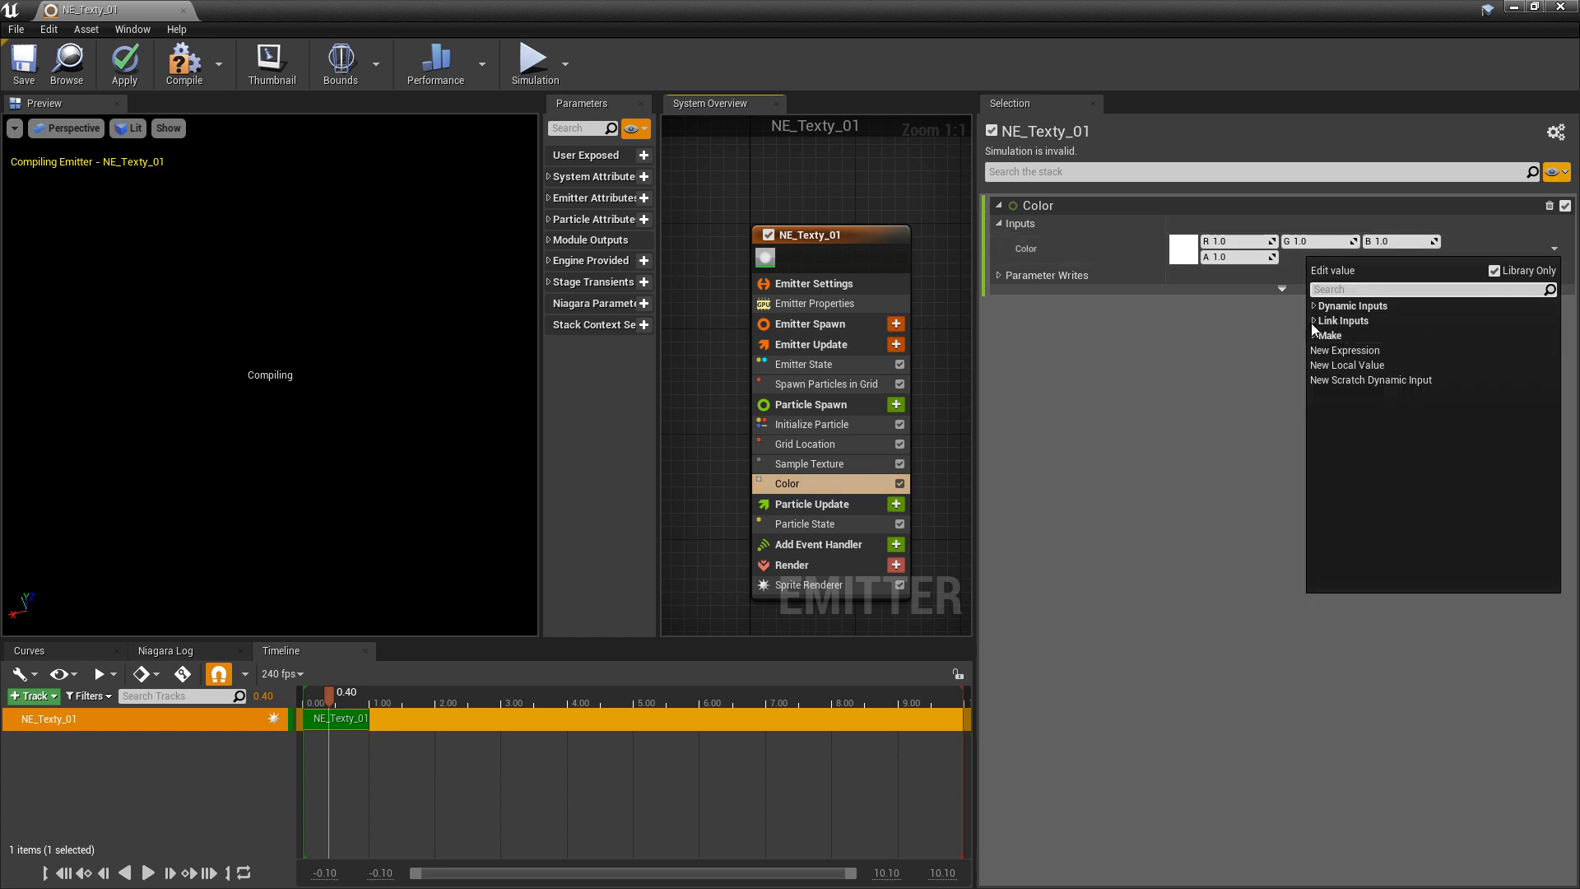
left_click(1345, 321)
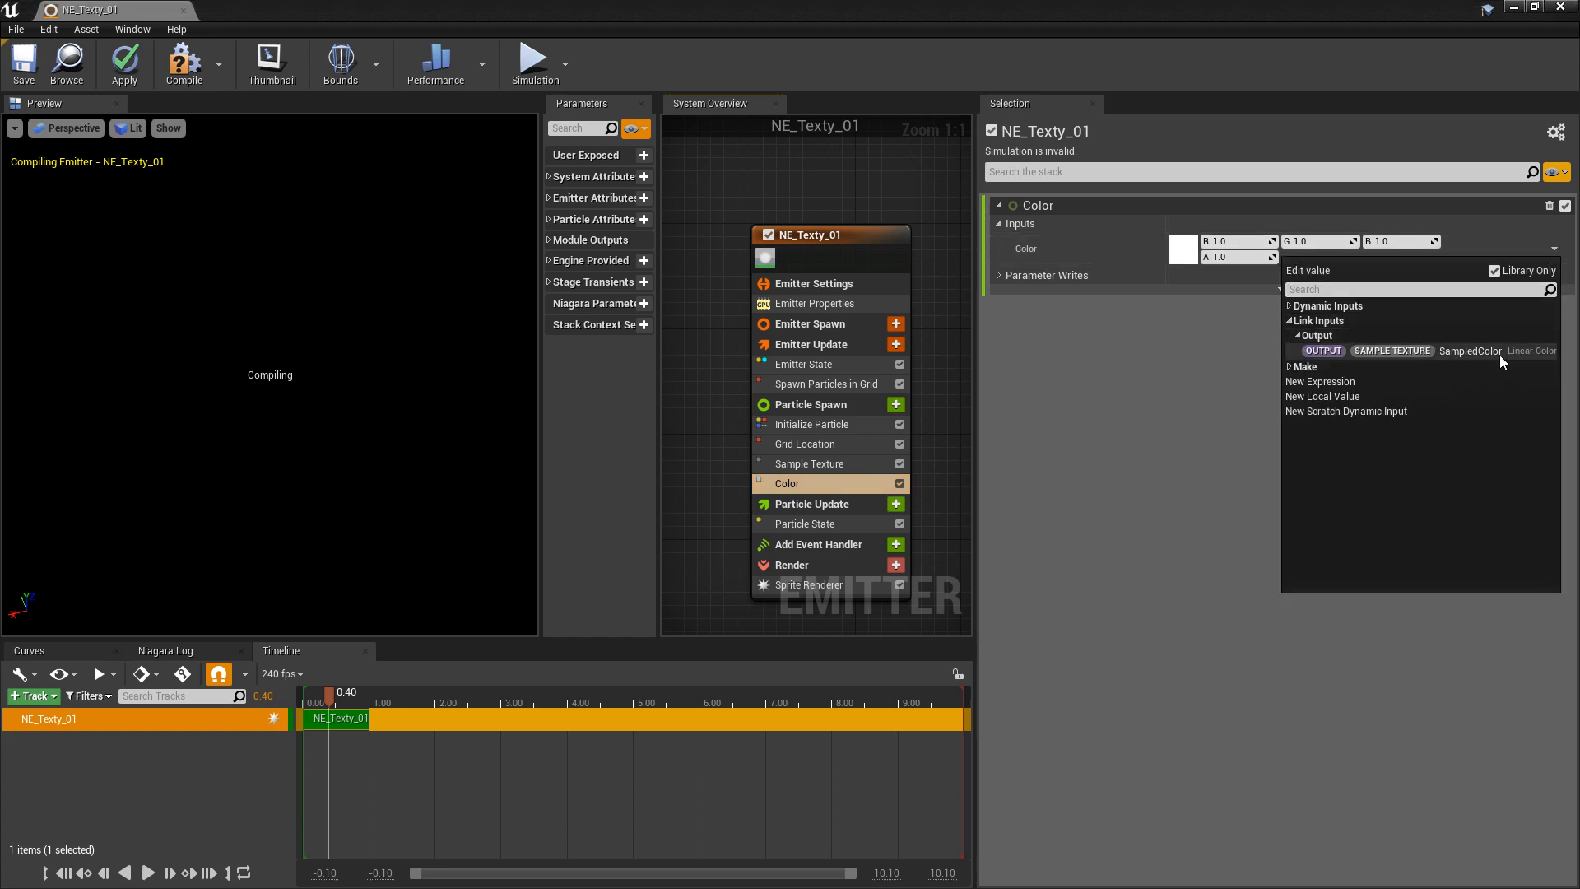
mouse_move(1470, 351)
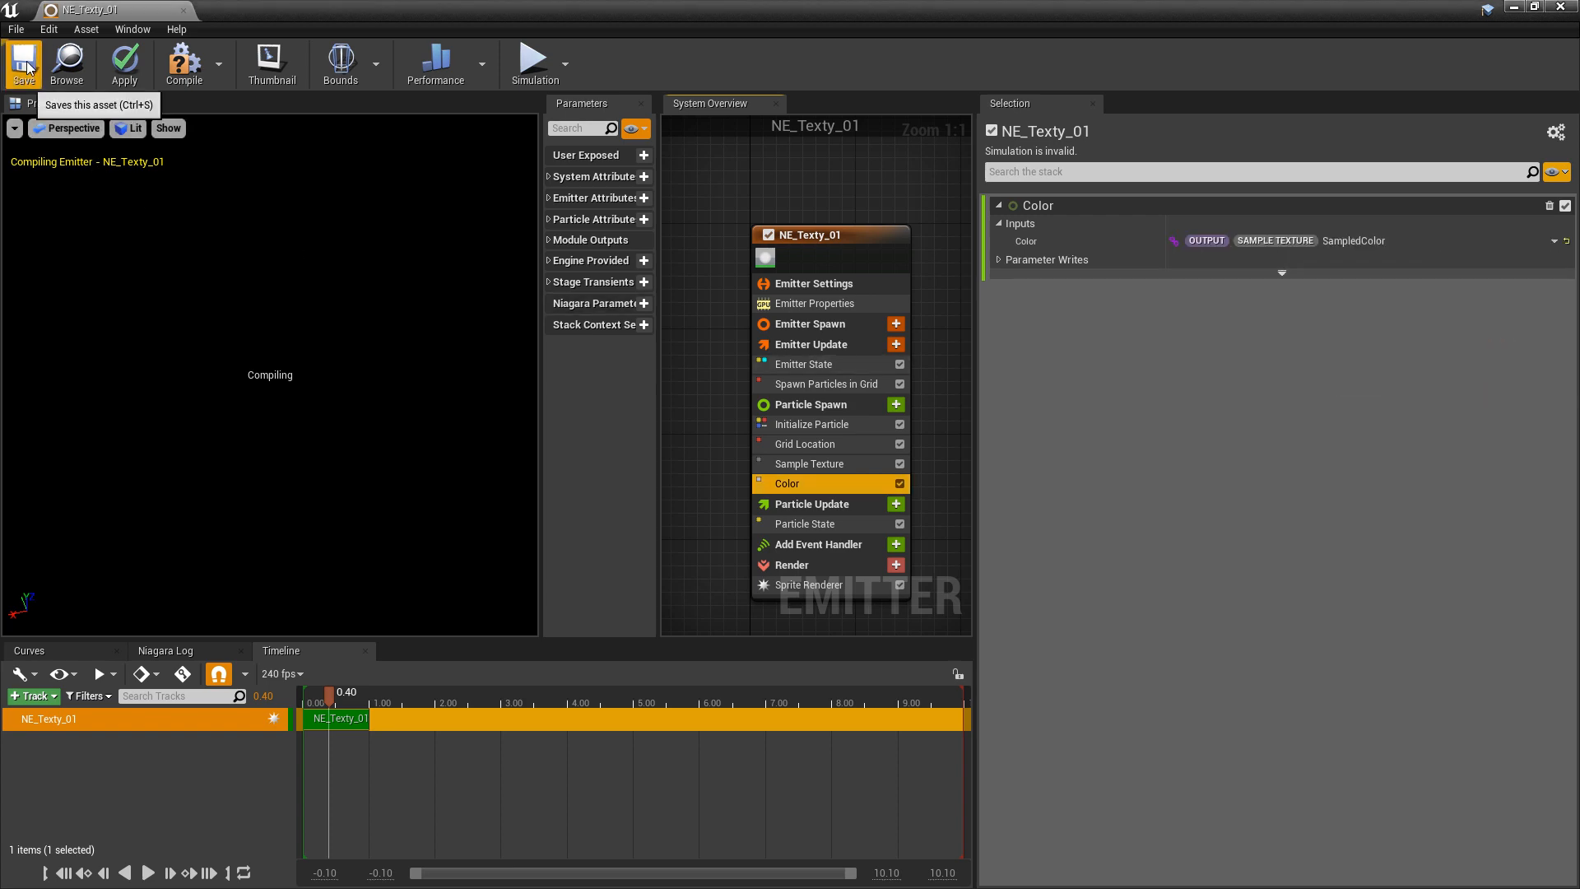
left_click(23, 63)
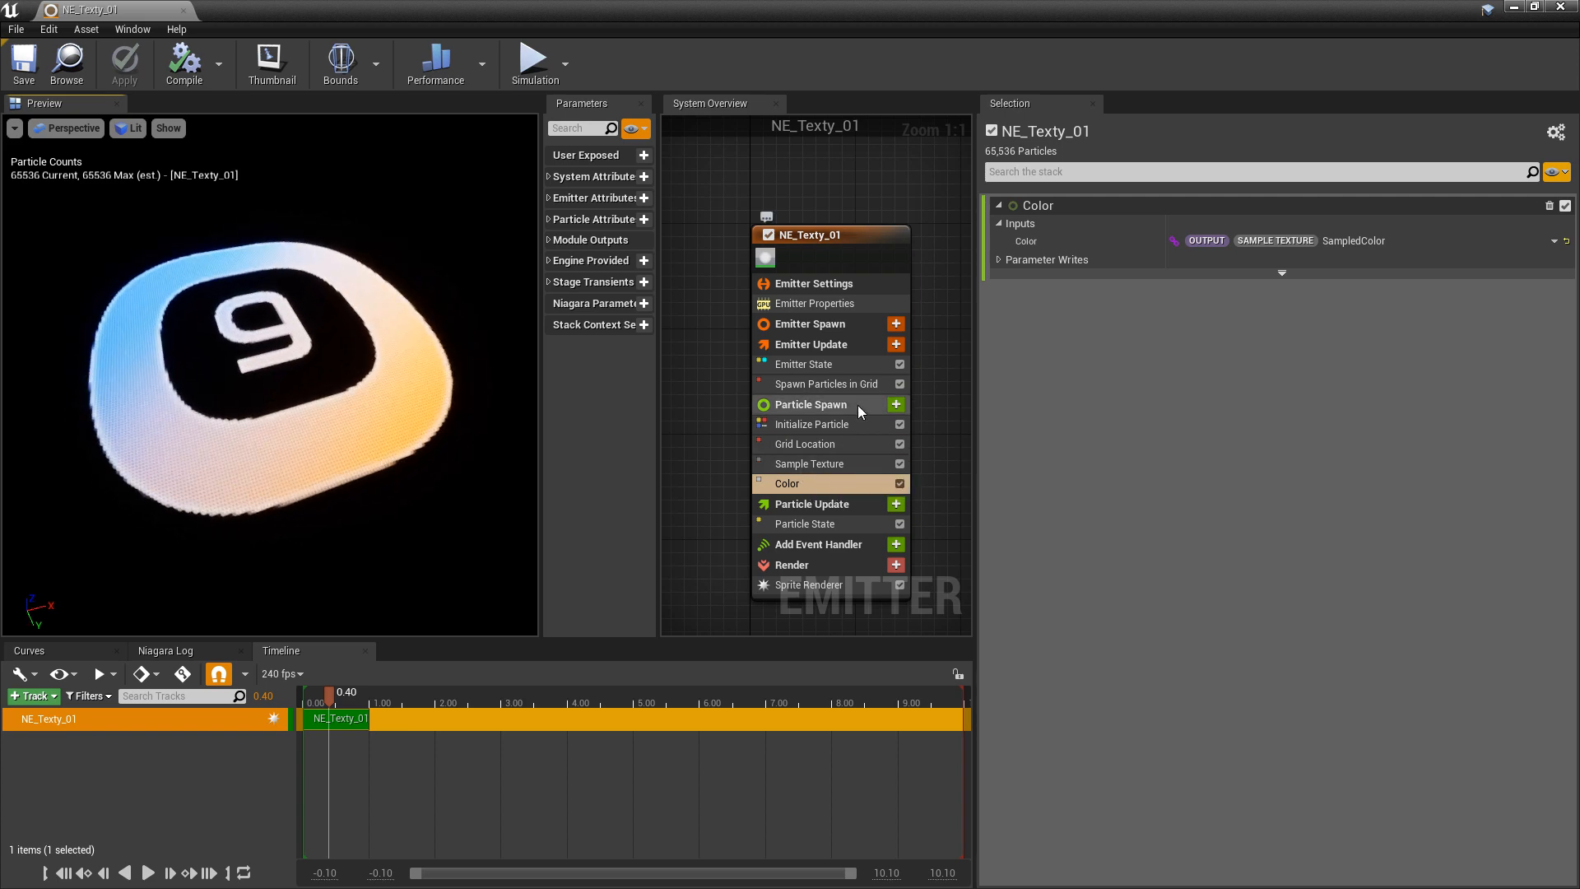
Step: Set the Spawn Particles in Grid X and Y counts to 512 for 262,144 particles
left_click(826, 384)
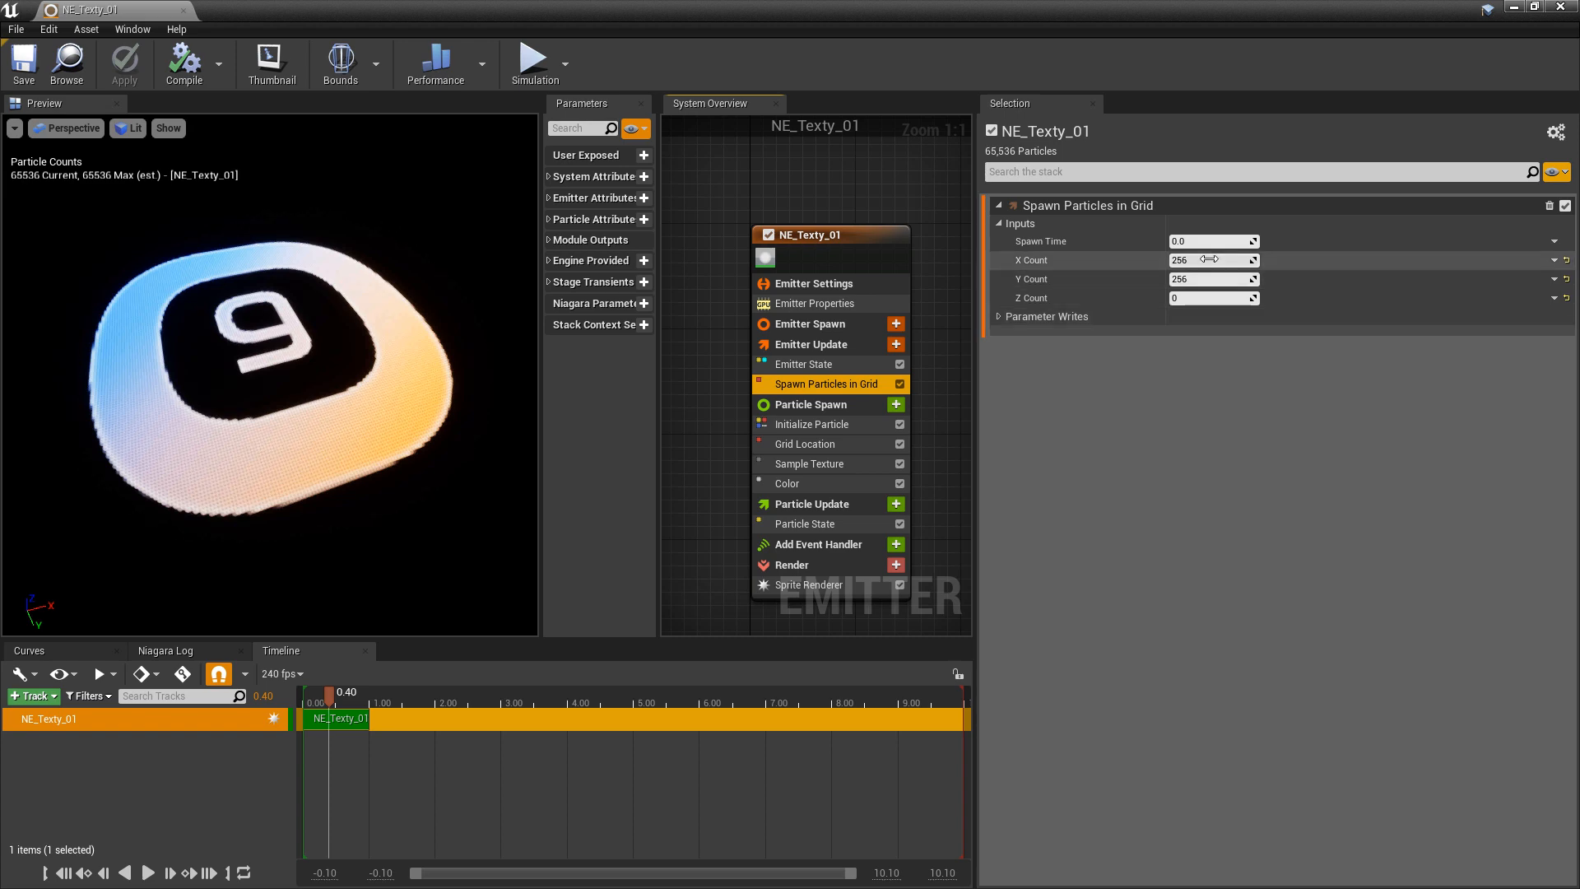
left_click(1209, 258)
type("512")
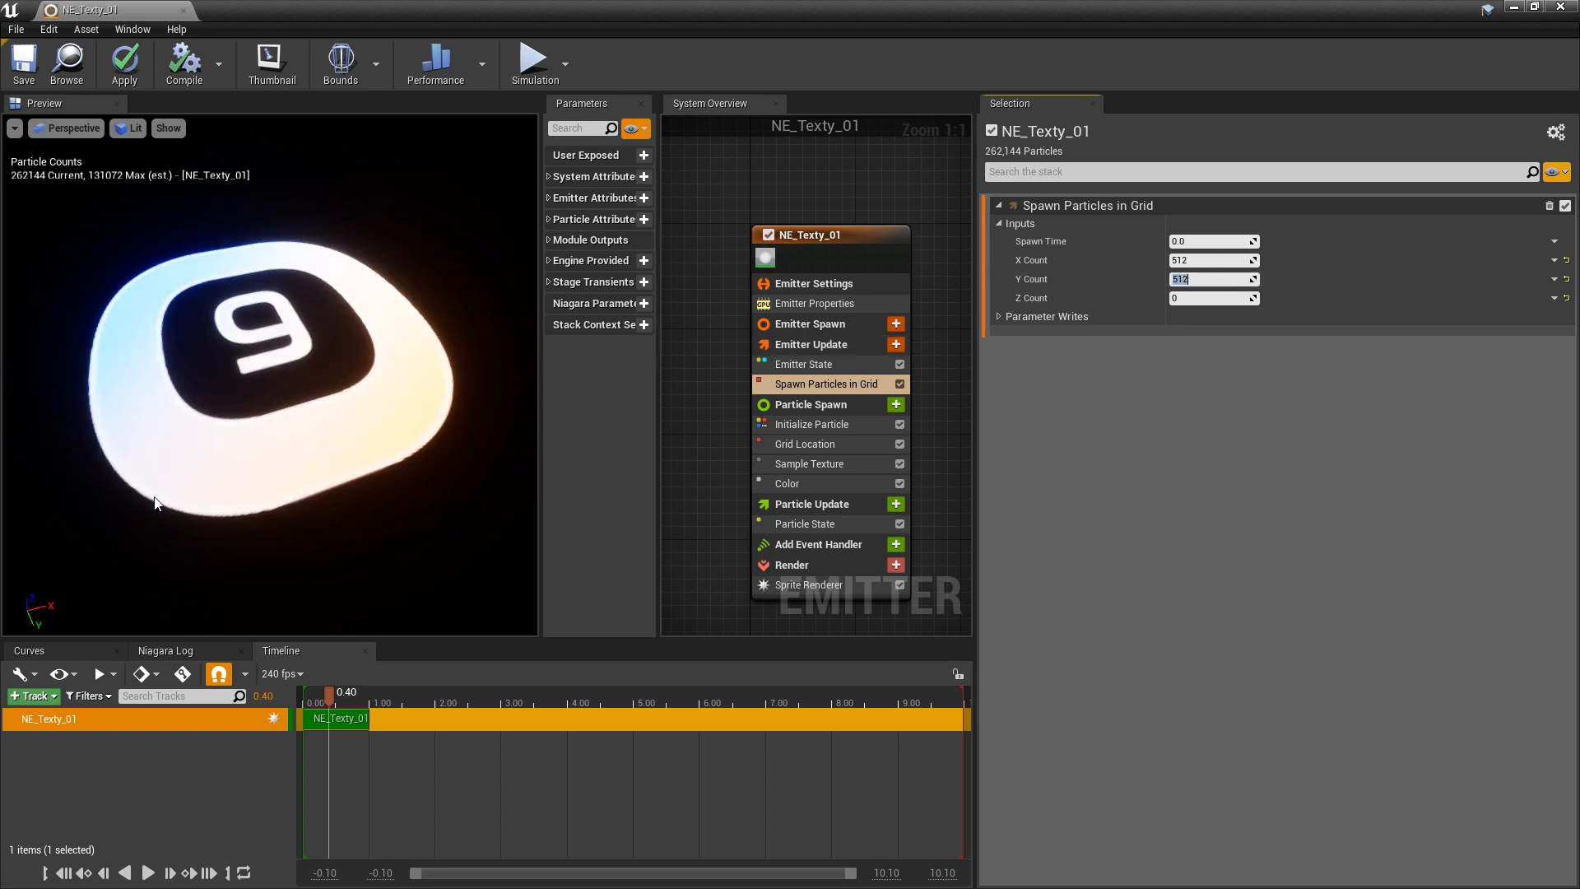
mouse_move(232, 513)
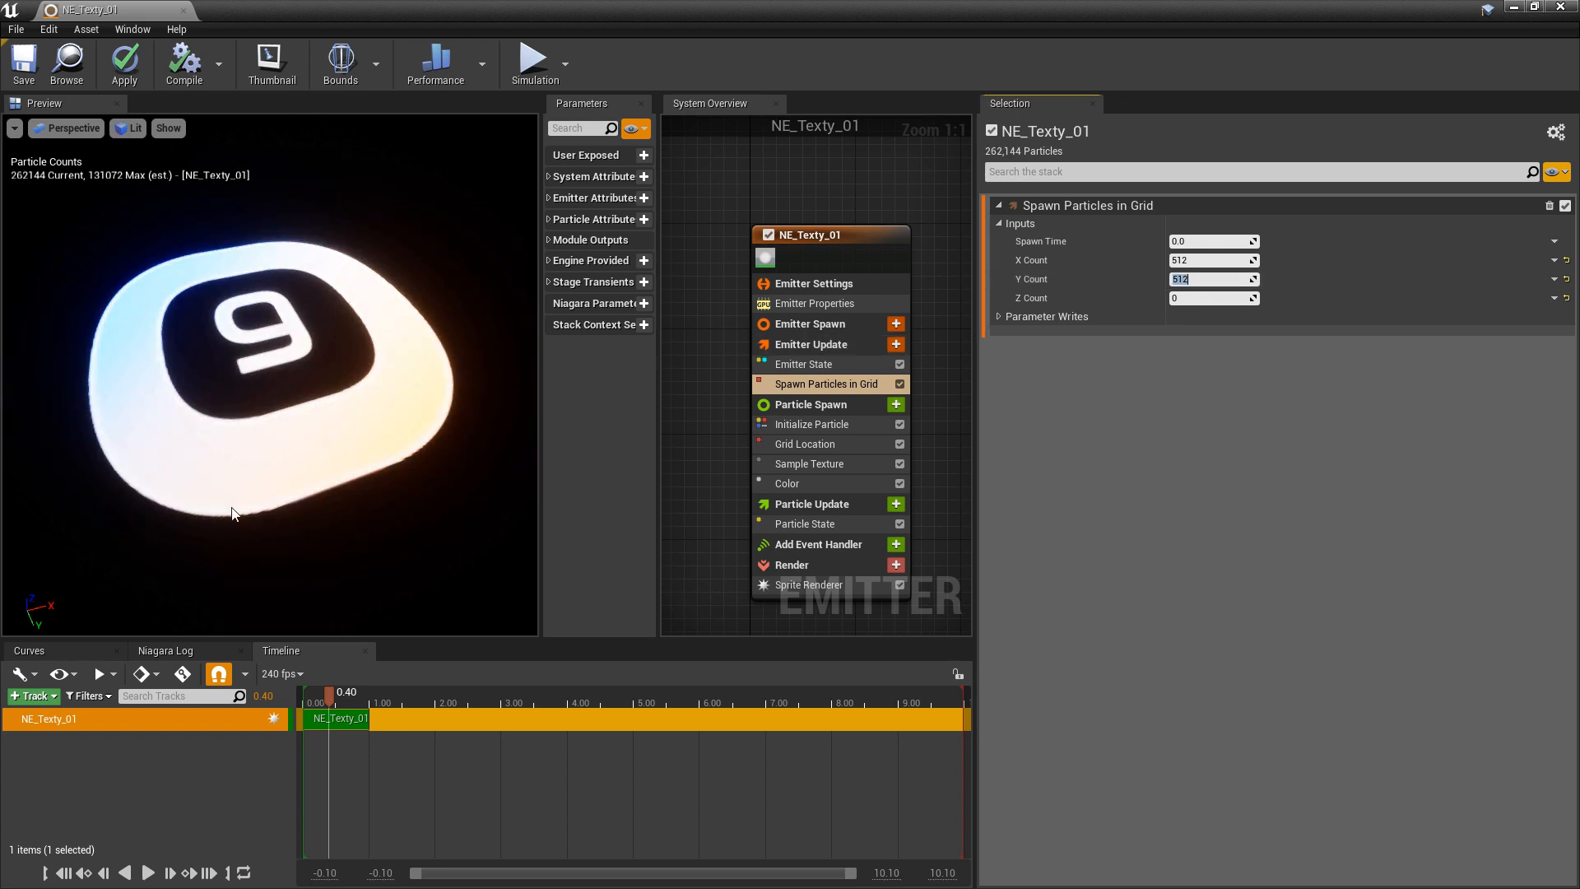
mouse_move(10, 189)
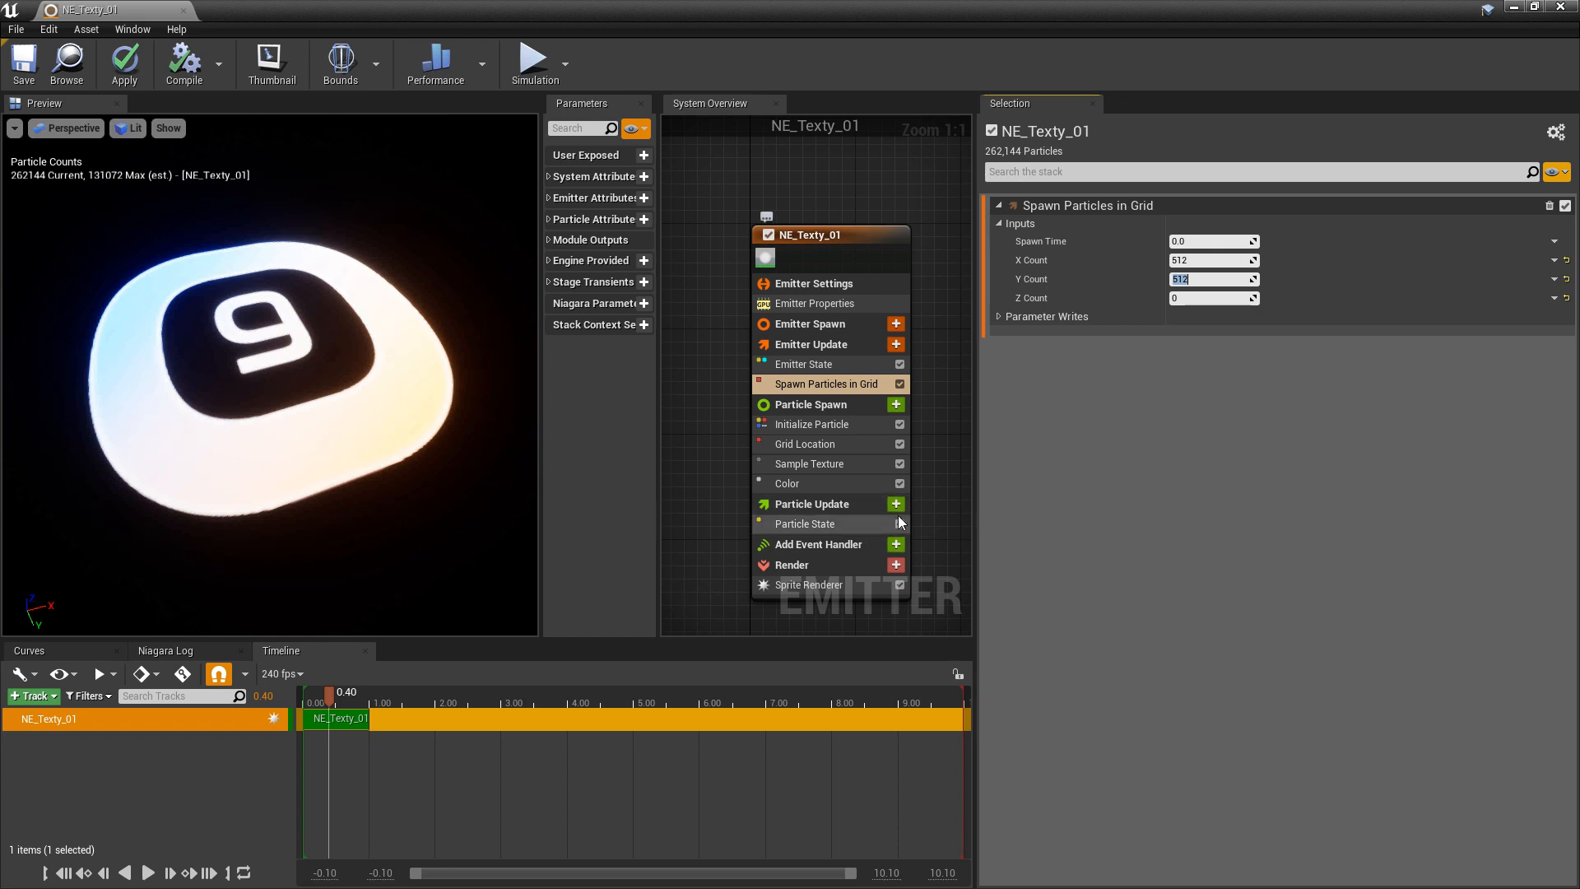
Step: Add an Acceleration Force module to Particle Update with the Solve Forces and Velocity fix
left_click(893, 504)
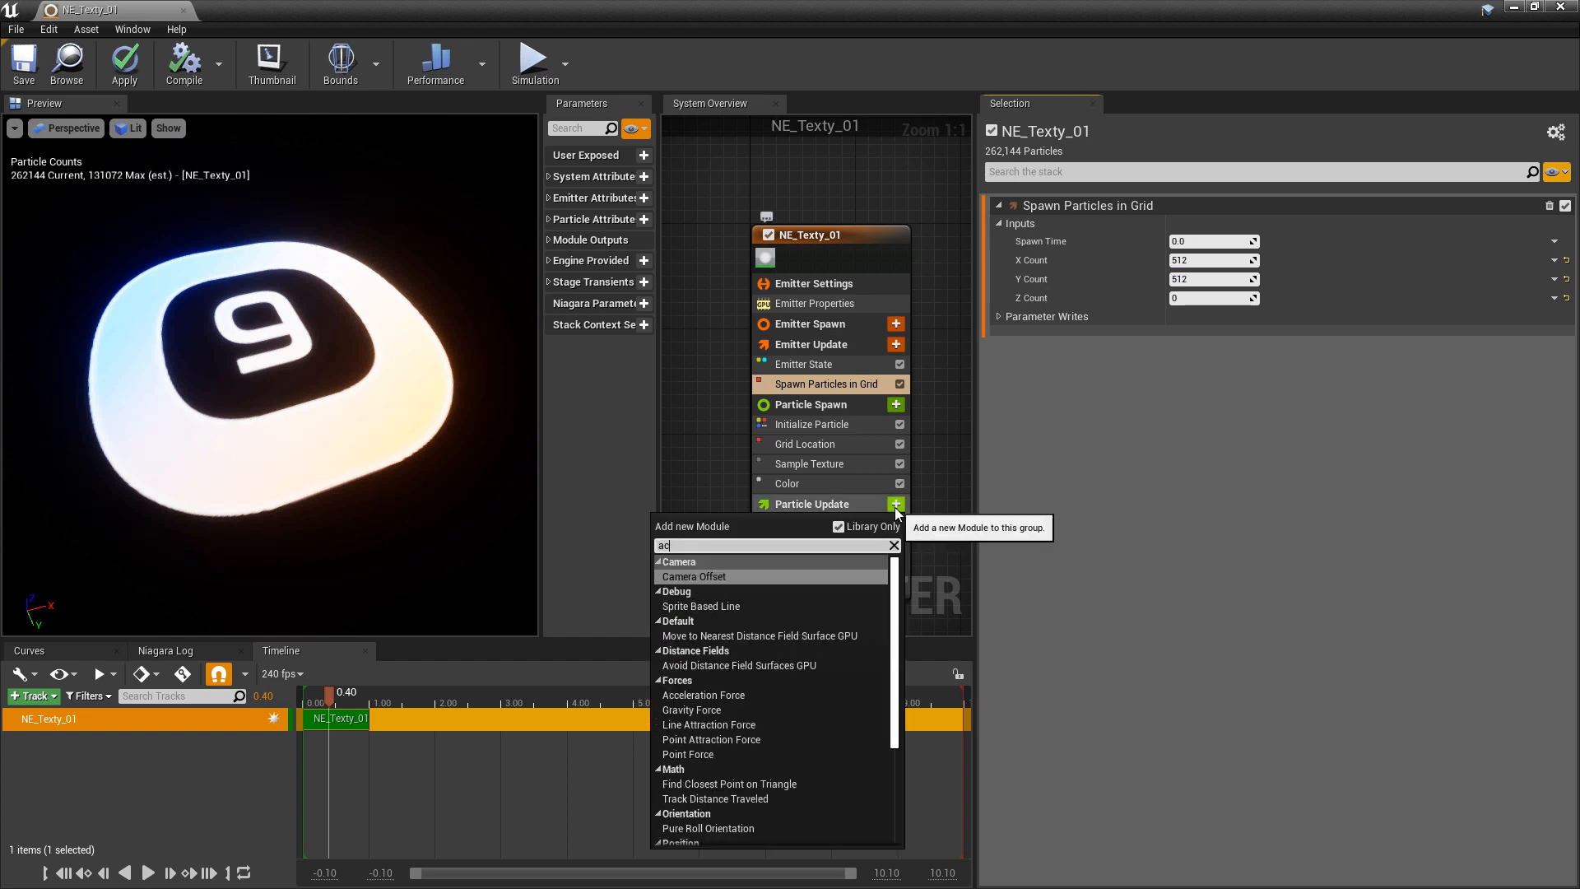
left_click(703, 694)
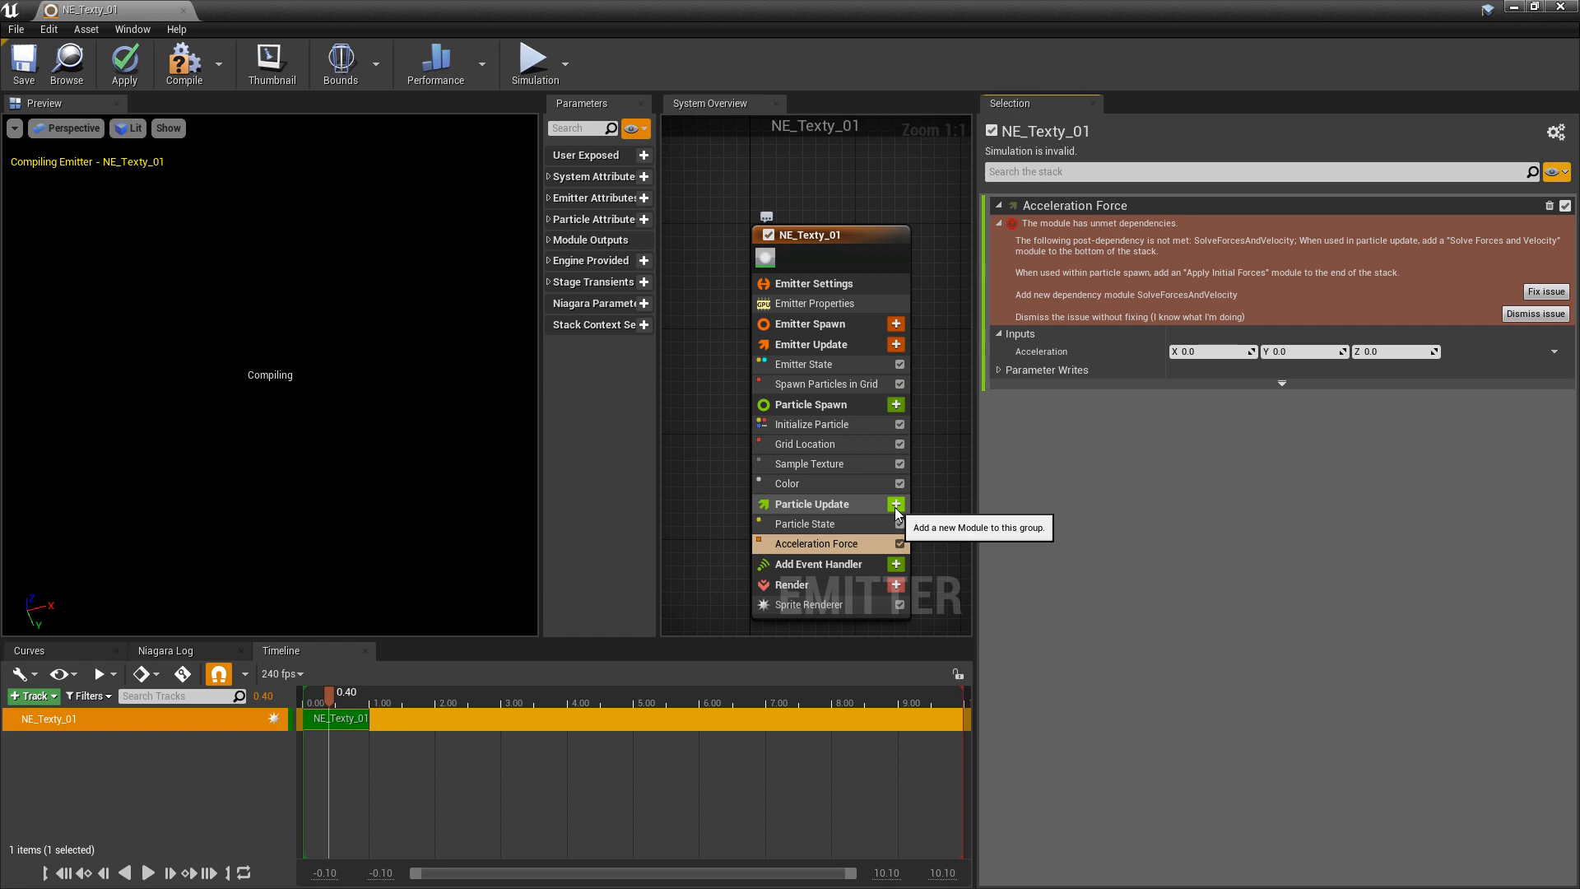
left_click(1543, 291)
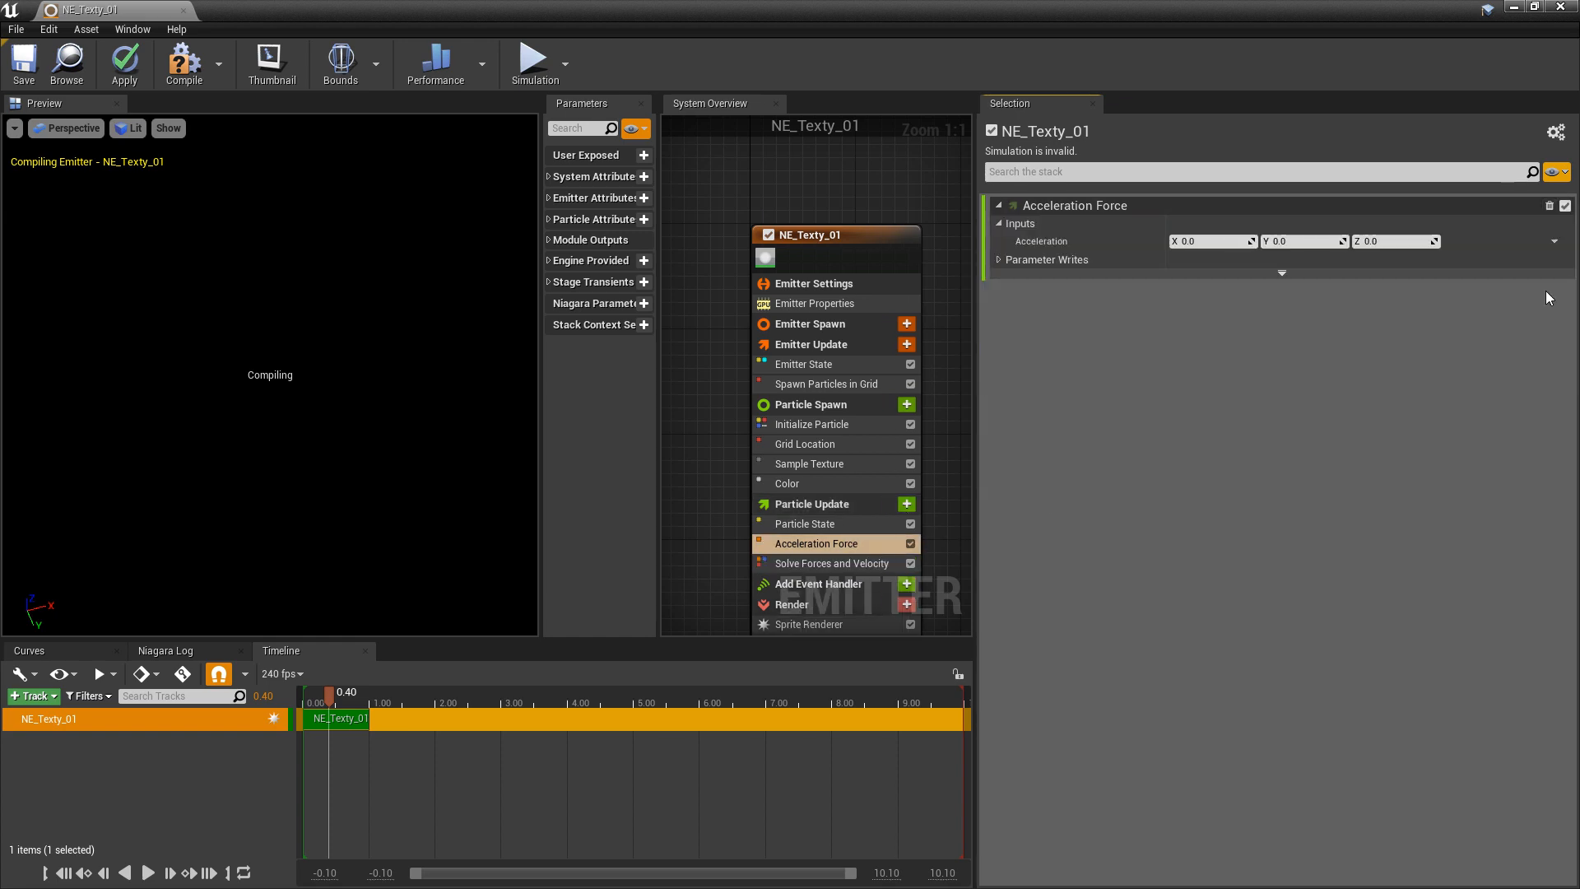
mouse_move(820, 563)
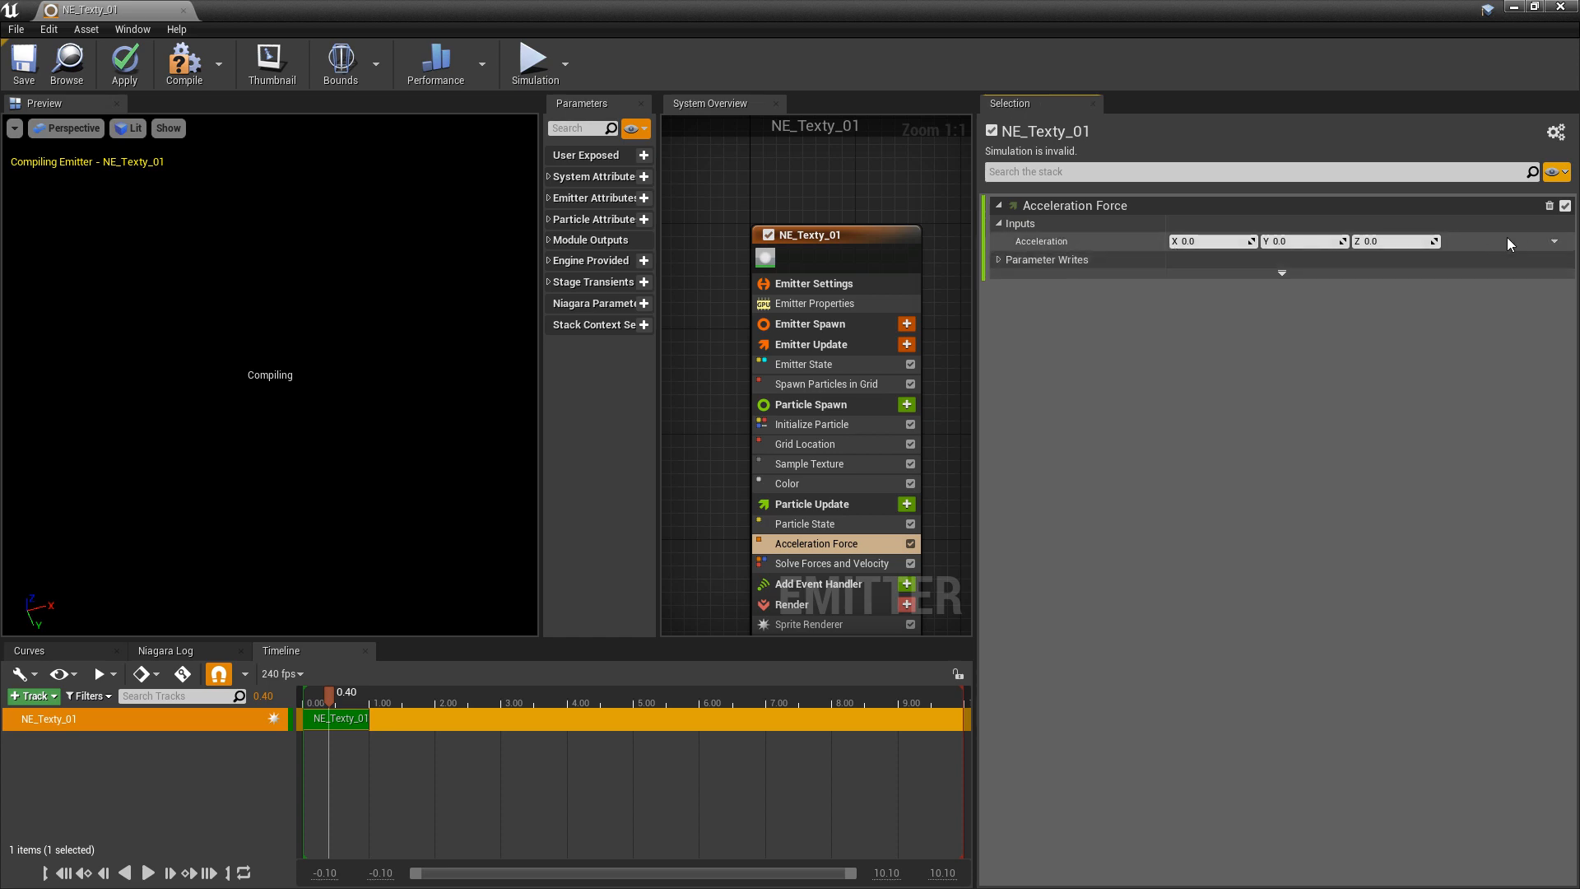
Step: Make Acceleration a vector whose Z is a Random Range Float from 0 to 2, then save
left_click(1552, 240)
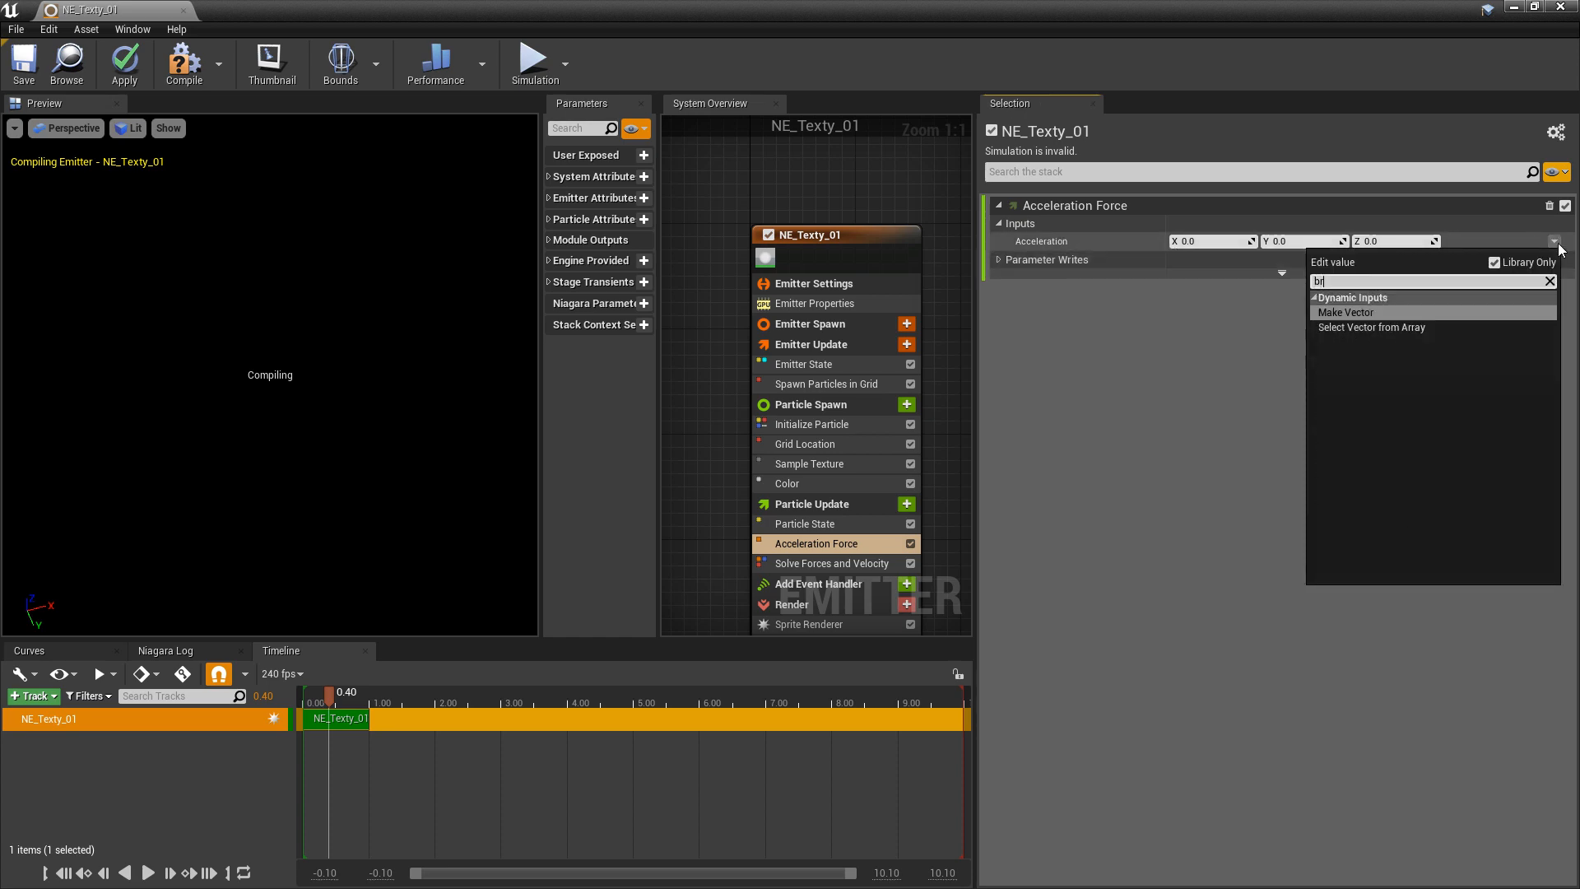
left_click(1344, 311)
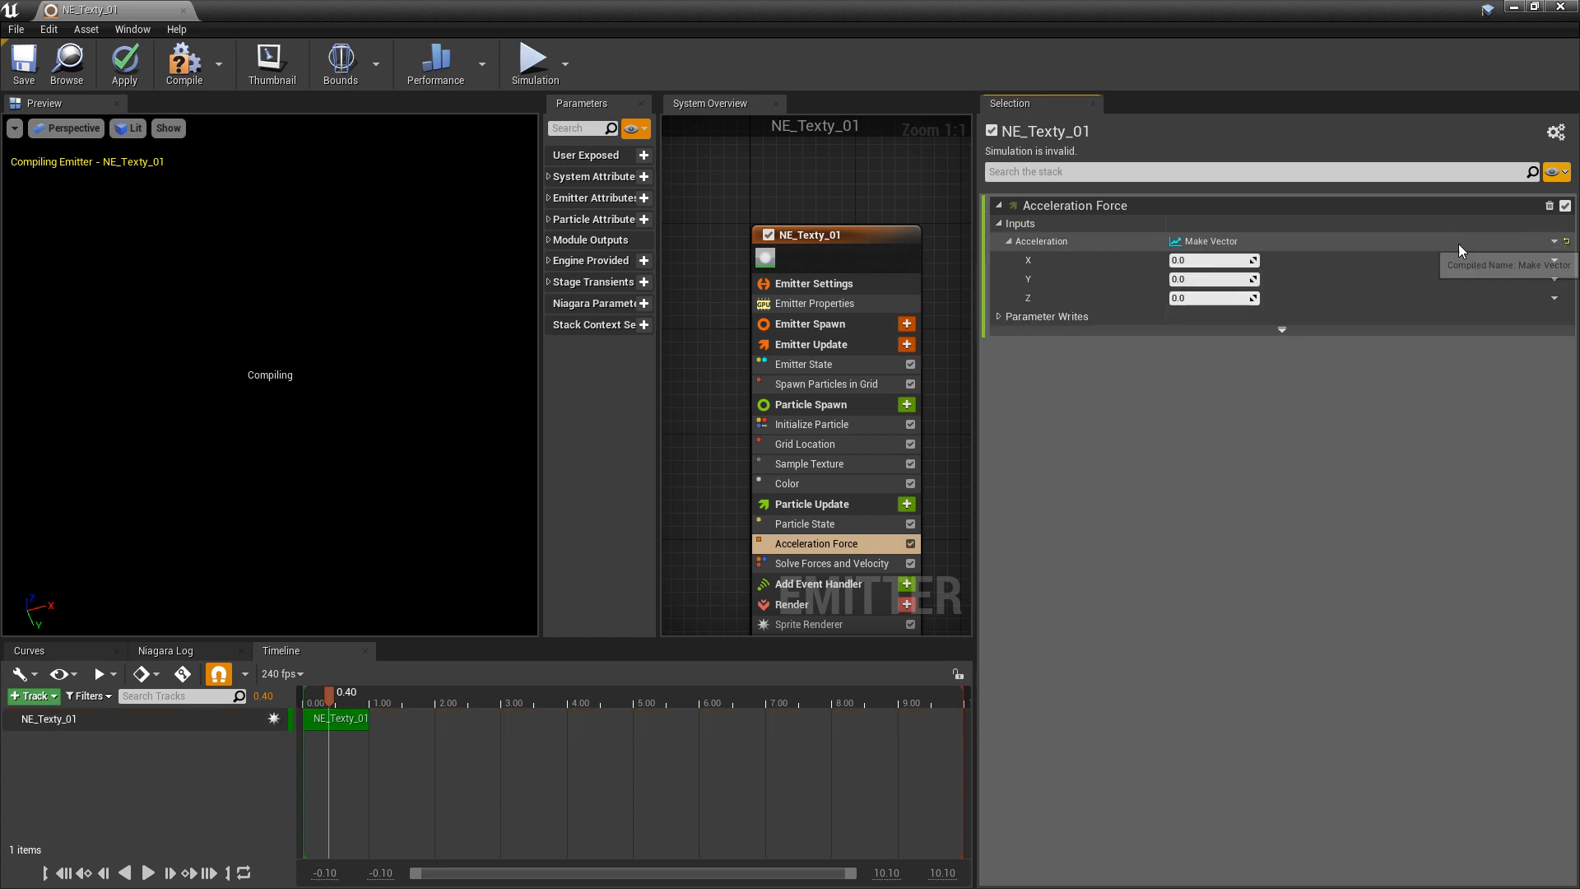
mouse_move(1570, 312)
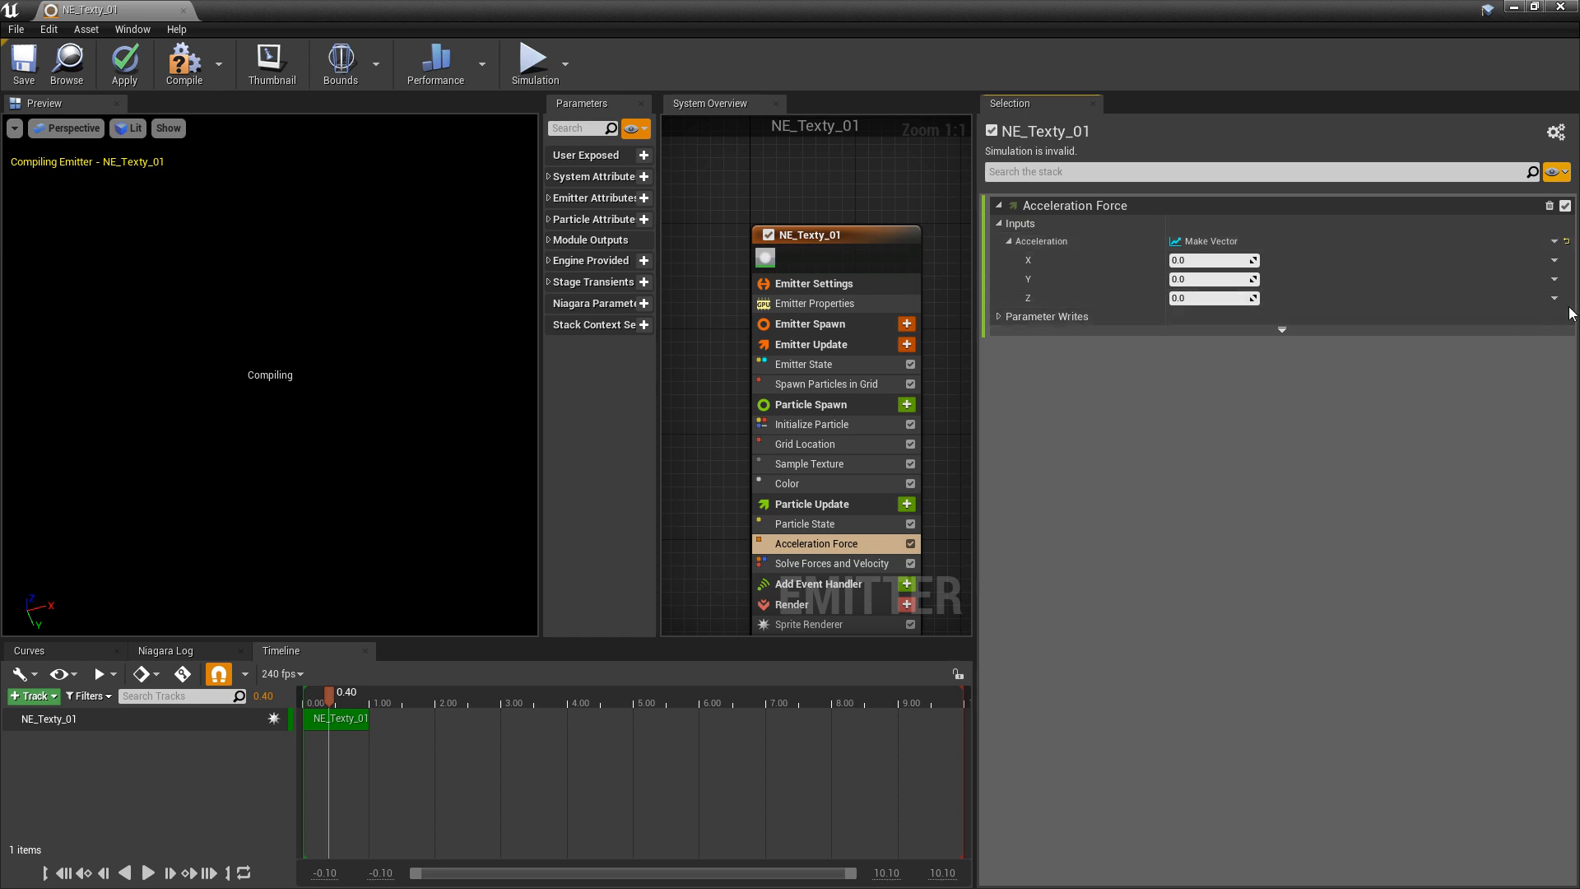
left_click(1552, 298)
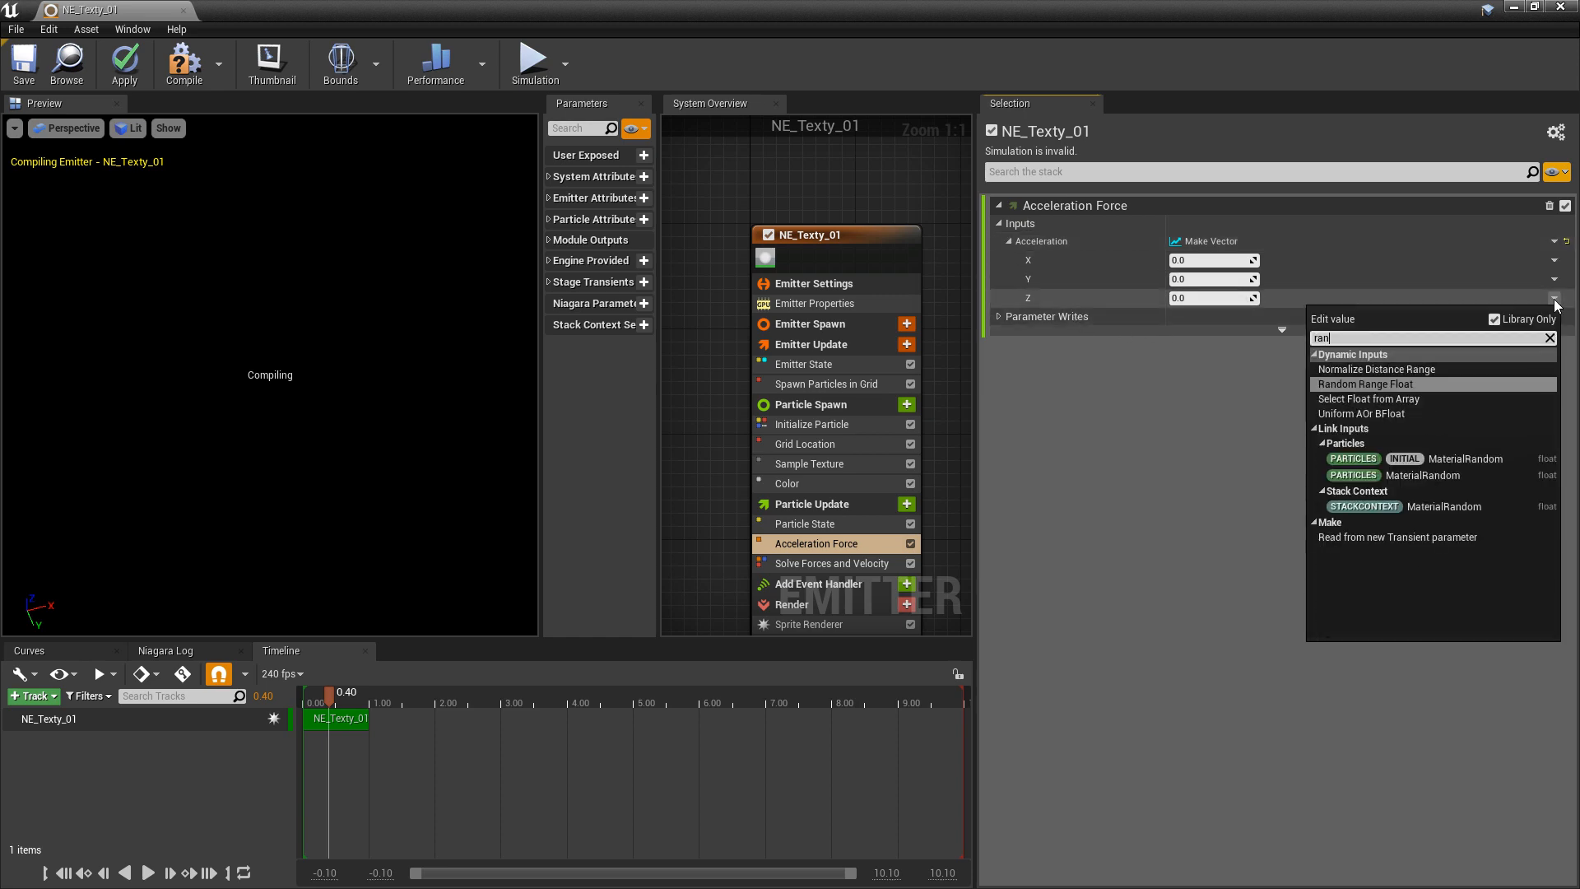
left_click(1364, 383)
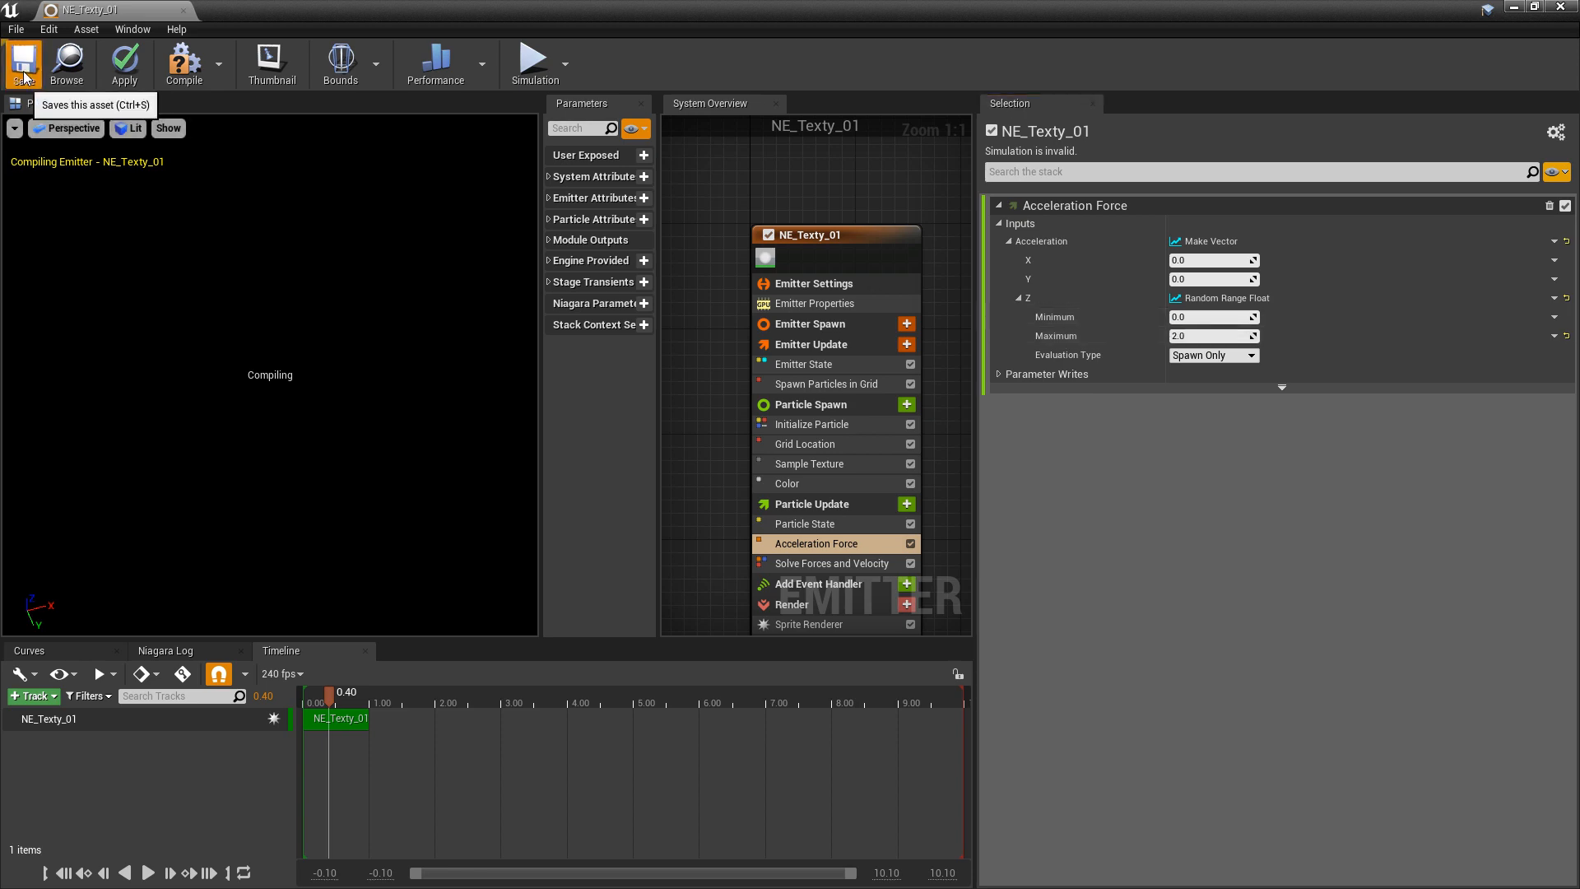
left_click(21, 62)
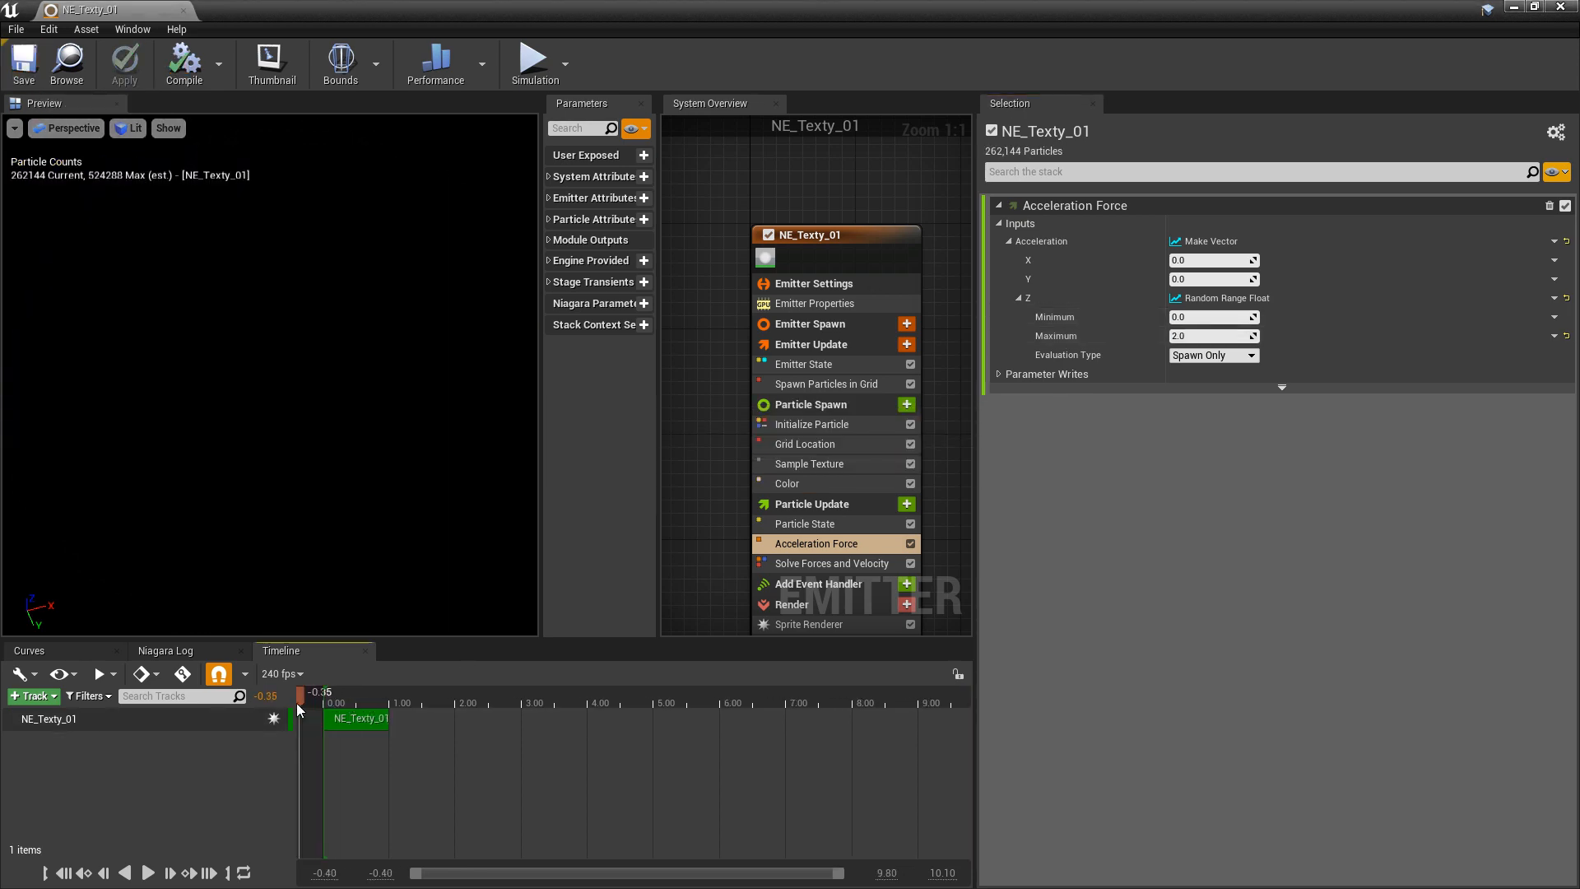
Step: Create the NS_Texty_01 Niagara System and place it into the level viewport
left_click(147, 872)
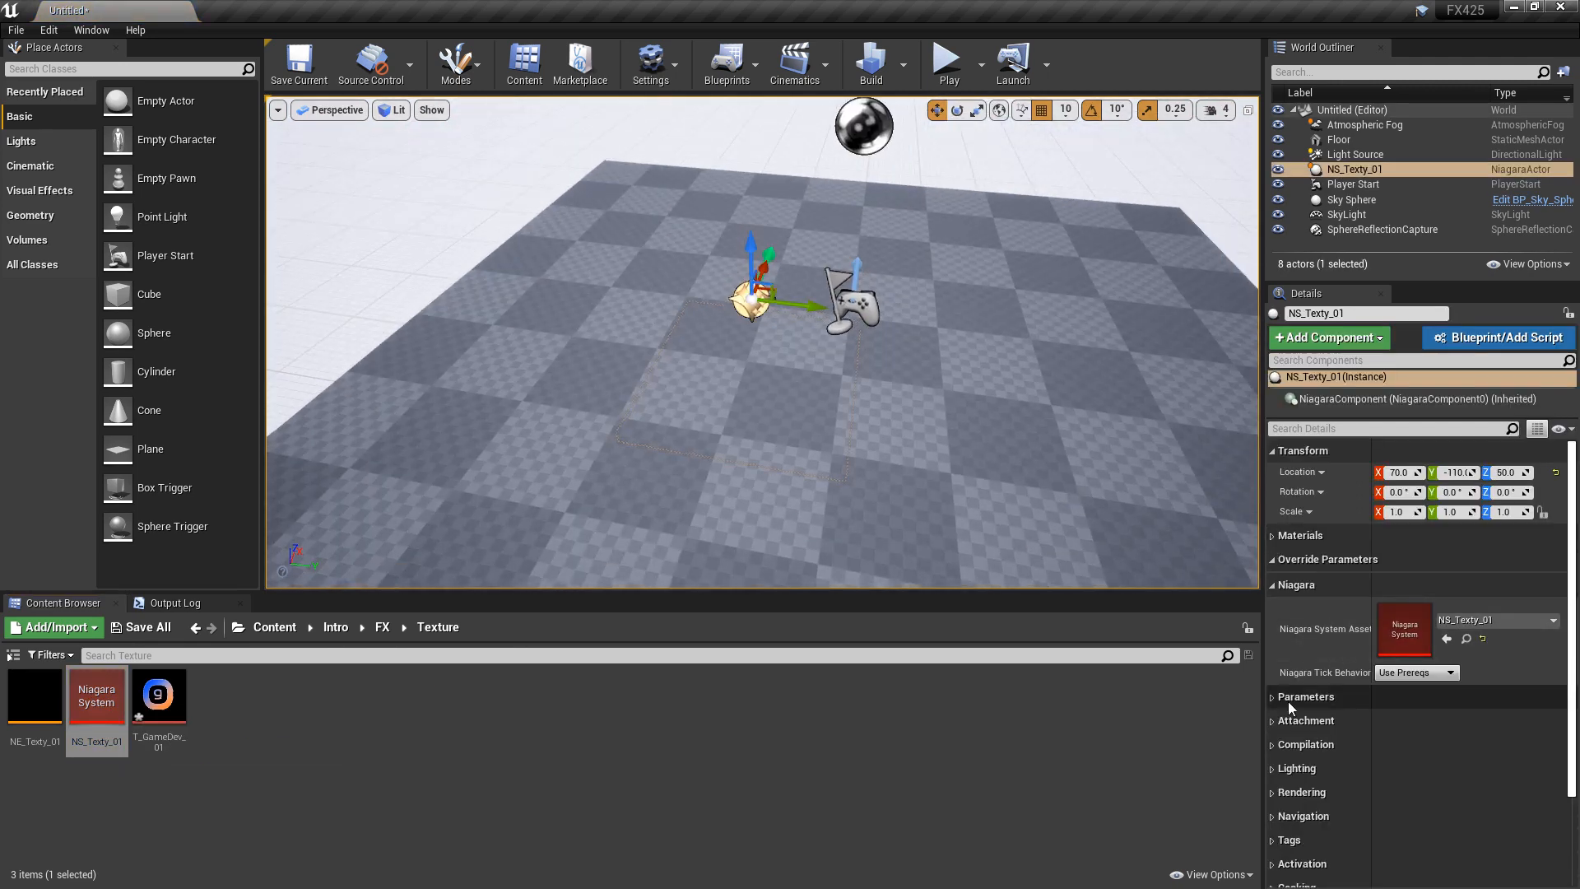
Step: Expand the placed system's parameters and toggle Force Solo off and back on
left_click(1272, 696)
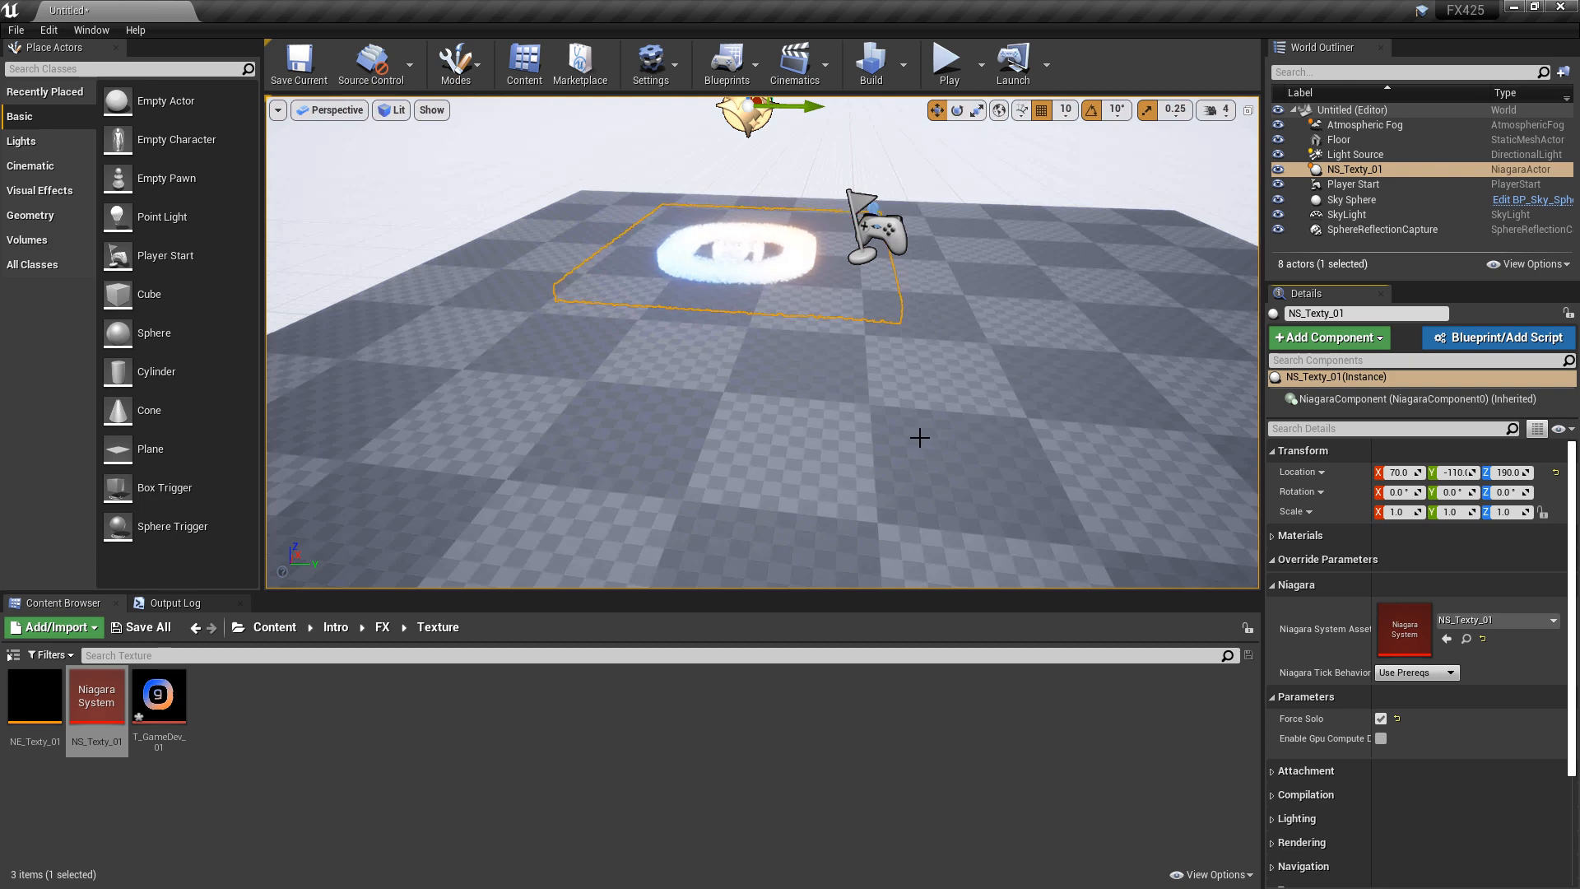
left_click(1381, 719)
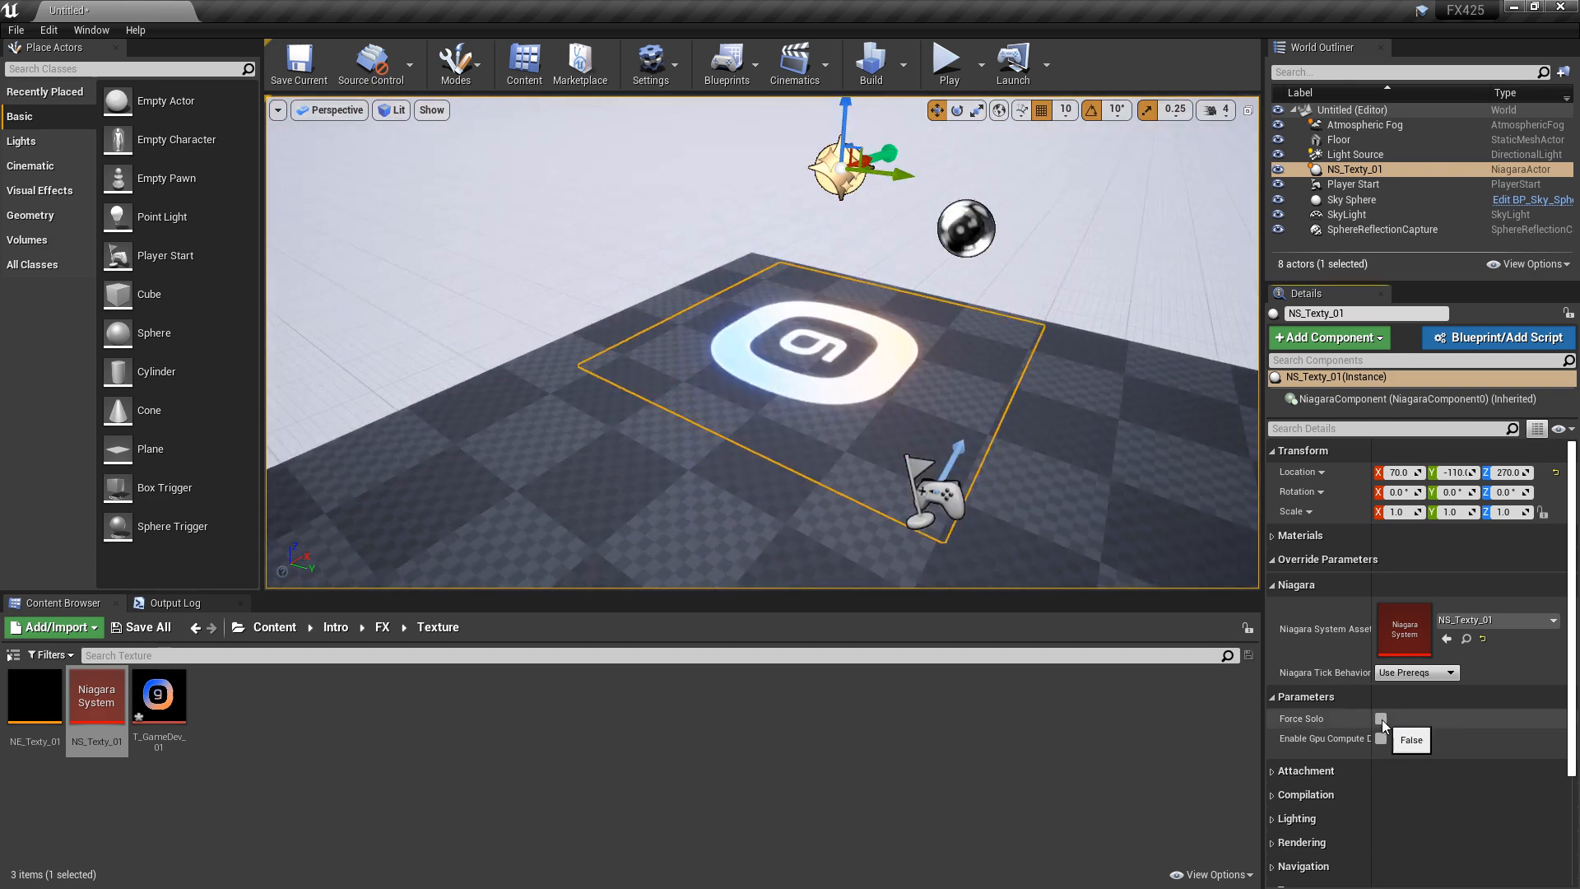
left_click(1380, 717)
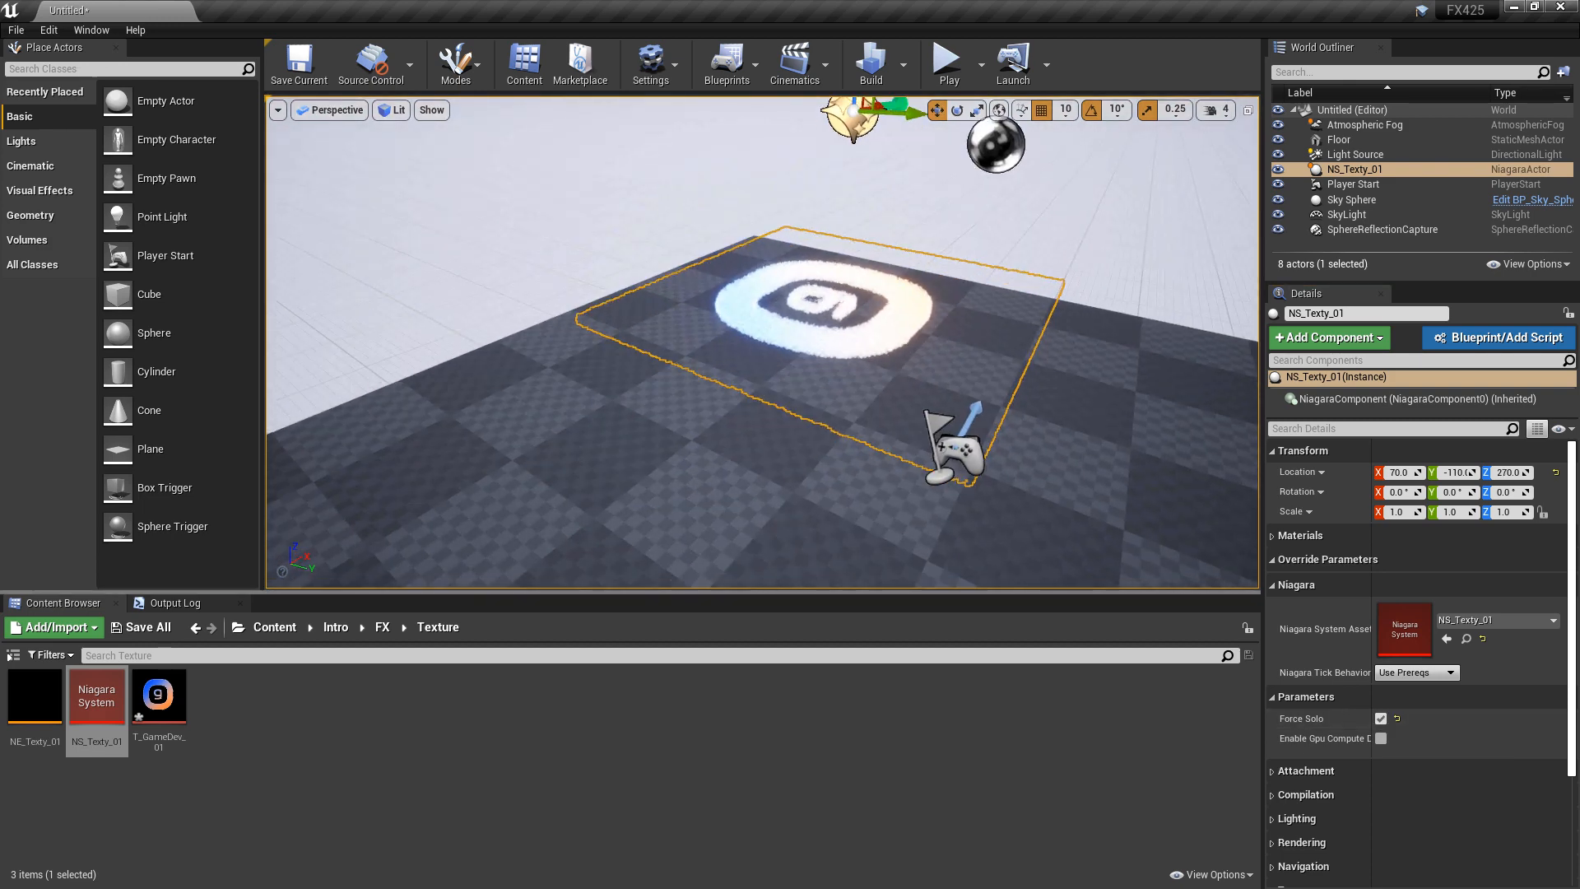